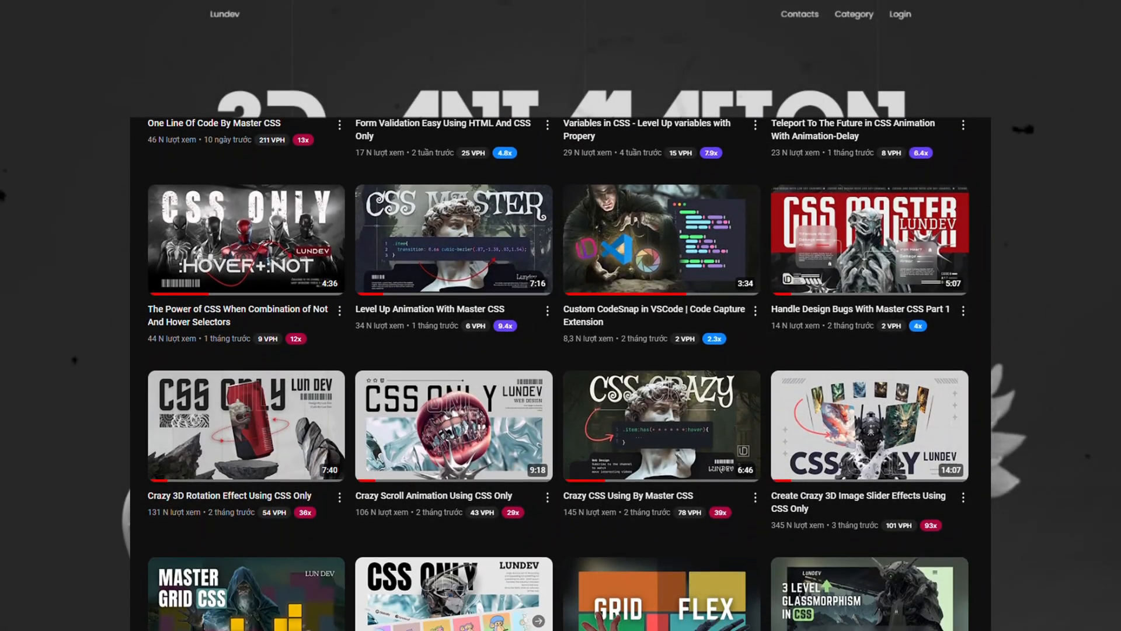
- Bring up the Sketchfab homepage in Chrome to start looking for a bee model
{"action": "scroll", "scroll_direction": "down", "scroll_amount": 3}
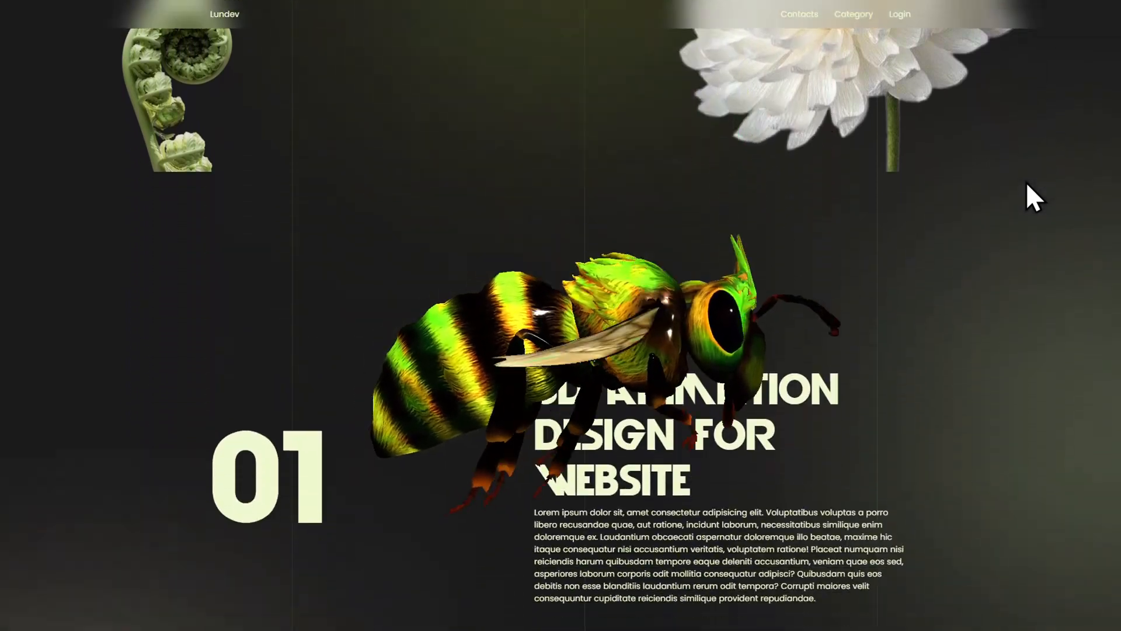
{"action": "scroll", "scroll_direction": "down", "scroll_amount": 3}
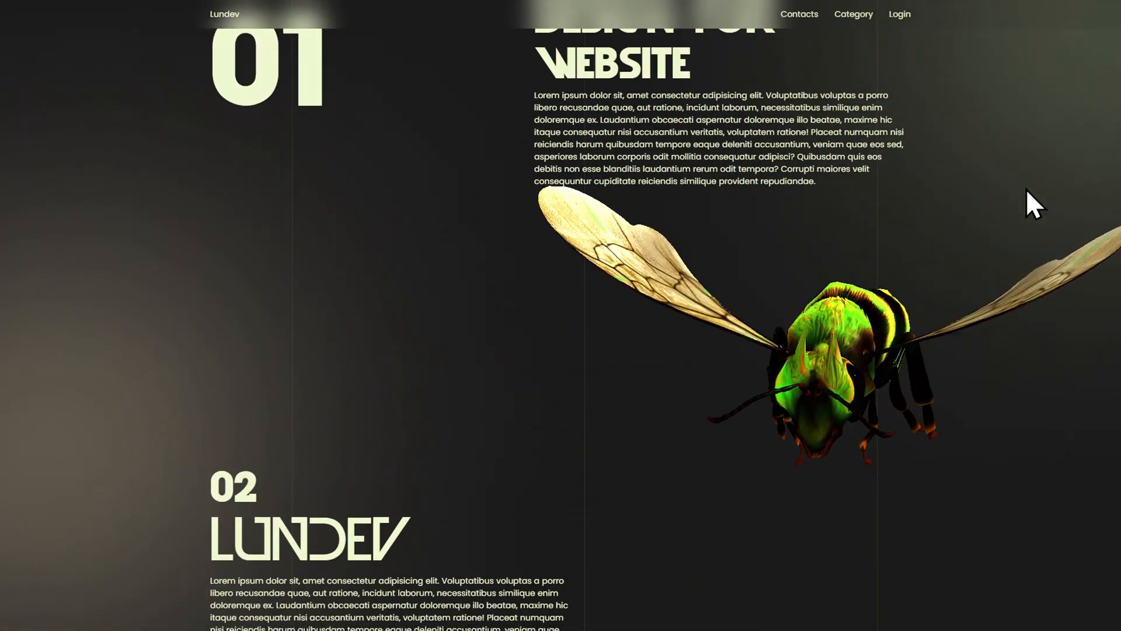
{"action": "scroll", "scroll_direction": "down", "scroll_amount": 3}
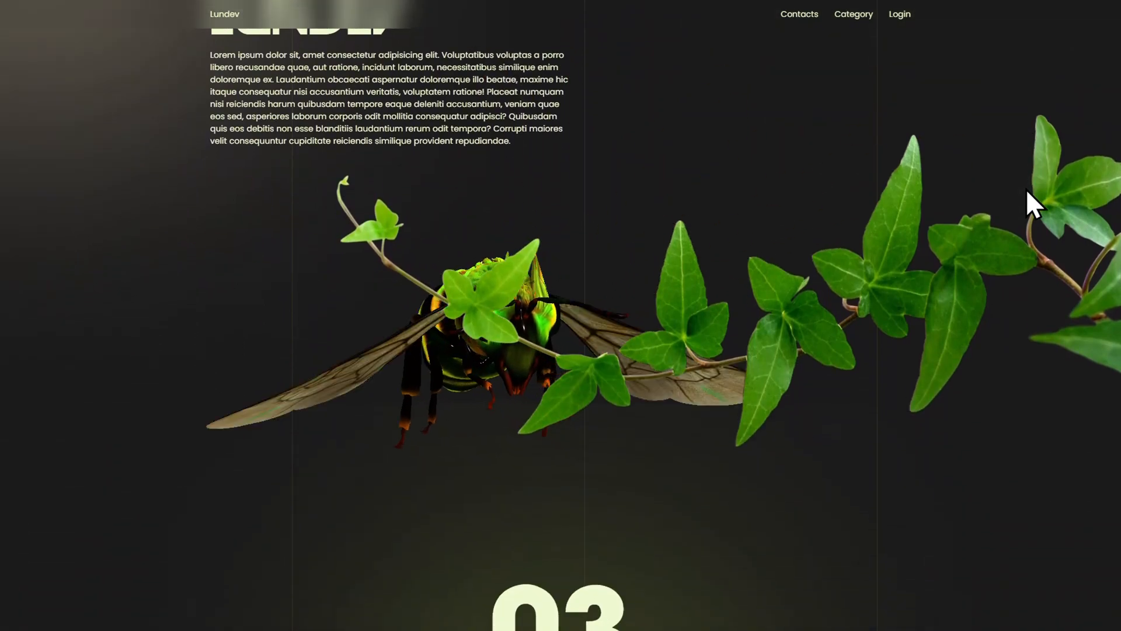
{"action": "scroll", "scroll_direction": "down", "scroll_amount": 3}
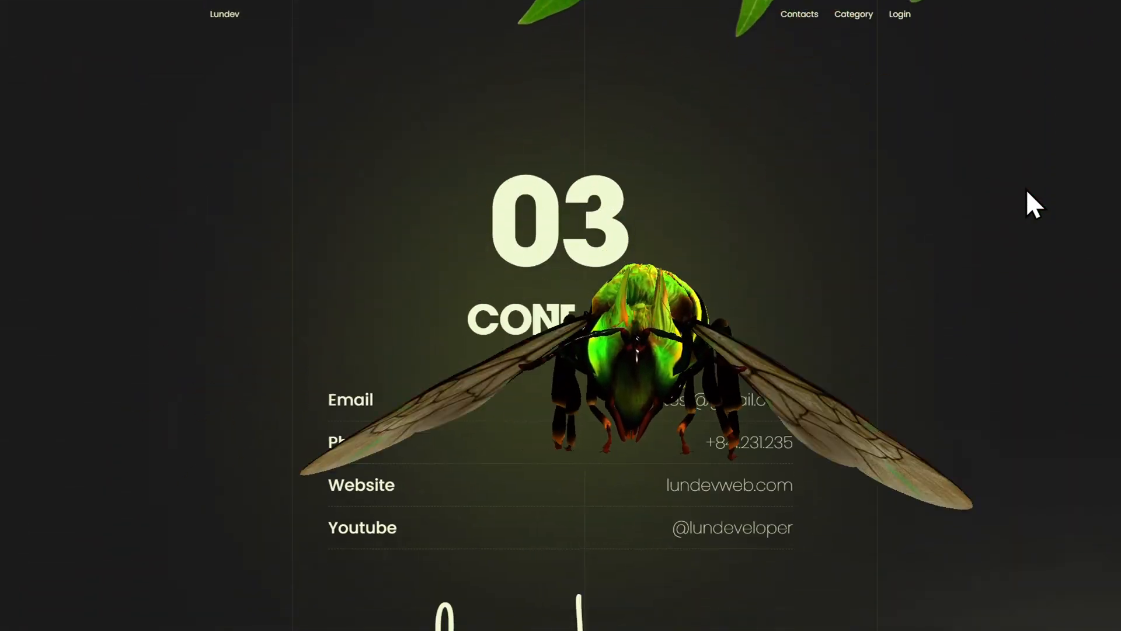
{"action": "scroll", "scroll_direction": "down", "scroll_amount": 3}
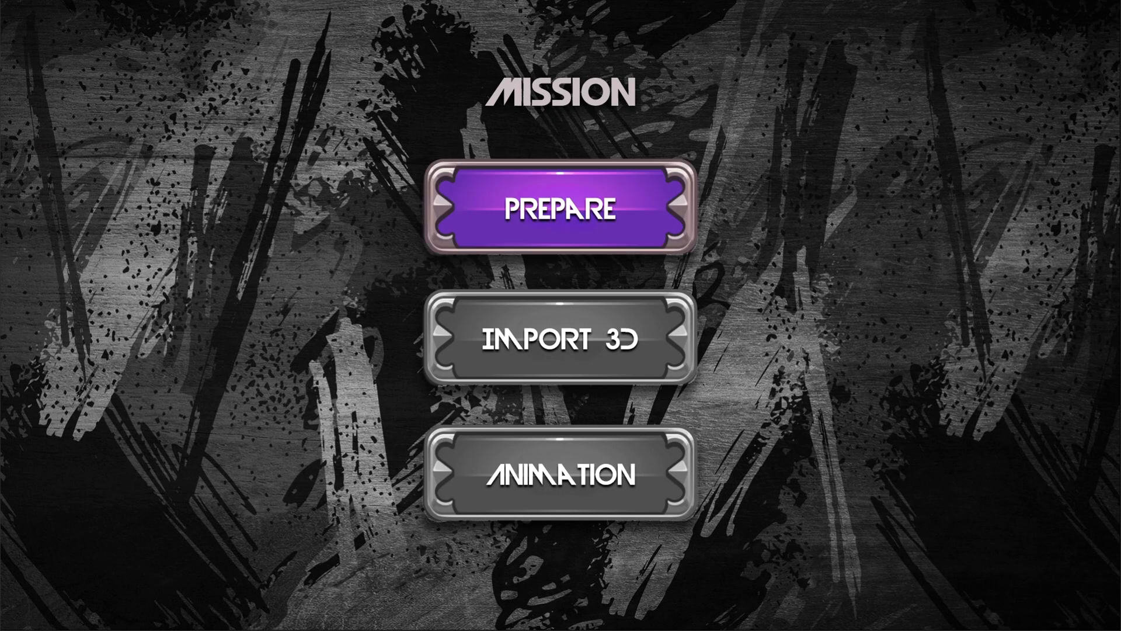
{"action": "left_click", "coordinate": [562, 340]}
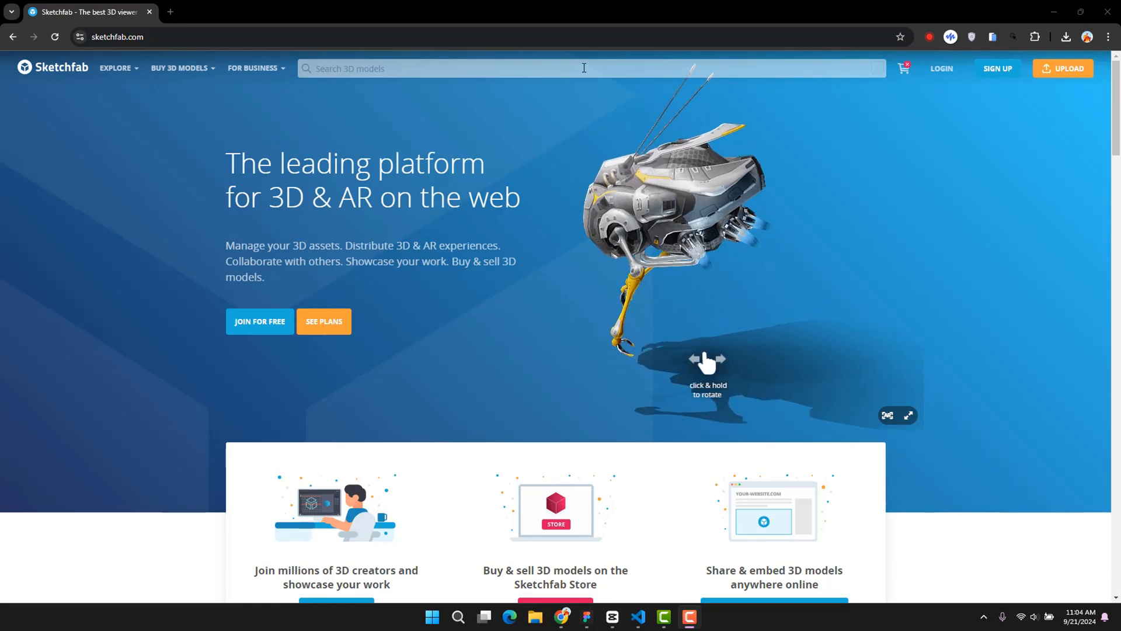
- Search 'bee' filtered to downloadable models and open the Demon Bee Full Texture page
{"action": "left_click", "coordinate": [583, 68]}
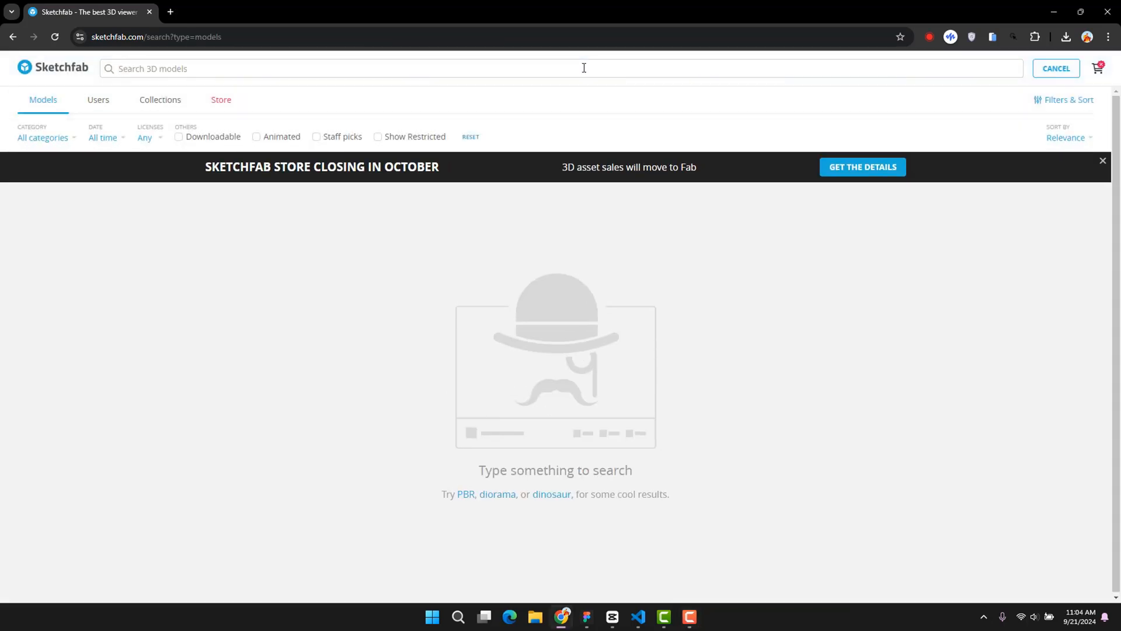
{"action": "type", "text": "bee"}
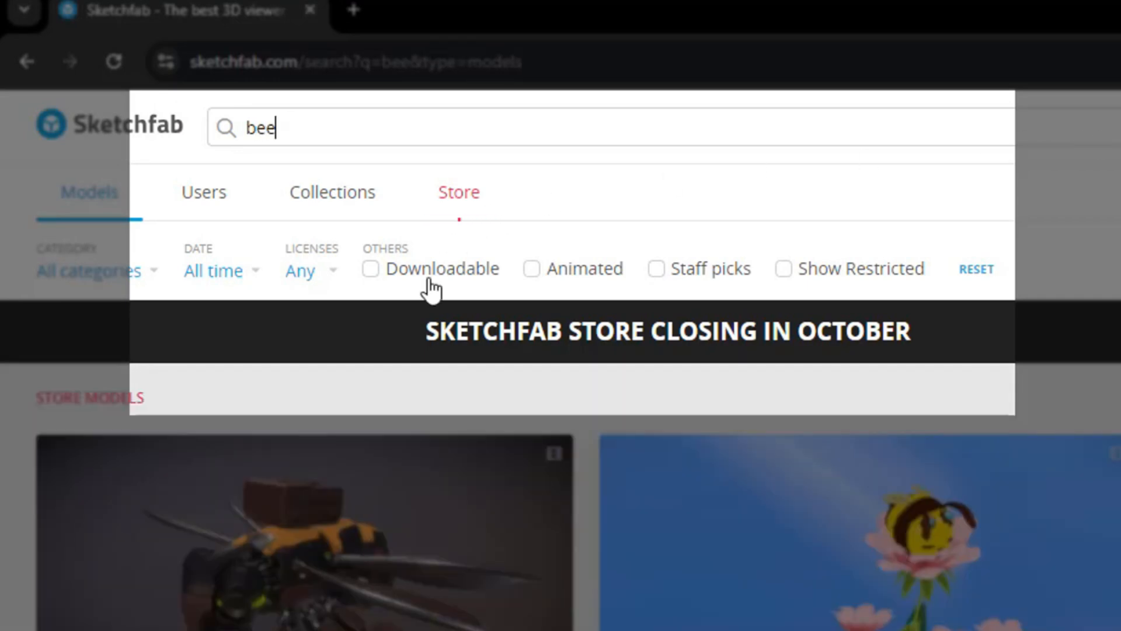
{"action": "left_click", "coordinate": [370, 268]}
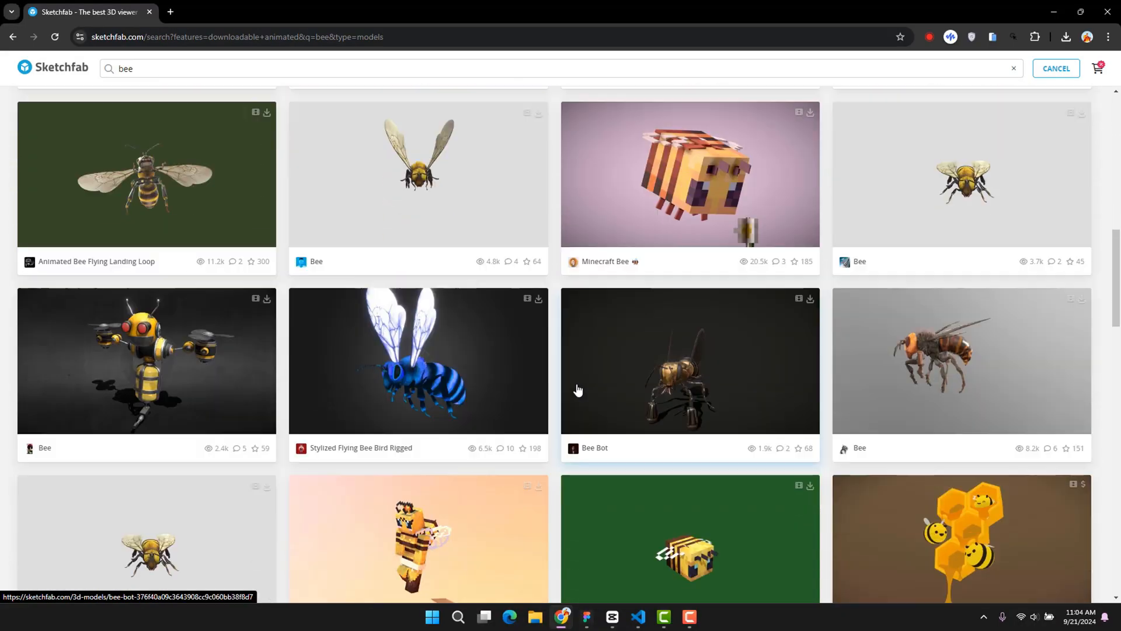
{"action": "scroll", "scroll_direction": "down", "scroll_amount": 3}
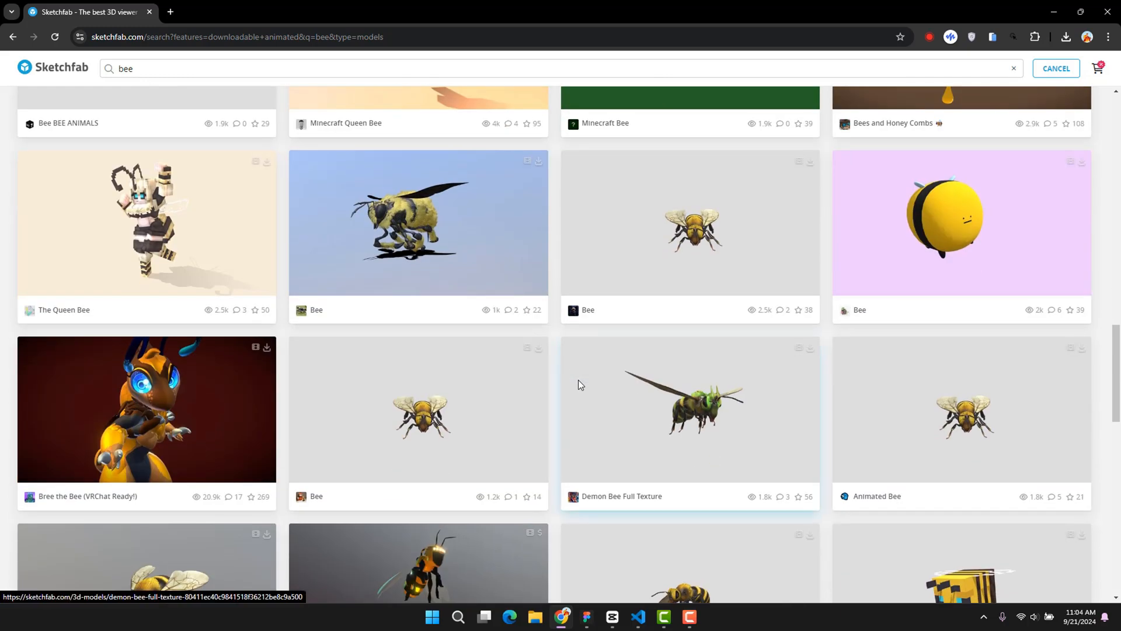
{"action": "left_click", "coordinate": [689, 408]}
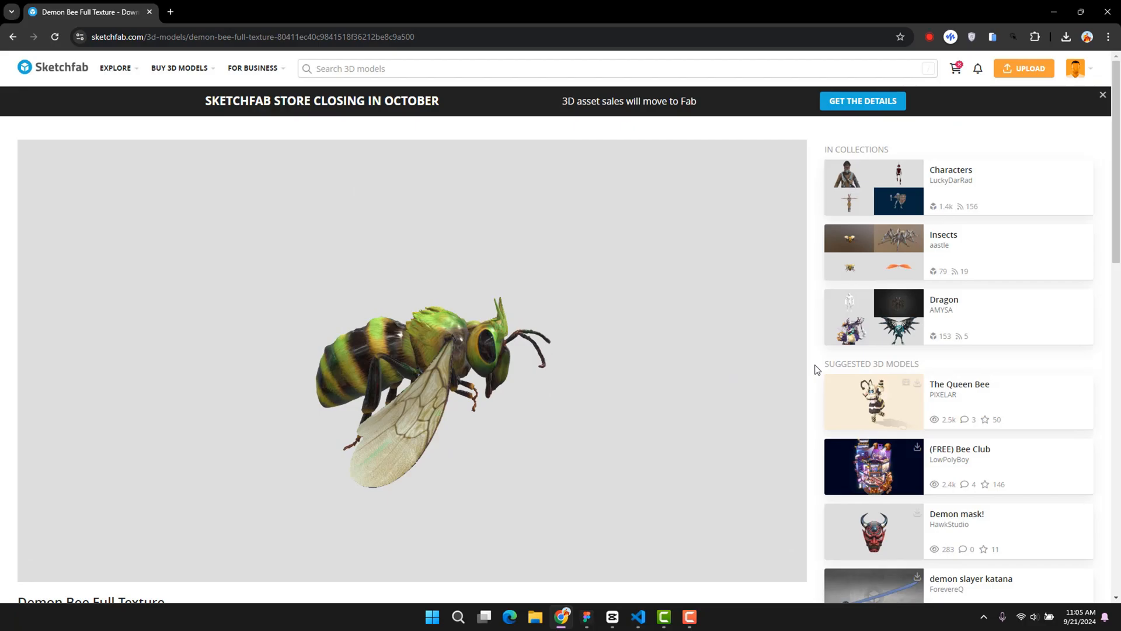
- Download the Demon Bee model as a GLB with 1k textures
{"action": "scroll", "scroll_direction": "down", "scroll_amount": 3}
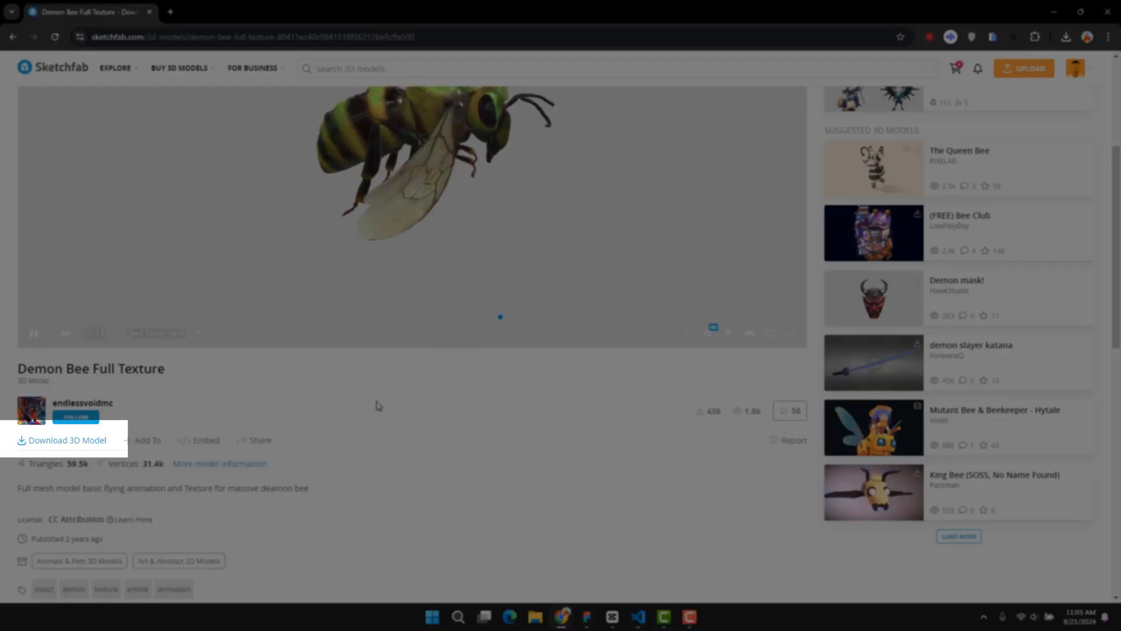
{"action": "left_click", "coordinate": [68, 440]}
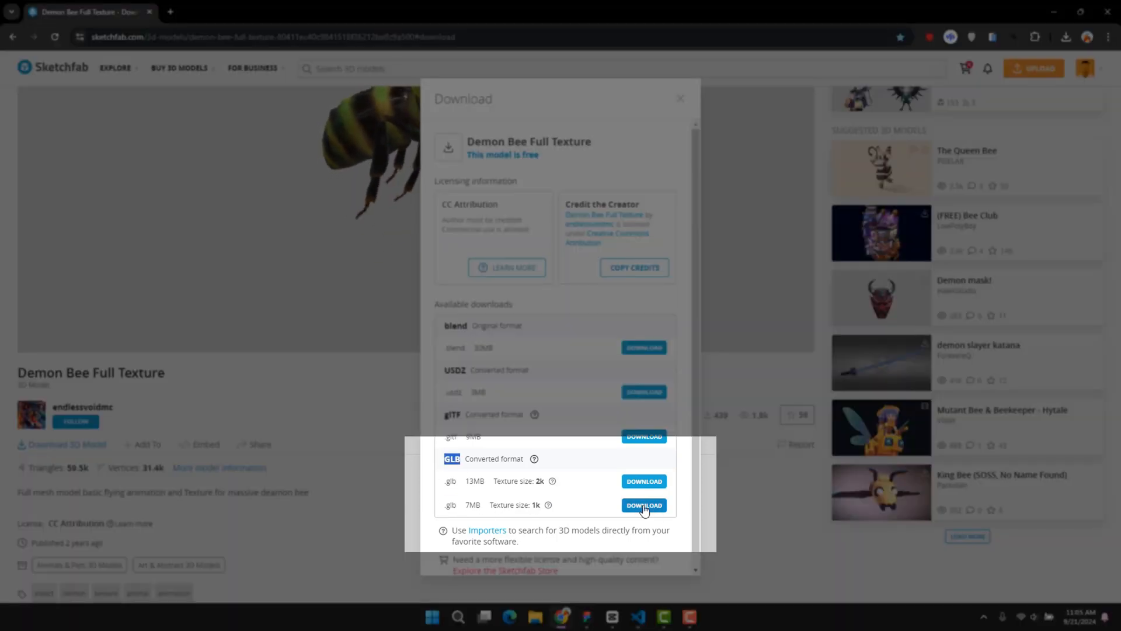
{"action": "left_click", "coordinate": [642, 505]}
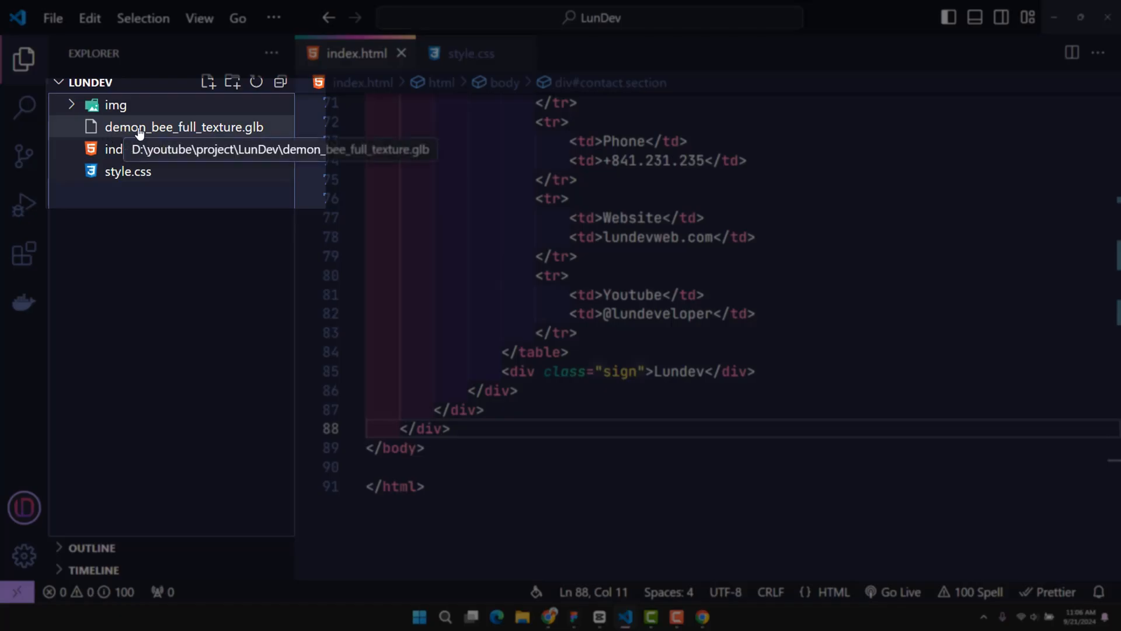
{"action": "mouse_move", "coordinate": [219, 136]}
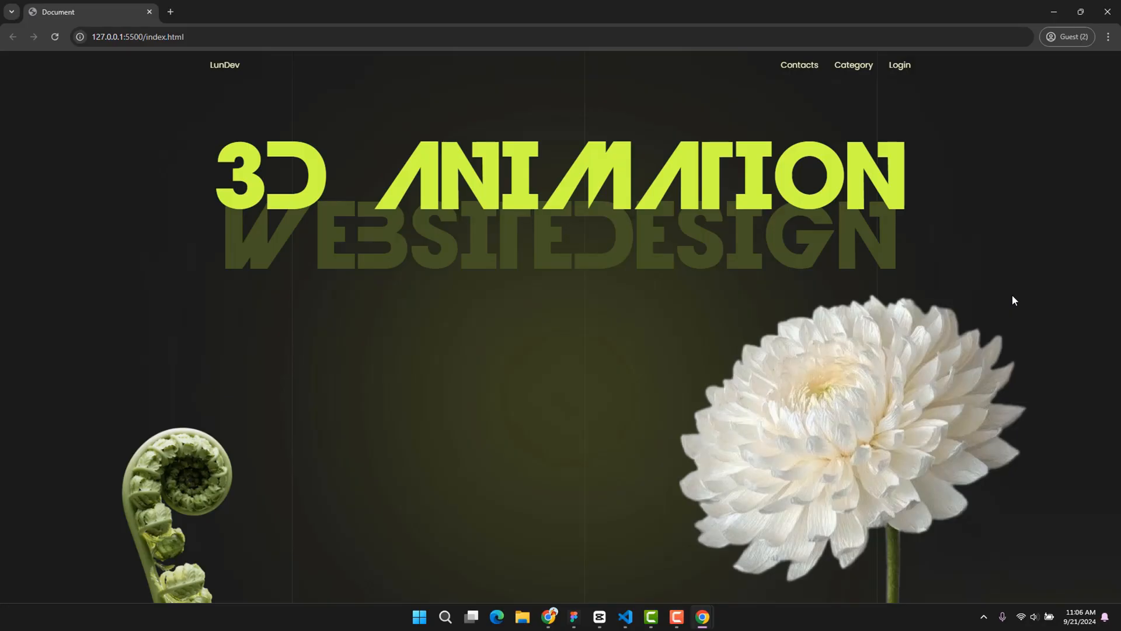
{"action": "scroll", "scroll_direction": "down", "scroll_amount": 3}
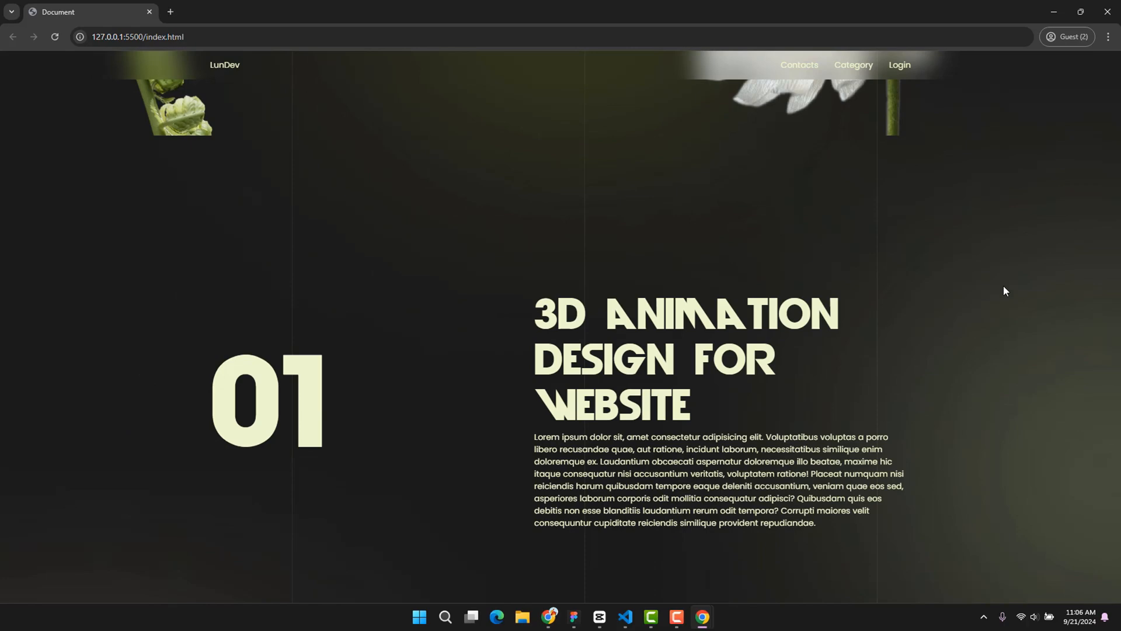
{"action": "left_click", "coordinate": [799, 65]}
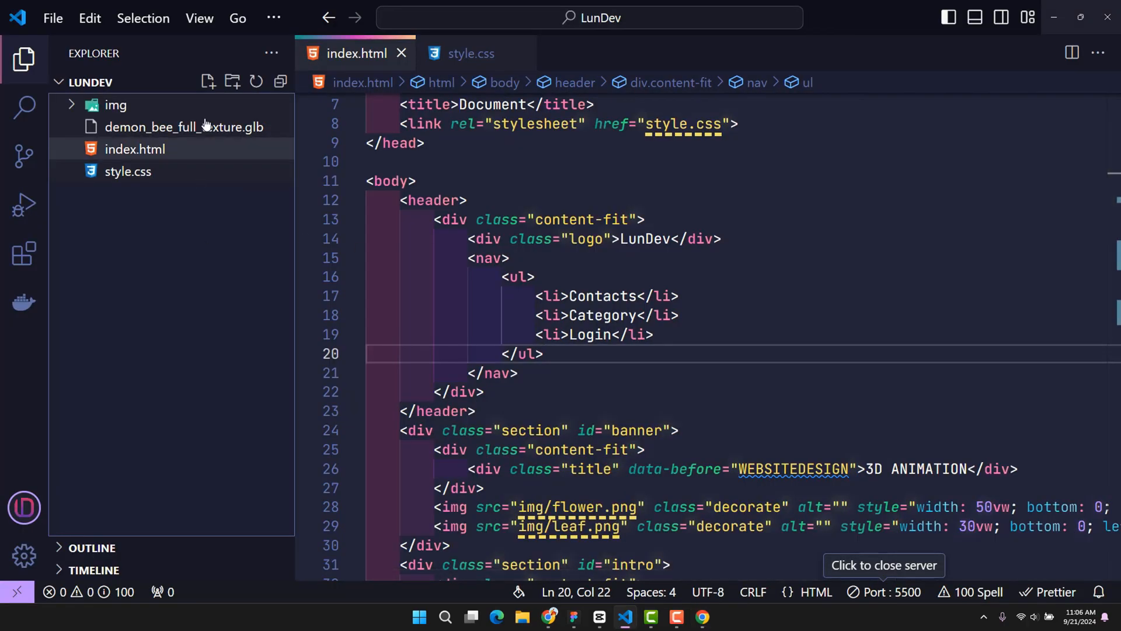
- Add a script tag and a #container3D div at the end of index.html
{"action": "left_click", "coordinate": [207, 82]}
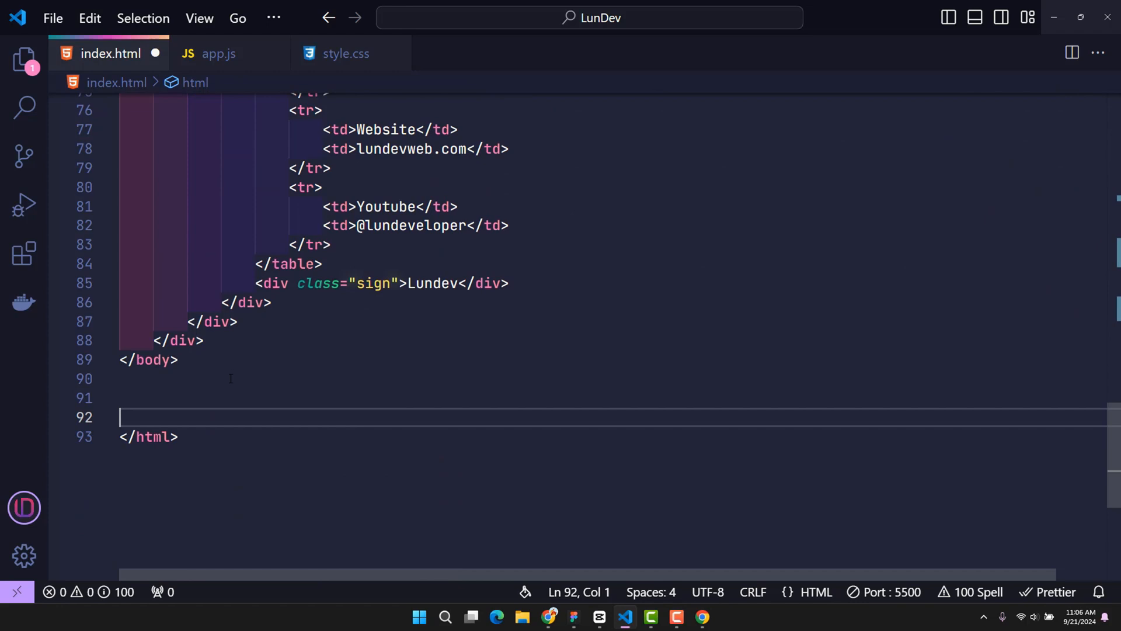
{"action": "type", "text": "script"}
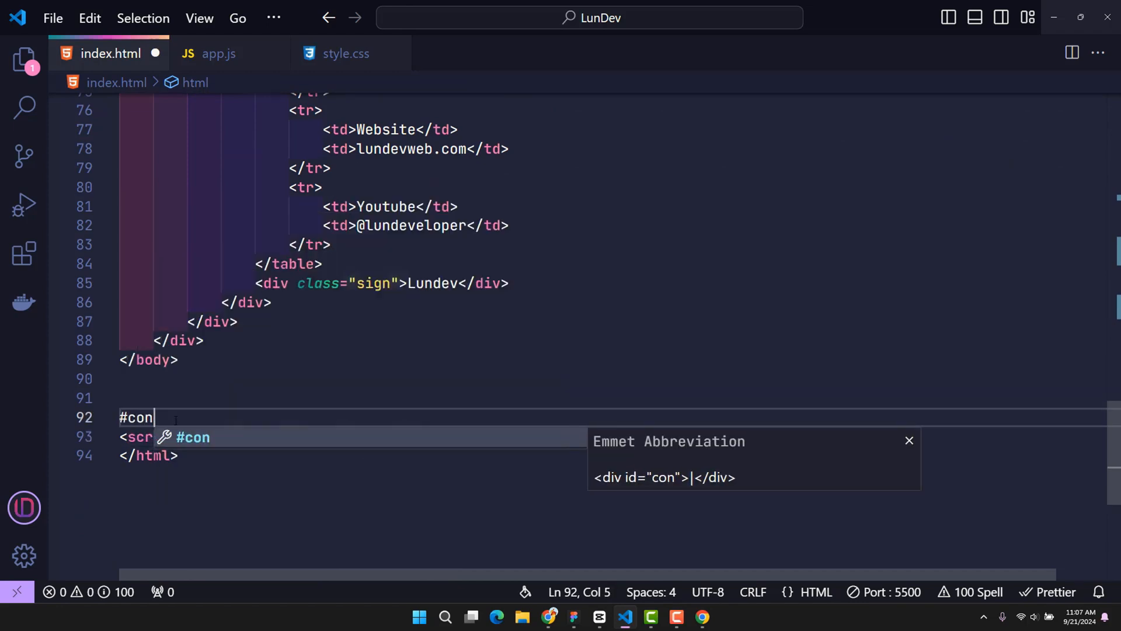
{"action": "type", "text": "tainer3D"}
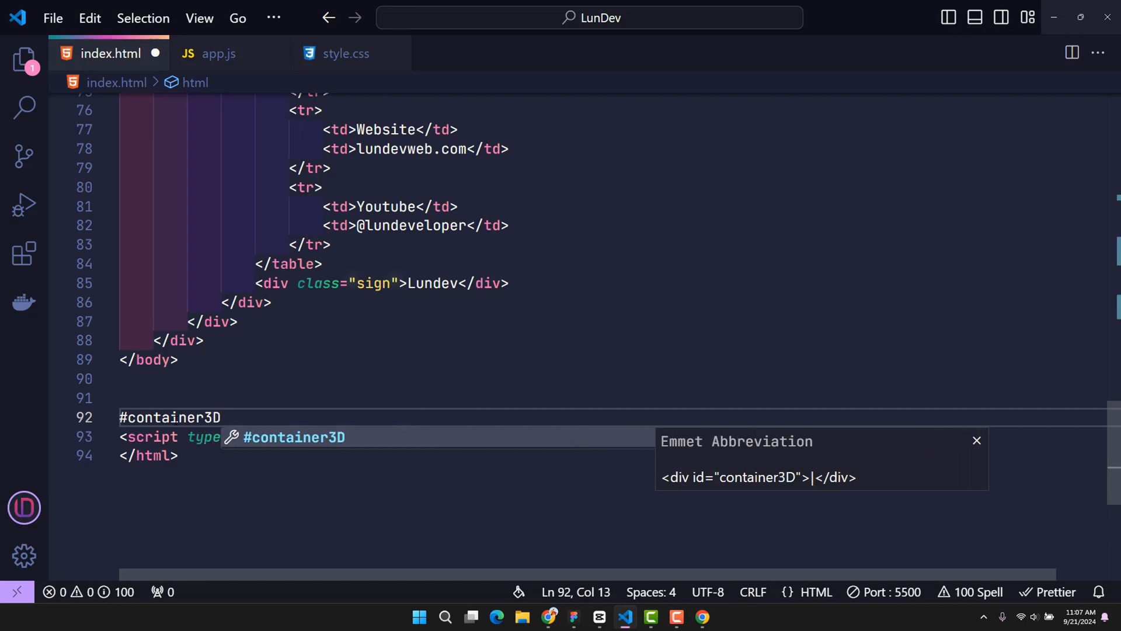
{"action": "key", "text": "Tab"}
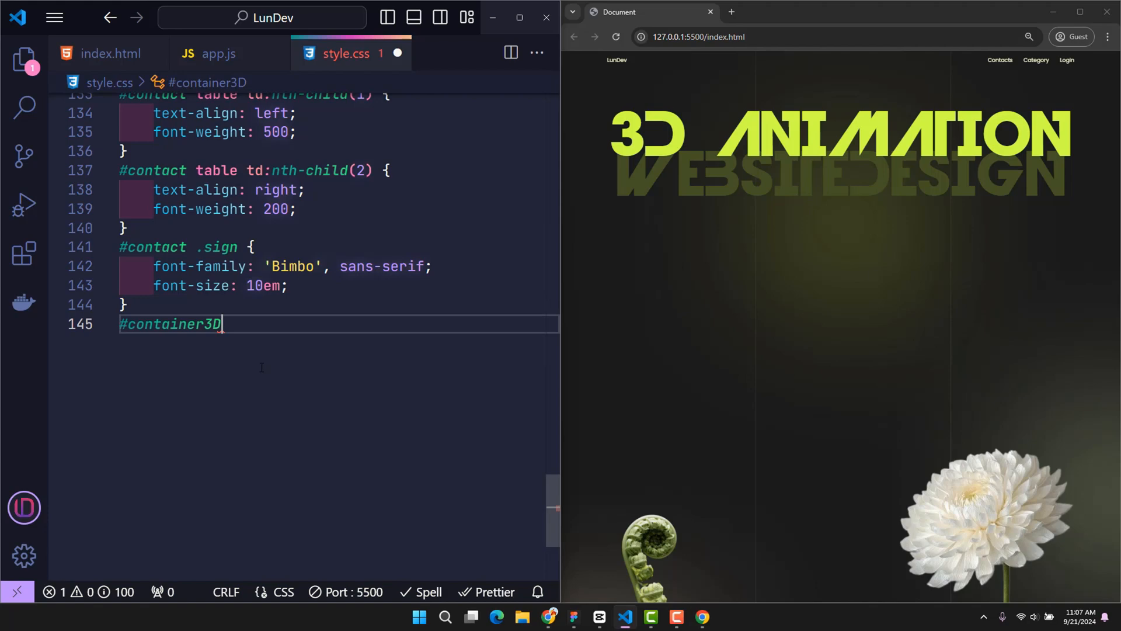
- Style #container3D as position fixed, inset 0, z-index 100, with the red background commented out
{"action": "type", "text": "{"}
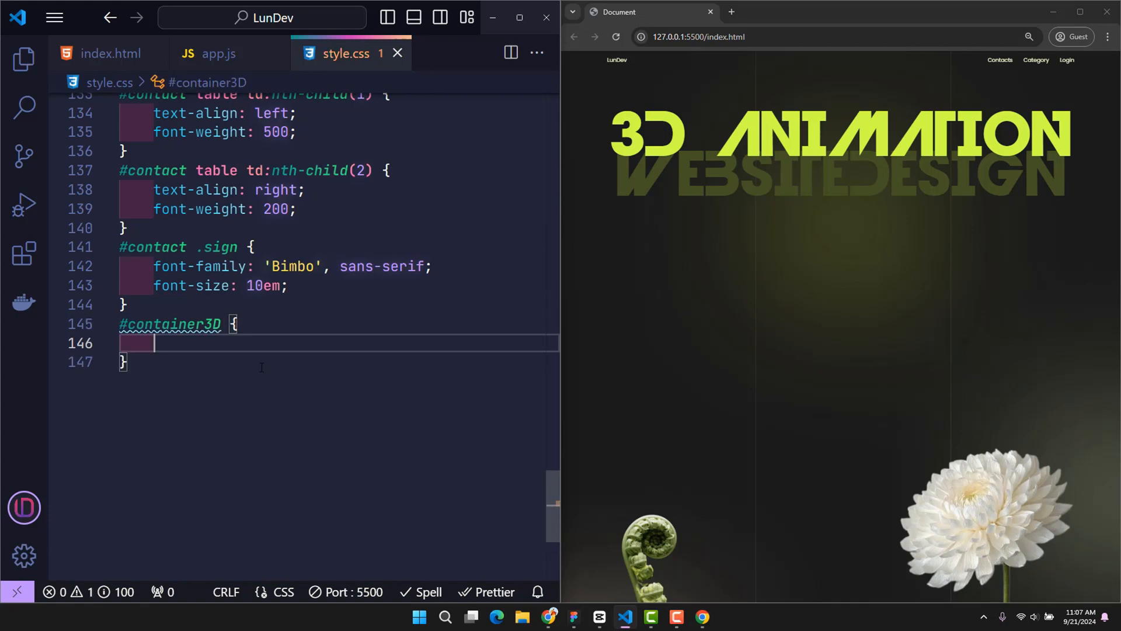
{"action": "type", "text": "position: fixed;"}
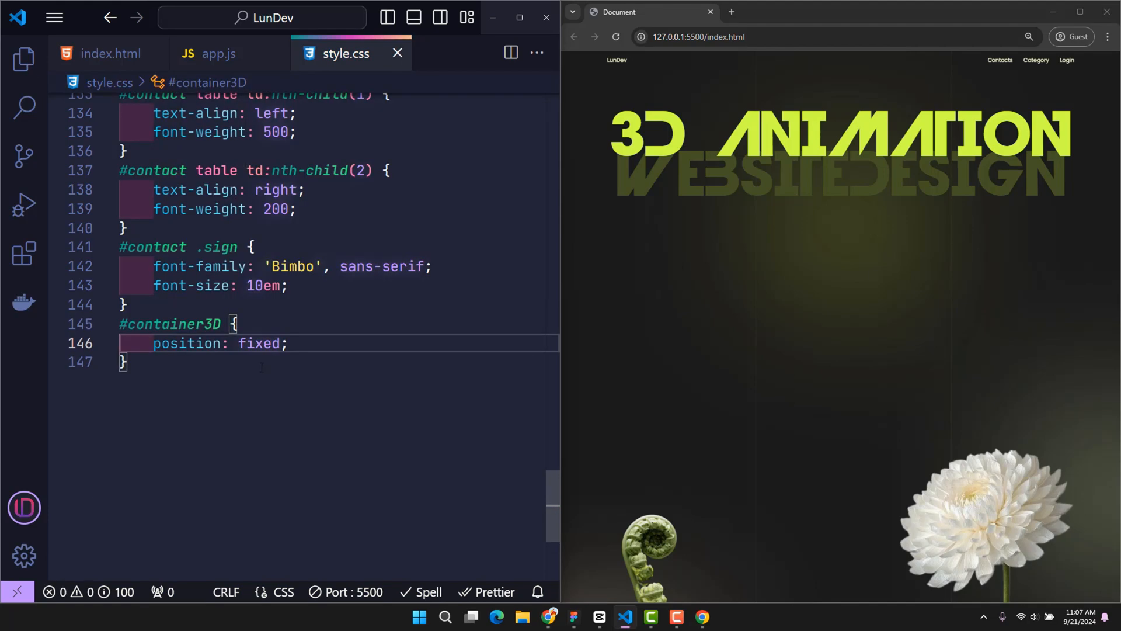
{"action": "type", "text": "inset:"}
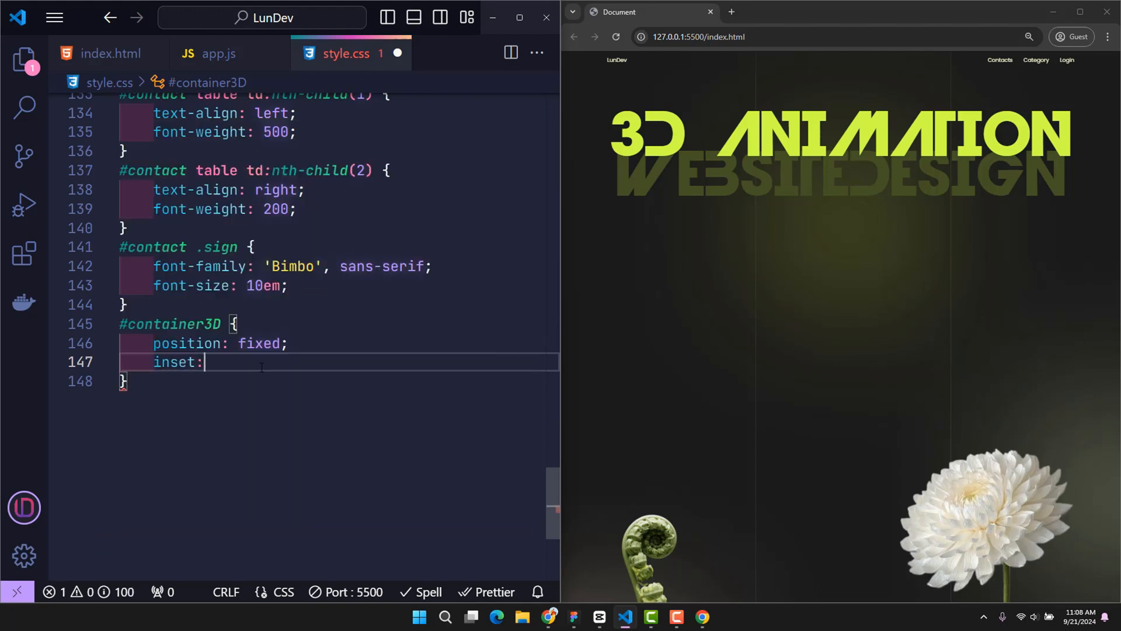
{"action": "type", "text": "0;"}
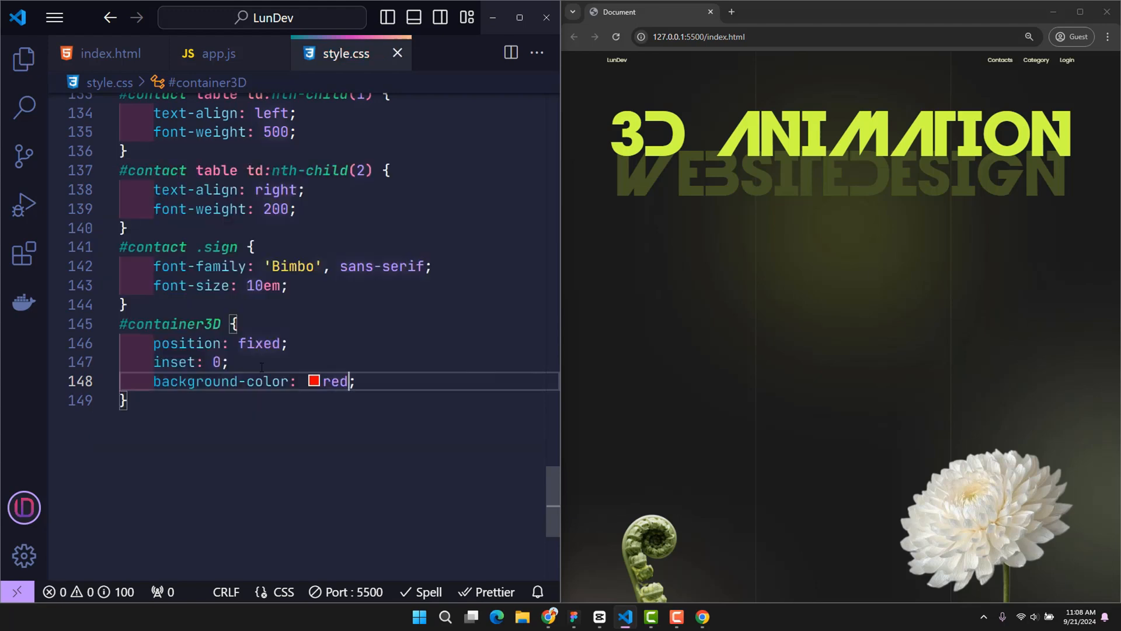
{"action": "type", "text": "z-index:"}
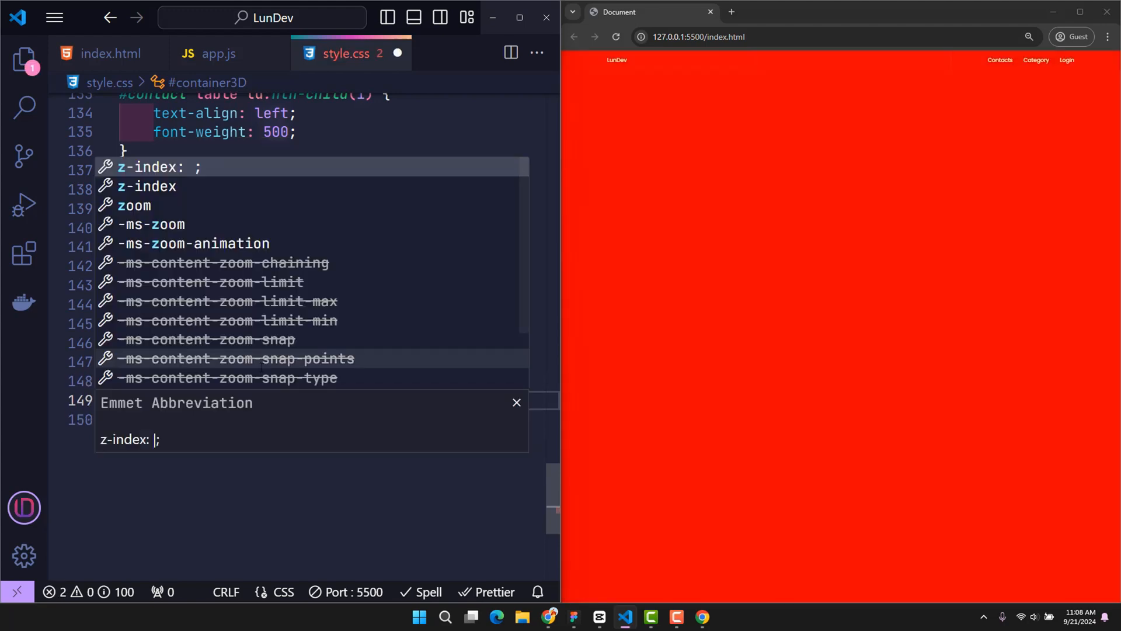
{"action": "type", "text": "100;"}
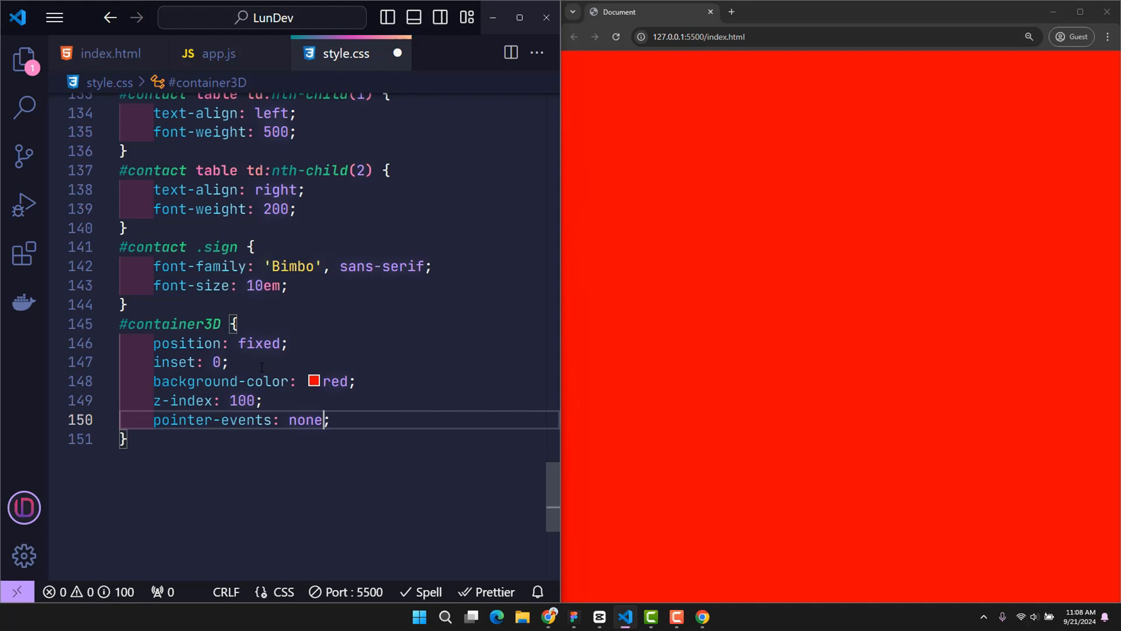
{"action": "double_click", "coordinate": [336, 381]}
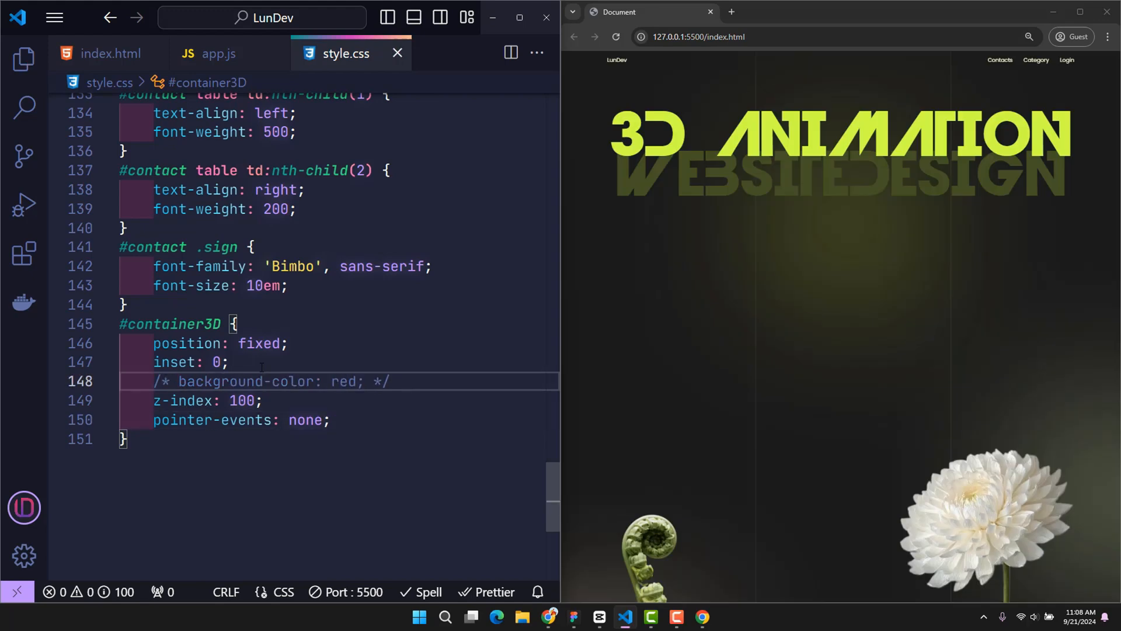
{"action": "mouse_move", "coordinate": [211, 52]}
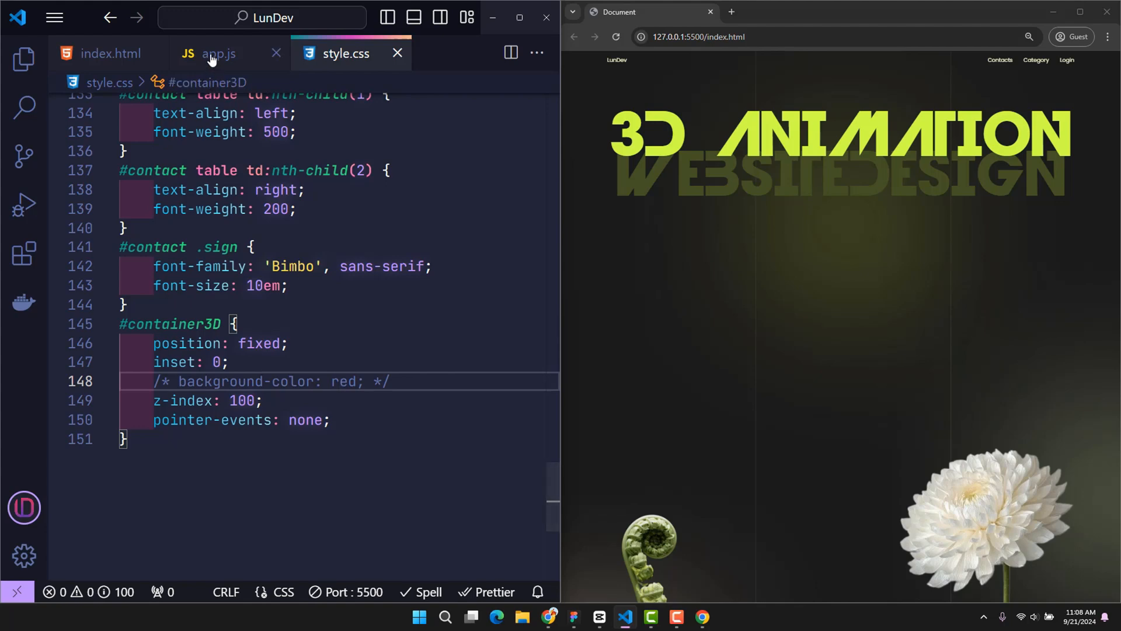
{"action": "left_click", "coordinate": [218, 53]}
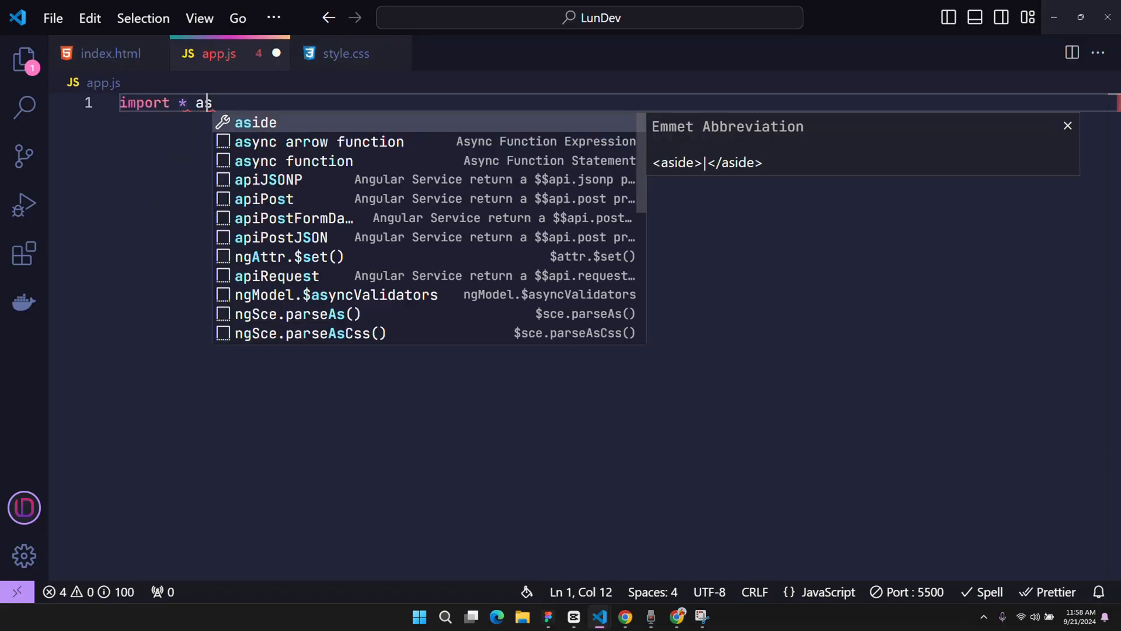
{"action": "type", "text": "THREE from"}
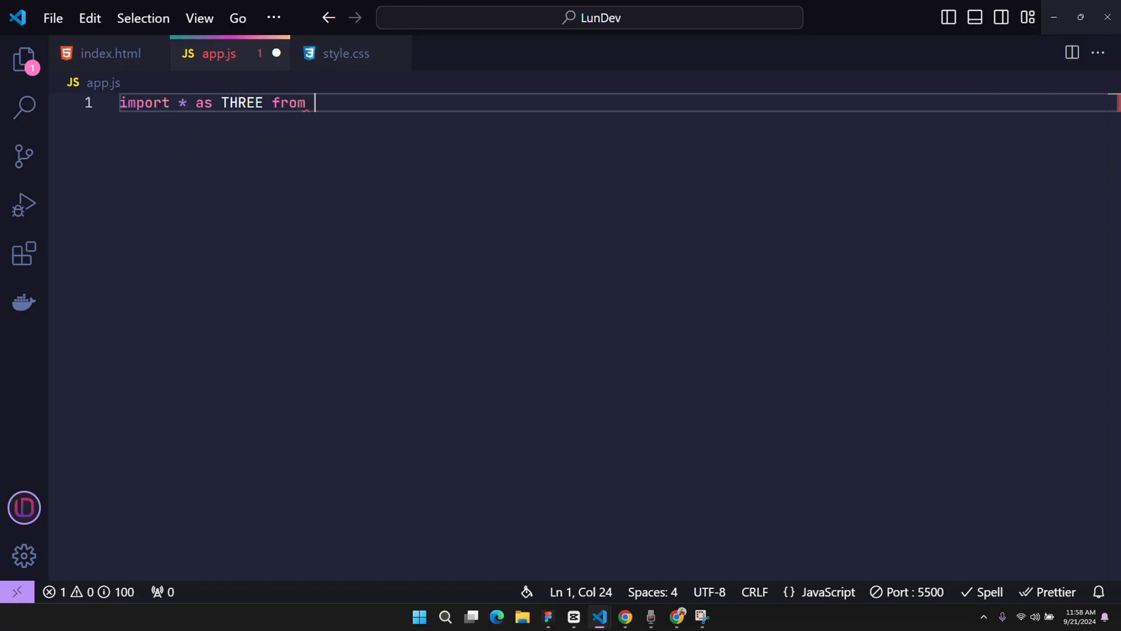
{"action": "type", "text": "'https://cdn.skypack.dev/three@0.129.0/build/three.module.js';"}
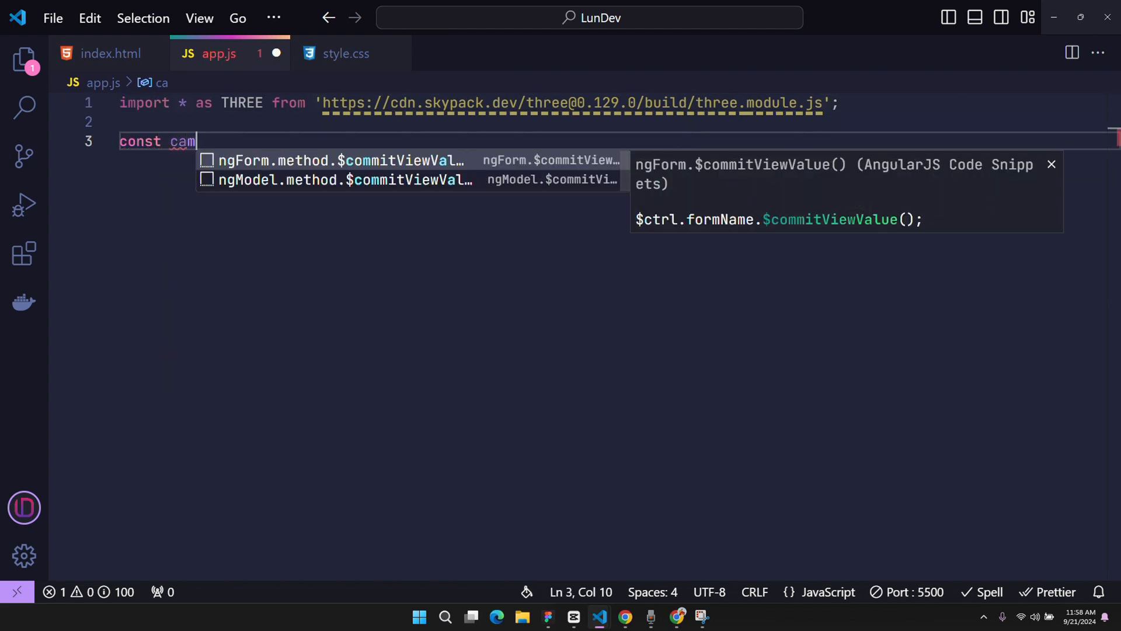
- Create a PerspectiveCamera with fov 10, window aspect ratio, near 0.1 and far 1000
{"action": "type", "text": "era = new THREE."}
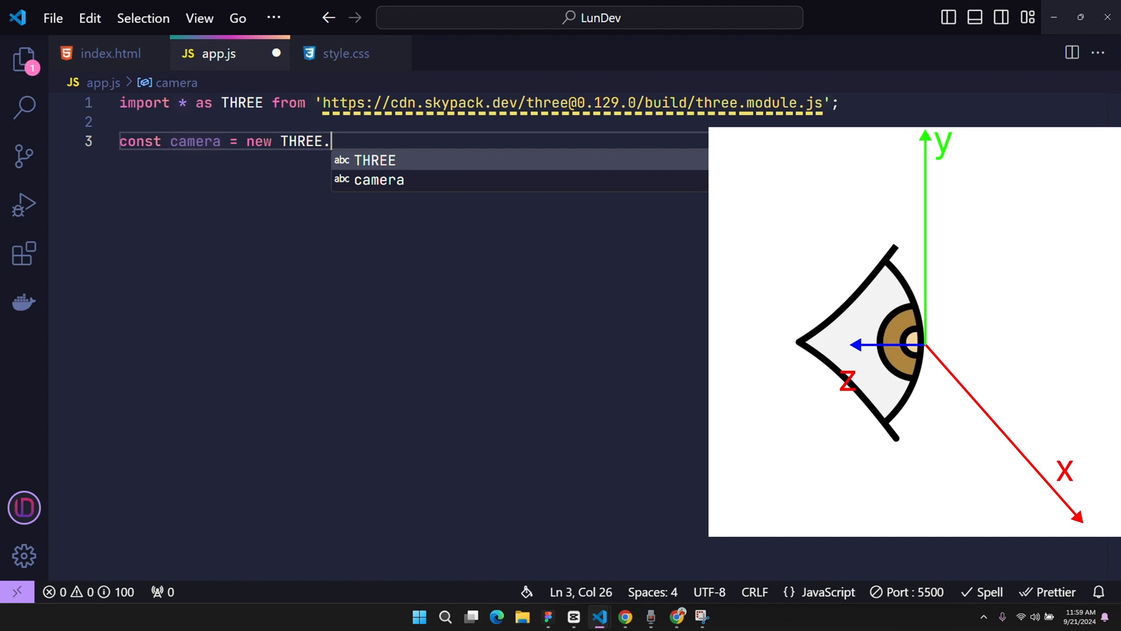
{"action": "type", "text": "PerspectiveCamera()"}
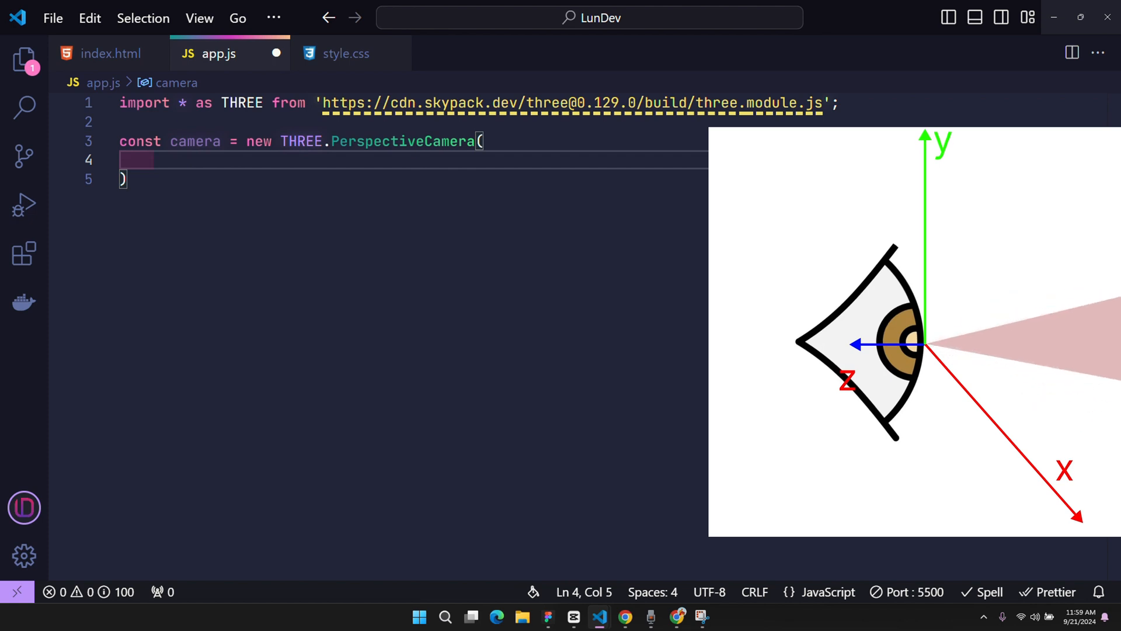
{"action": "type", "text": "10,"}
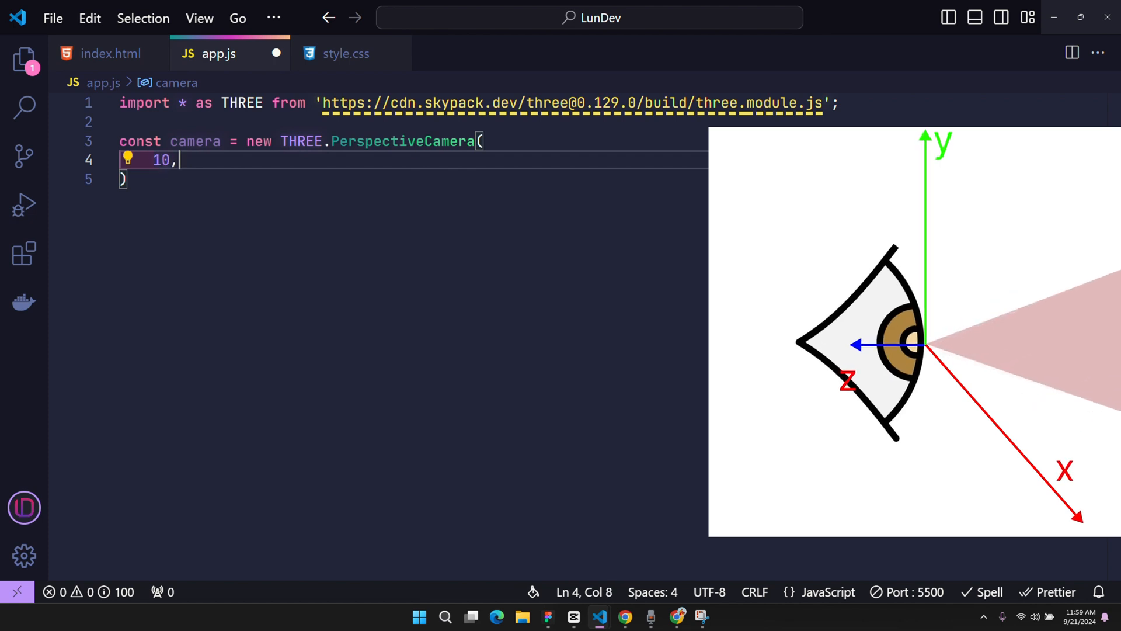
{"action": "key", "text": "Enter"}
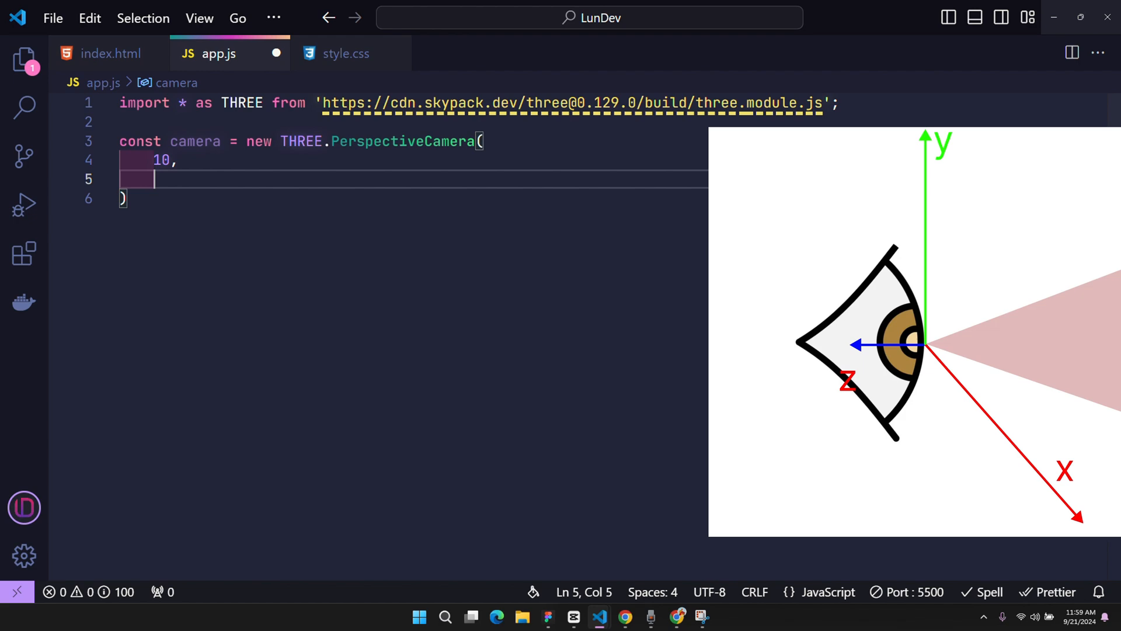
{"action": "type", "text": "window.innerWidth / w"}
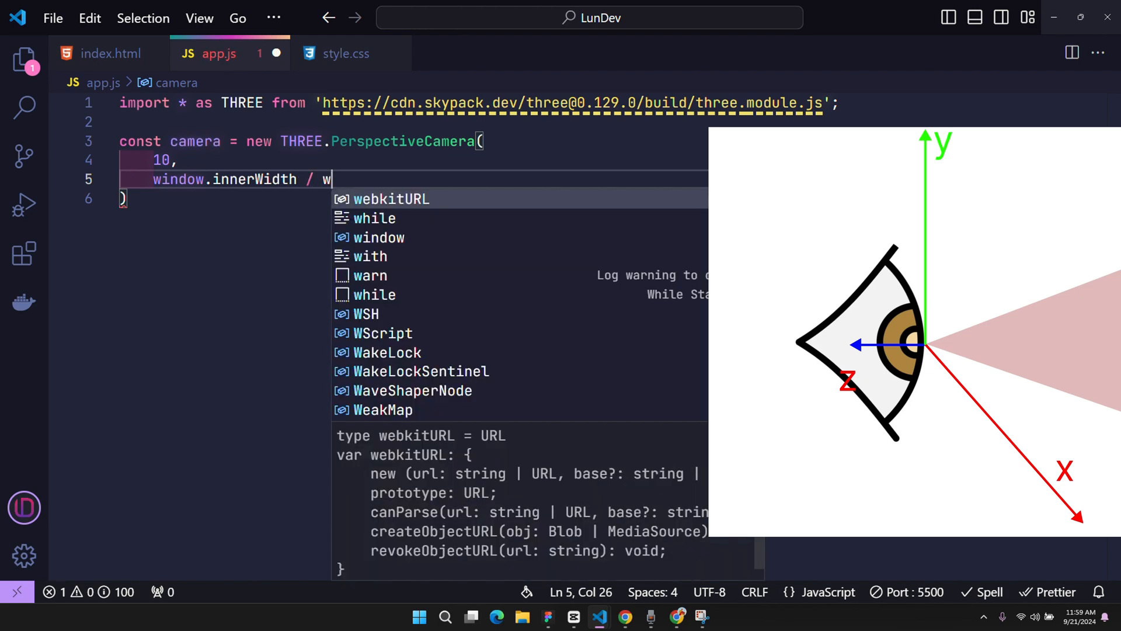
{"action": "type", "text": "indow.innerHeight,"}
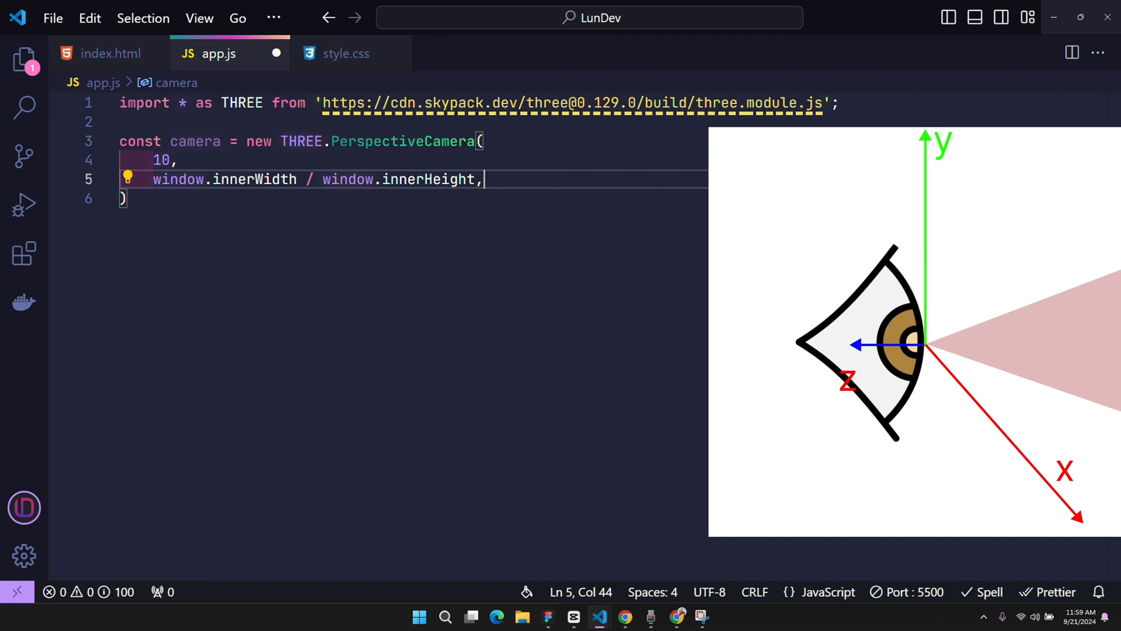
{"action": "key", "text": "Enter"}
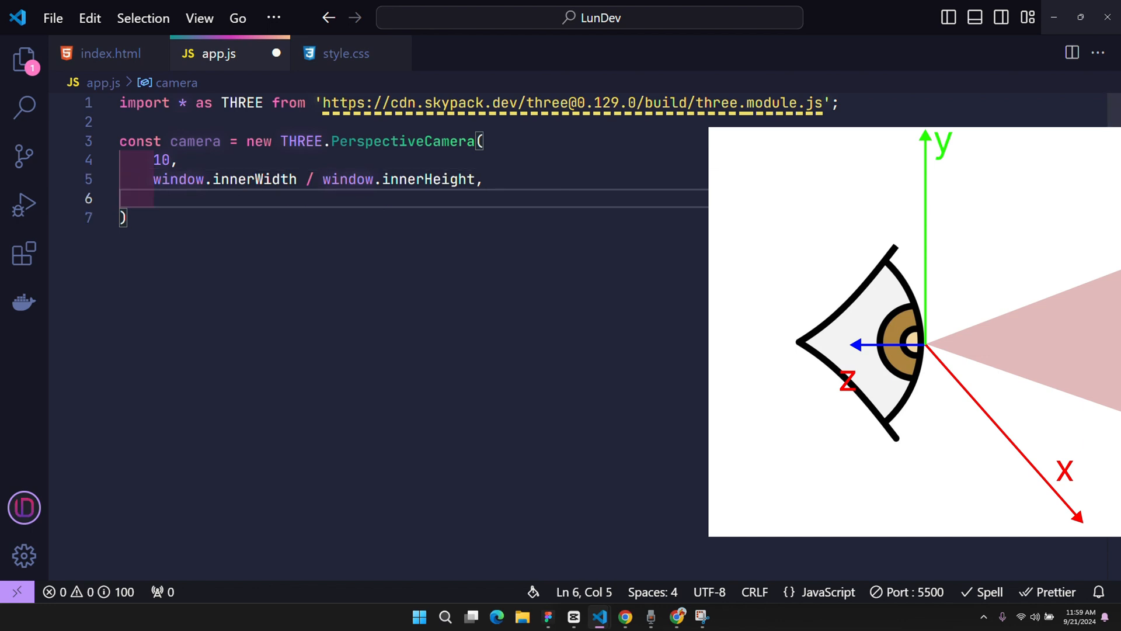
{"action": "type", "text": "0."}
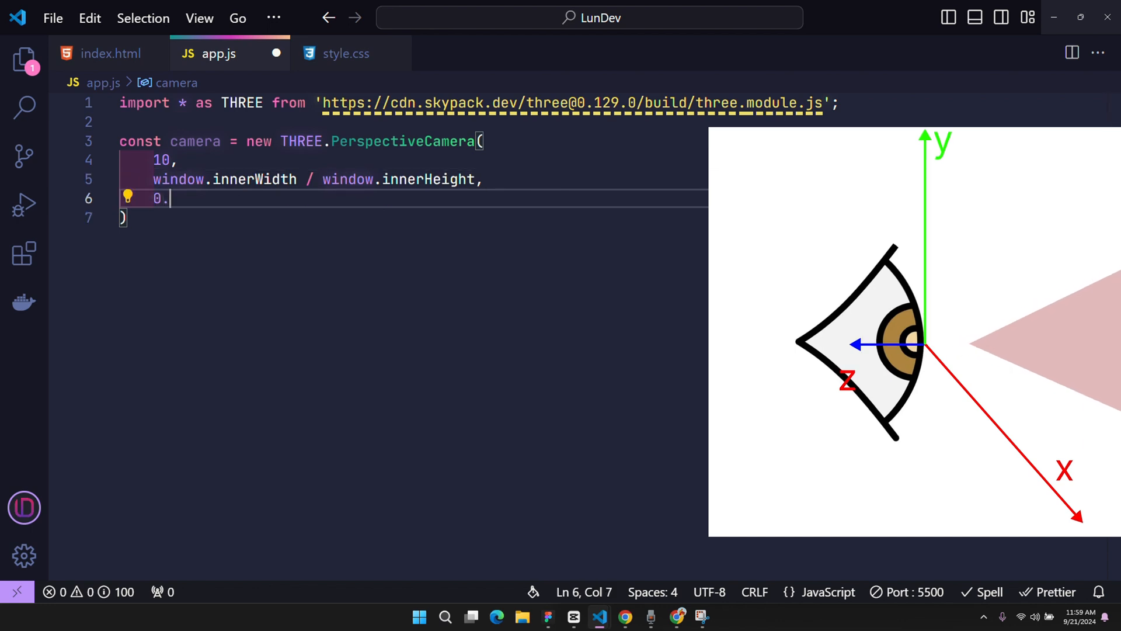
{"action": "type", "text": "1"}
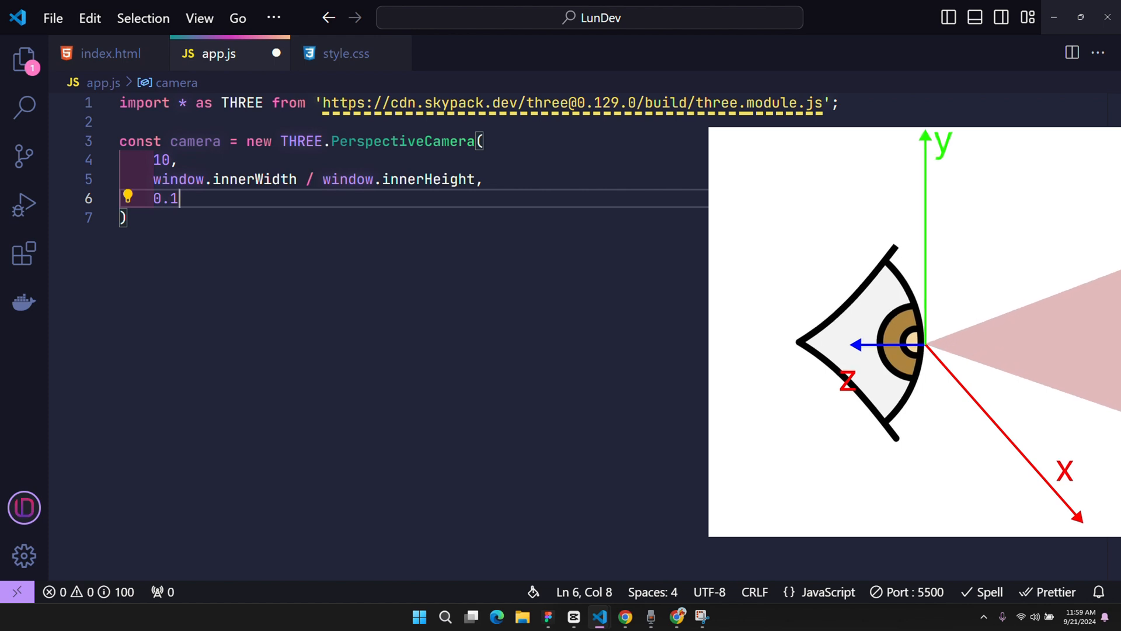
{"action": "type", "text": ","}
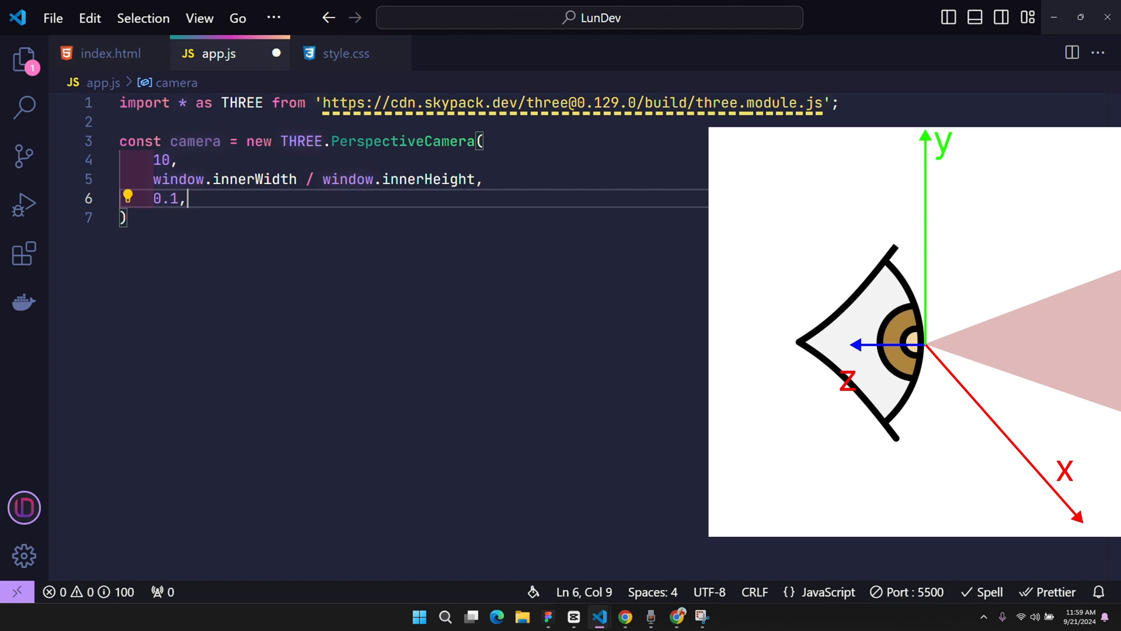
{"action": "type", "text": "100"}
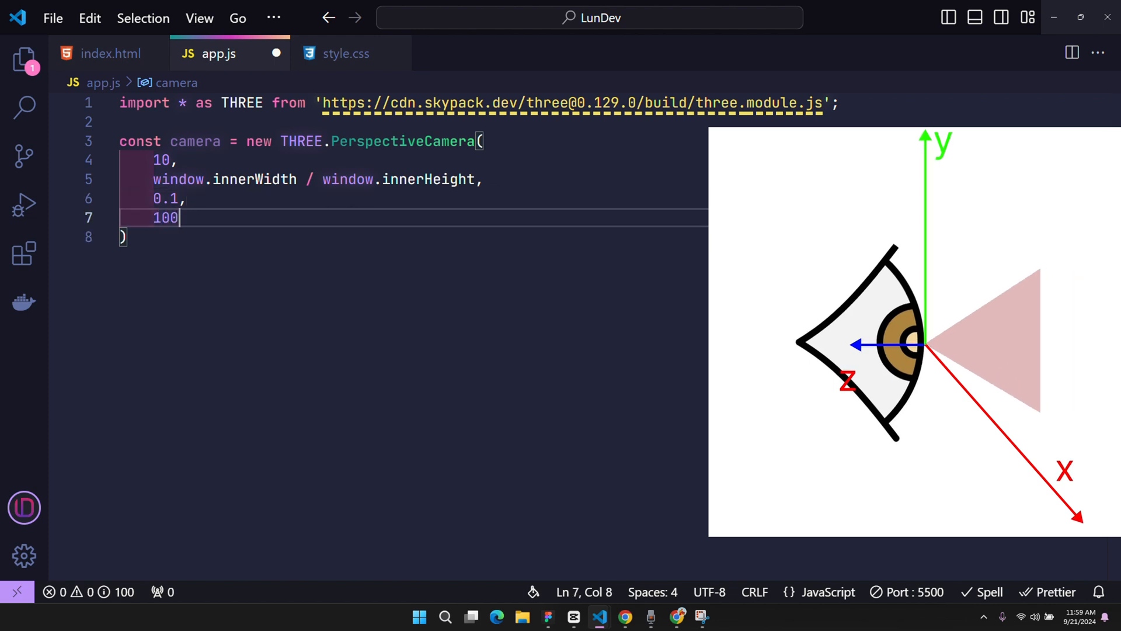
{"action": "type", "text": "0"}
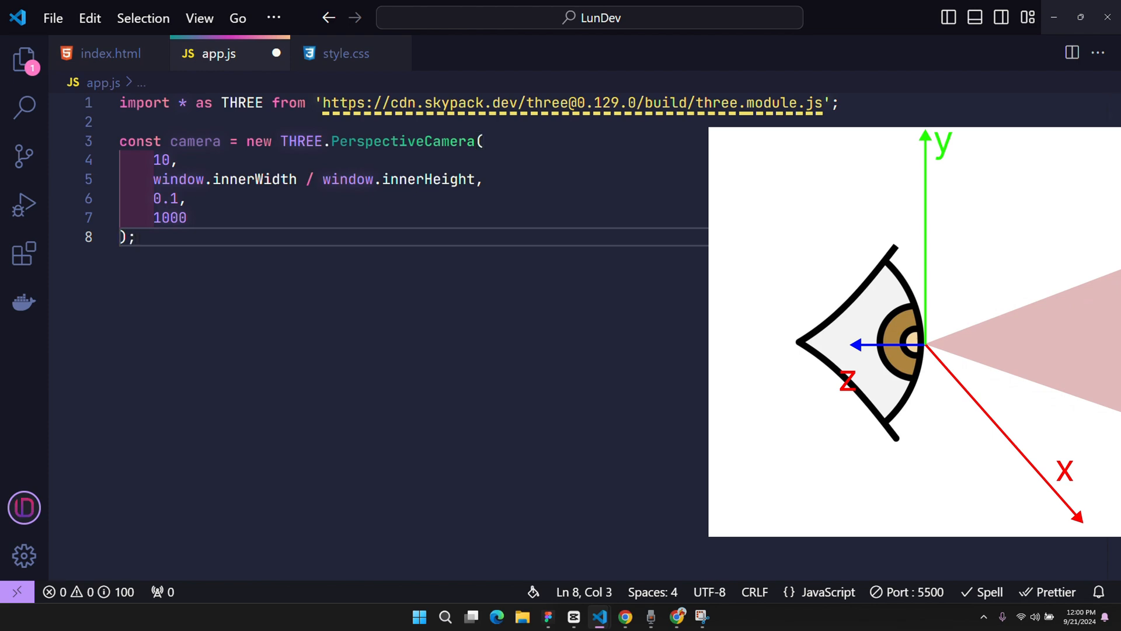
- Set camera.position.z to 13
{"action": "key", "text": "Enter"}
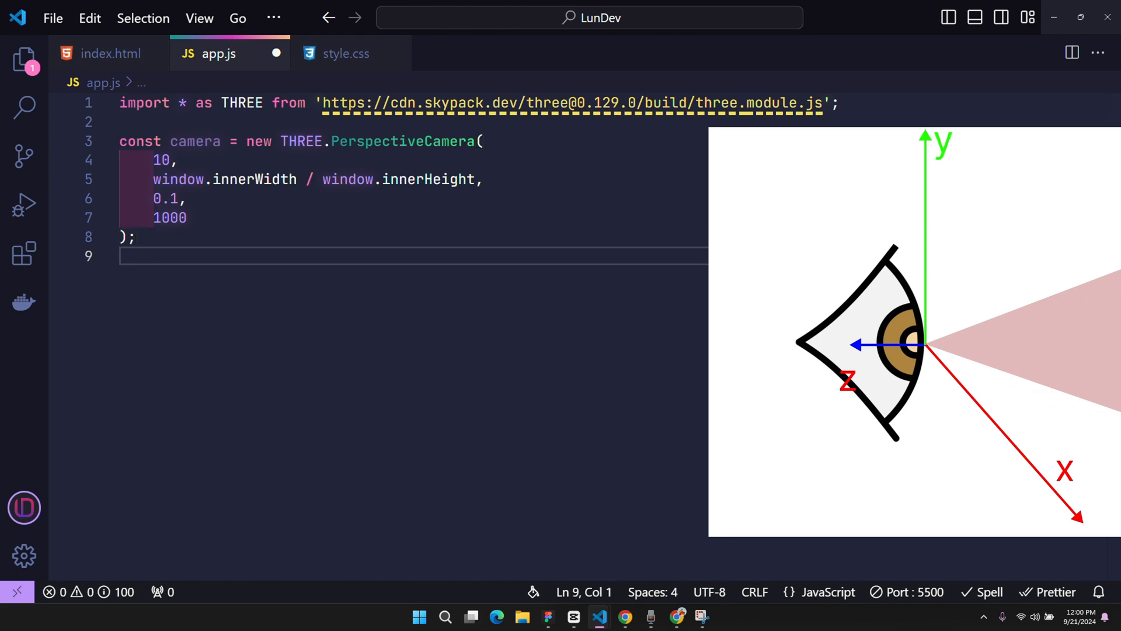
{"action": "type", "text": "camera.pos"}
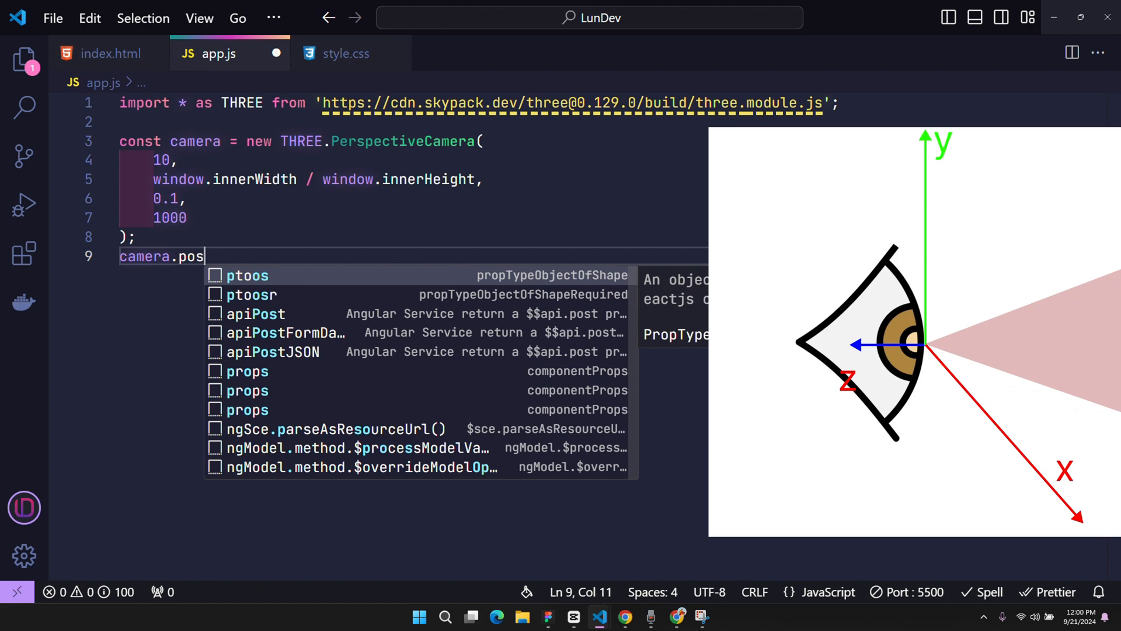
{"action": "type", "text": "ition."}
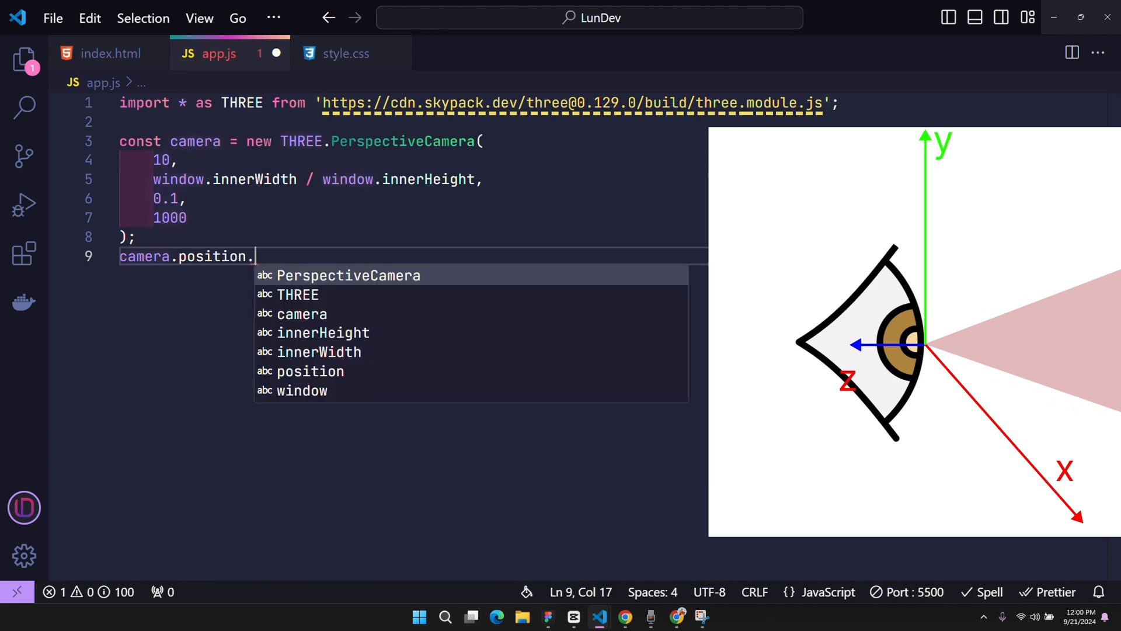
{"action": "type", "text": "z ="}
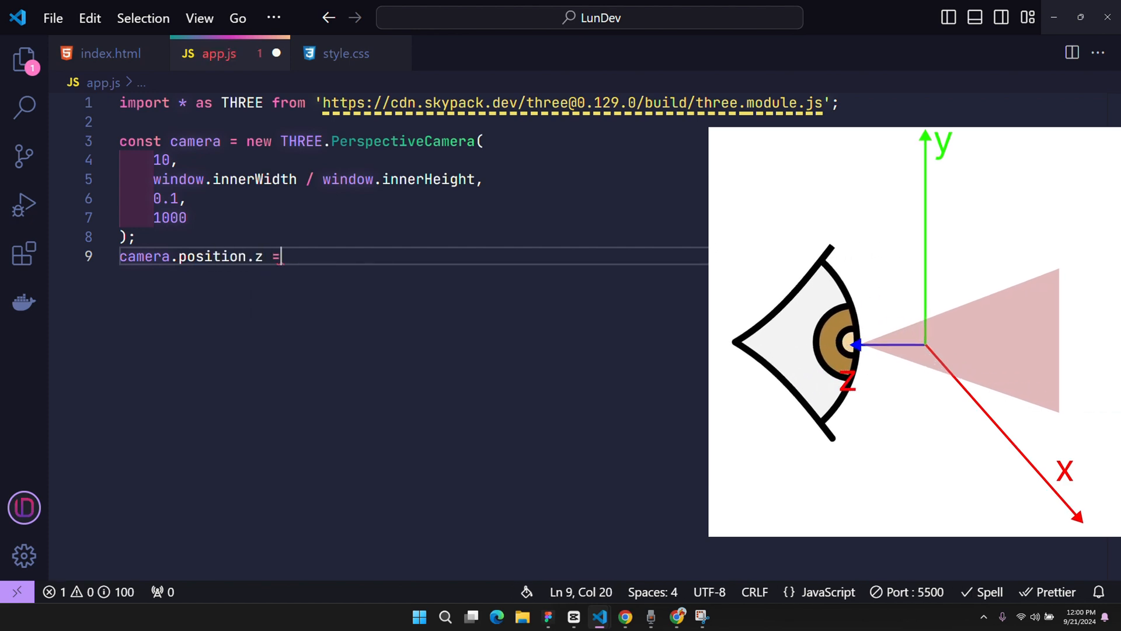
{"action": "type", "text": "13;"}
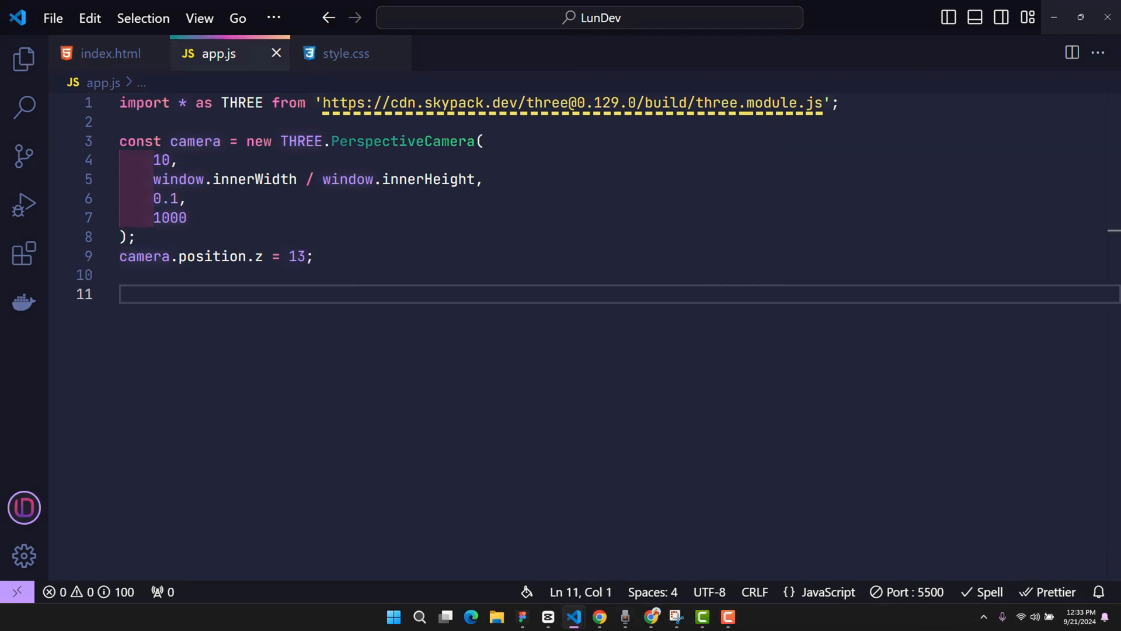
- Create a THREE.Scene, declare let bee, import GLTFLoader and start a new loader instance
{"action": "type", "text": "const scene = n"}
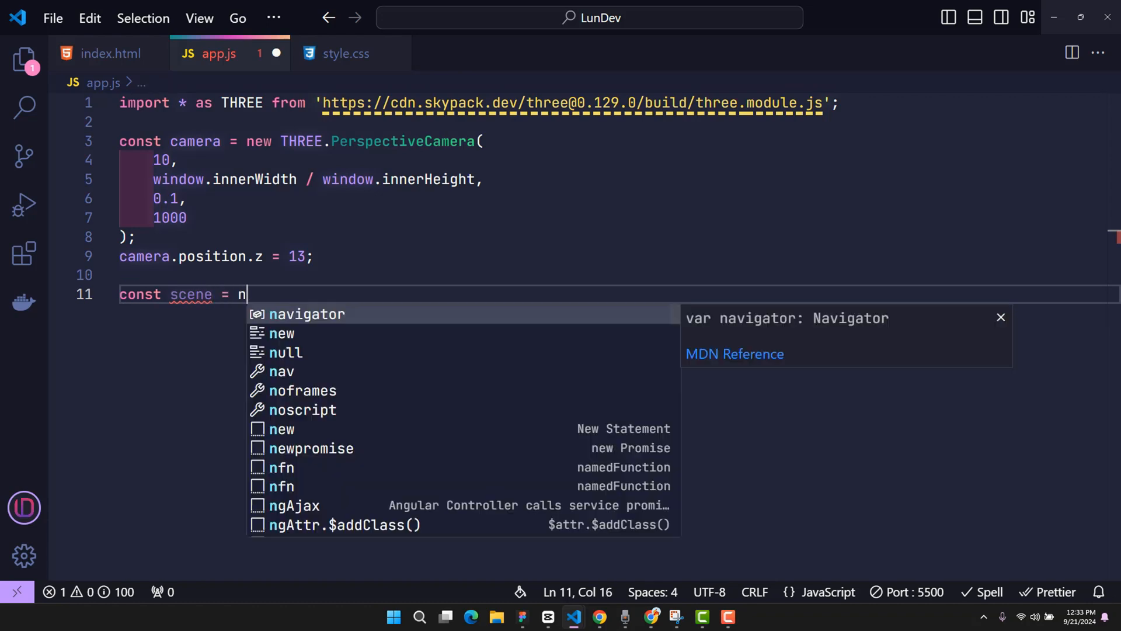
{"action": "type", "text": "ew THREE.Scene();"}
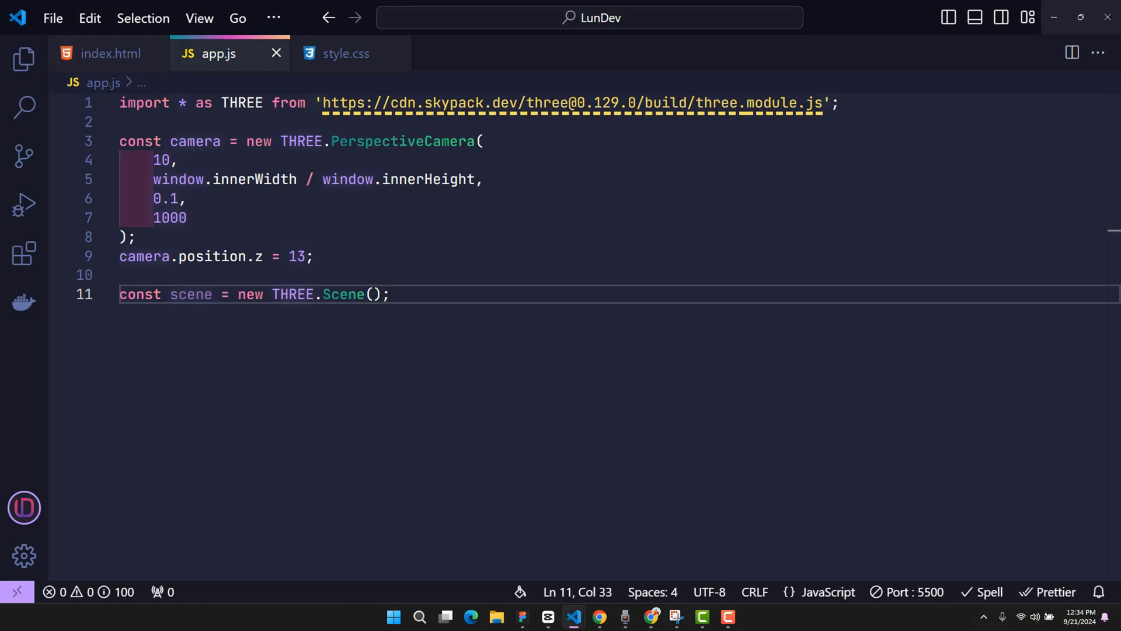
{"action": "type", "text": "le"}
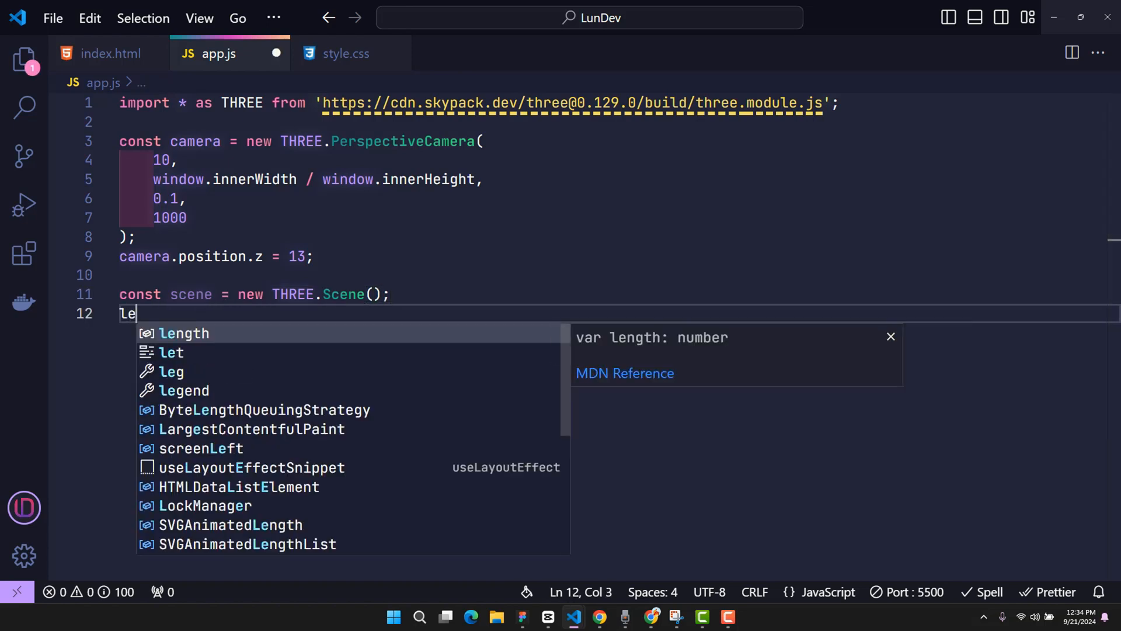
{"action": "type", "text": "t bee;"}
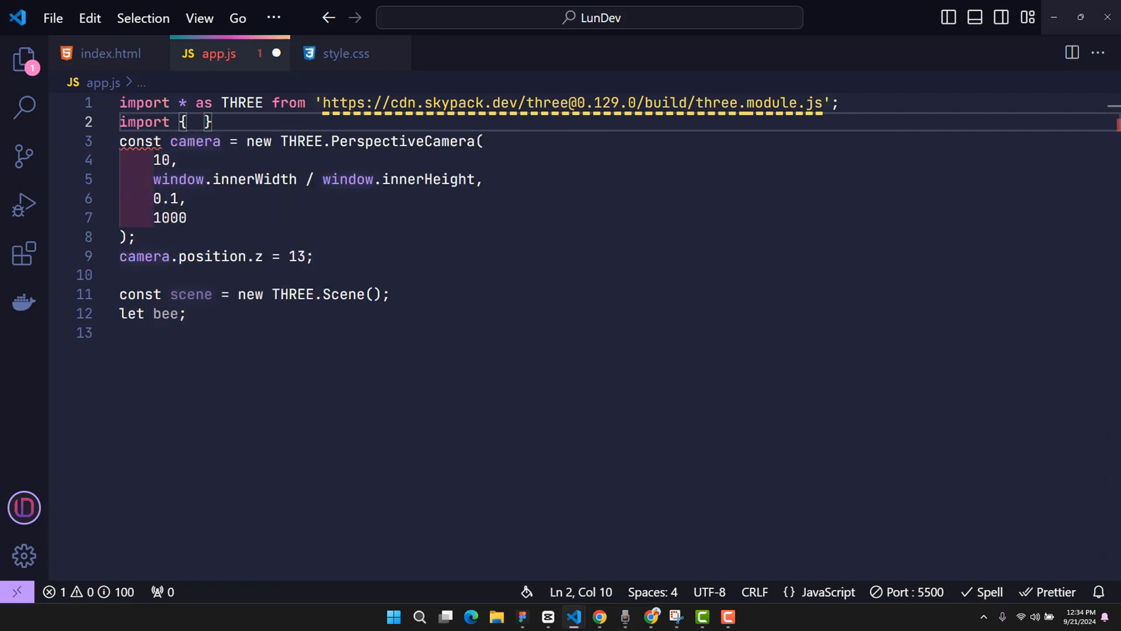
{"action": "type", "text": "GLTFLoader"}
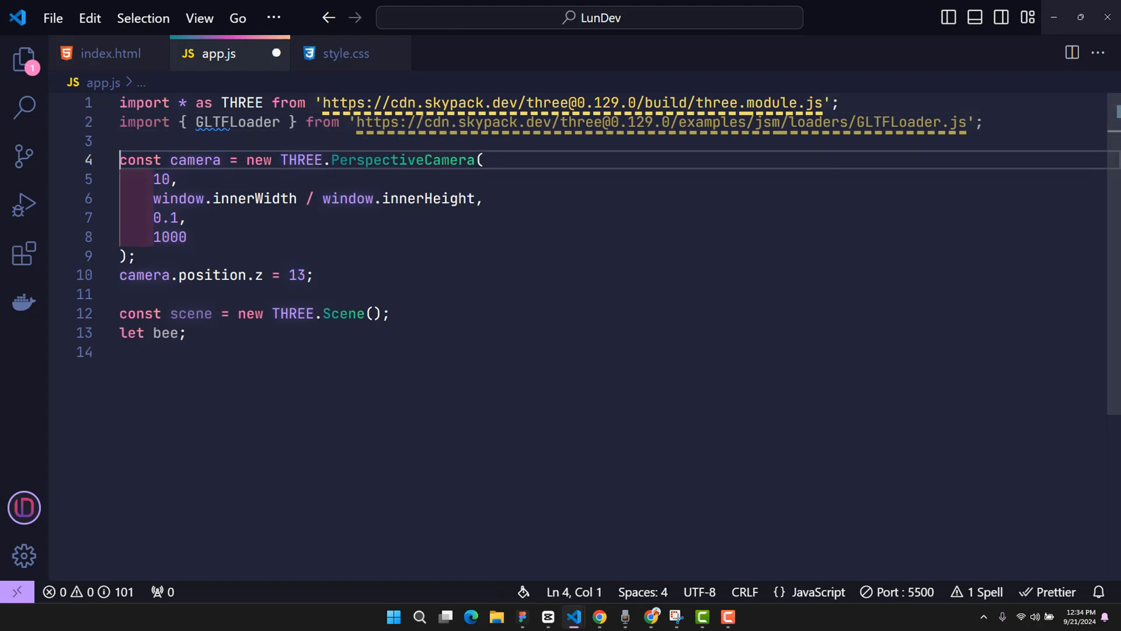
{"action": "type", "text": "const loader = new GLTFLoader();"}
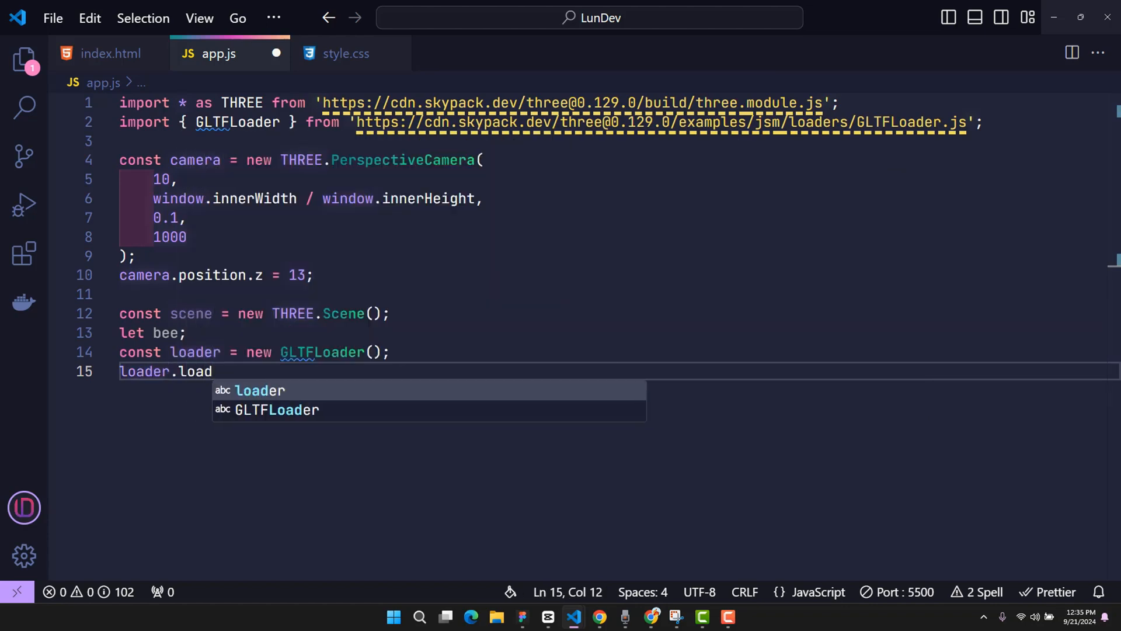
- Call loader.load on '/demon_bee_full_texture.glb' with gltf, progress and error callback functions
{"action": "type", "text": "('/demon_bee_full_texture.glb',"}
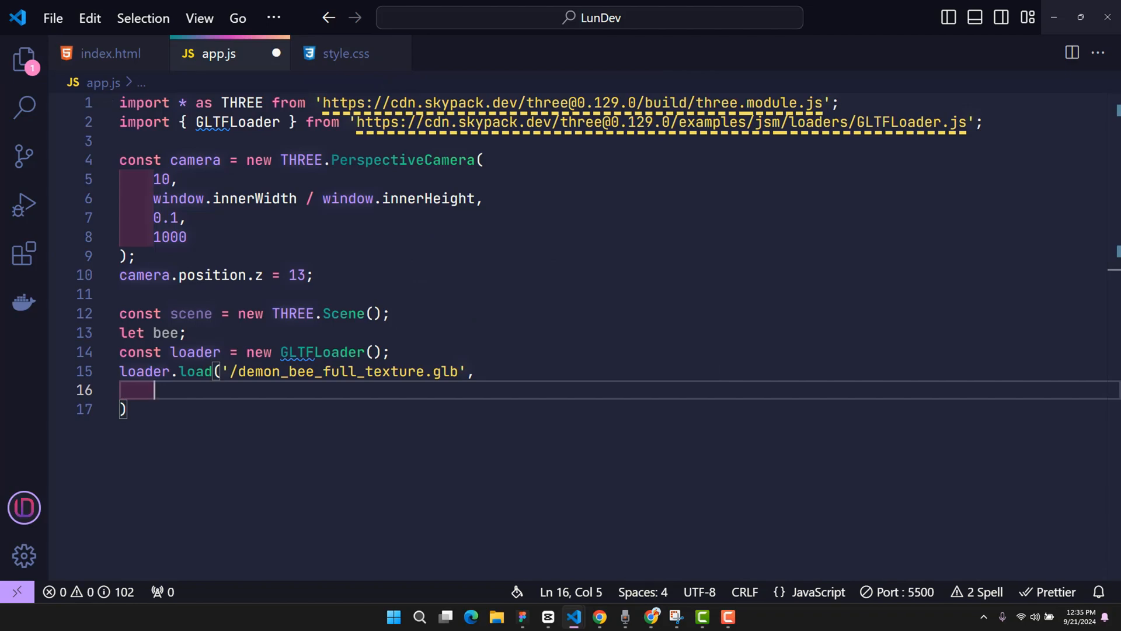
{"action": "type", "text": "function ()"}
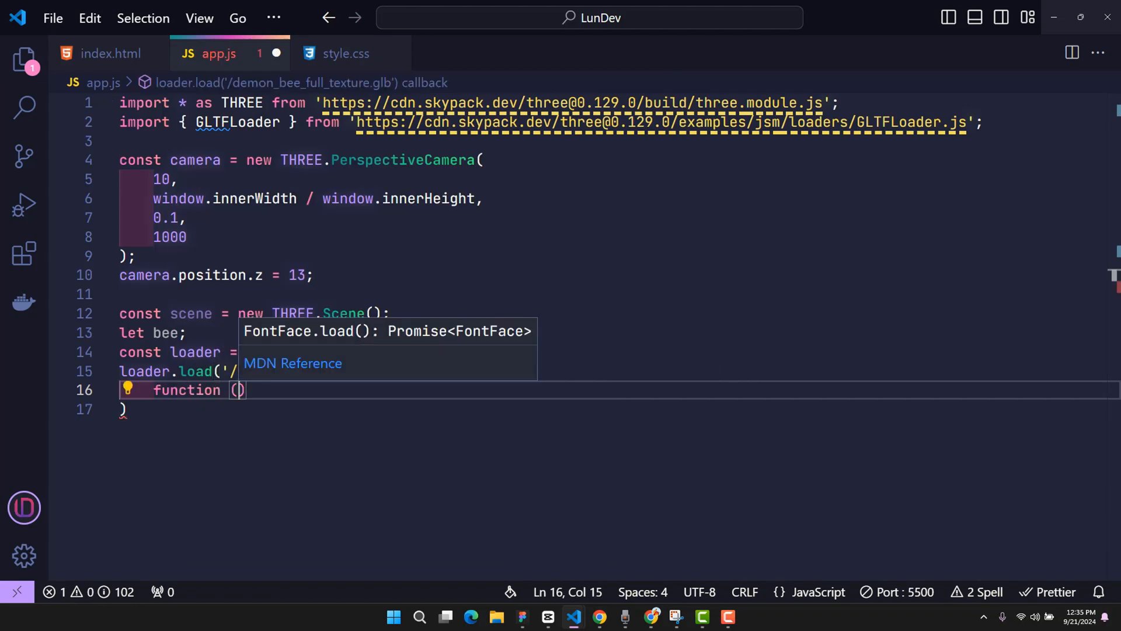
{"action": "type", "text": "glt"}
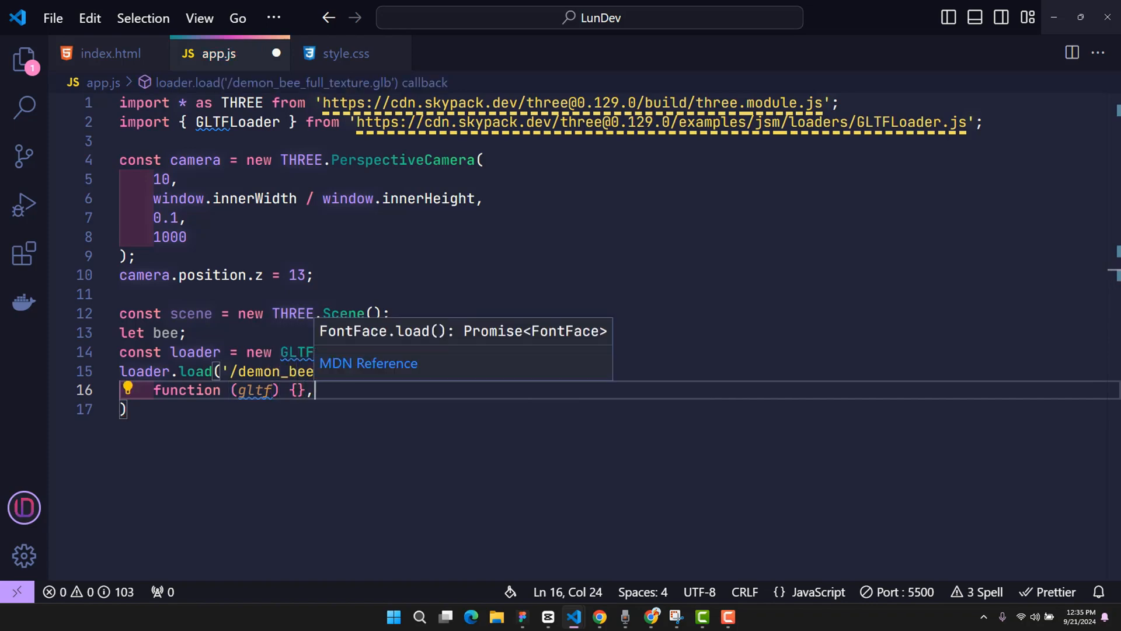
{"action": "type", "text": "function (xhr) {"}
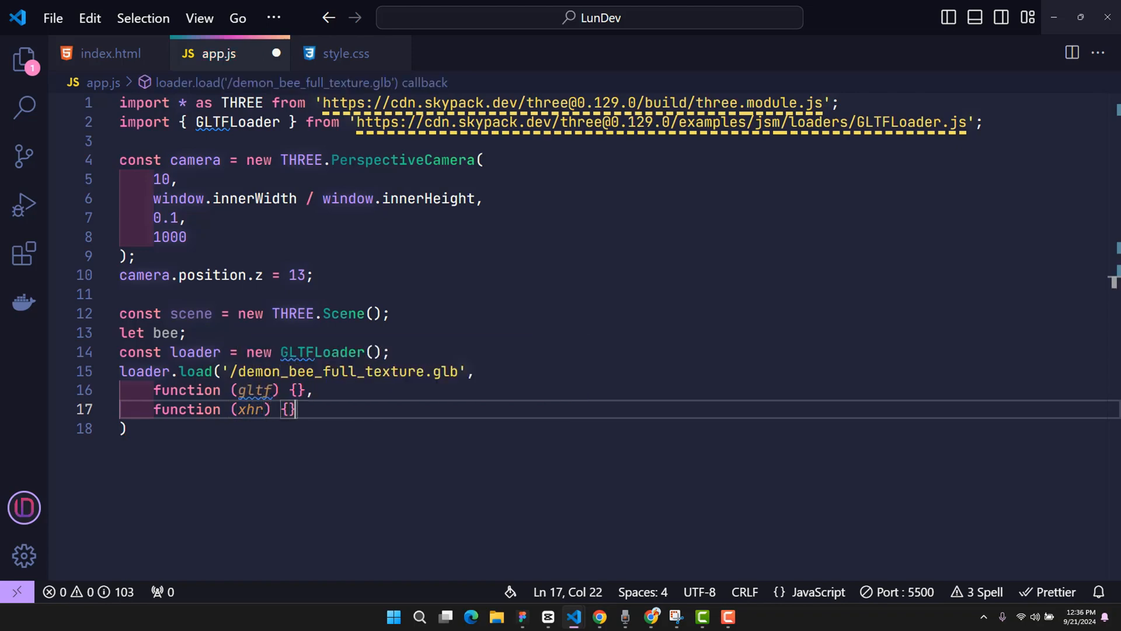
{"action": "type", "text": "function (error) {"}
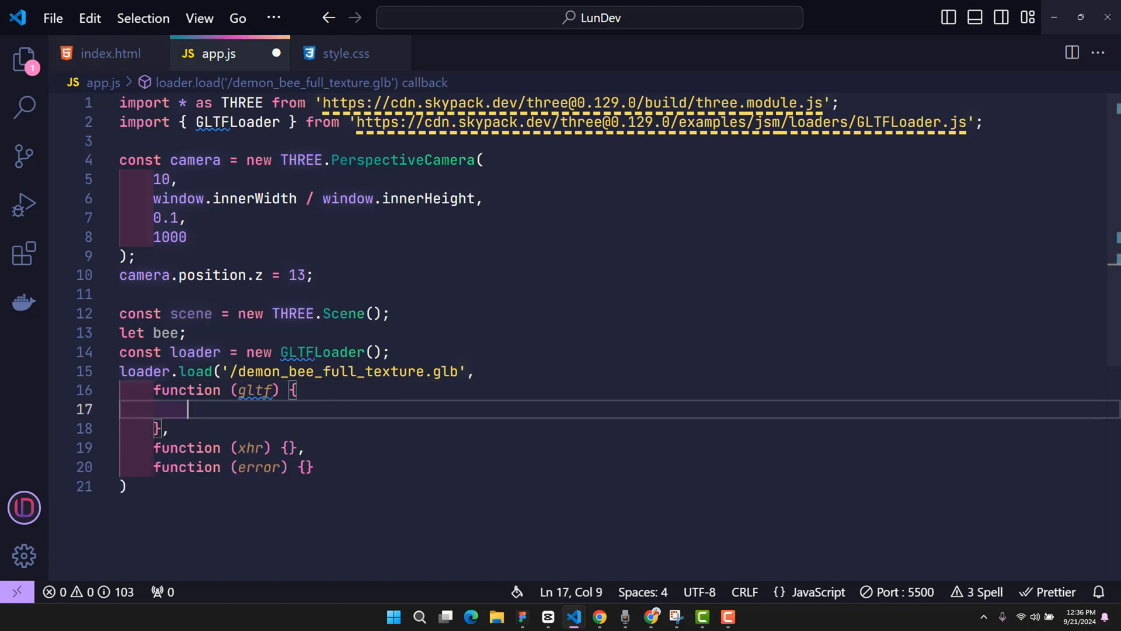
- In the success callback assign bee = gltf.scene and add the bee to the scene
{"action": "type", "text": "bee ="}
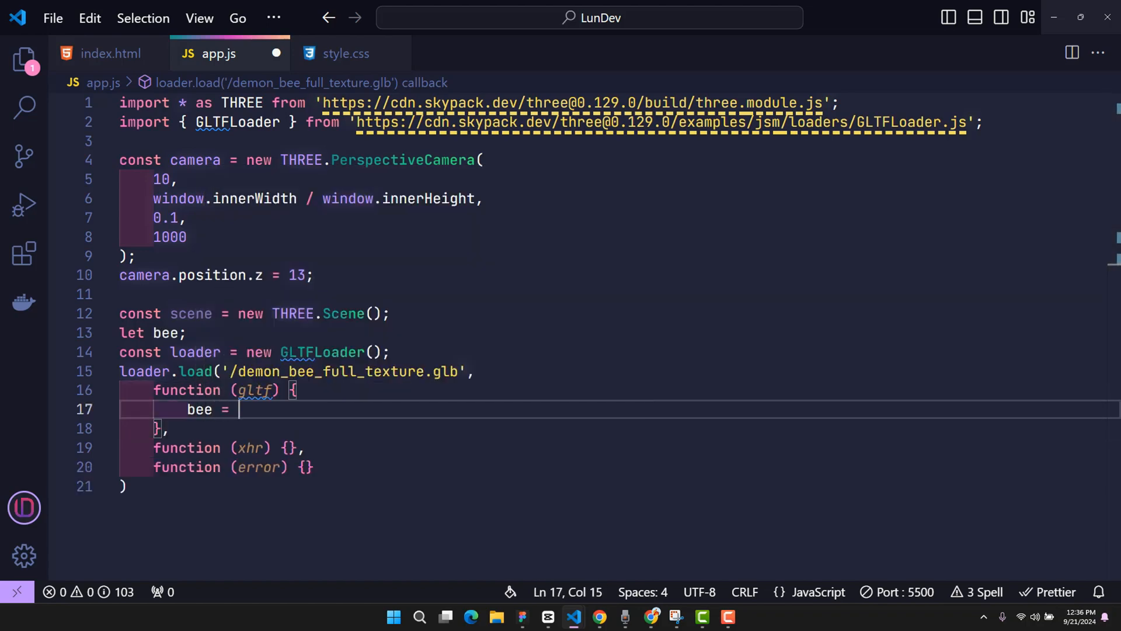
{"action": "type", "text": "gltf"}
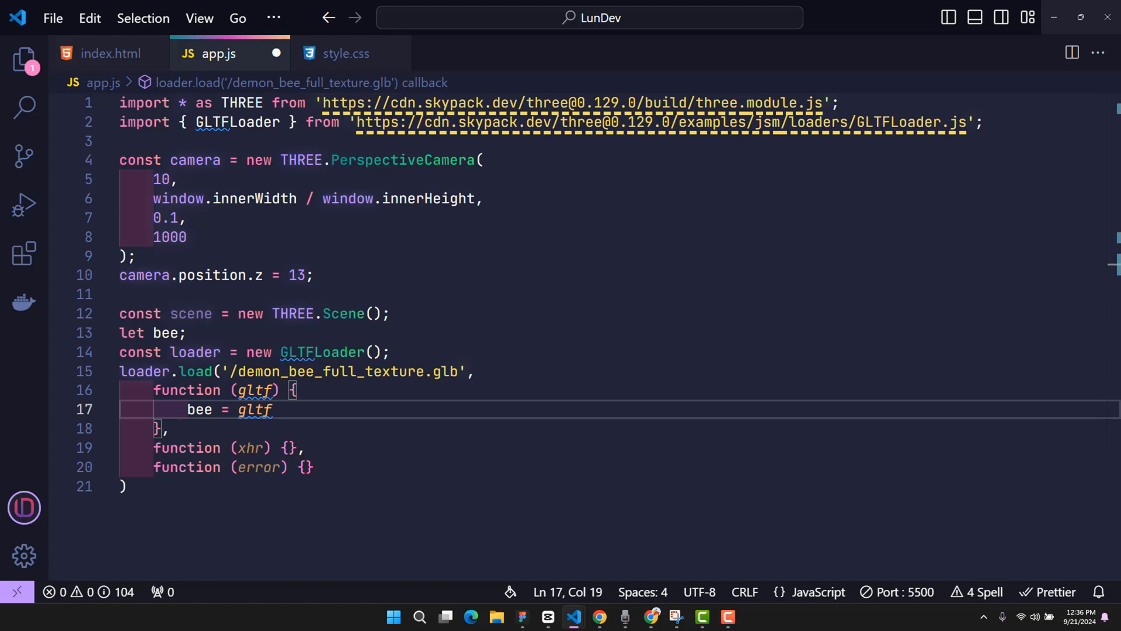
{"action": "type", "text": ".scene;"}
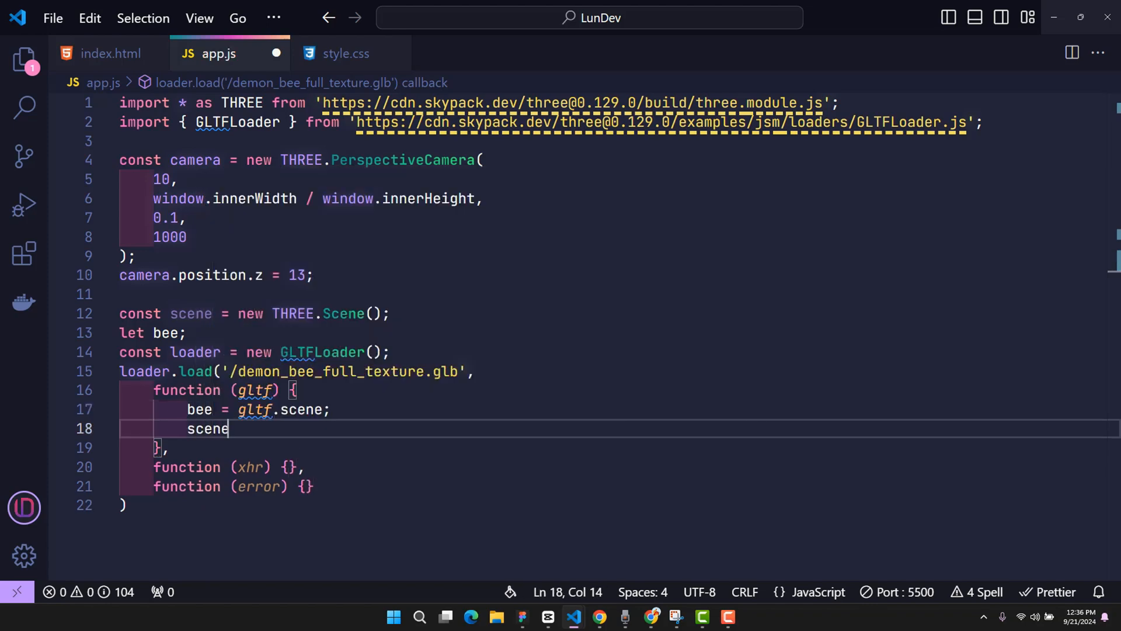
{"action": "type", "text": ".add()"}
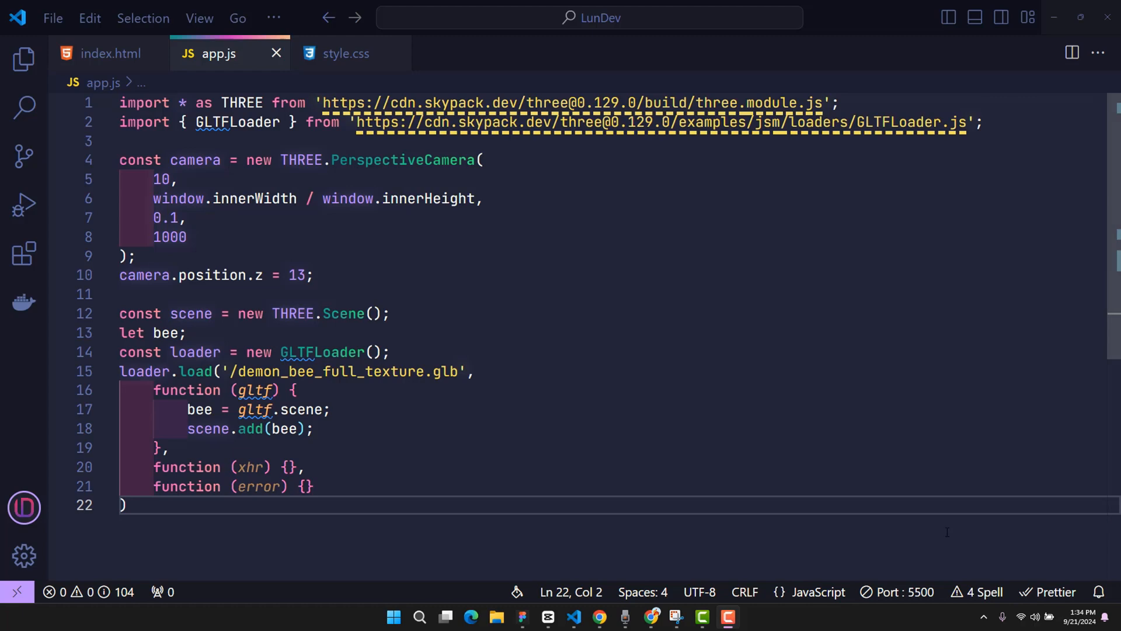
{"action": "type", "text": ";"}
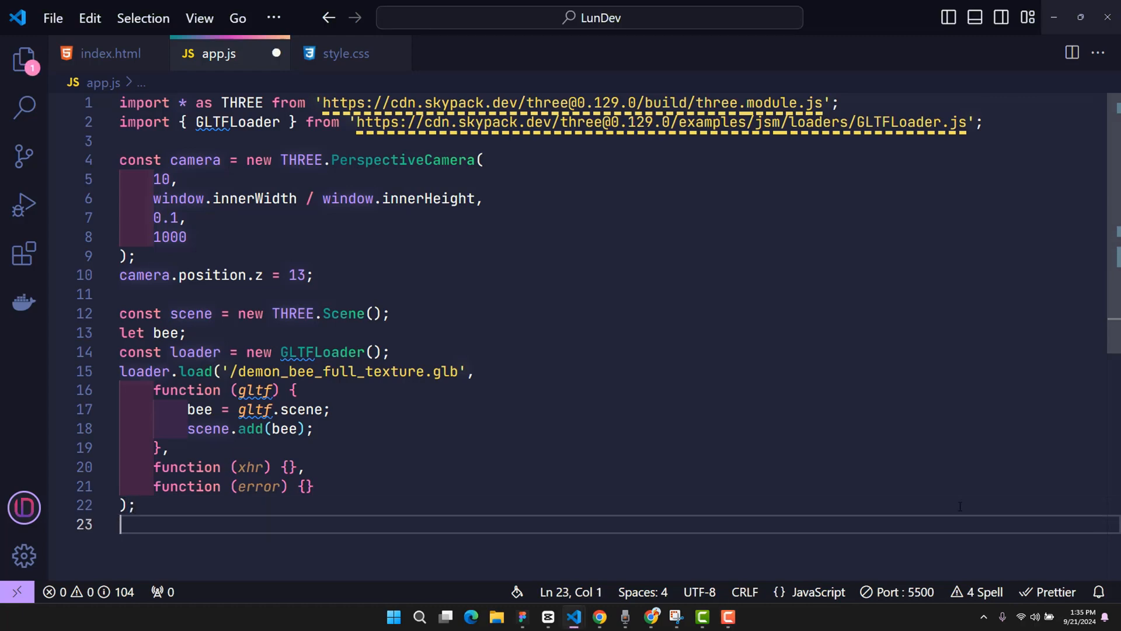
- Create a THREE.WebGLRenderer and size it to window.innerWidth and innerHeight
{"action": "type", "text": "const"}
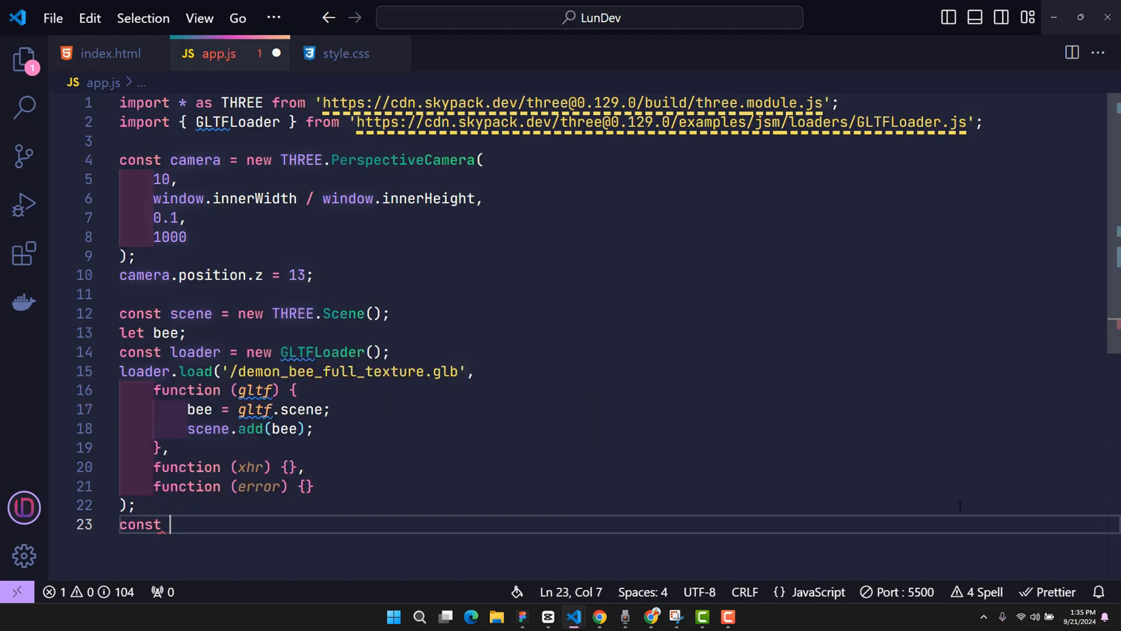
{"action": "type", "text": "renderer"}
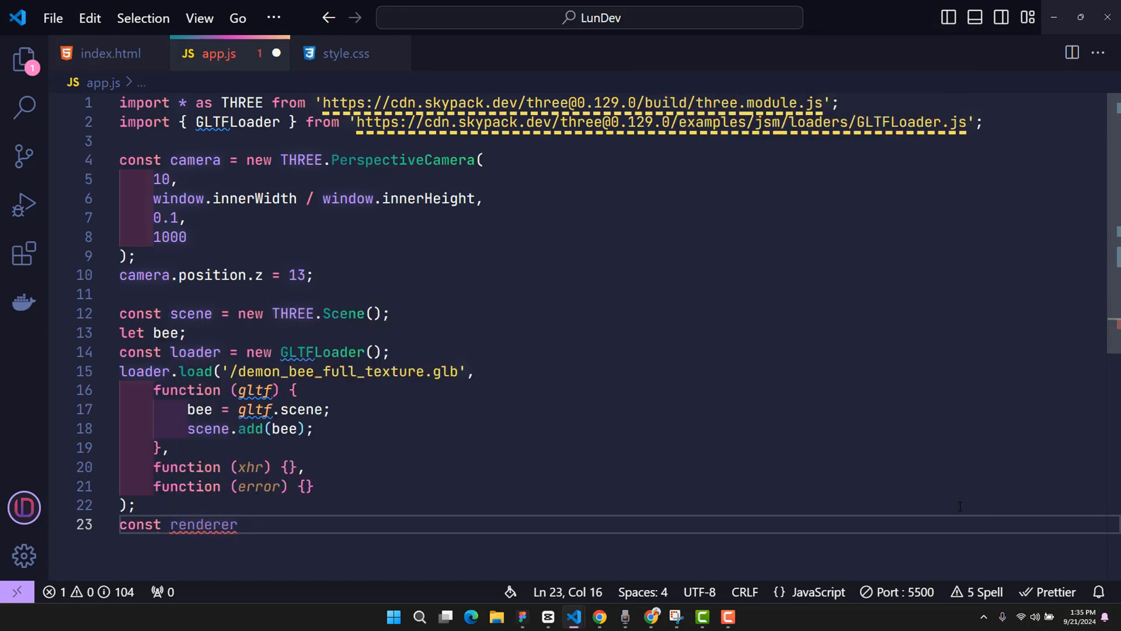
{"action": "type", "text": "= new"}
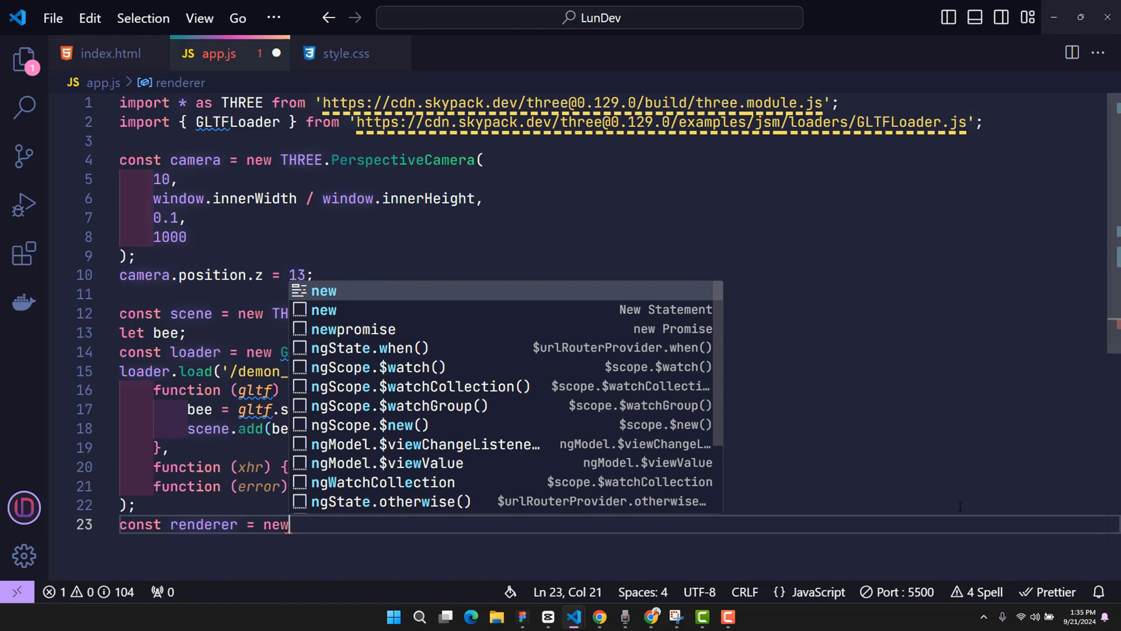
{"action": "type", "text": "thr"}
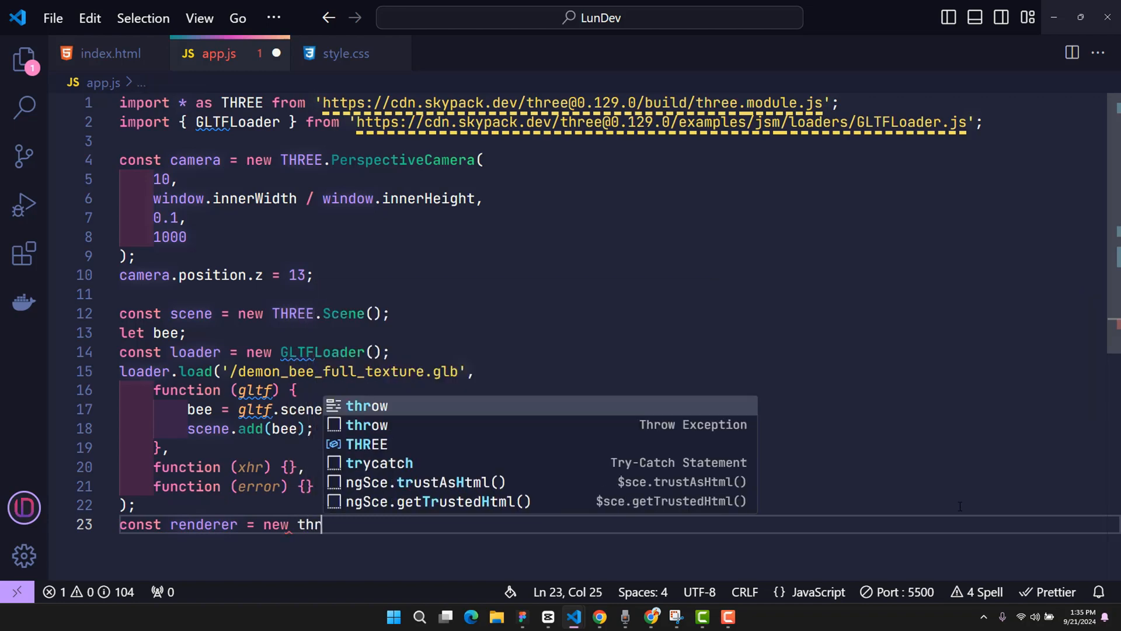
{"action": "type", "text": "THREE.WebGLRenderer"}
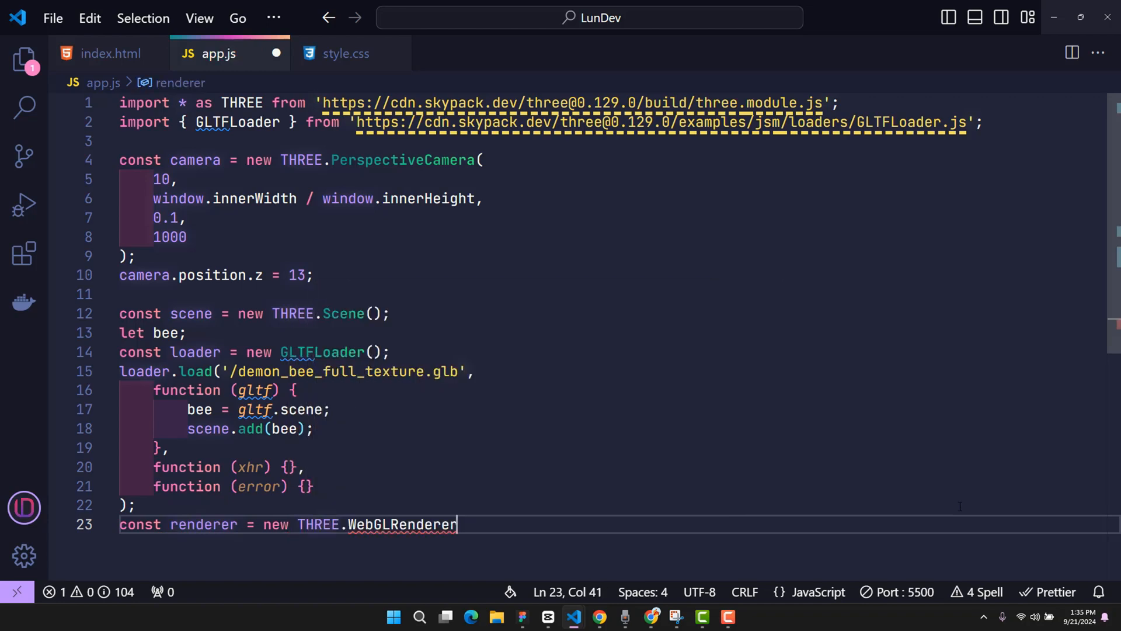
{"action": "type", "text": "();"}
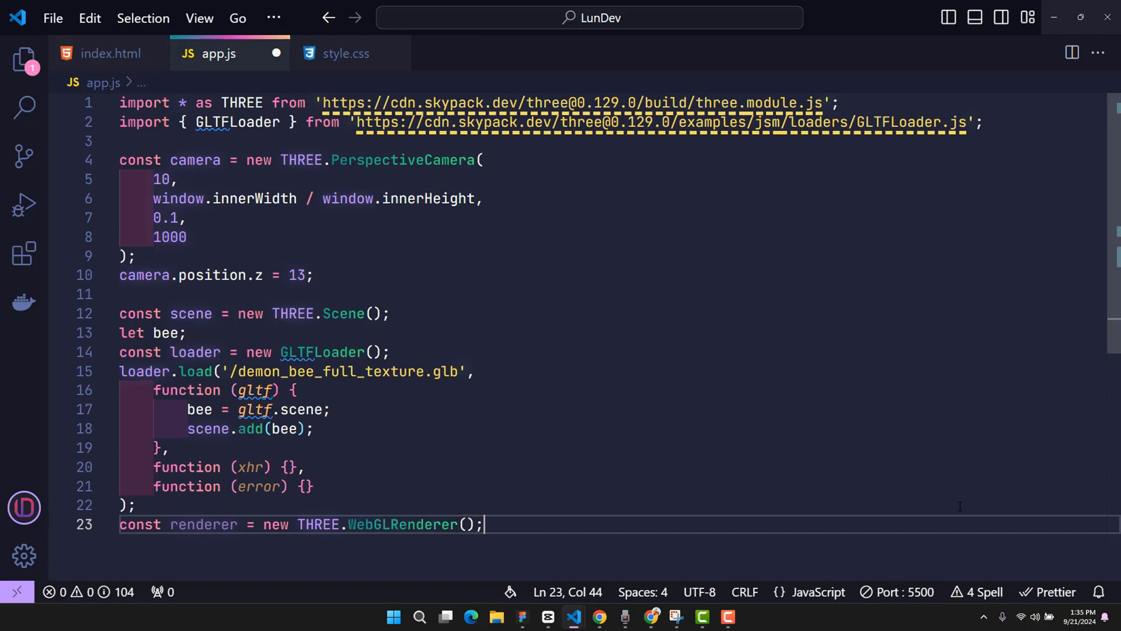
{"action": "type", "text": "renderer.setSize();"}
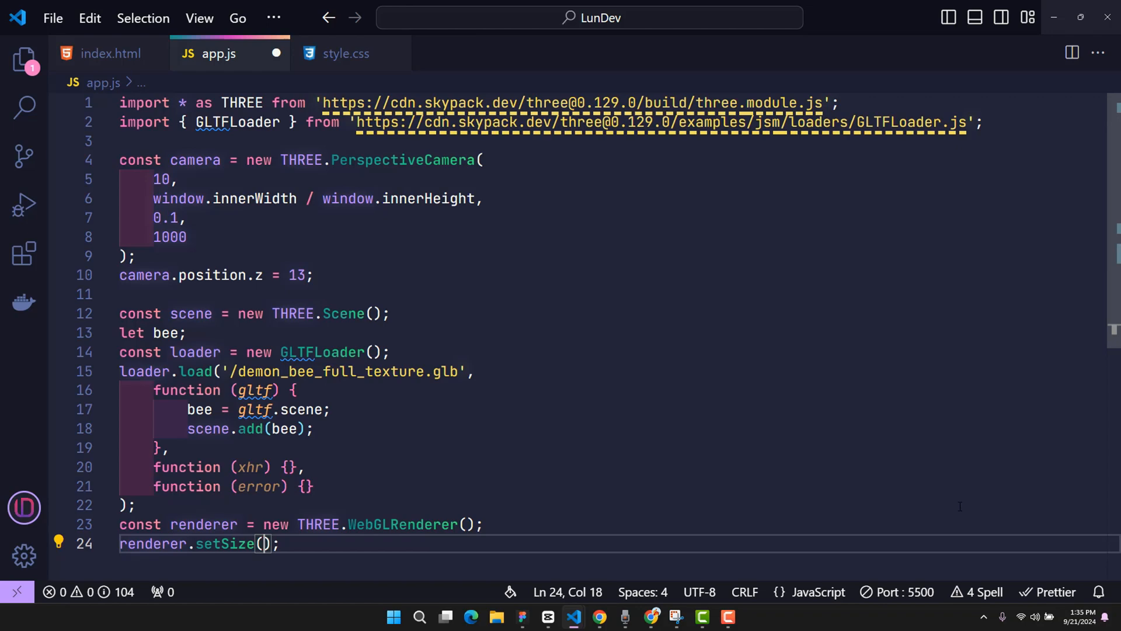
{"action": "type", "text": "window.innerWidth"}
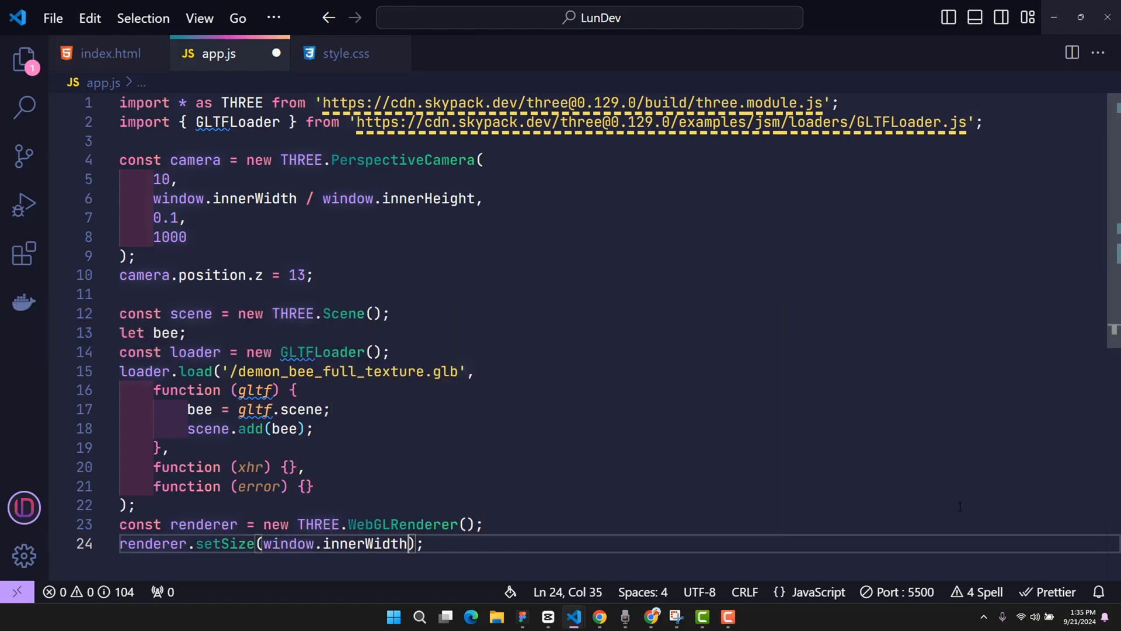
- Append renderer.domElement into the container3D element
{"action": "type", "text": "document.getElementById('"}
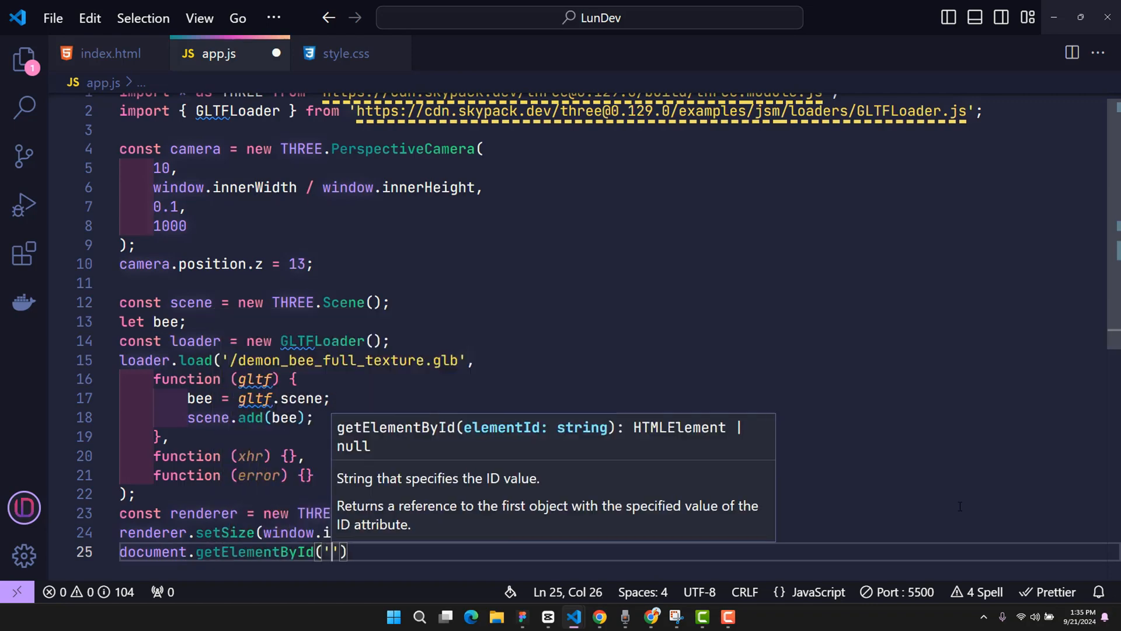
{"action": "type", "text": "container3D').a"}
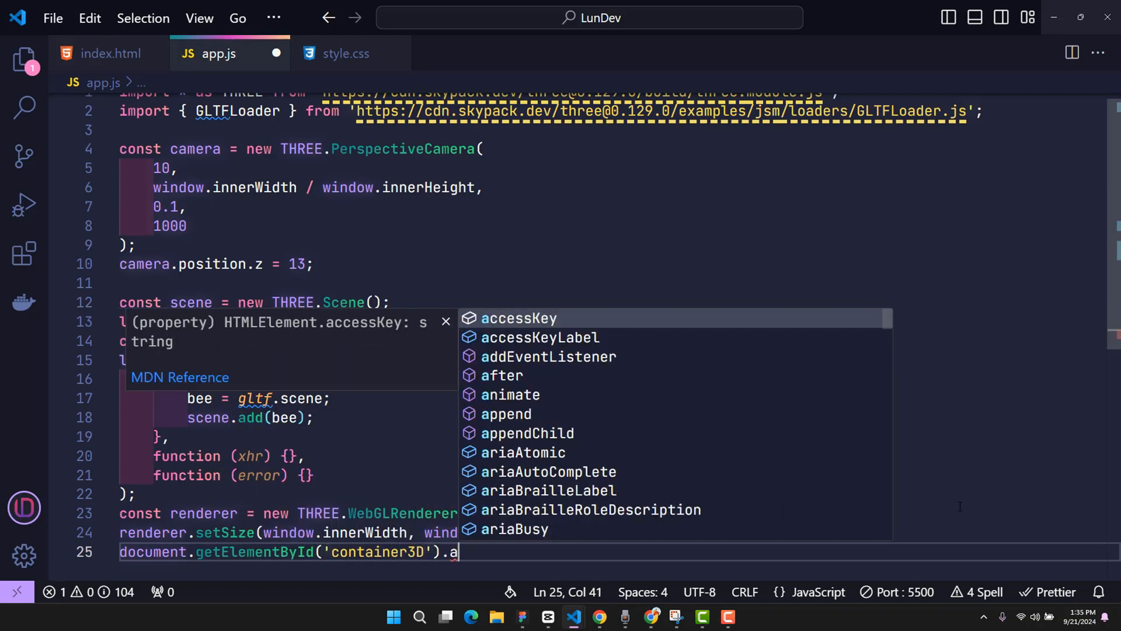
{"action": "type", "text": "ppendChild(rend"}
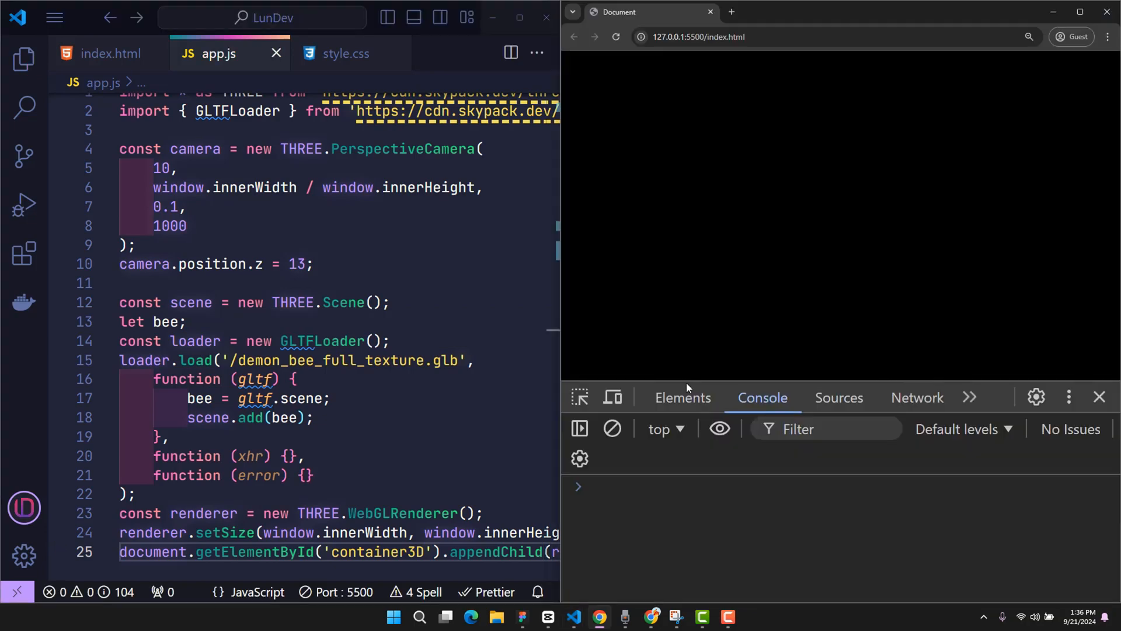
- Inspect the black canvas in DevTools and enable alpha: true on the WebGLRenderer
{"action": "left_click", "coordinate": [1069, 397]}
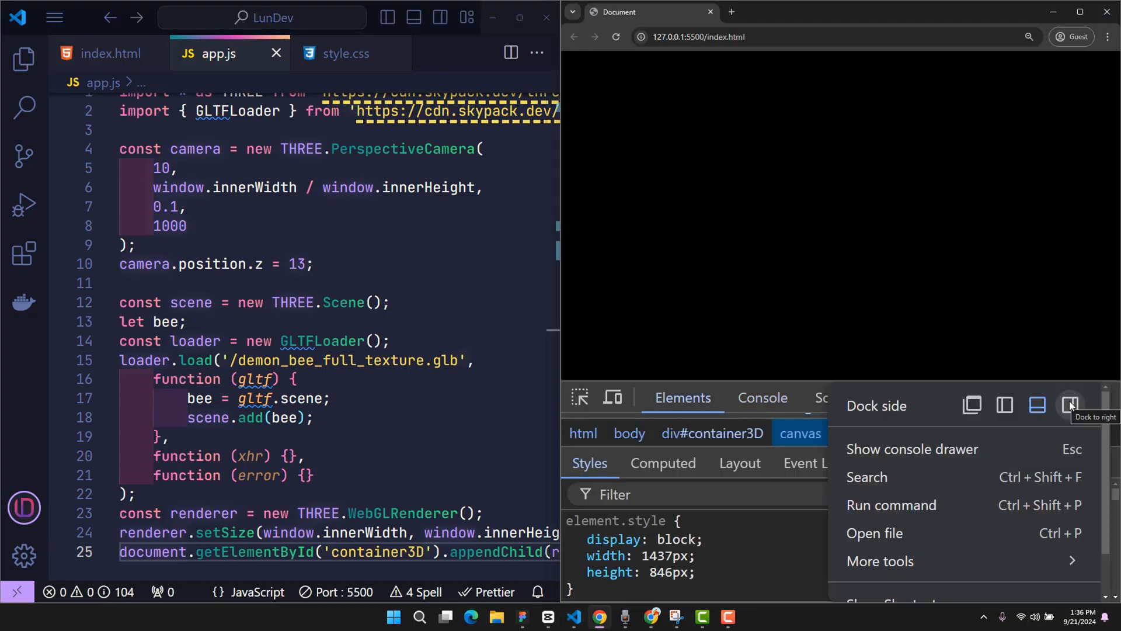
{"action": "left_click", "coordinate": [1069, 406]}
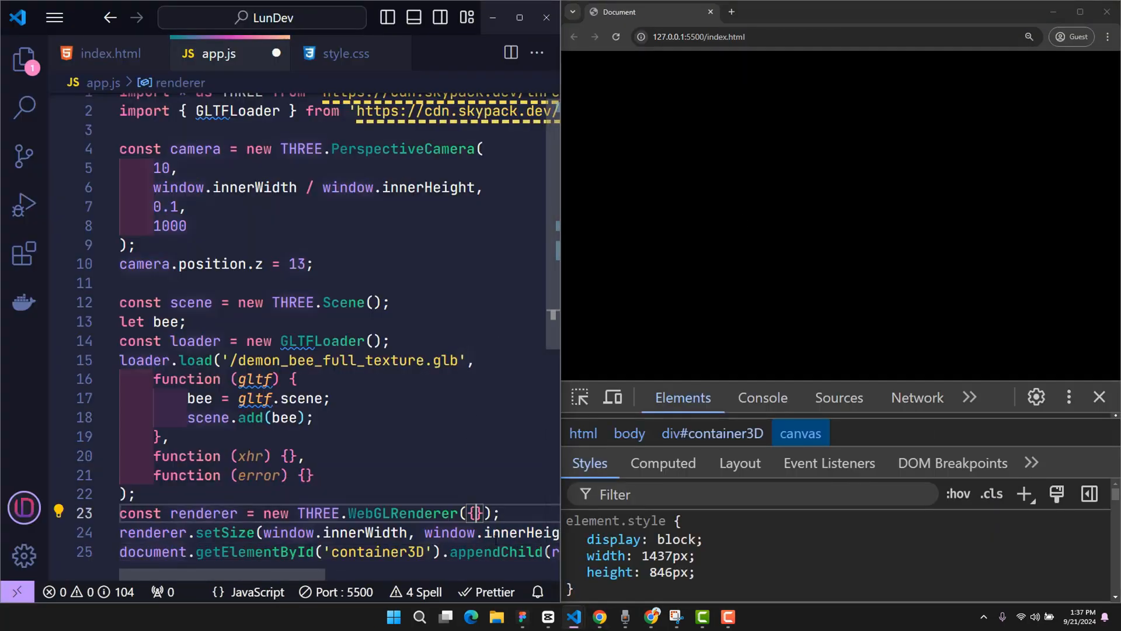
{"action": "type", "text": "alpha: true"}
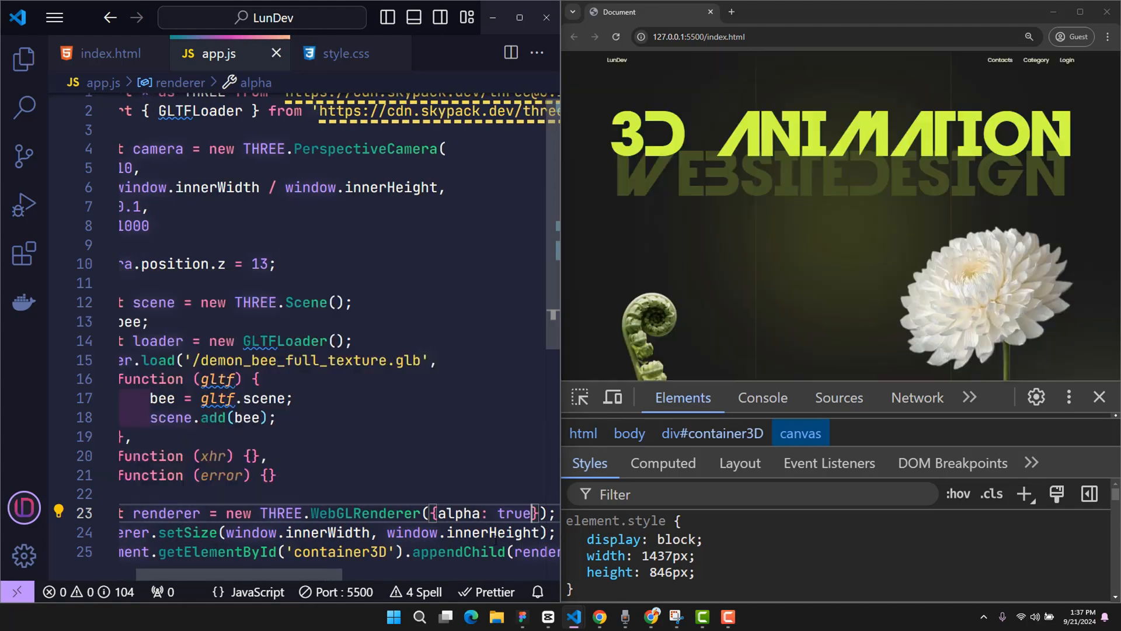
{"action": "left_click", "coordinate": [763, 397]}
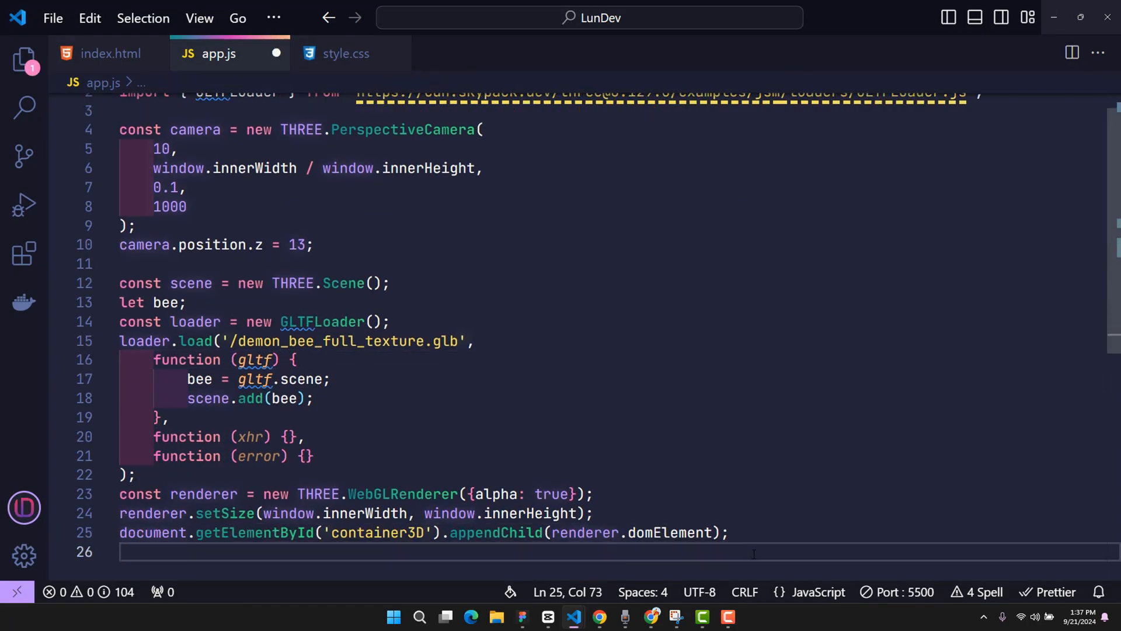
- Render the scene with the camera via renderer.render(scene, camera)
{"action": "type", "text": "renderer.render(scene, camera);"}
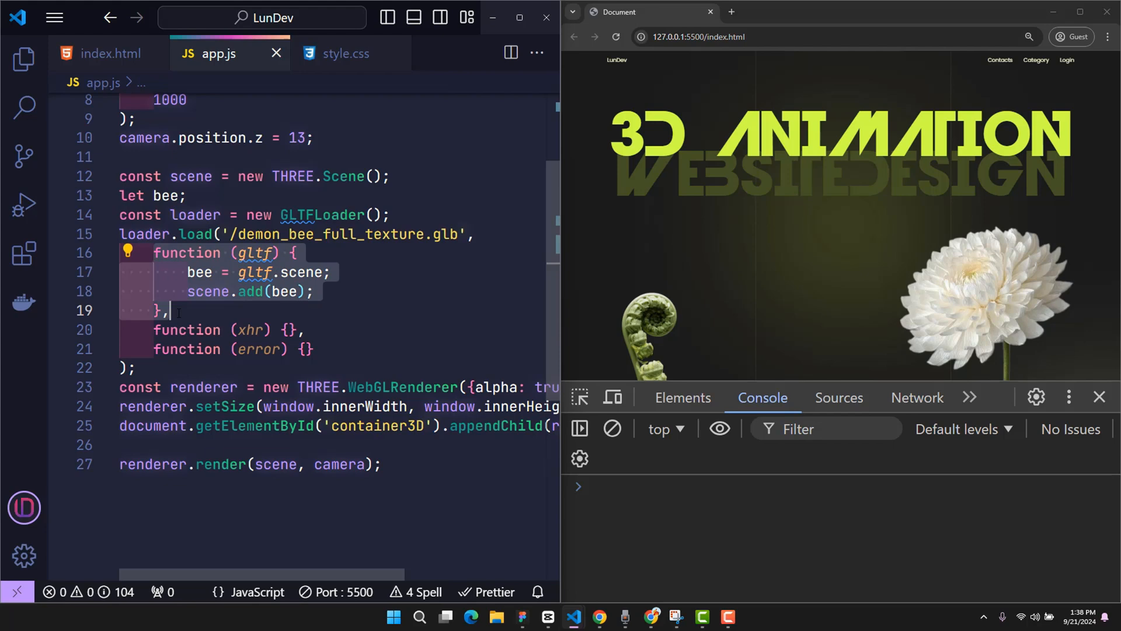
{"action": "left_click", "coordinate": [288, 464]}
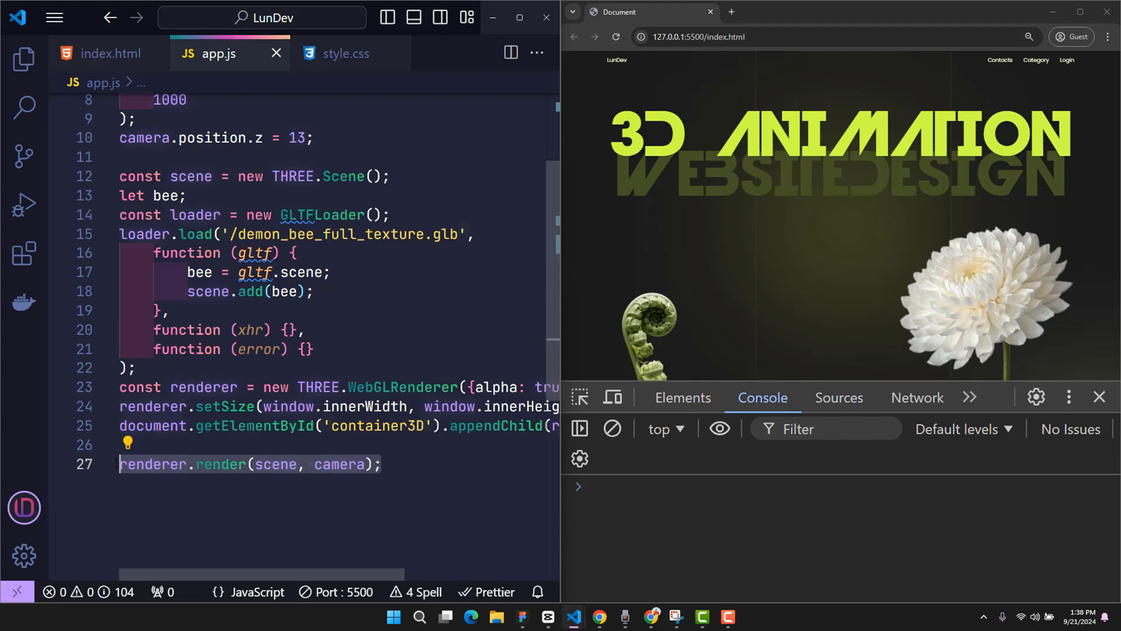
- Define a reRender3D function that renders and requests itself with requestAnimationFrame
{"action": "type", "text": "const"}
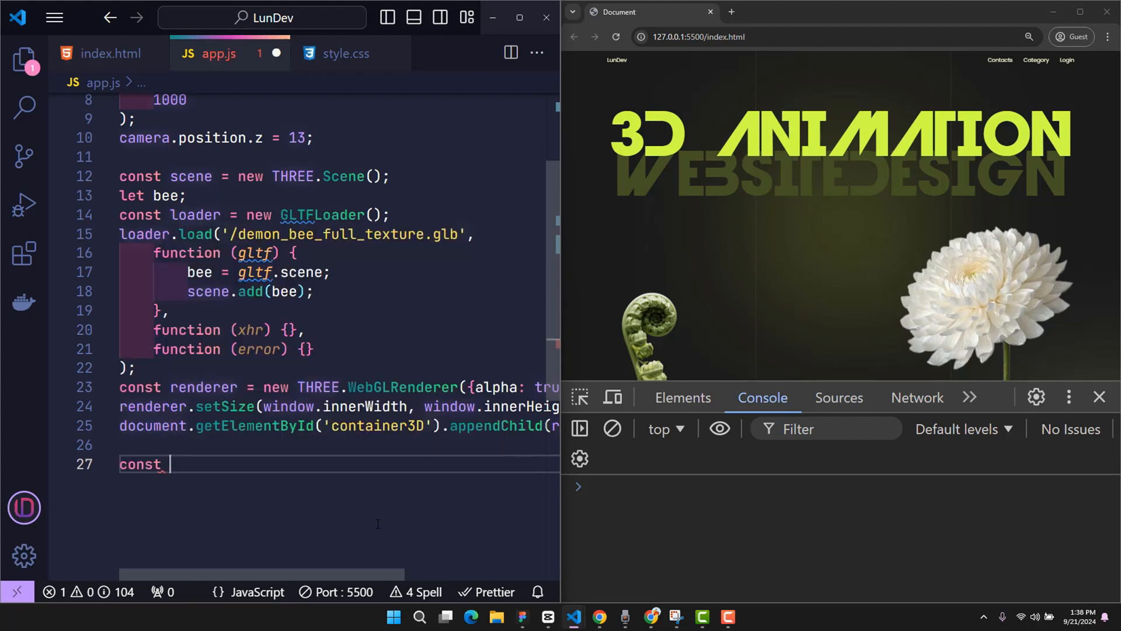
{"action": "type", "text": "reRender3D = () => {"}
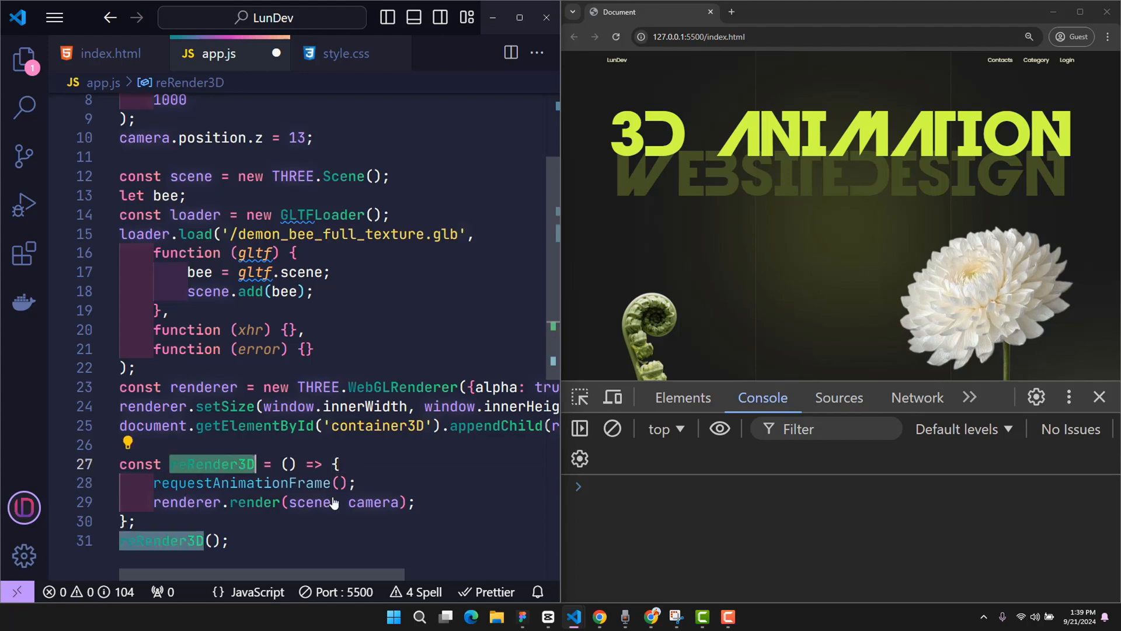
{"action": "type", "text": "reRender3D"}
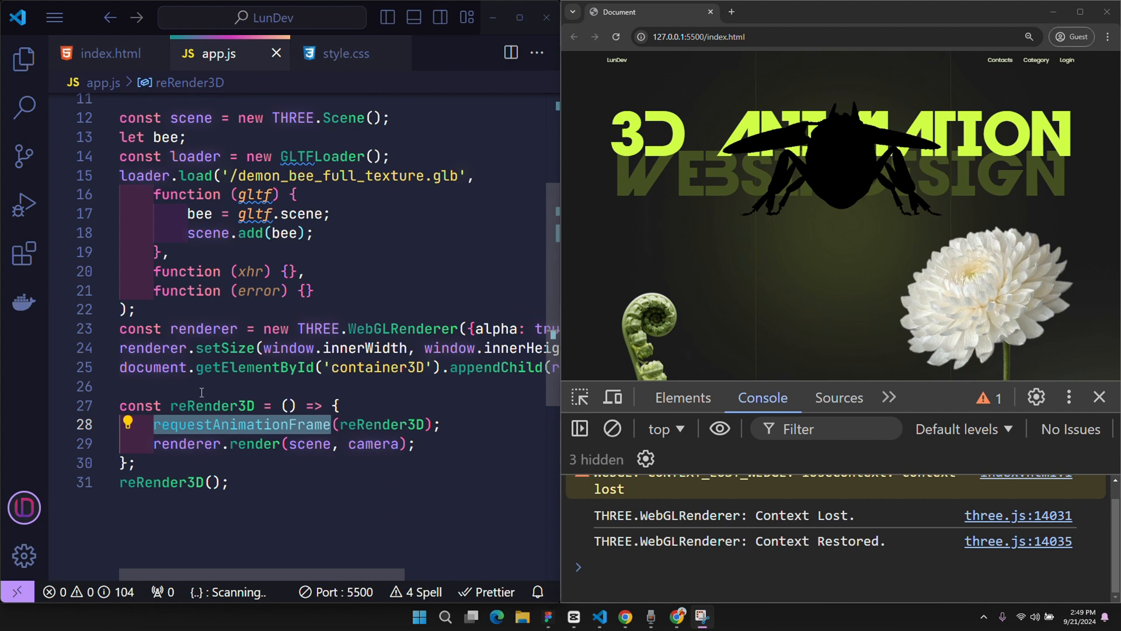
- Add a white THREE.AmbientLight under a // light comment and add it to the scene
{"action": "key", "text": "Enter"}
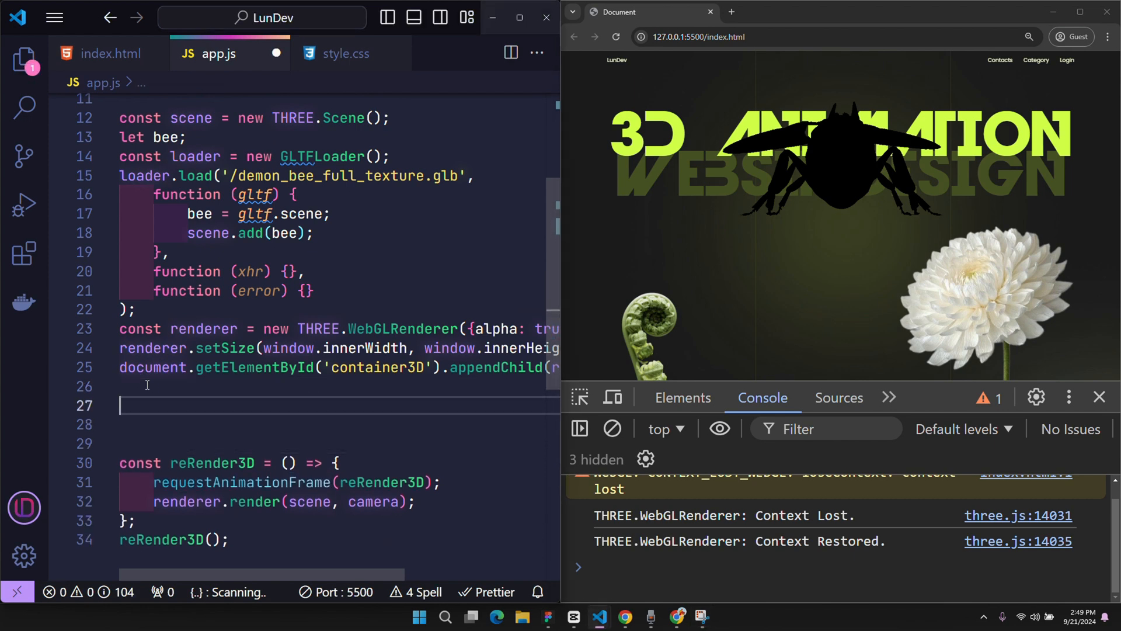
{"action": "type", "text": "// light"}
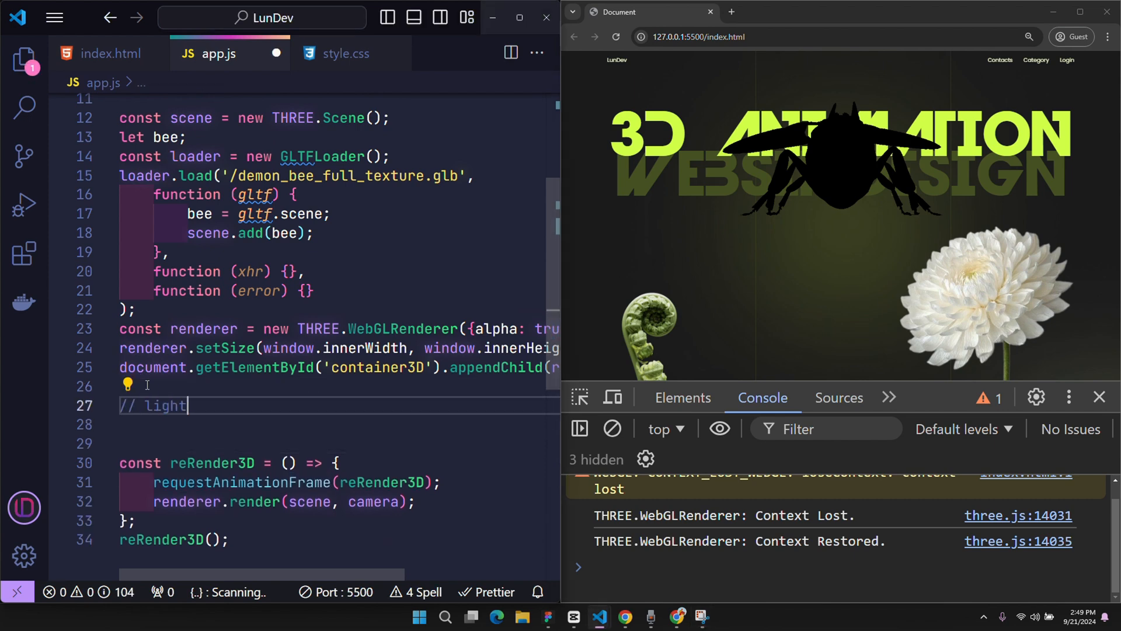
{"action": "type", "text": "const am"}
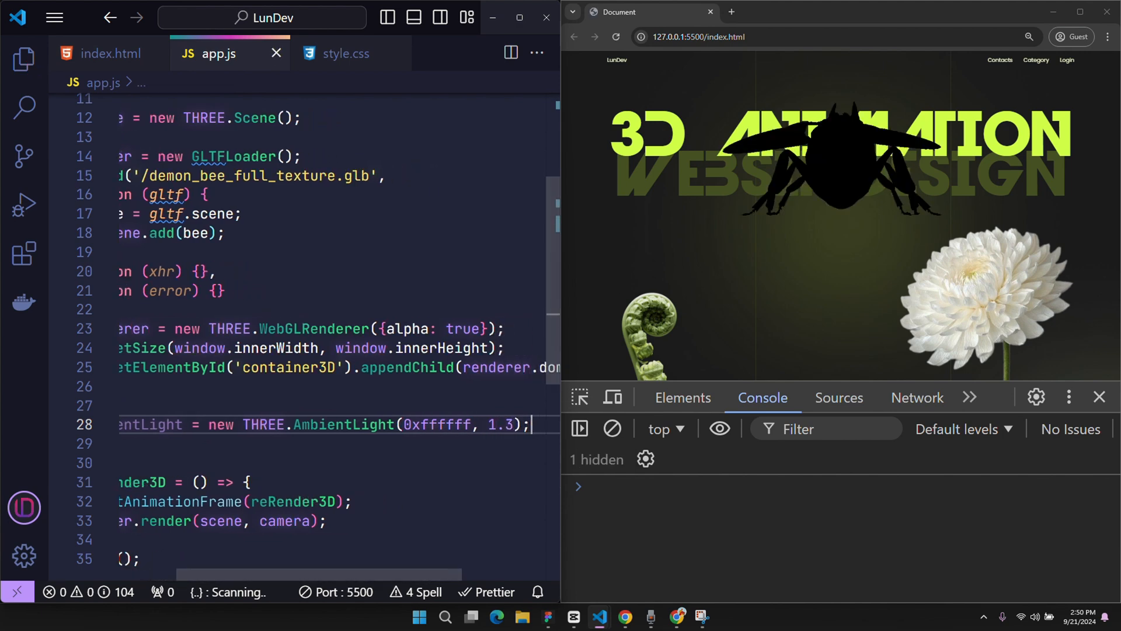
{"action": "type", "text": "scene.add(ambientLight);"}
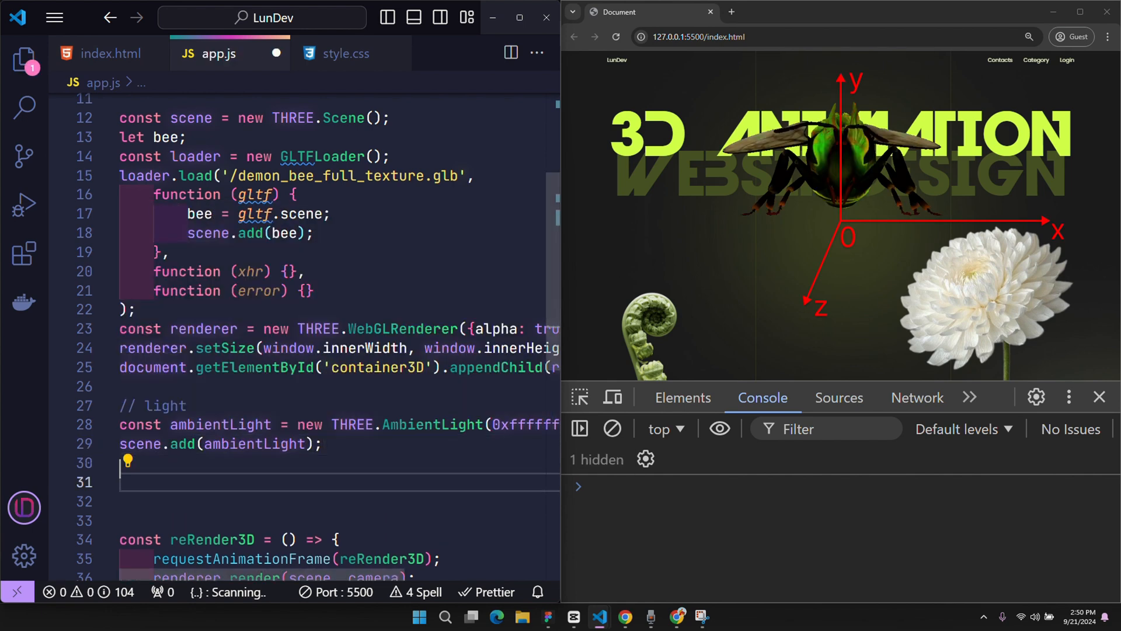
- Add a THREE.DirectionalLight topLight positioned at (500, 500, 500) to the scene
{"action": "type", "text": "const topLight"}
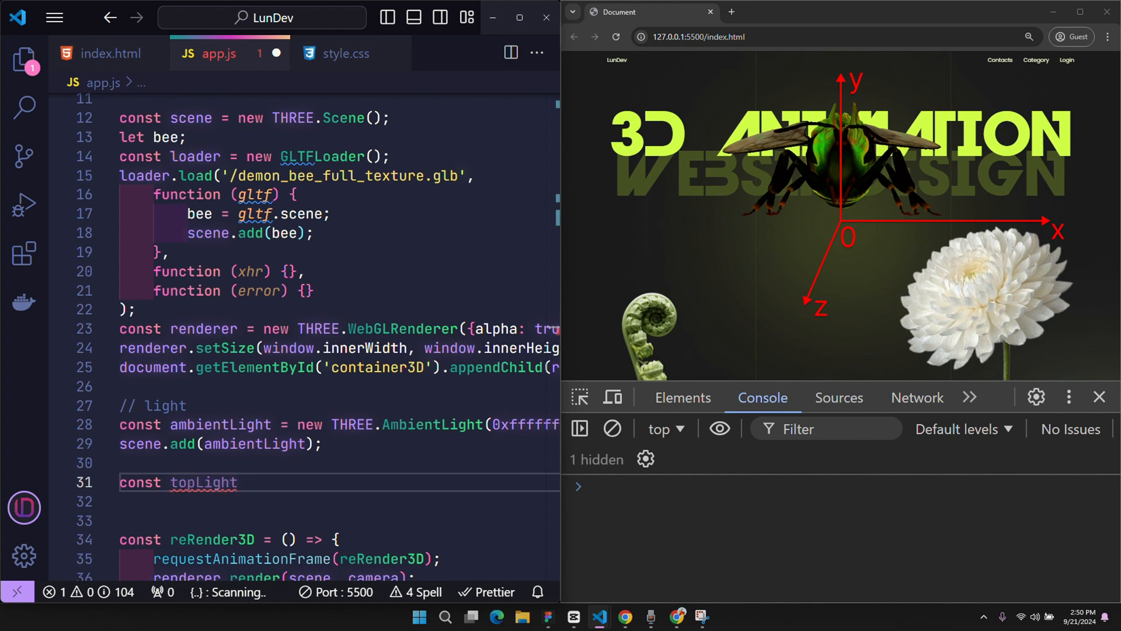
{"action": "type", "text": "= new THREE.DirectionalLight"}
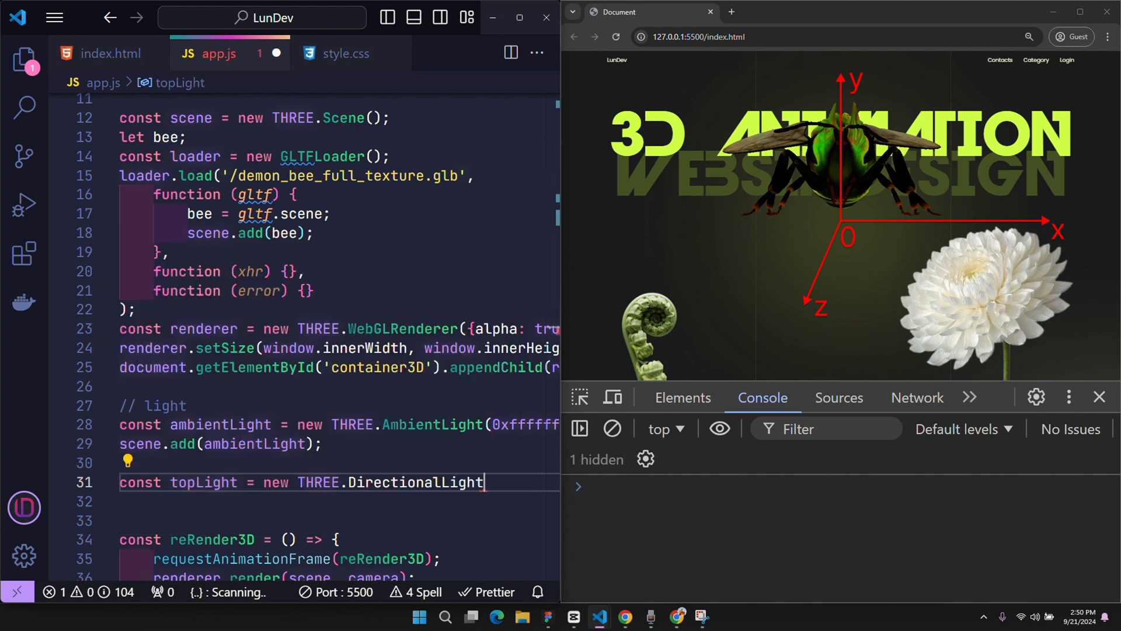
{"action": "type", "text": "(0)"}
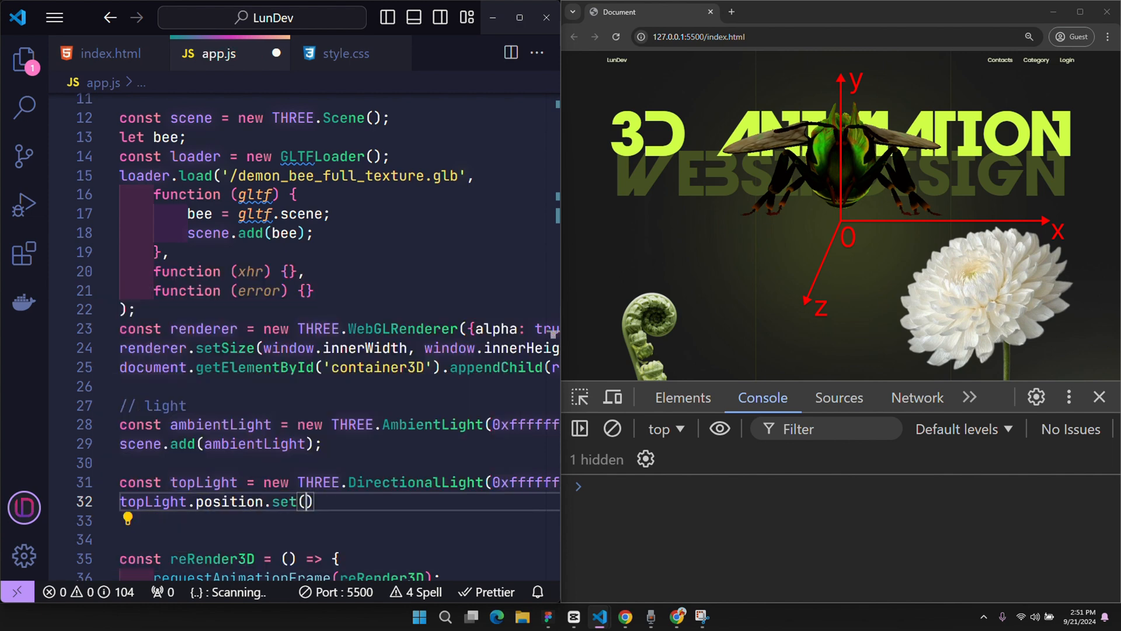
{"action": "type", "text": "500, 500,"}
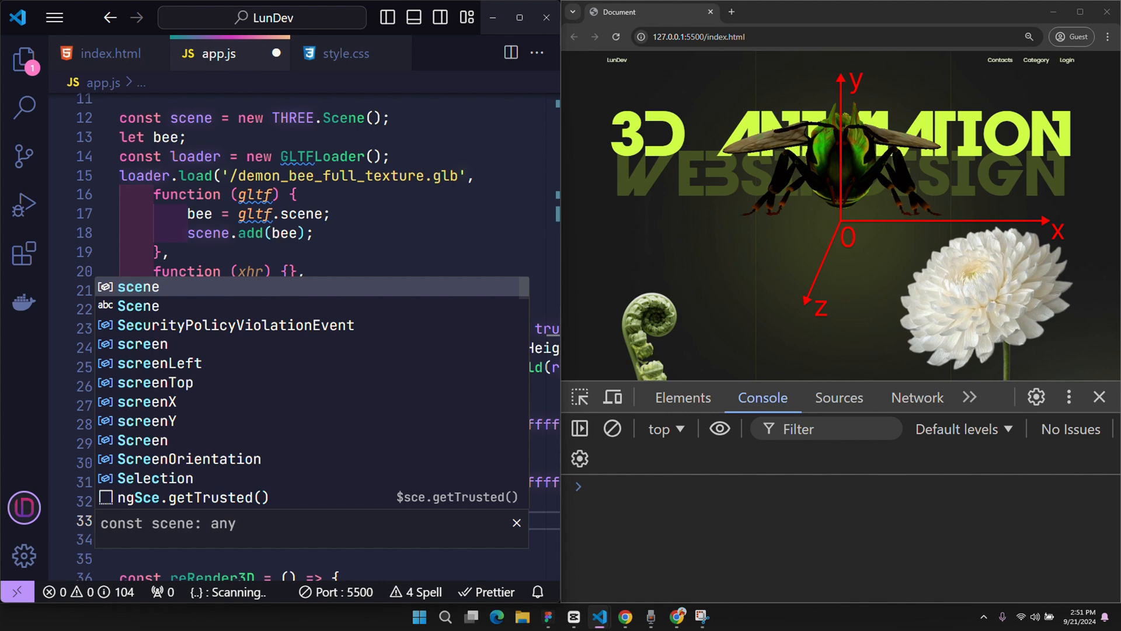
{"action": "type", "text": "topLight);"}
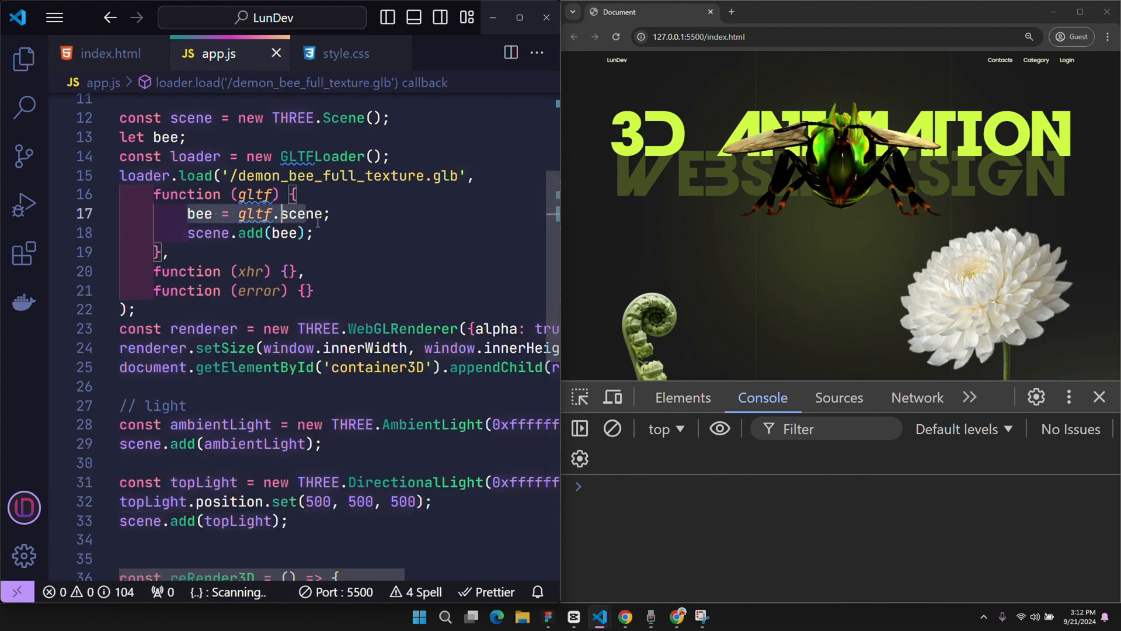
- In the loader callback set bee.position.y = -1 and bee.rotation.y = 1.5
{"action": "left_click", "coordinate": [397, 215]}
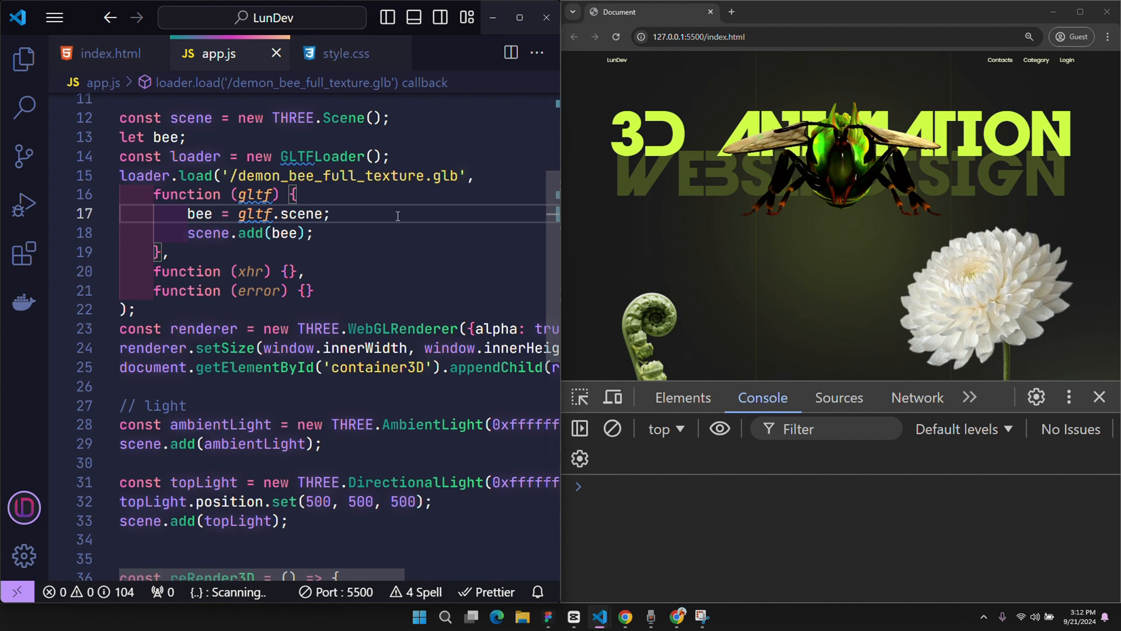
{"action": "type", "text": "bee.po"}
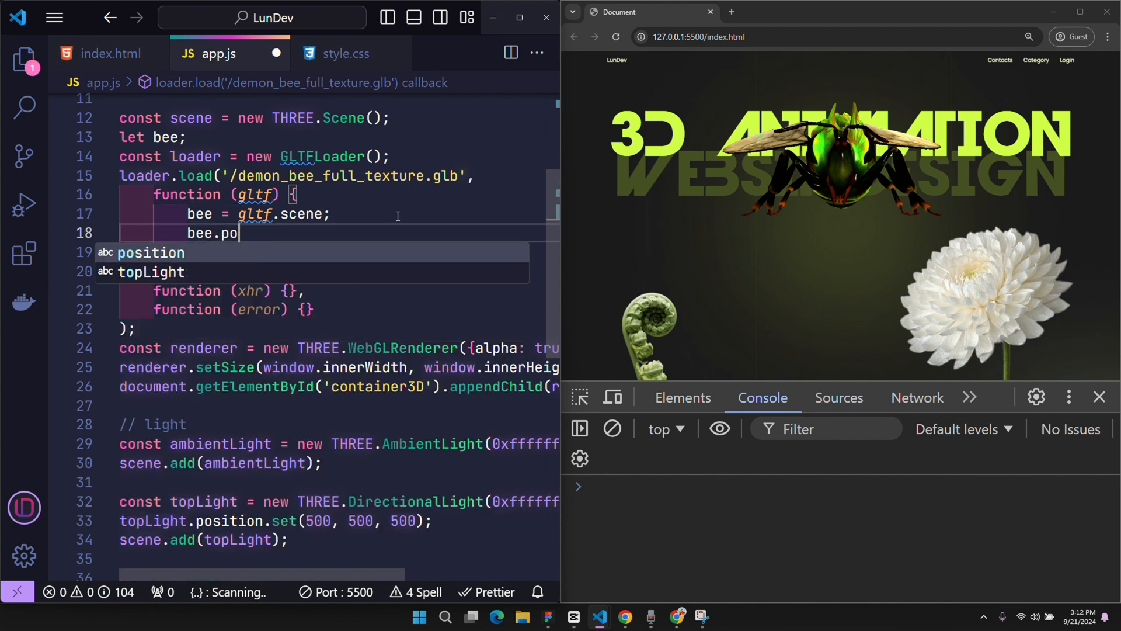
{"action": "type", "text": "sition.y"}
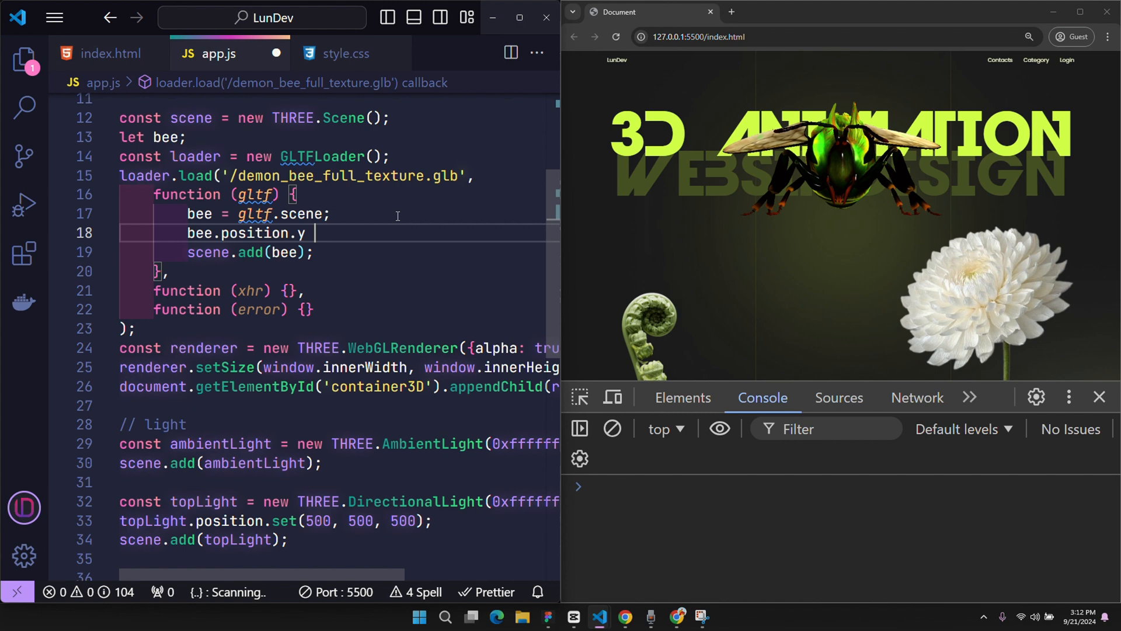
{"action": "type", "text": "= 0"}
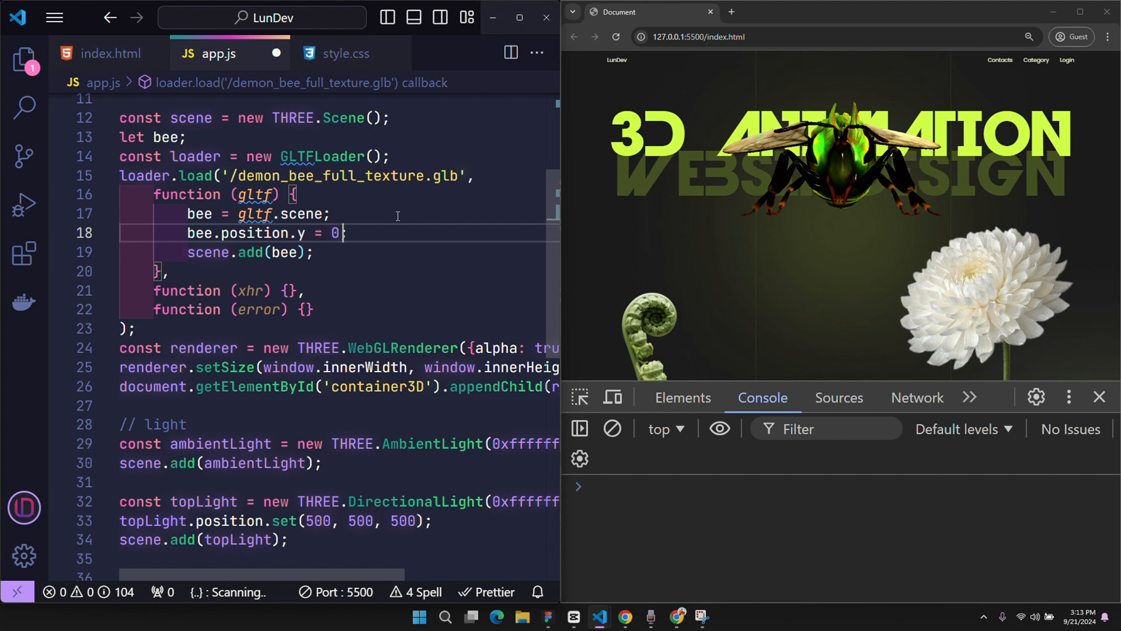
{"action": "type", "text": "-1;"}
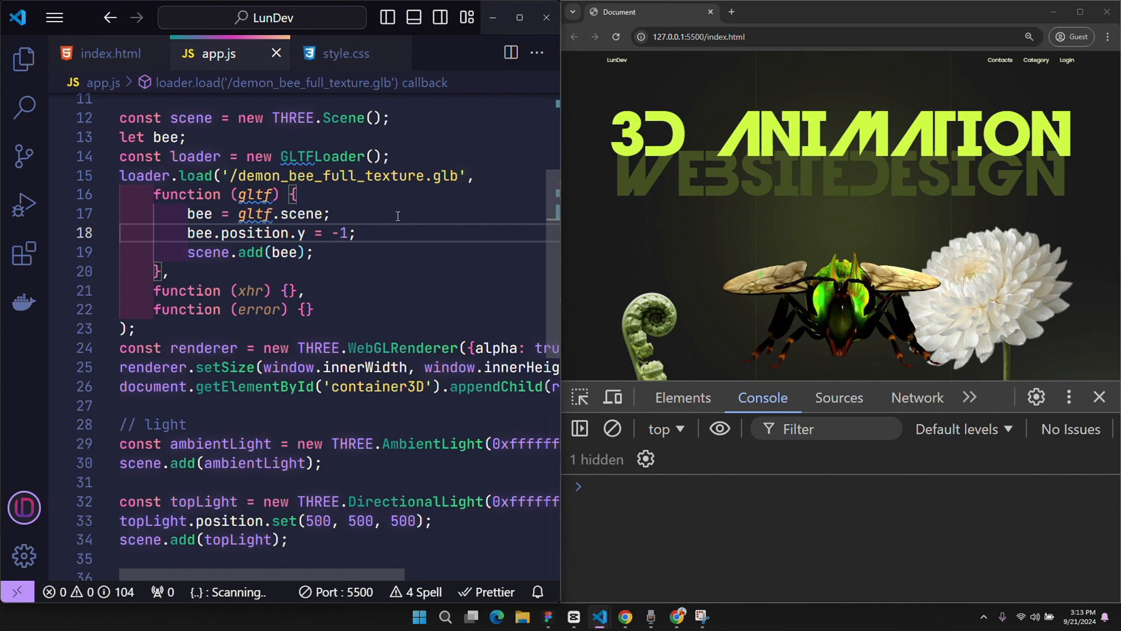
{"action": "type", "text": "bee.rotation.y ="}
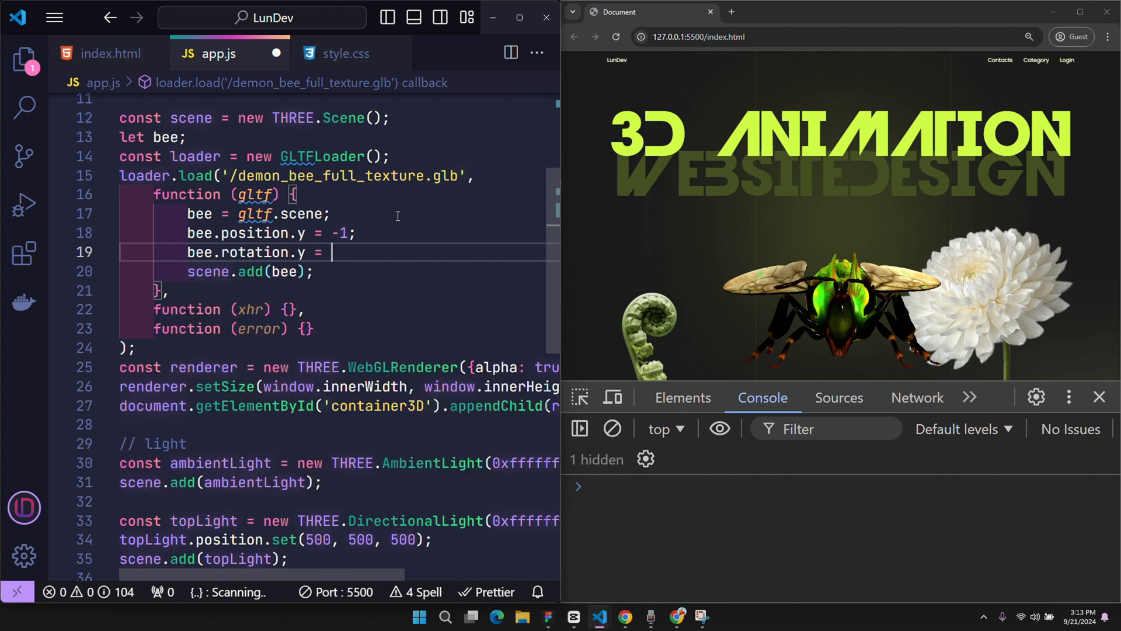
{"action": "type", "text": "1.5;"}
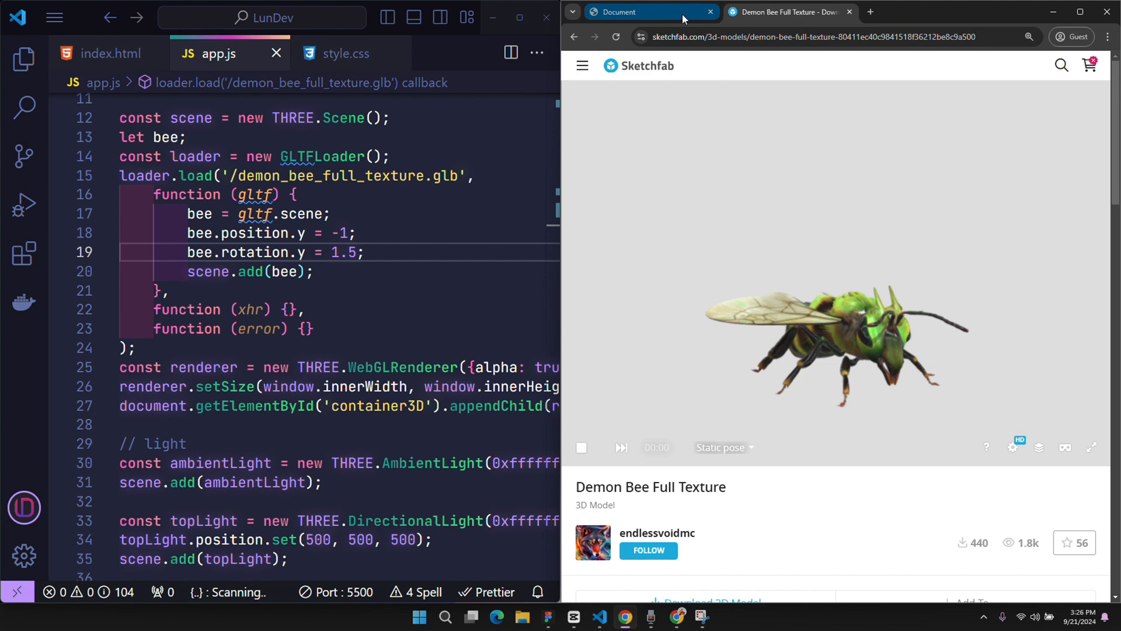
- Log gltf.animations in the callback and declare let mixer beside let bee
{"action": "type", "text": "l"}
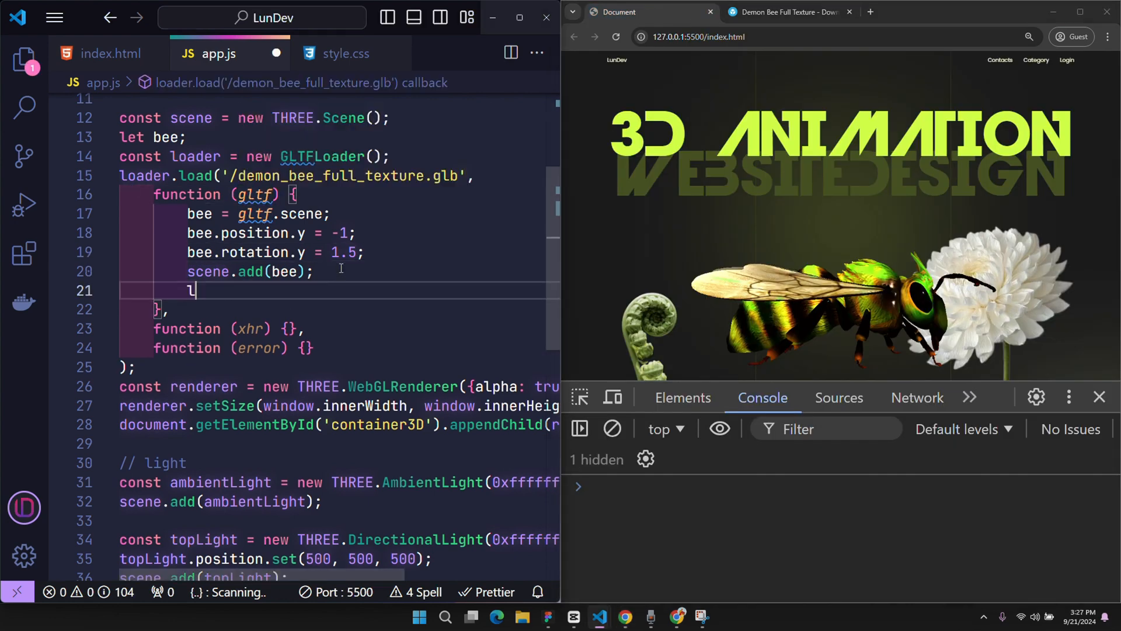
{"action": "type", "text": "console.log(gltf.animations);"}
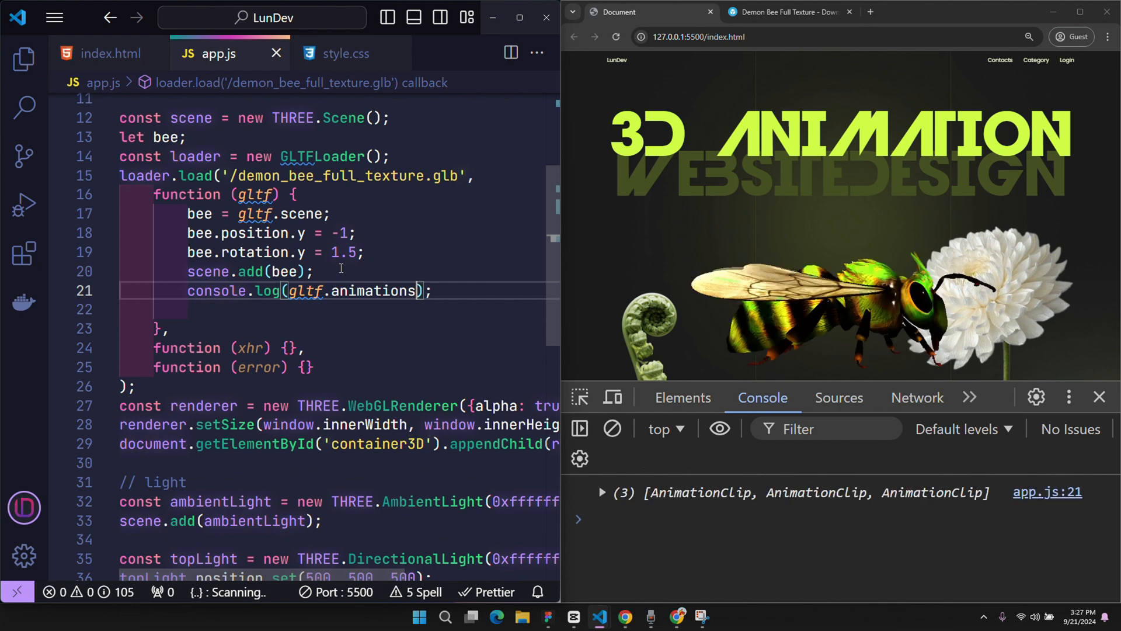
{"action": "left_click", "coordinate": [603, 492]}
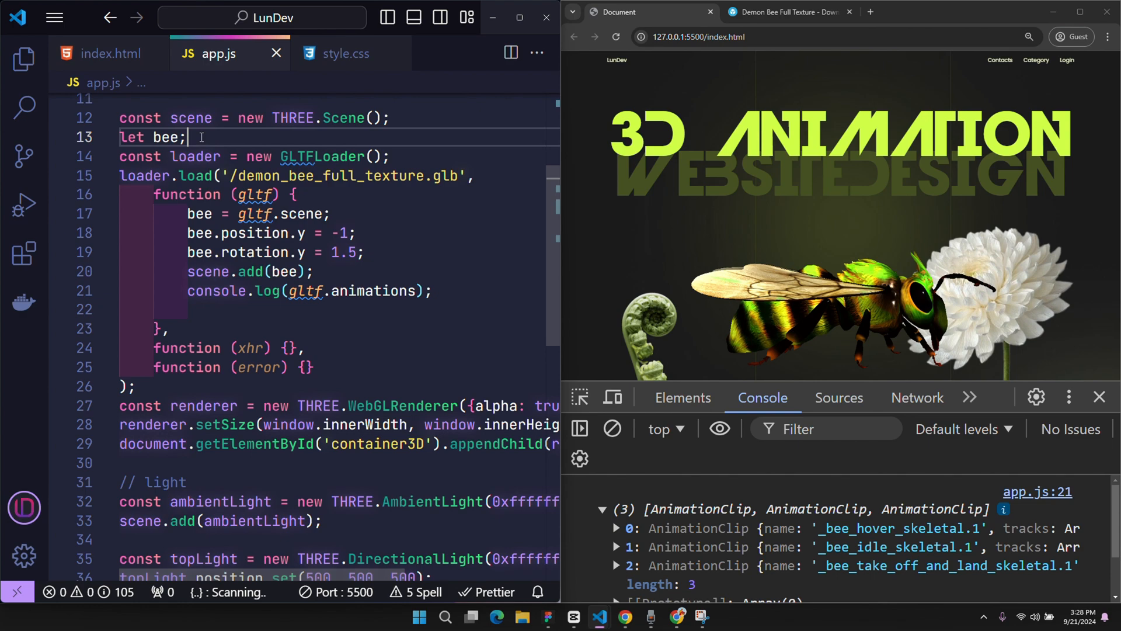
{"action": "type", "text": "let mixer;"}
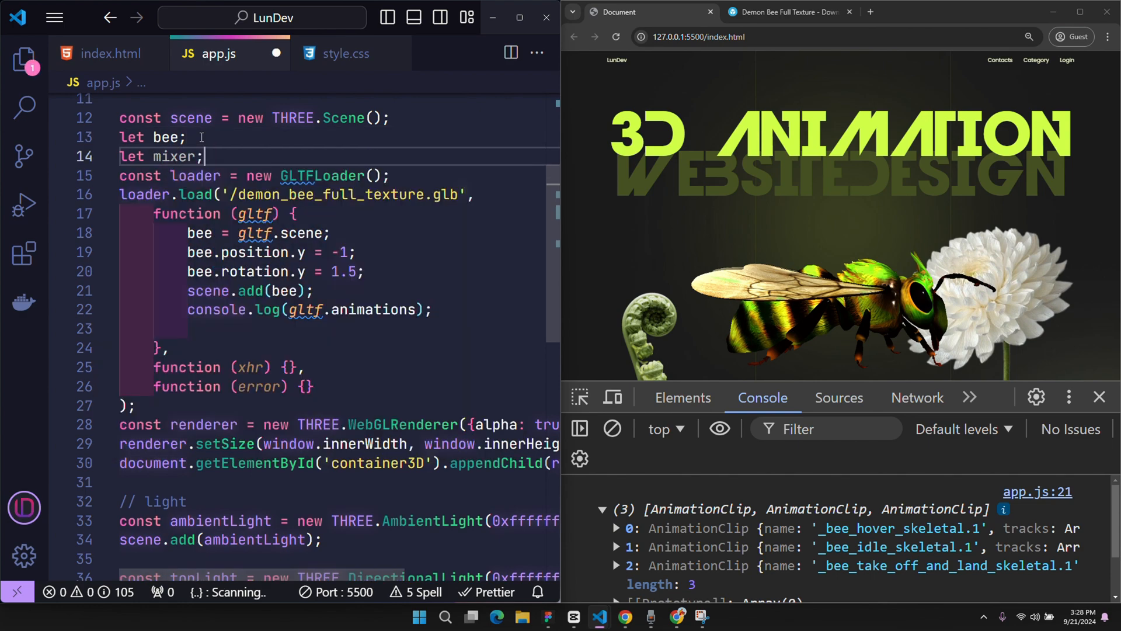
- Create a THREE.AnimationMixer for the bee and play clipAction(gltf.animations[0])
{"action": "type", "text": "mix"}
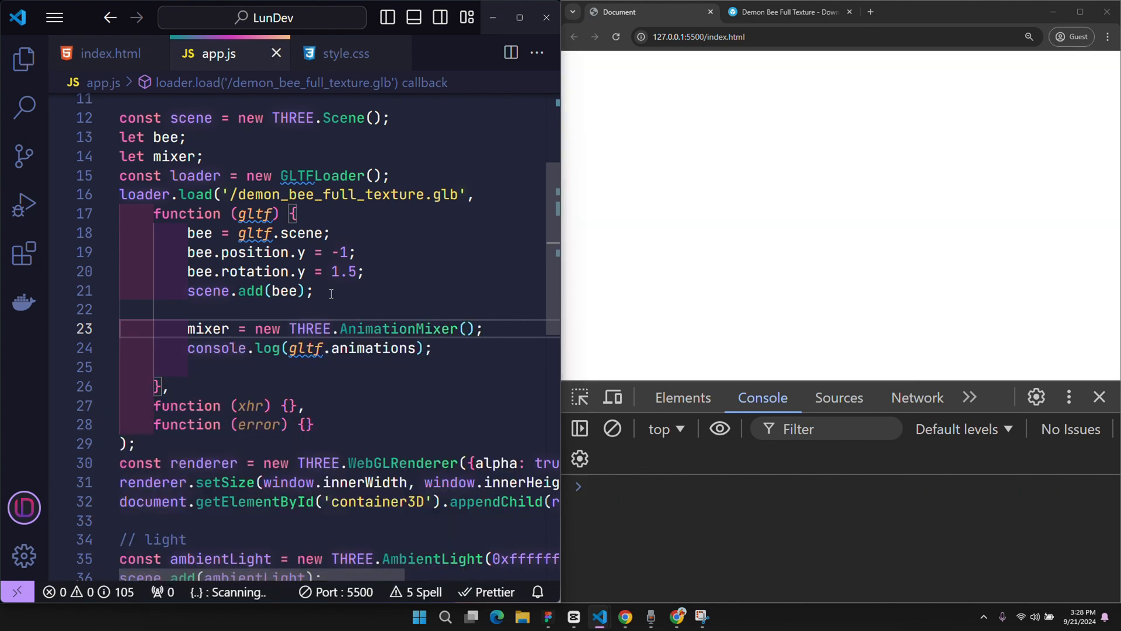
{"action": "type", "text": "bee"}
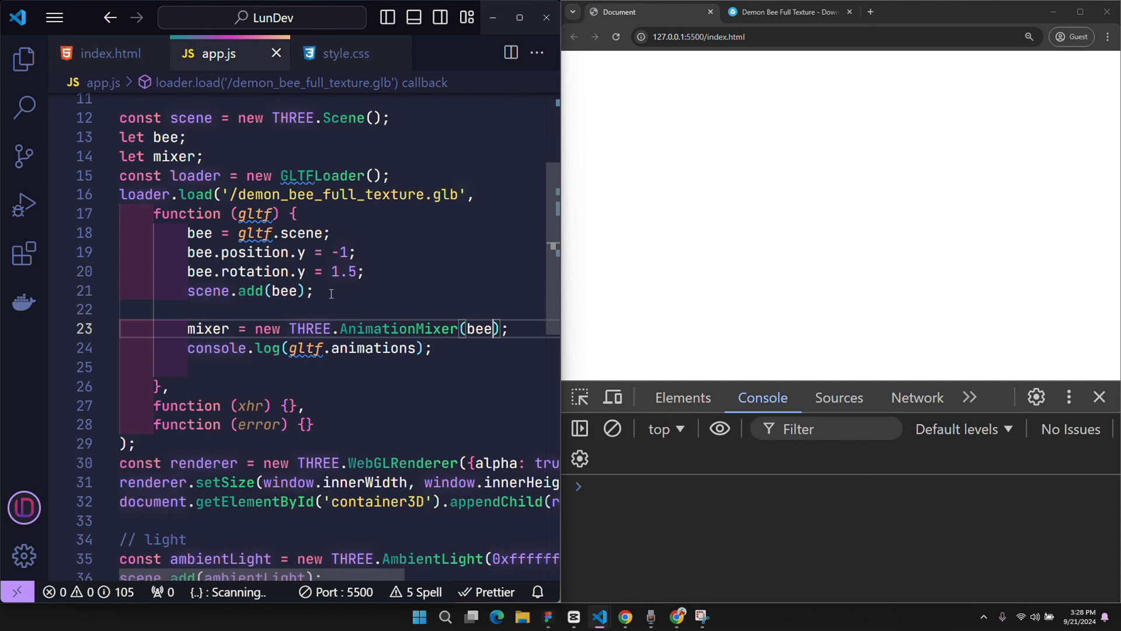
{"action": "left_click", "coordinate": [786, 11]}
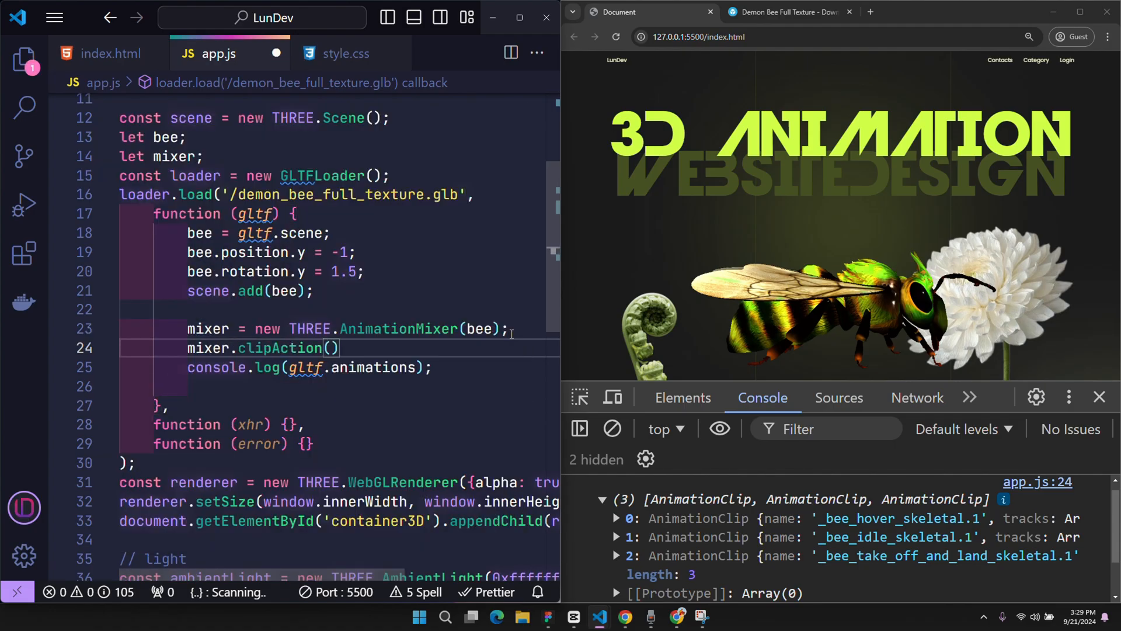
{"action": "type", "text": "gltf.animations[0"}
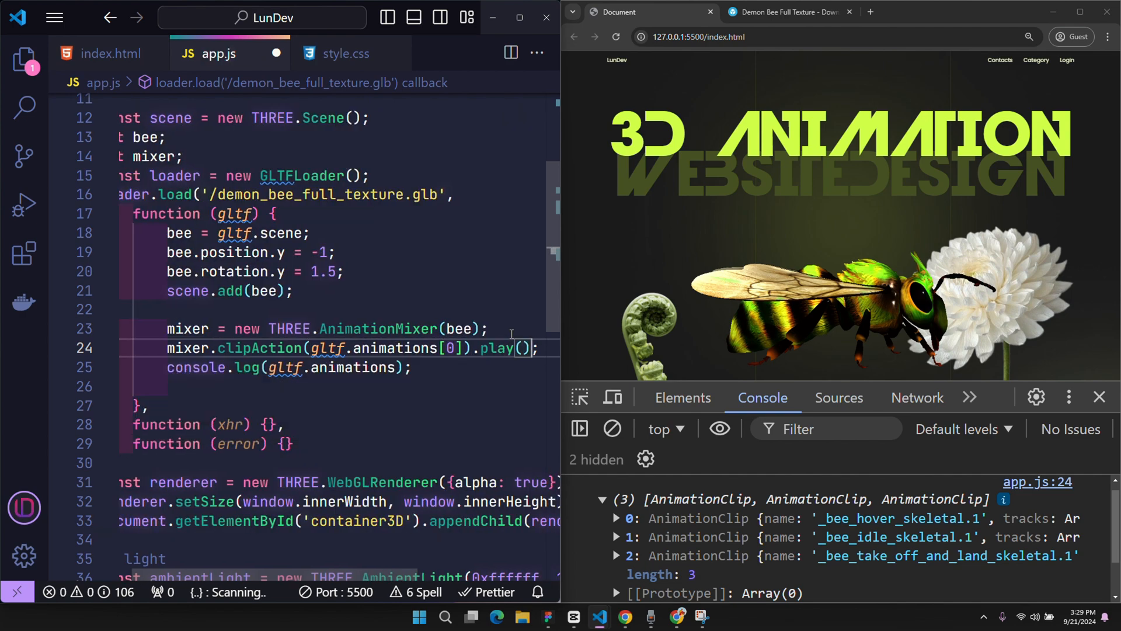
{"action": "type", "text": "mixer.upda"}
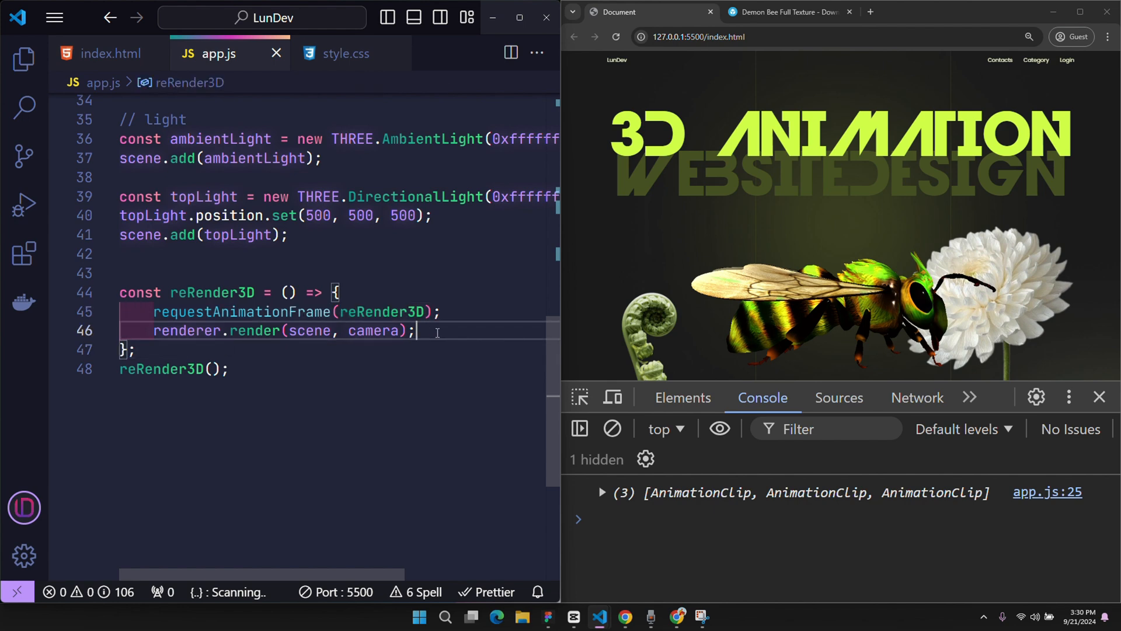
- Call mixer.update(0.02) in the render loop, guarded by if(mixer)
{"action": "type", "text": "mixer.update(0.02);"}
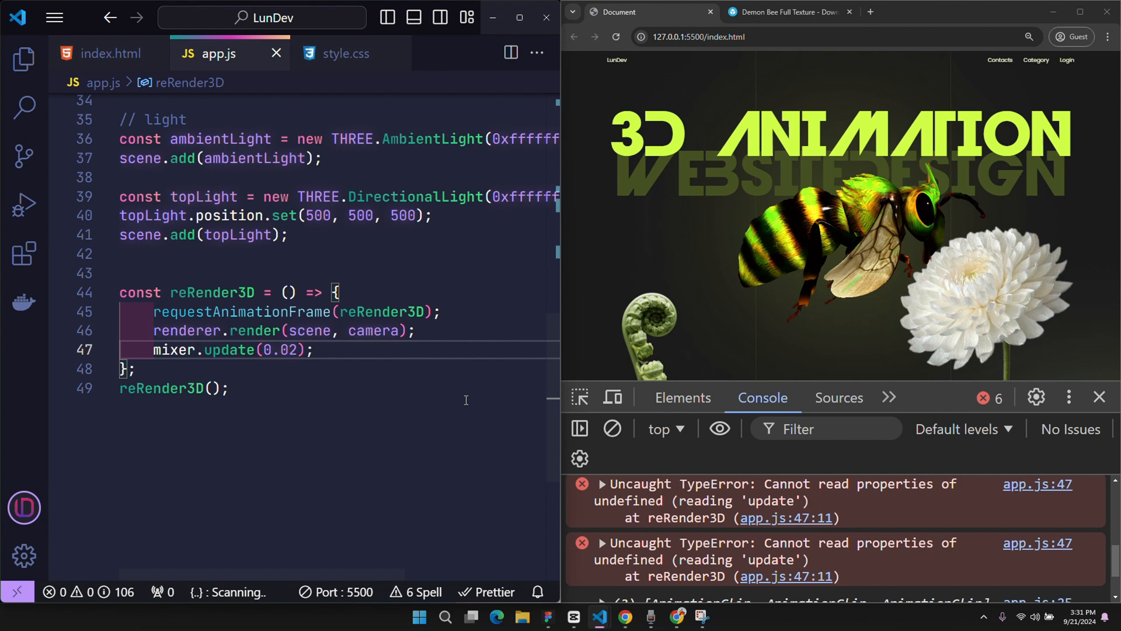
{"action": "type", "text": "if(mixer)"}
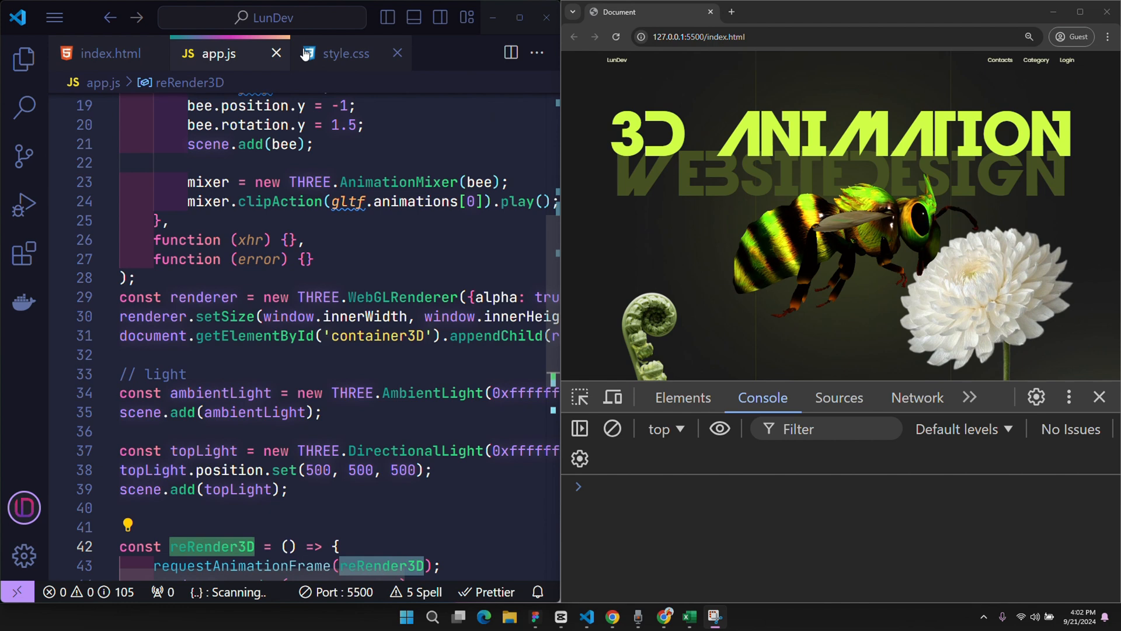
- Review style.css and index.html sections, then return to app.js at the loader callback
{"action": "left_click", "coordinate": [346, 54]}
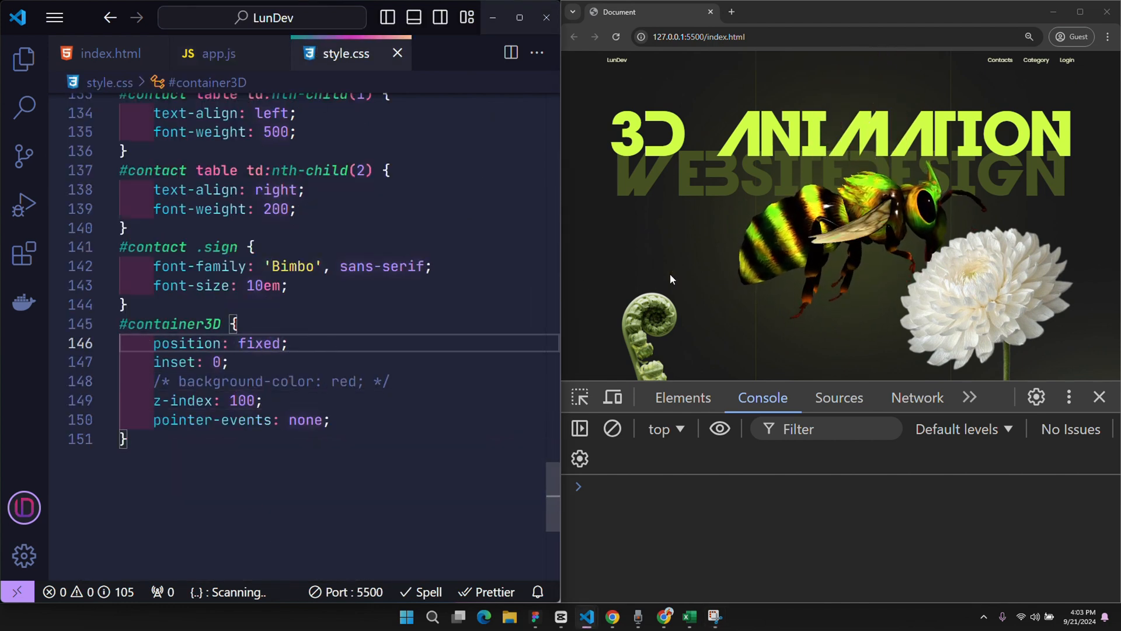
{"action": "left_click", "coordinate": [107, 52]}
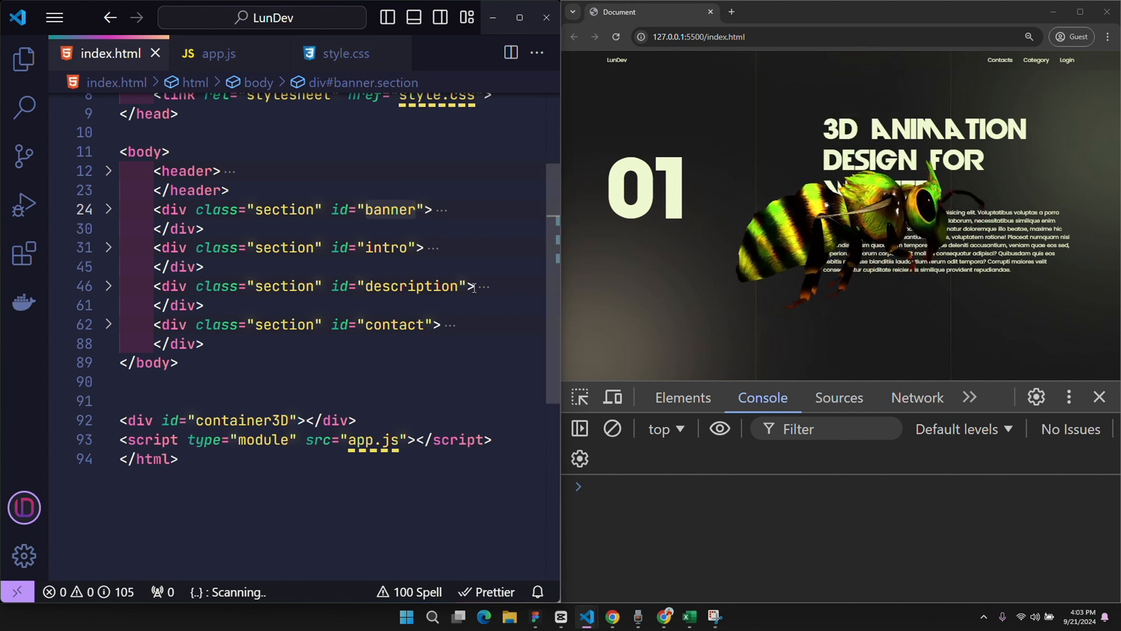
{"action": "left_click", "coordinate": [213, 52]}
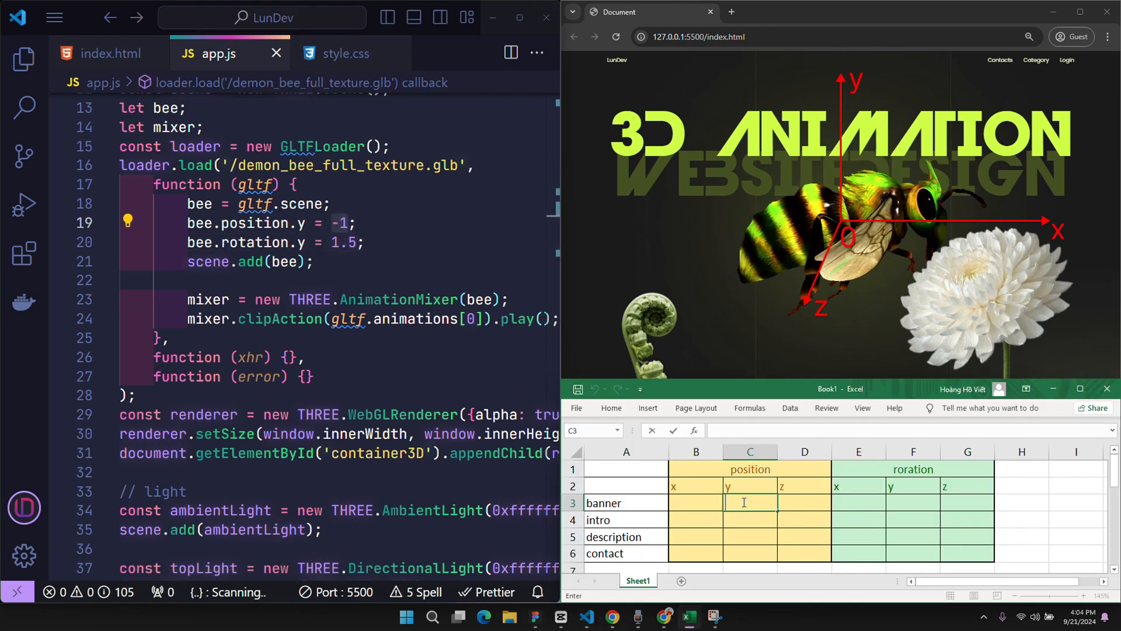
- Set bee.position.x = 1.5, position.z = -5, rotation.x = 0.5 and rotation.y = -0.5
{"action": "type", "text": "1."}
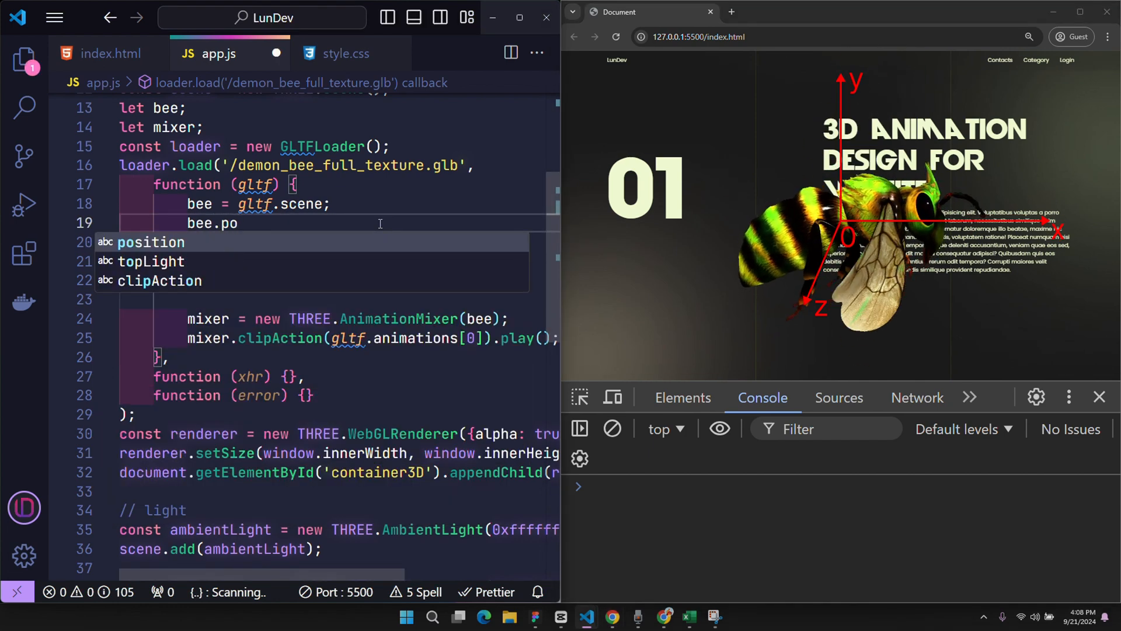
{"action": "type", "text": "x"}
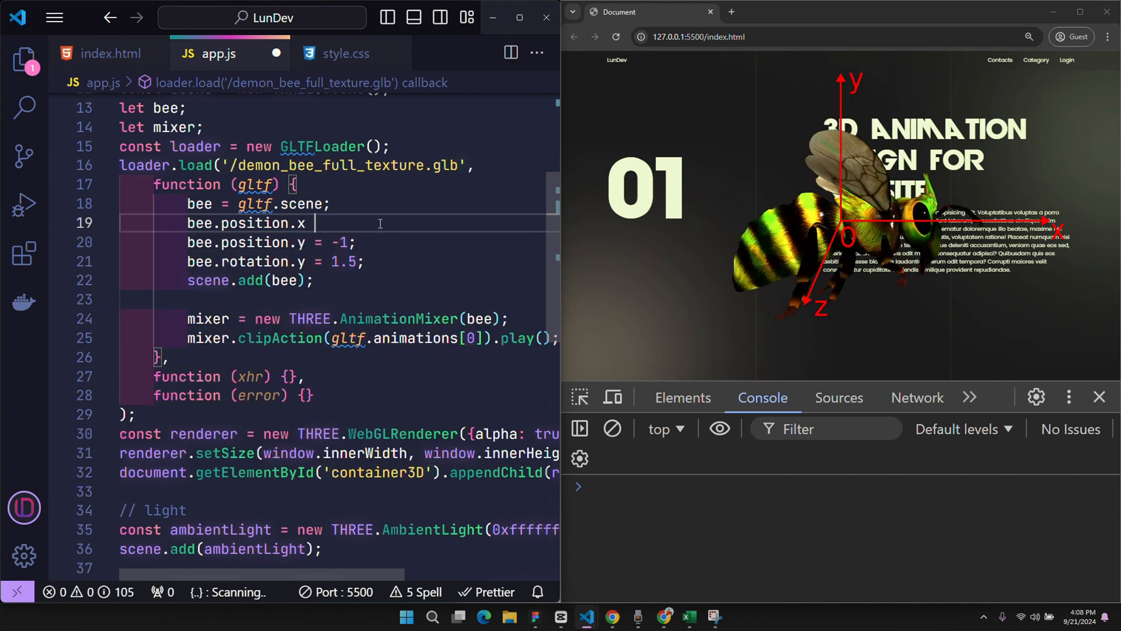
{"action": "type", "text": "= 1.5;"}
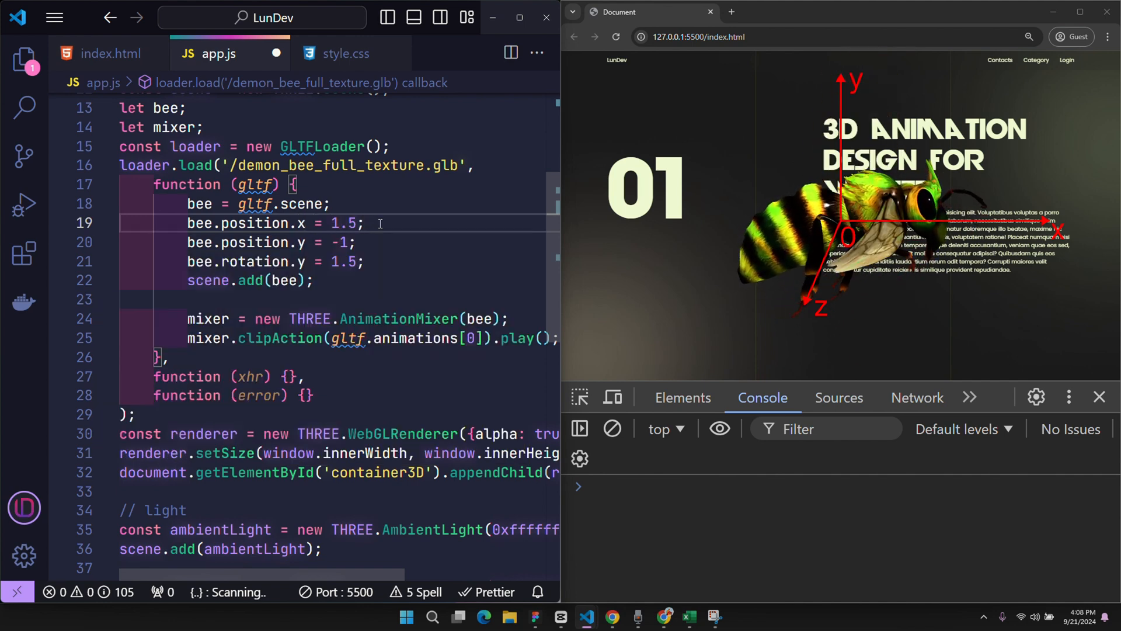
{"action": "type", "text": "bee.position.z = -5;"}
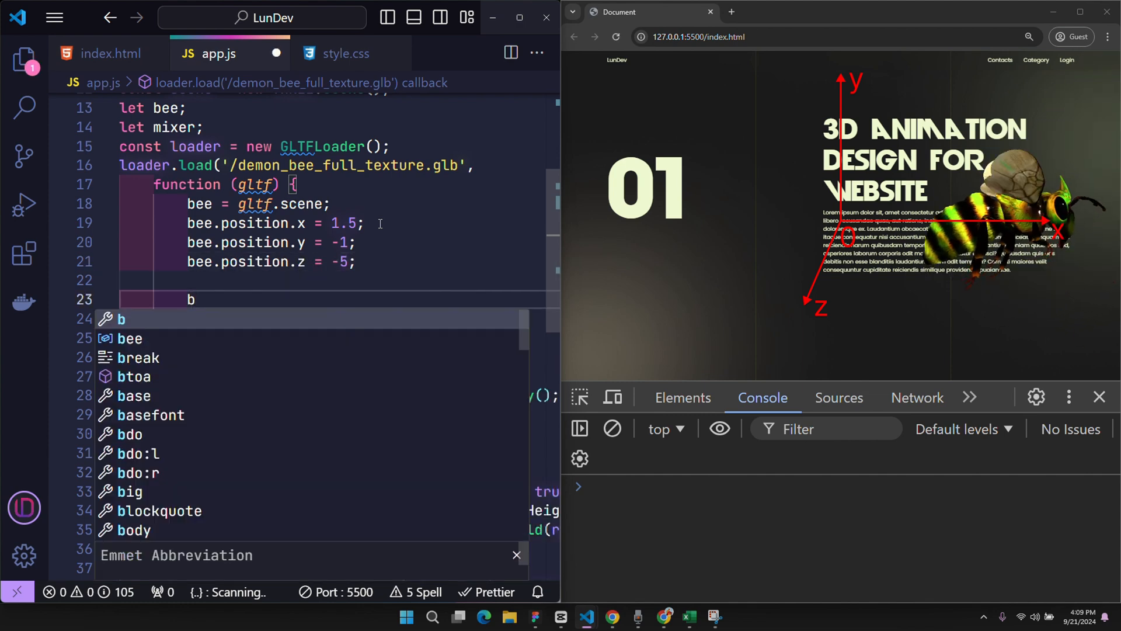
{"action": "type", "text": "ee.rotation.x"}
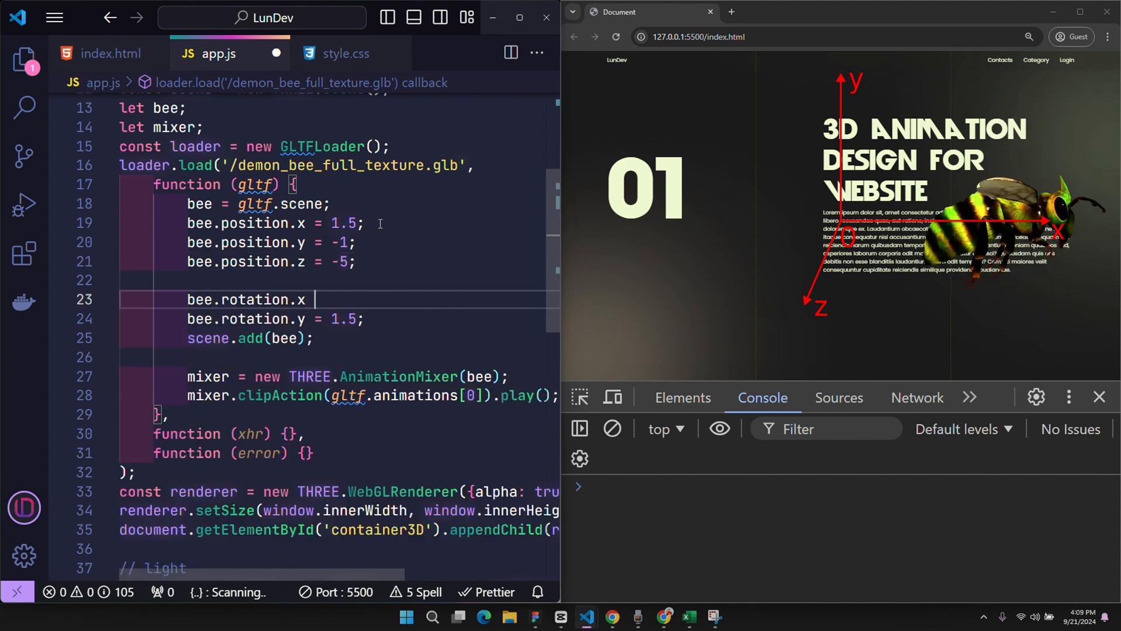
{"action": "type", "text": "= 0.5;"}
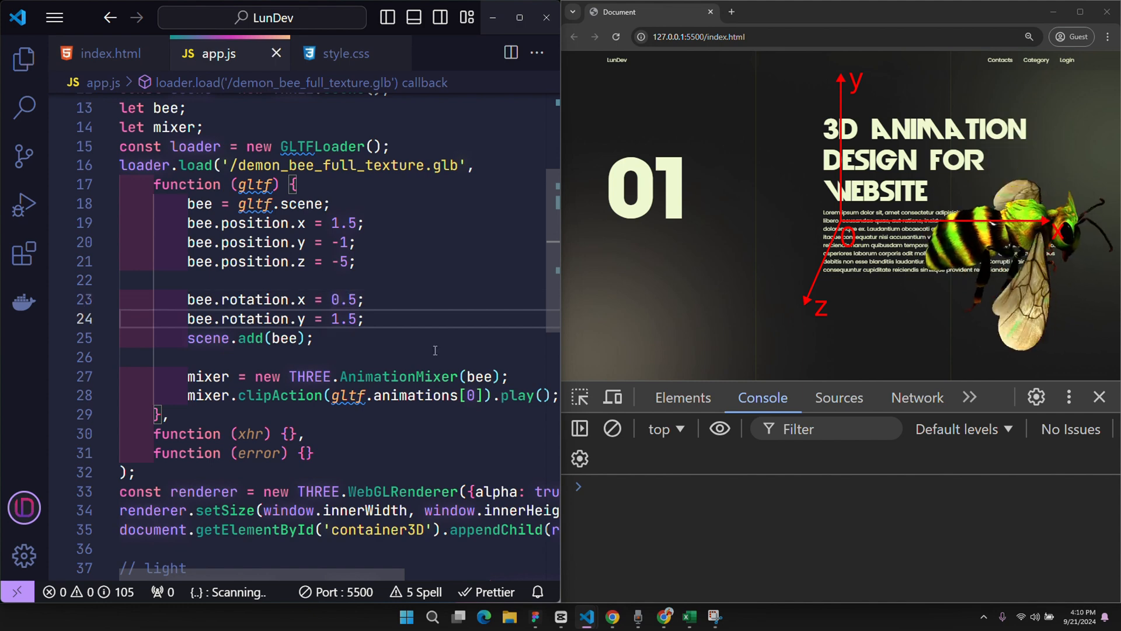
{"action": "type", "text": "-0.5"}
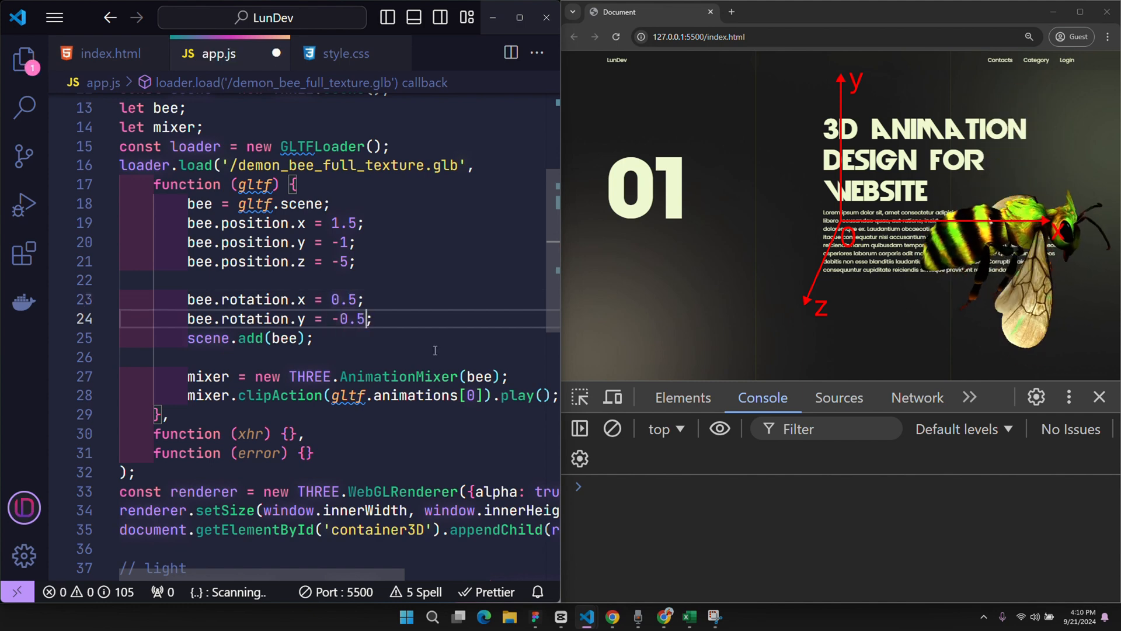
- Record the intro rotation values 0.5 and -0.5 in the Excel sheet
{"action": "left_click", "coordinate": [689, 616]}
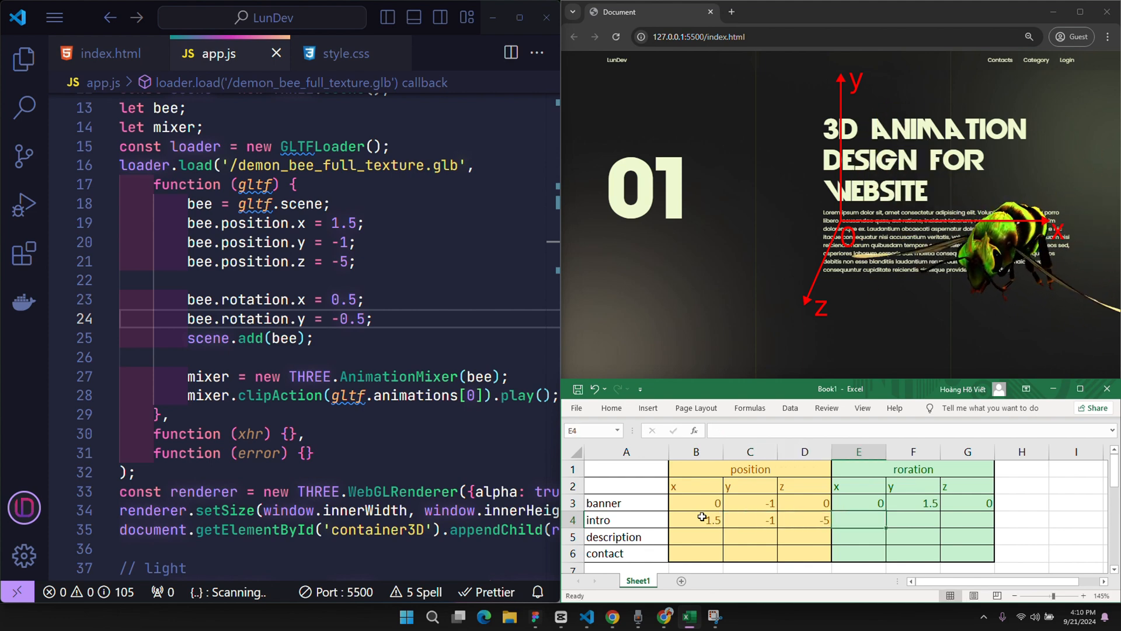
{"action": "type", "text": "0.5"}
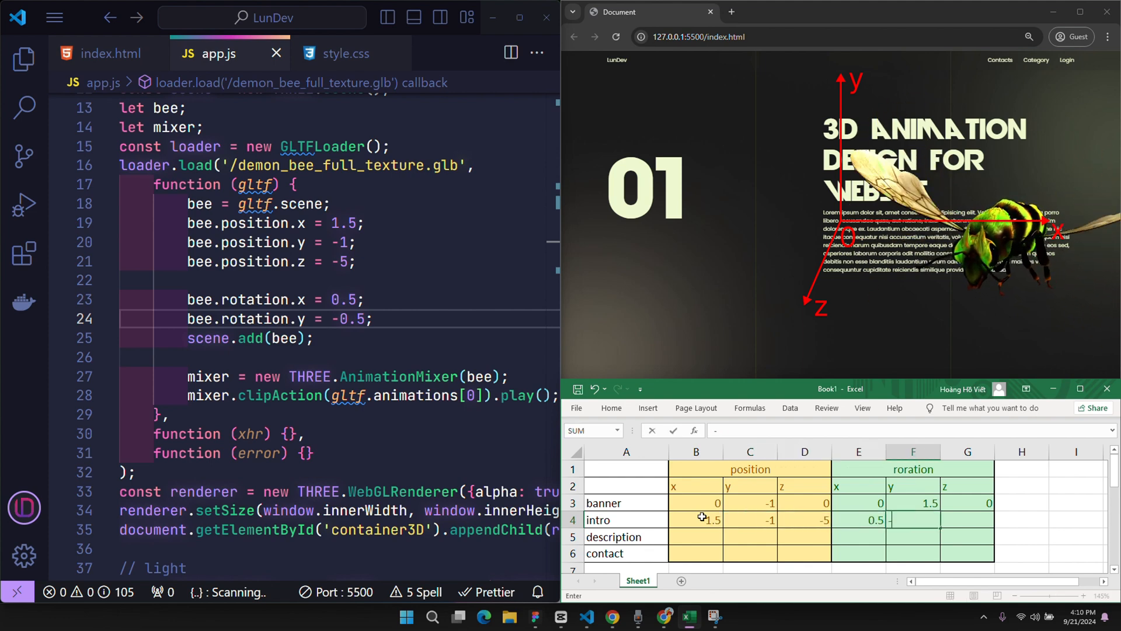
{"action": "type", "text": "-0.5"}
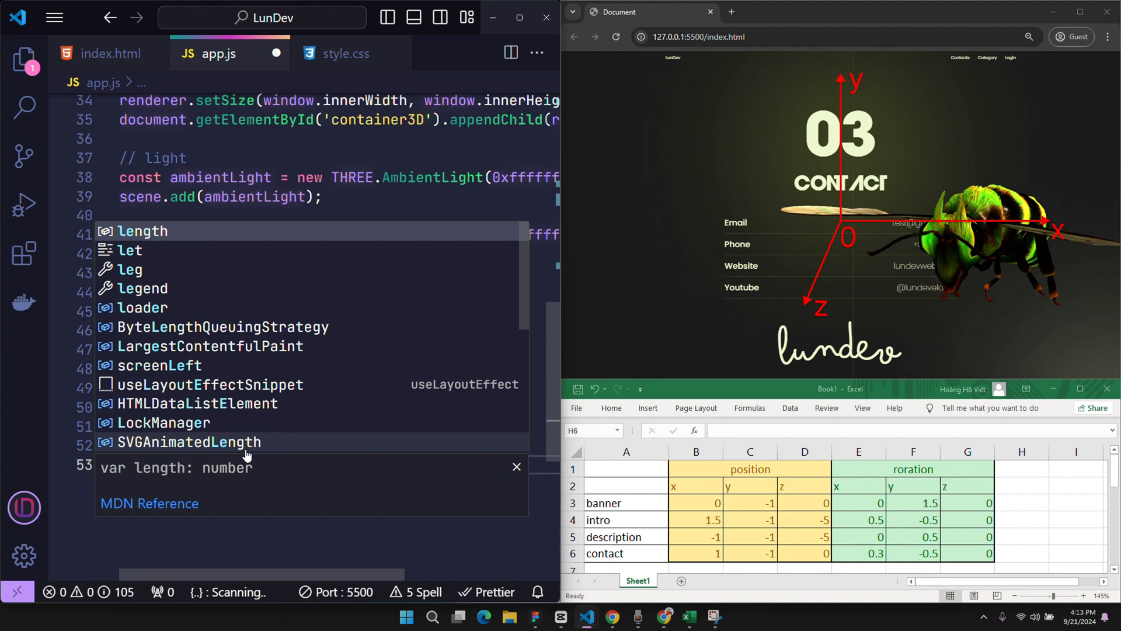
- Define let arrPositionModel with id, position and rotation objects for each section
{"action": "type", "text": "arrP"}
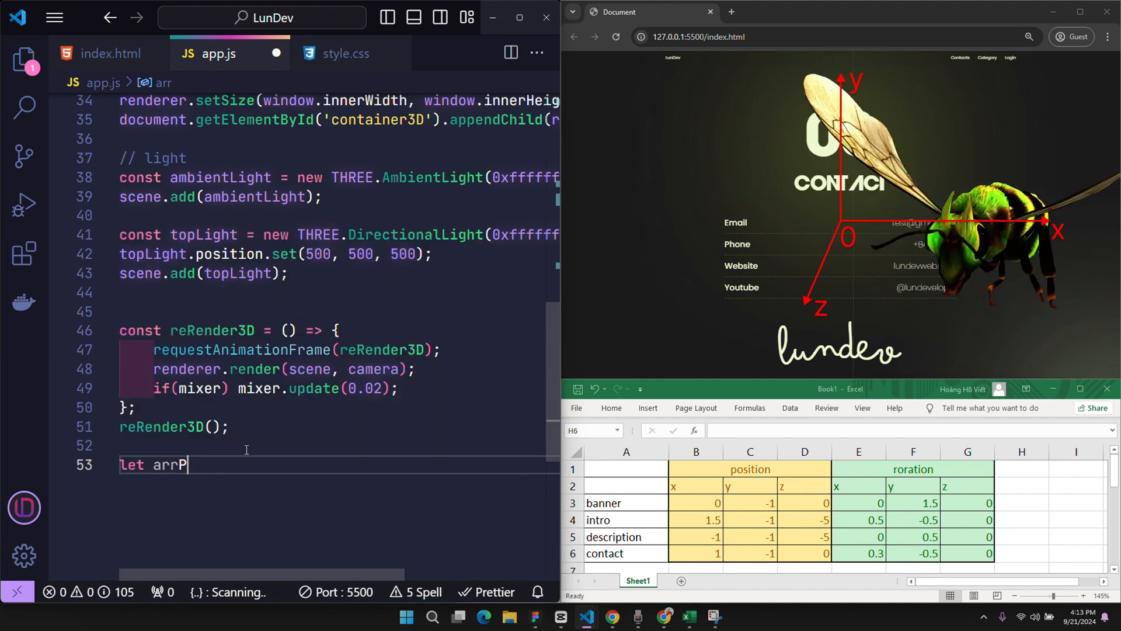
{"action": "type", "text": "ositionModel ="}
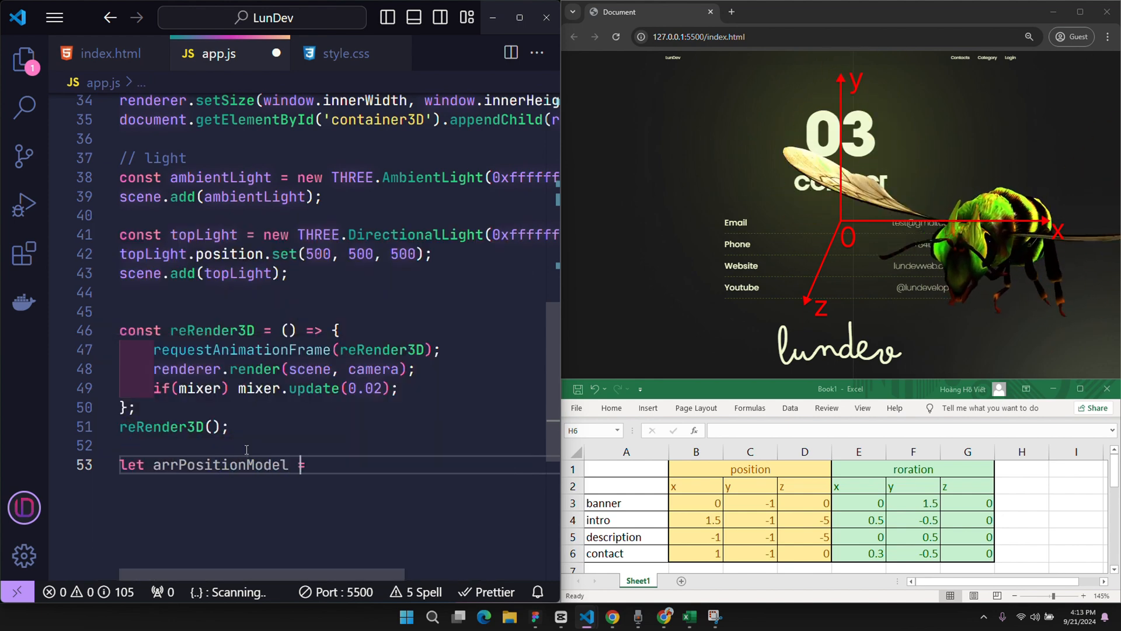
{"action": "type", "text": "["}
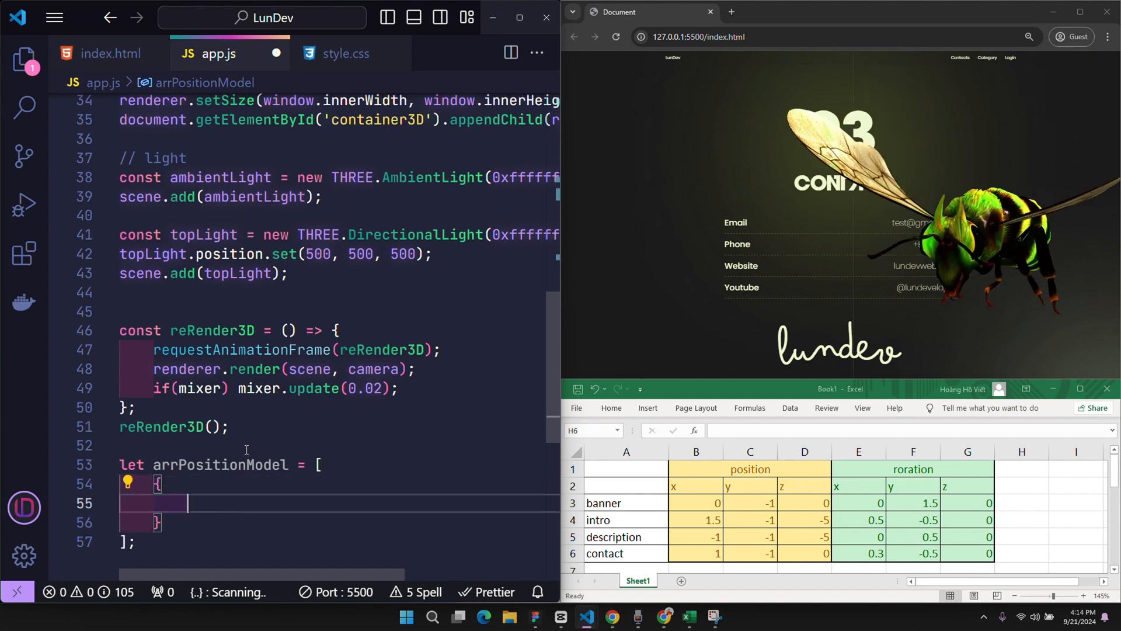
{"action": "type", "text": "id: ''"}
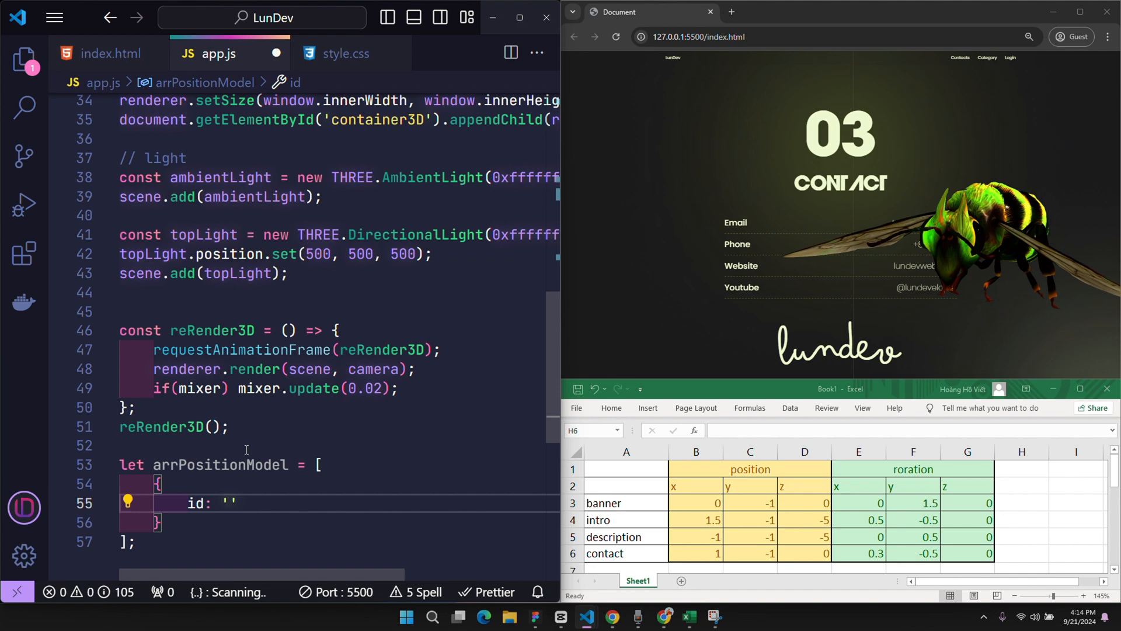
{"action": "type", "text": "position: {x: 0, y:"}
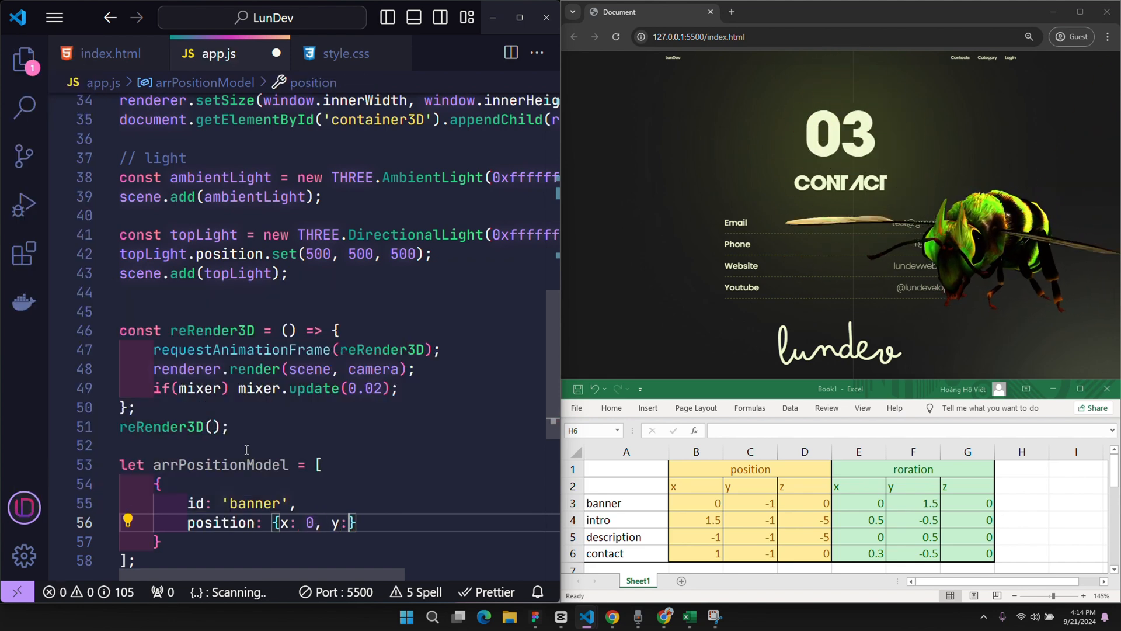
{"action": "type", "text": "-1; z:"}
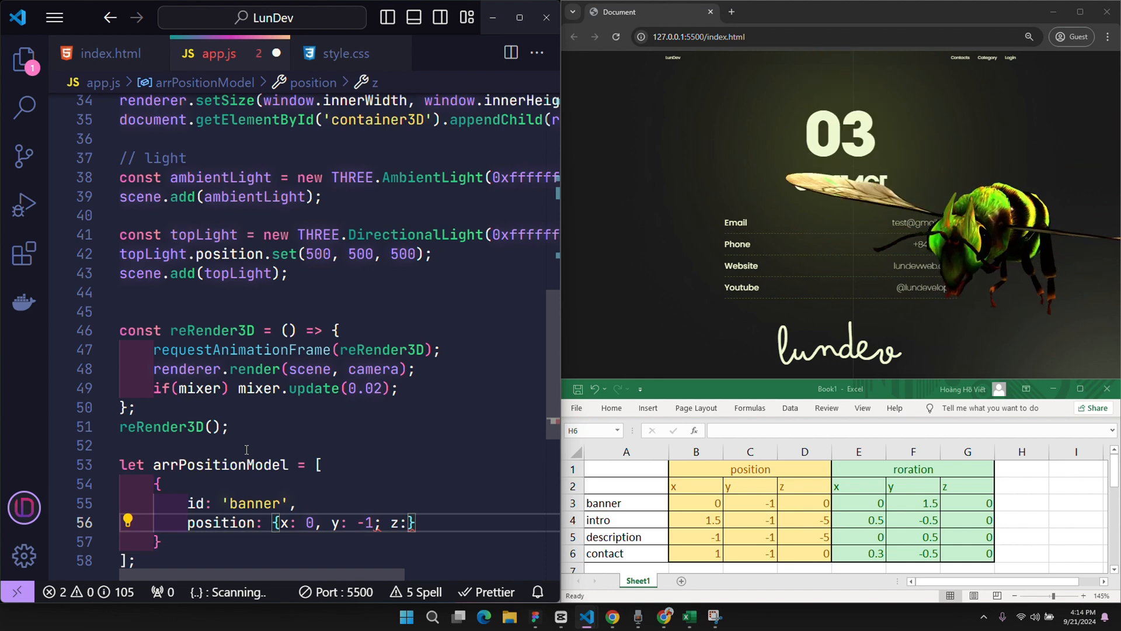
{"action": "type", "text": "0}"}
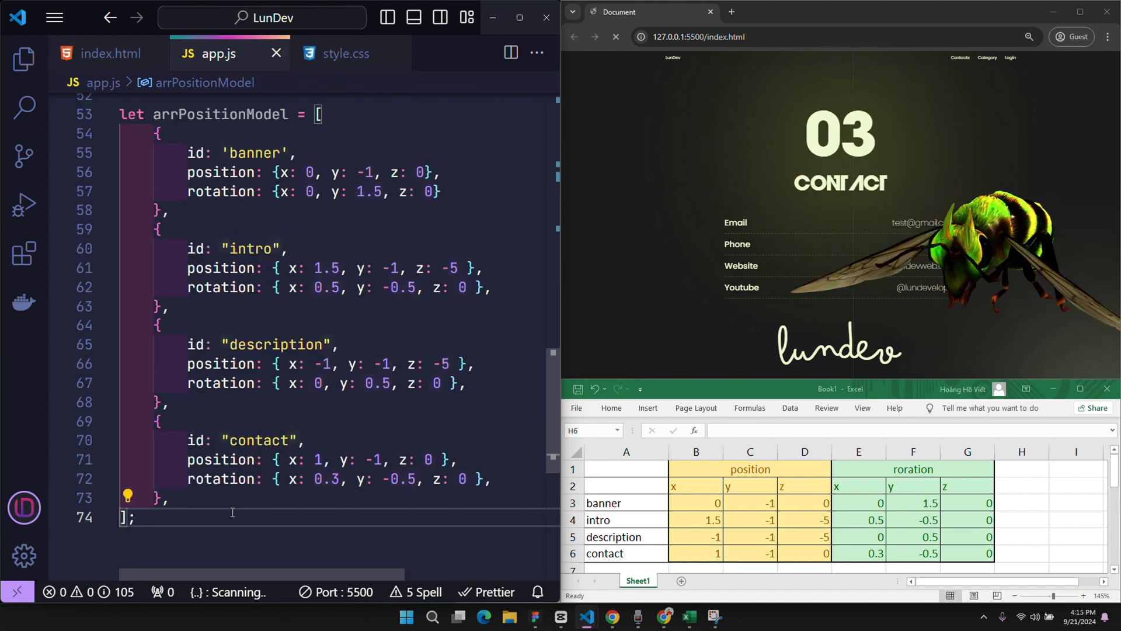
{"action": "type", "text": "window.addEventListener('scroll', () =>"}
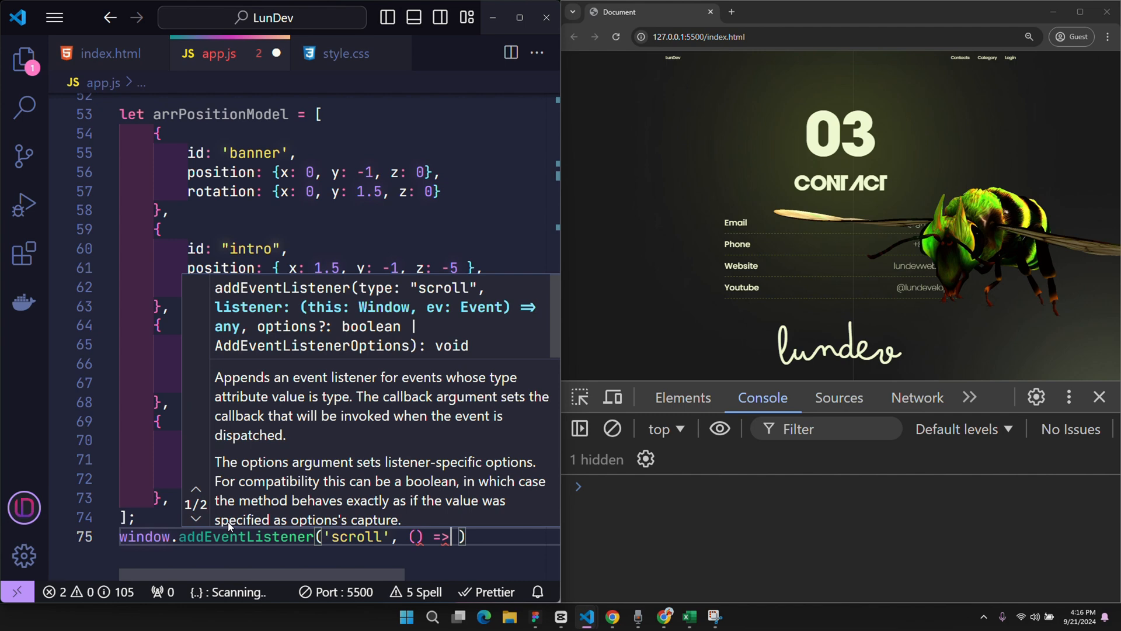
- In the scroll listener call modelMove() if bee exists, declare const modelMove, then view index.html sections
{"action": "type", "text": "if"}
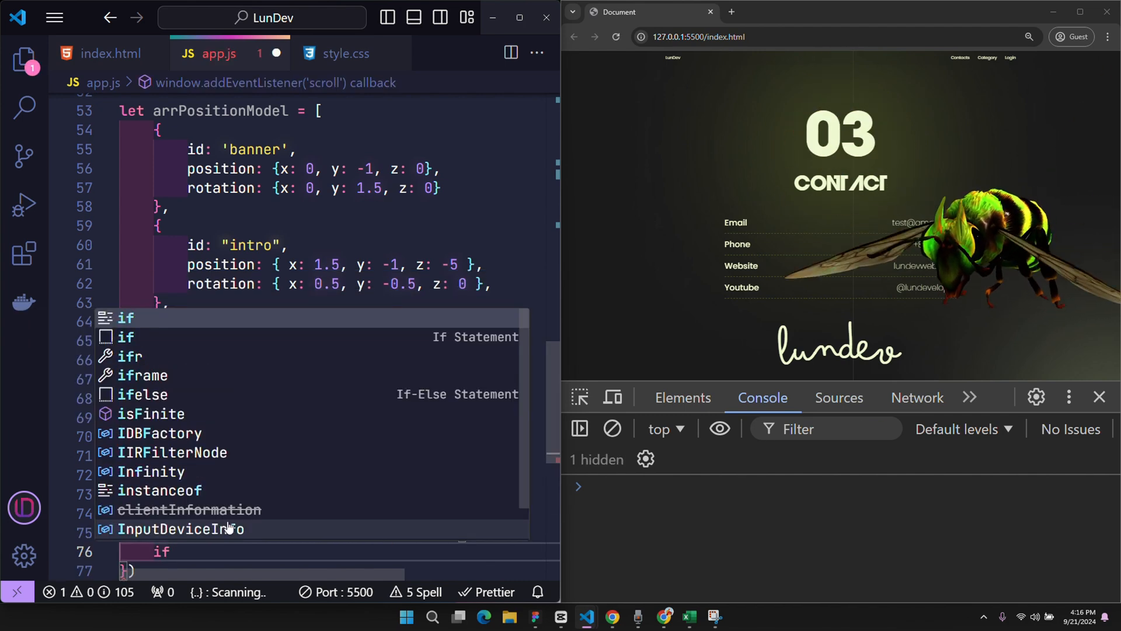
{"action": "type", "text": "modelM"}
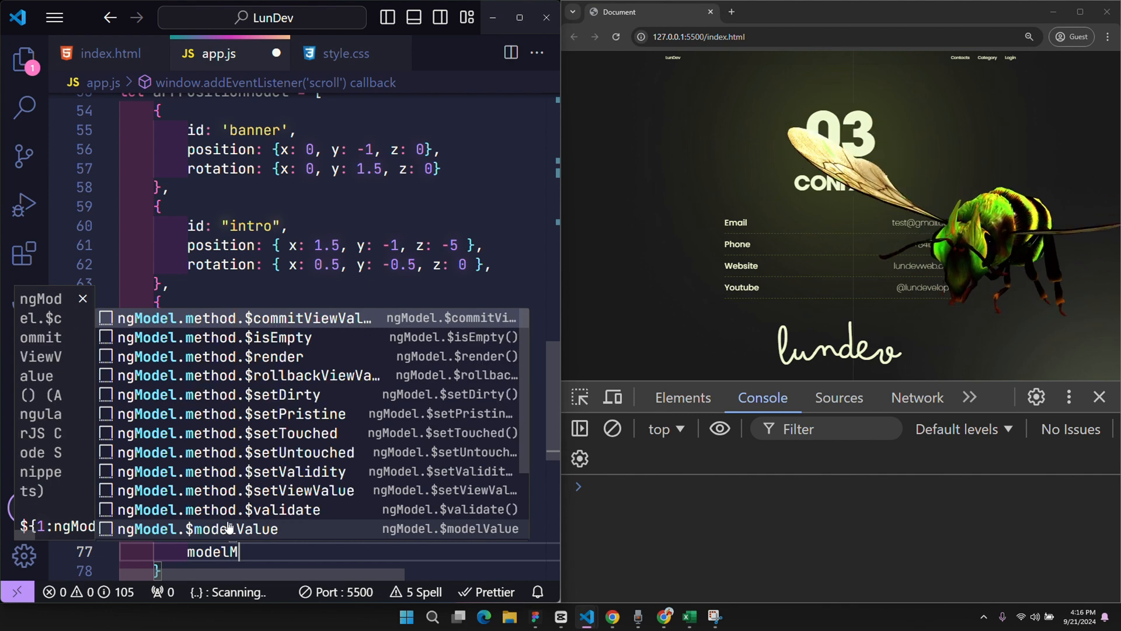
{"action": "type", "text": "ove();"}
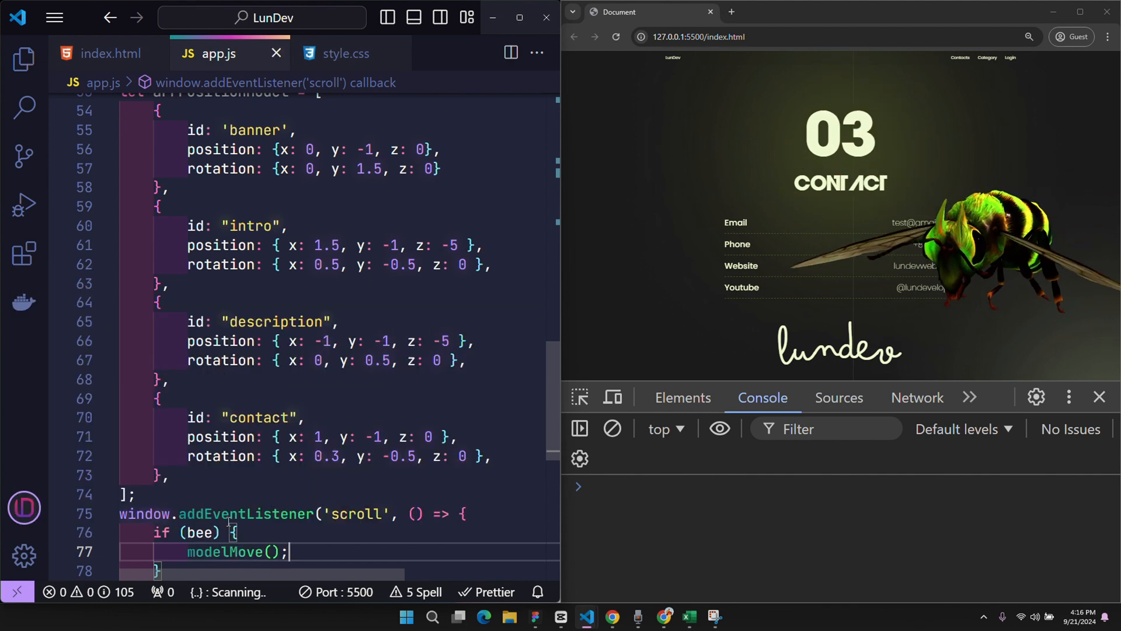
{"action": "type", "text": "const modelMove"}
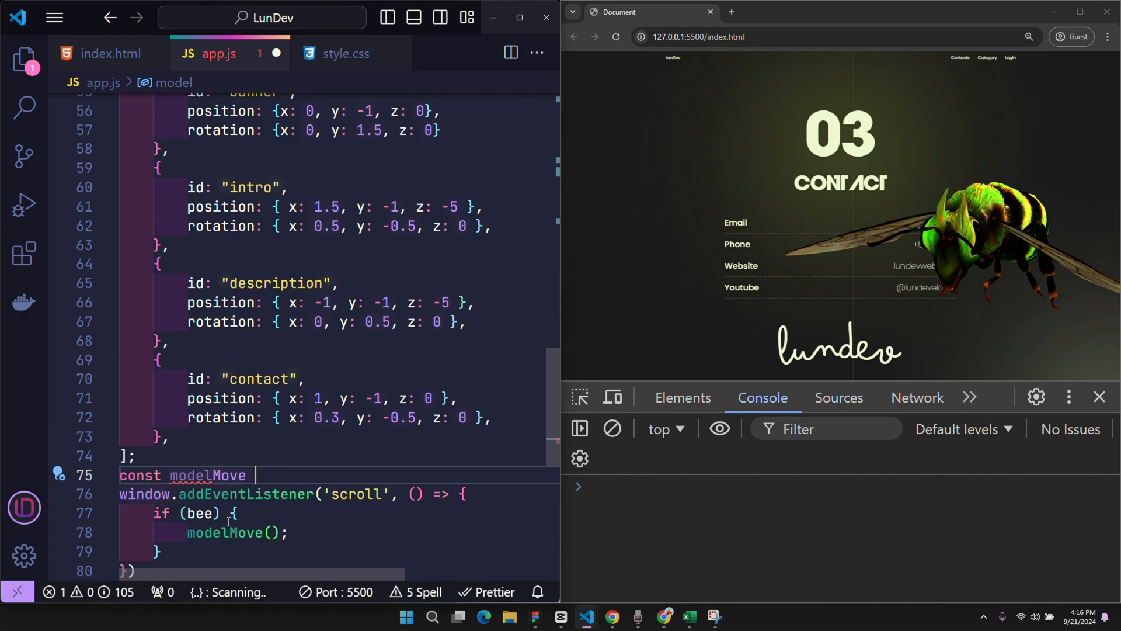
{"action": "left_click", "coordinate": [107, 53]}
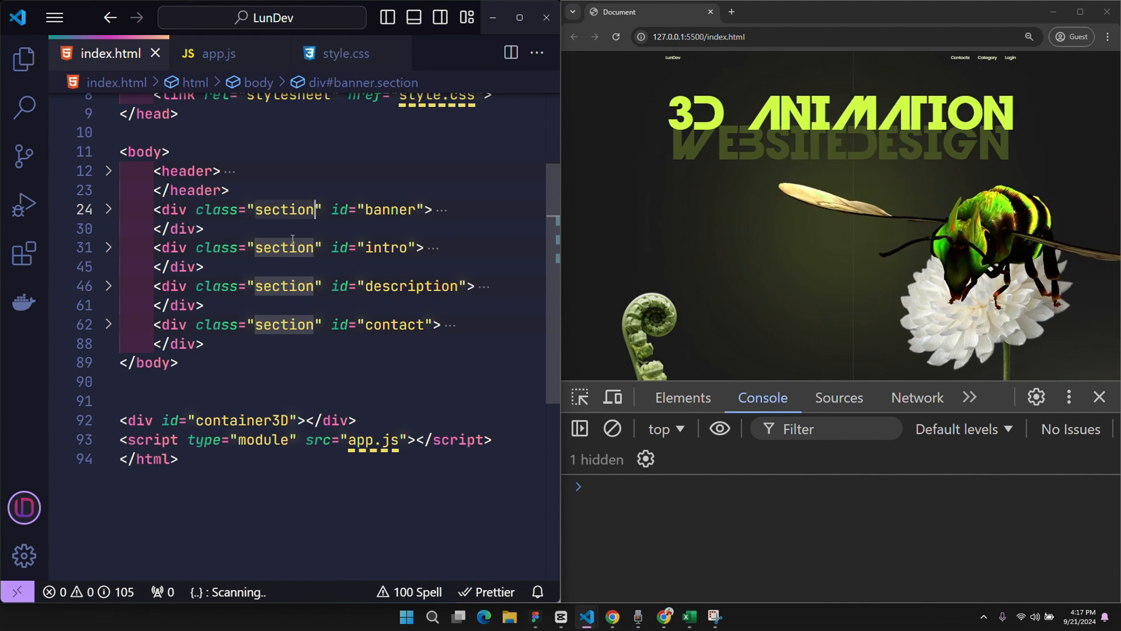
- In modelMove, query all .section elements and get each section's bounding rect in a forEach
{"action": "left_click", "coordinate": [220, 53]}
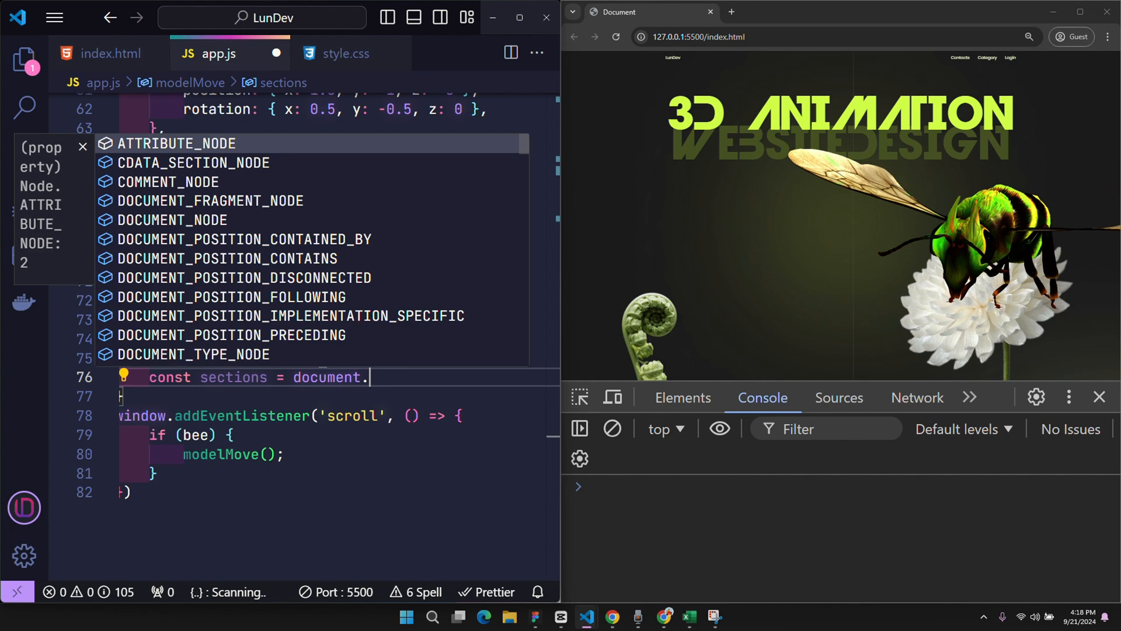
{"action": "type", "text": "querySelectorAll("}
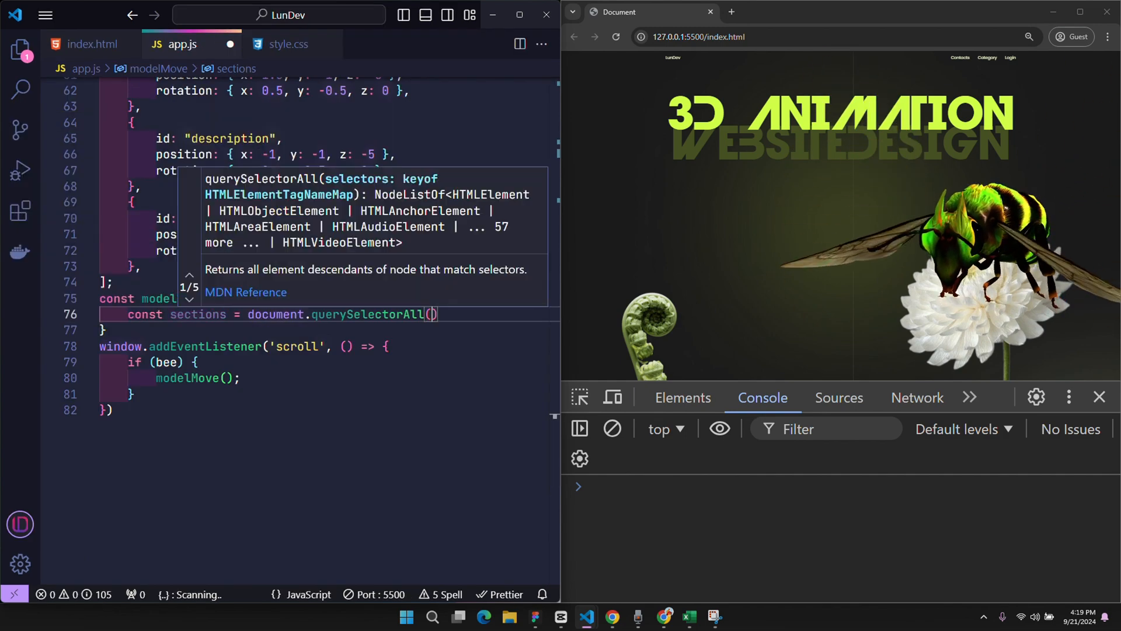
{"action": "type", "text": "sections.forEach("}
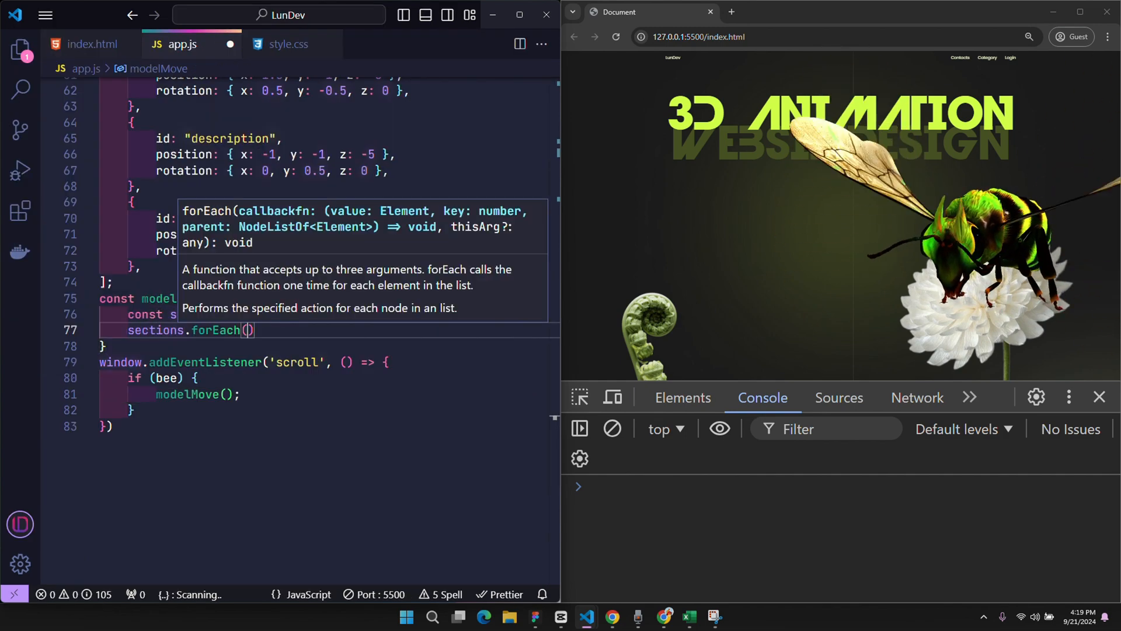
{"action": "type", "text": "(section) => {"}
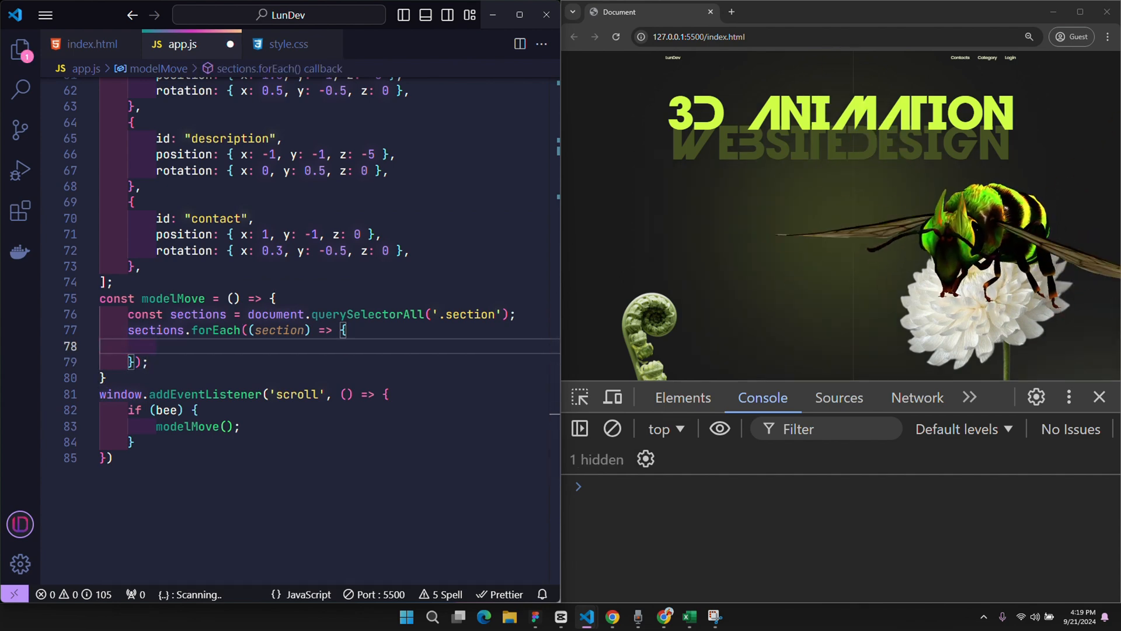
{"action": "type", "text": "const rect"}
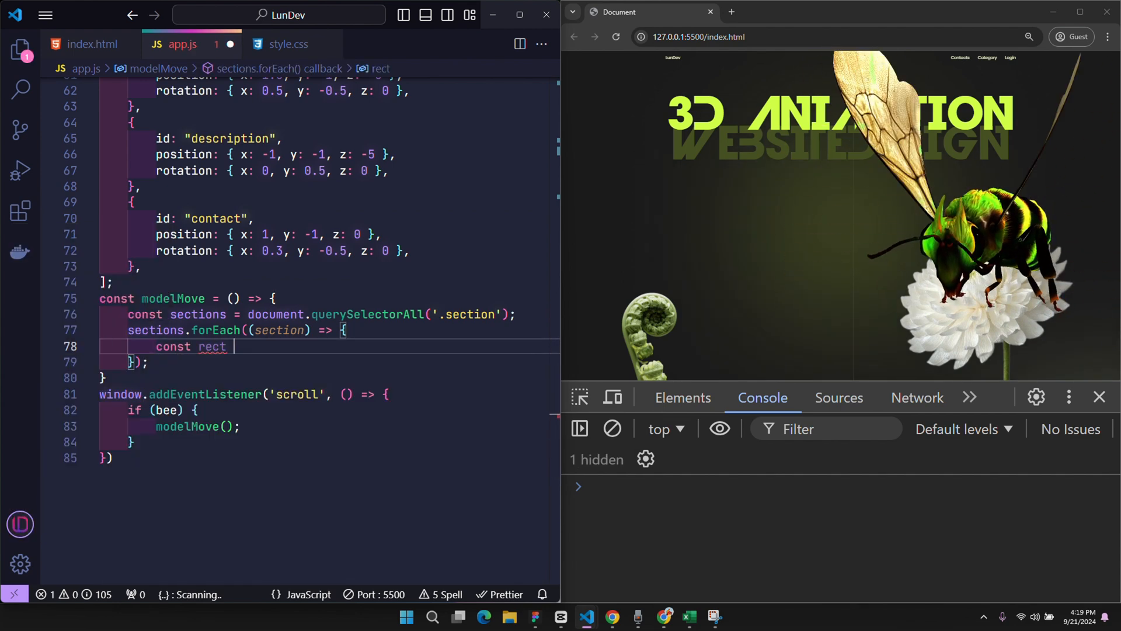
{"action": "type", "text": "= section.g"}
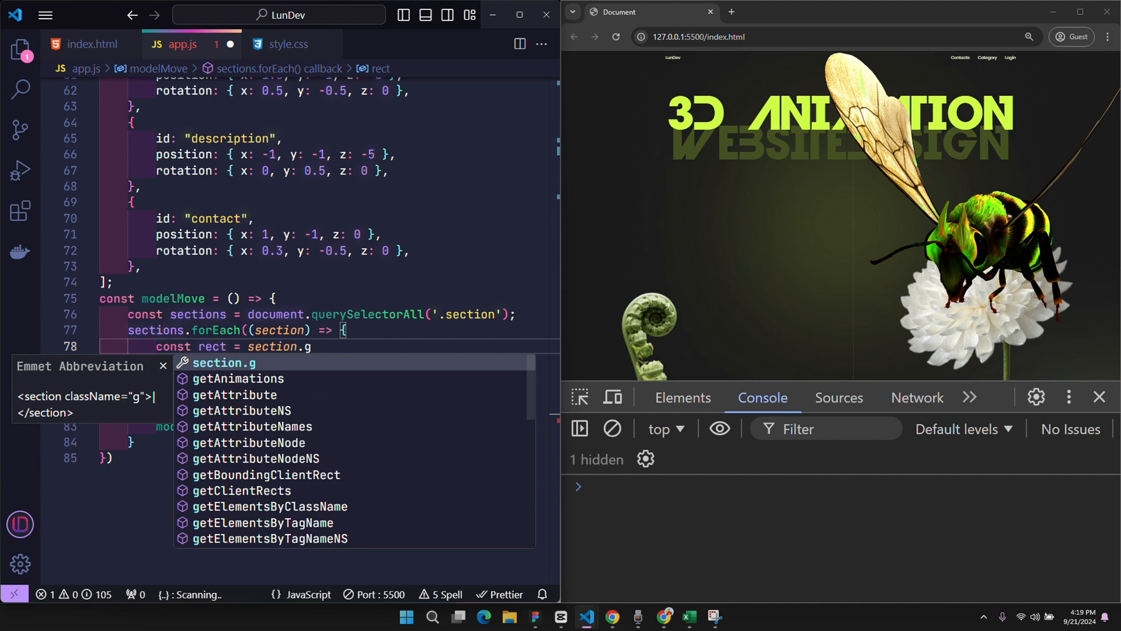
{"action": "type", "text": "etBoundingClientRect();"}
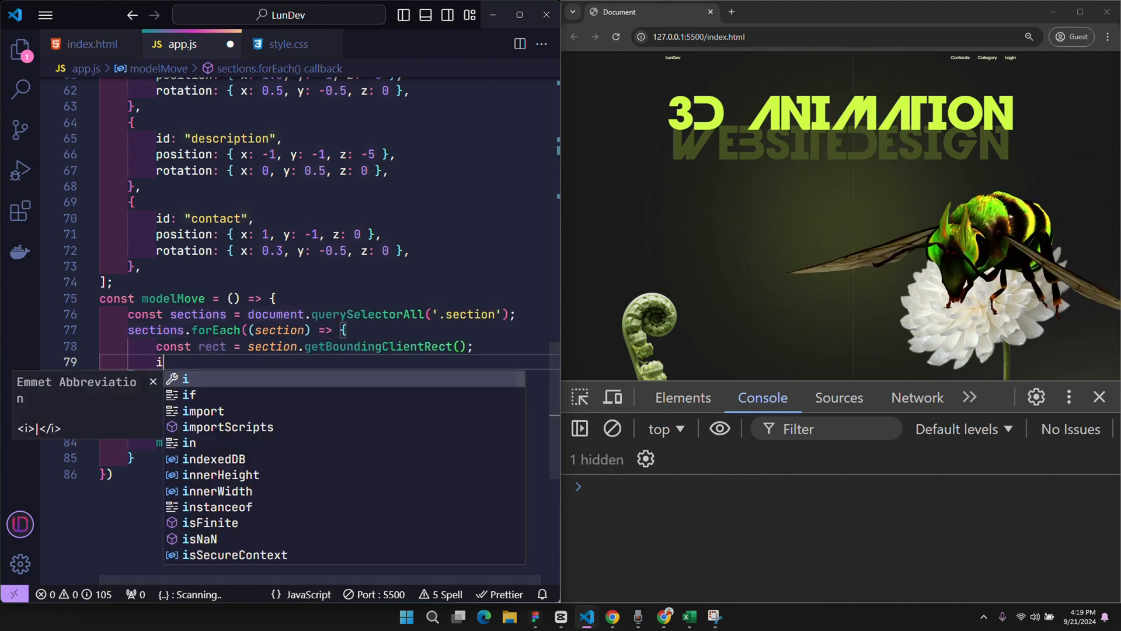
- Store section.id in currentSection when rect.top <= window.innerHeight / 3, and start logging it
{"action": "type", "text": "if (rect) {"}
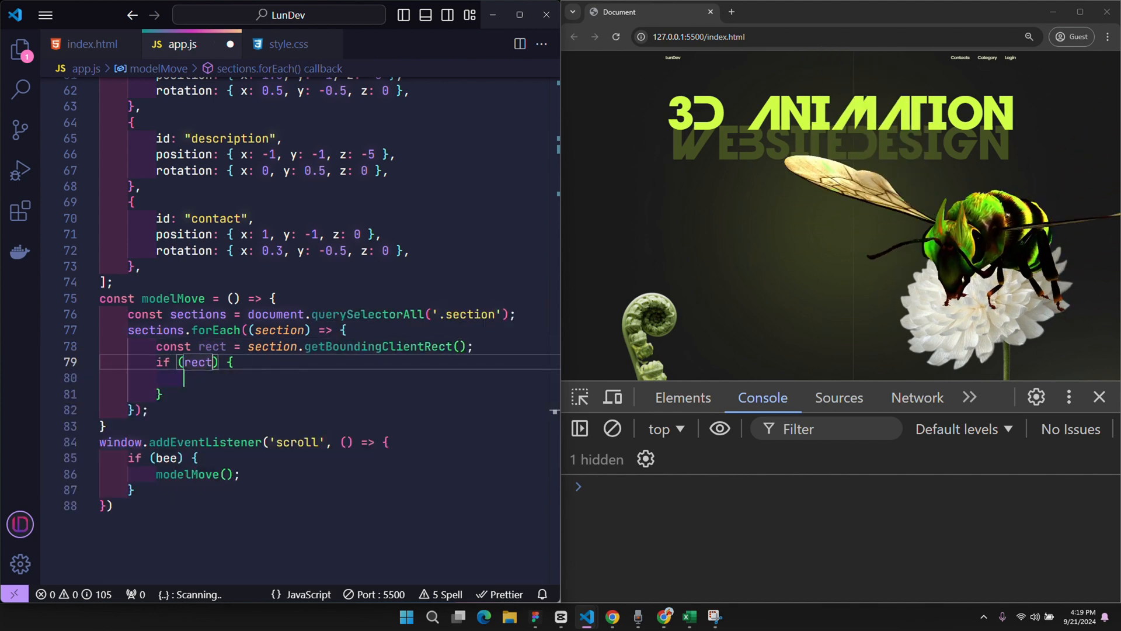
{"action": "type", "text": ".top <="}
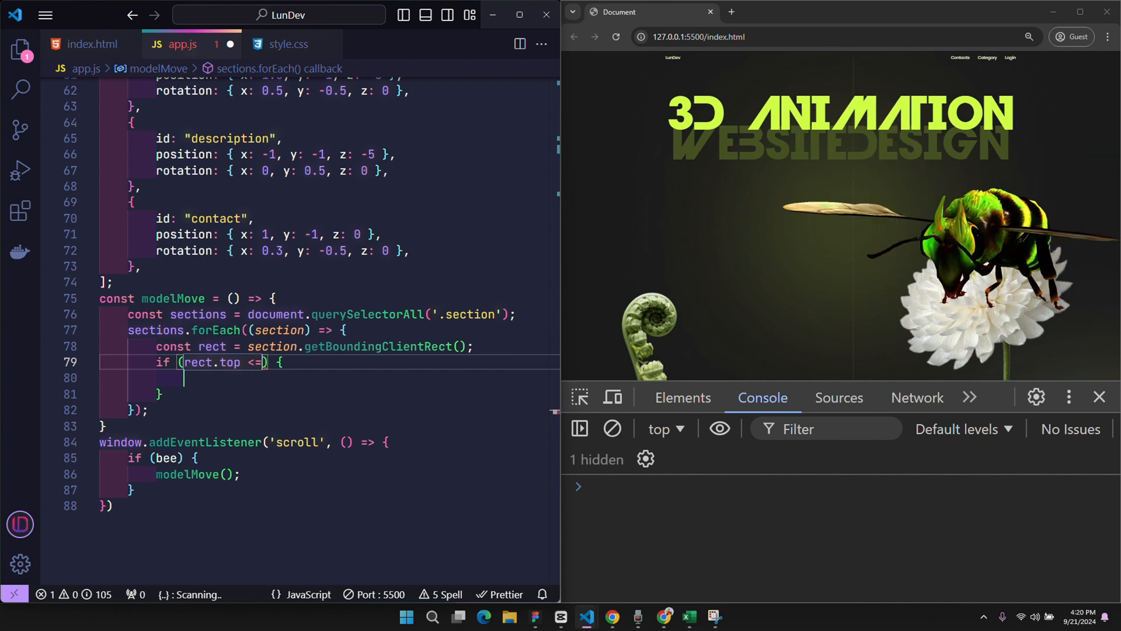
{"action": "type", "text": "window.innerHeight / 3"}
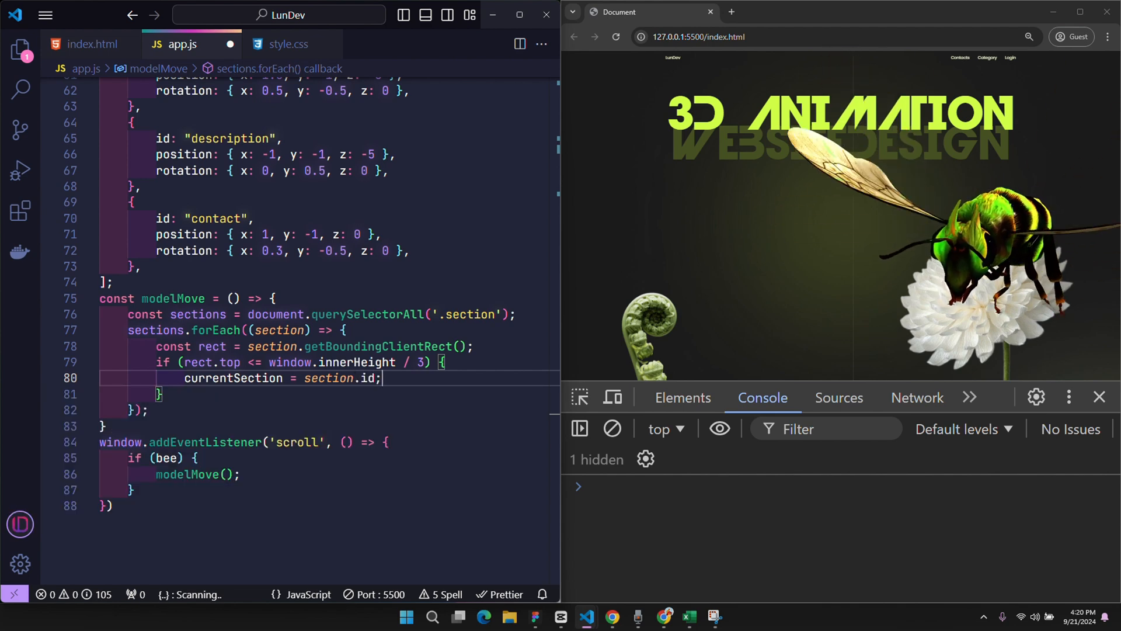
{"action": "type", "text": "let"}
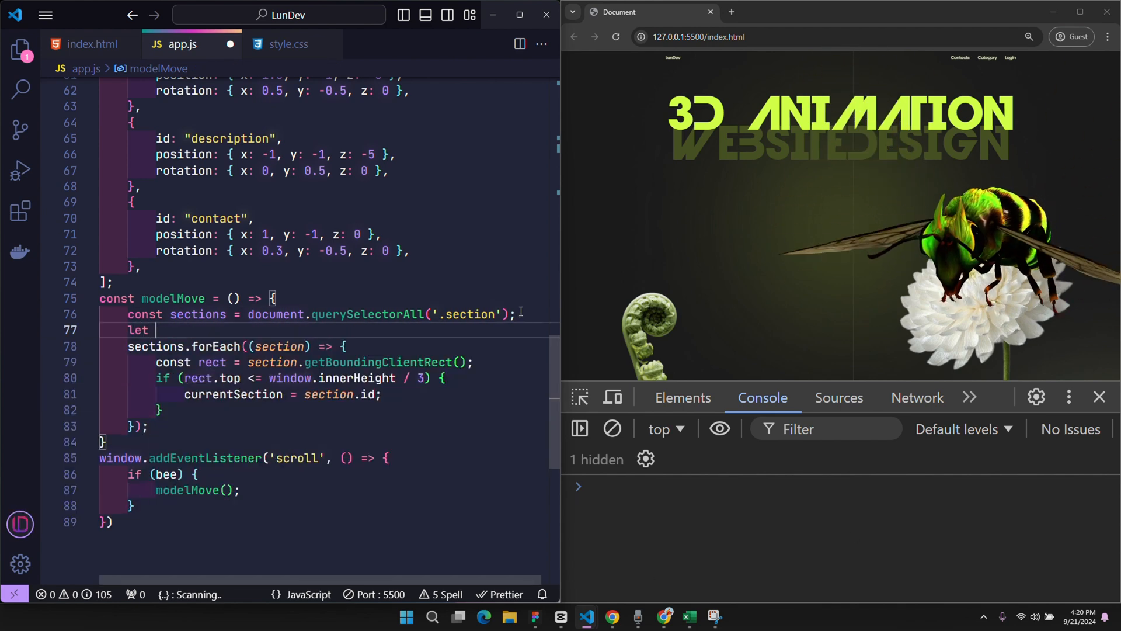
{"action": "type", "text": "currentSection;"}
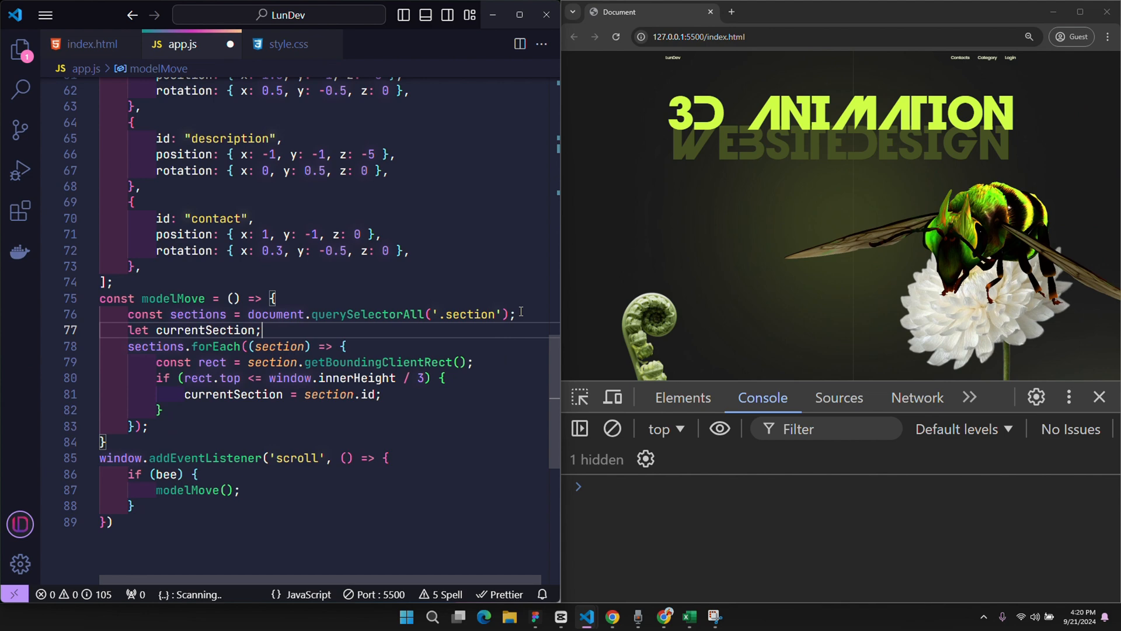
{"action": "type", "text": "console.log();"}
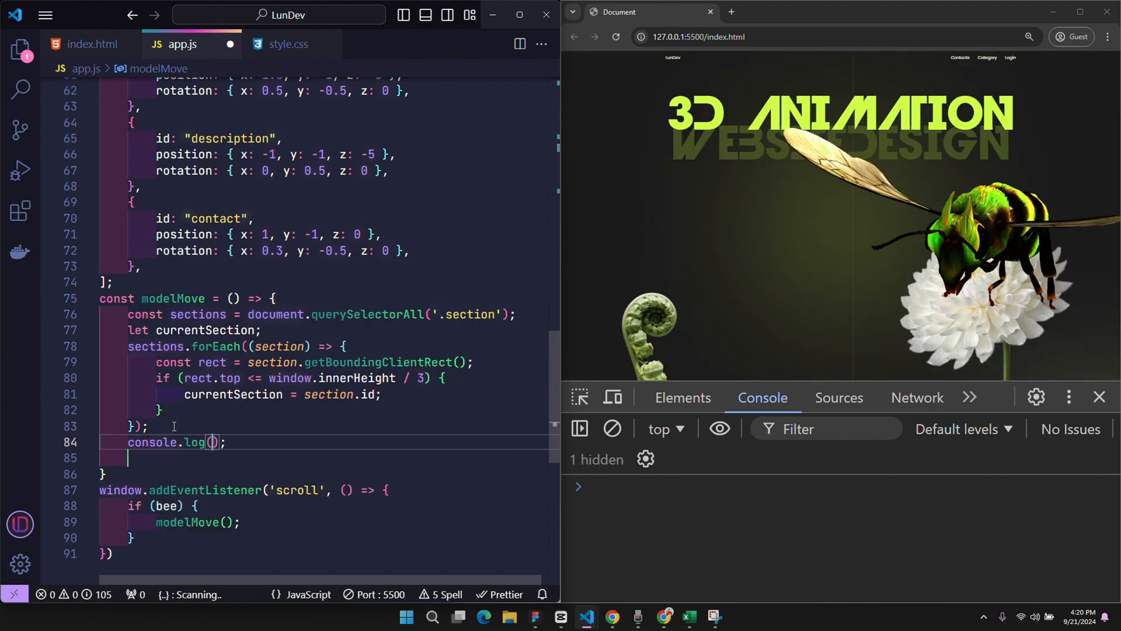
- Log currentSection, then findIndex position_active in arrPositionModel by id and guard with >= 0
{"action": "type", "text": "currentSection"}
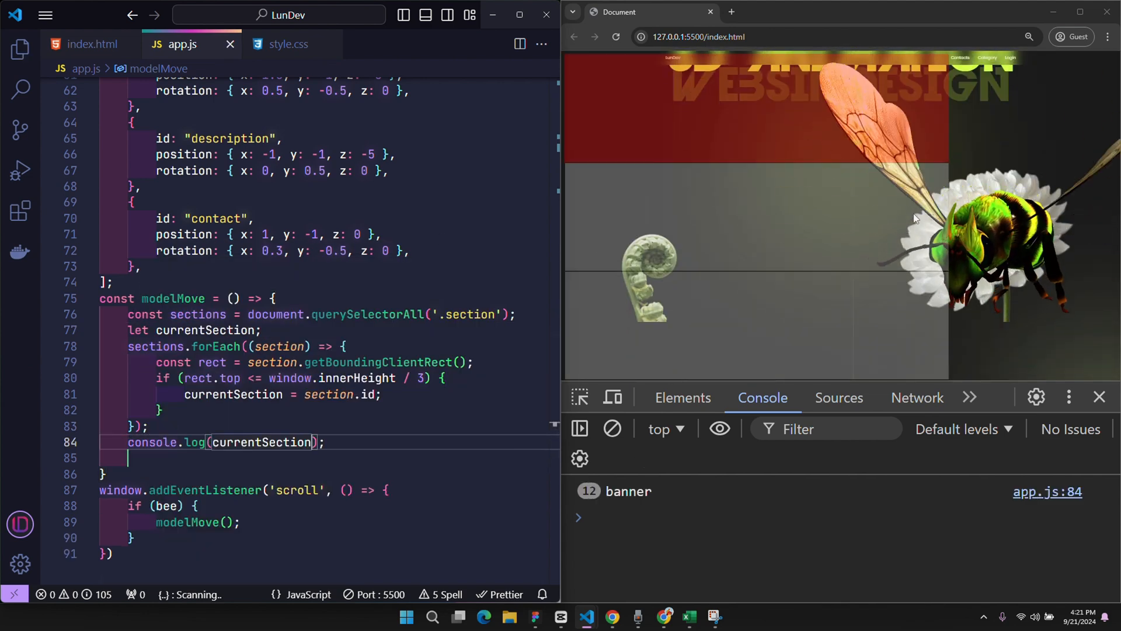
{"action": "scroll", "scroll_direction": "down", "scroll_amount": 3}
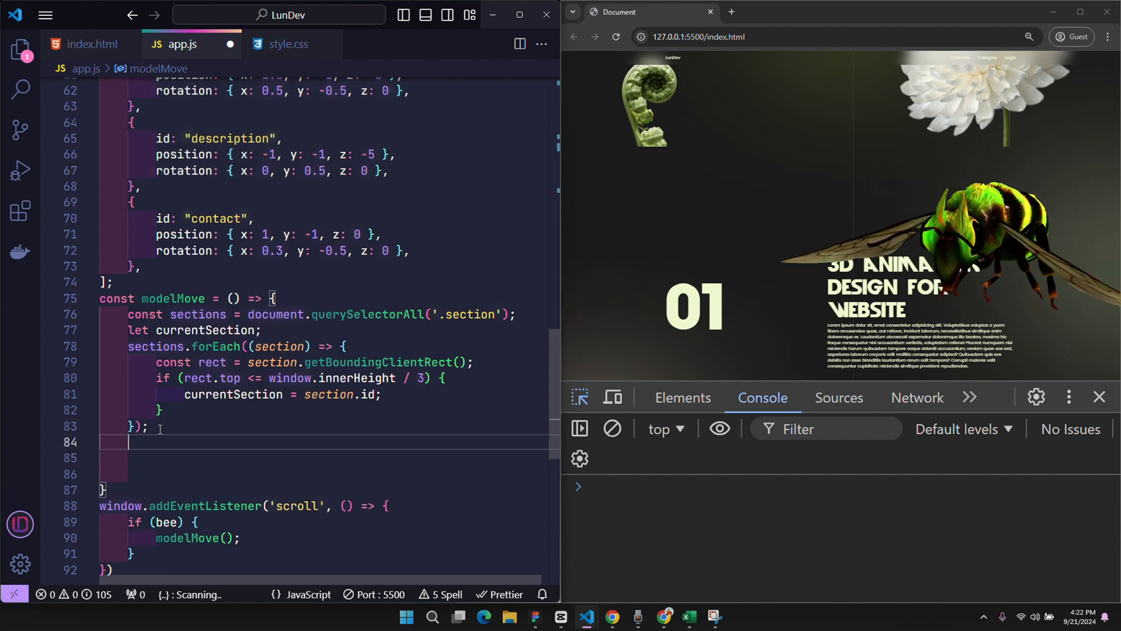
{"action": "type", "text": "let position"}
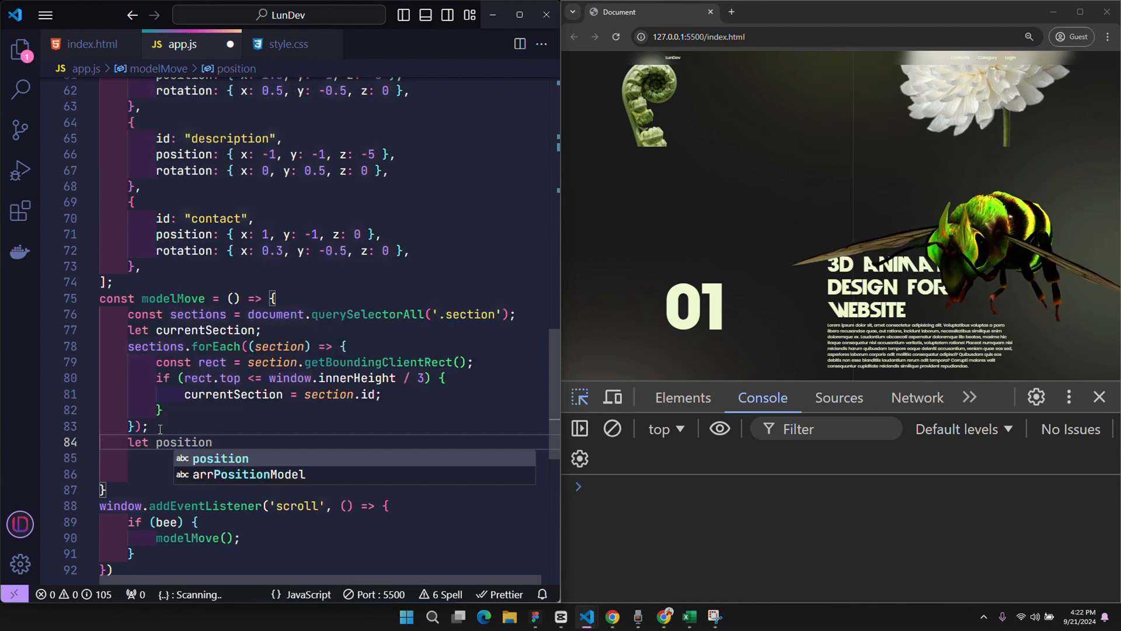
{"action": "type", "text": "_"}
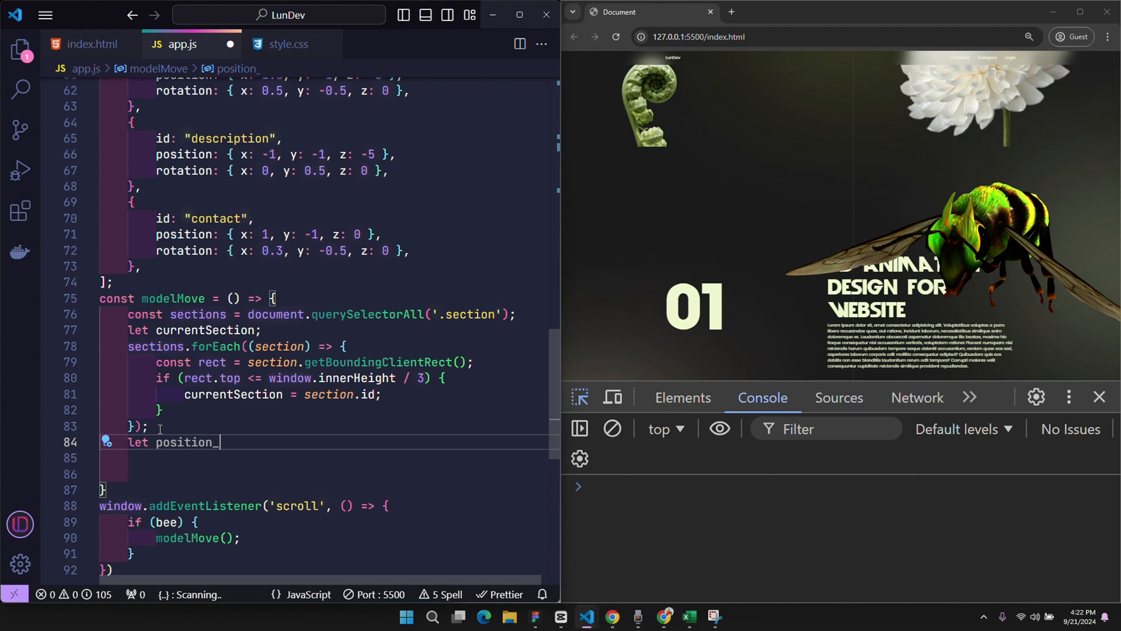
{"action": "type", "text": "active = arrPositionModel.findIndex"}
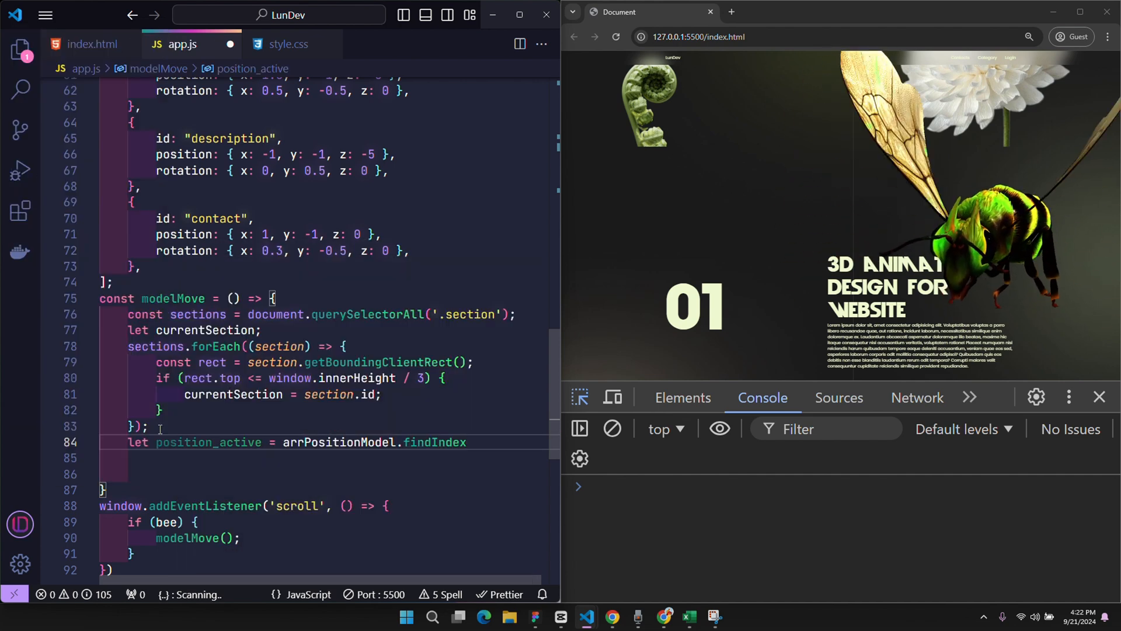
{"action": "type", "text": "(val) =>"}
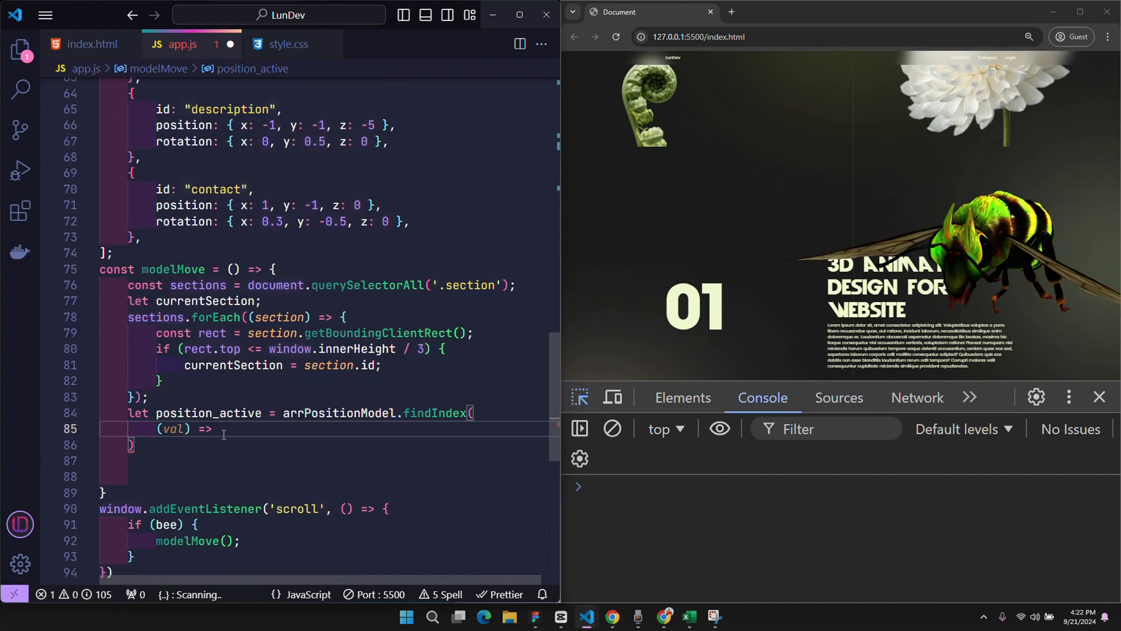
{"action": "type", "text": "val.id == currentSection"}
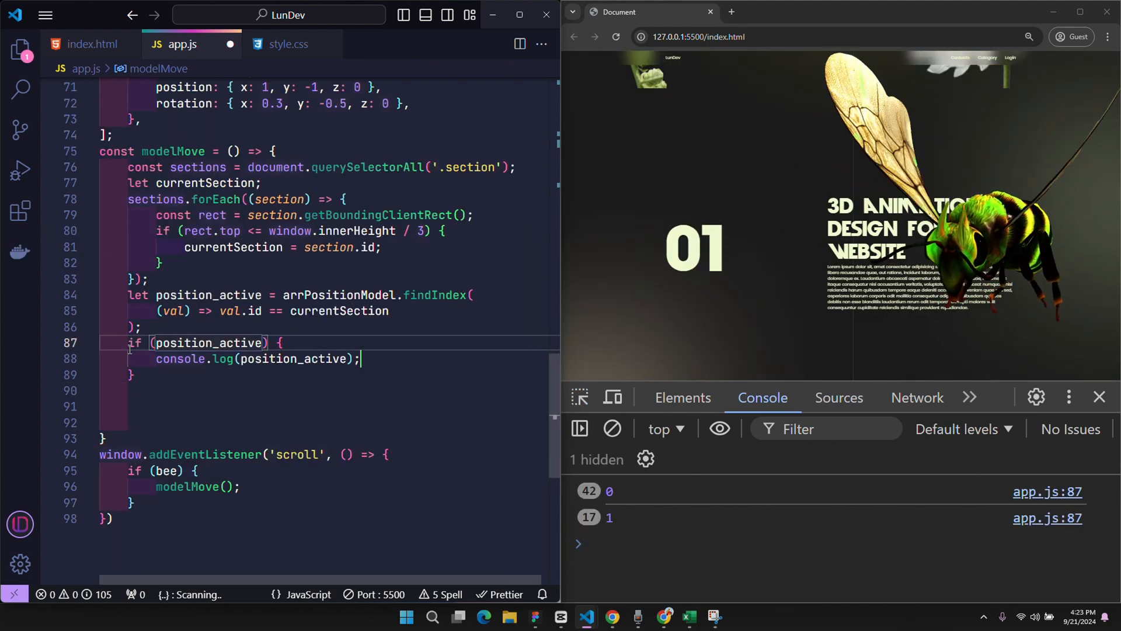
{"action": "type", "text": ">= 0"}
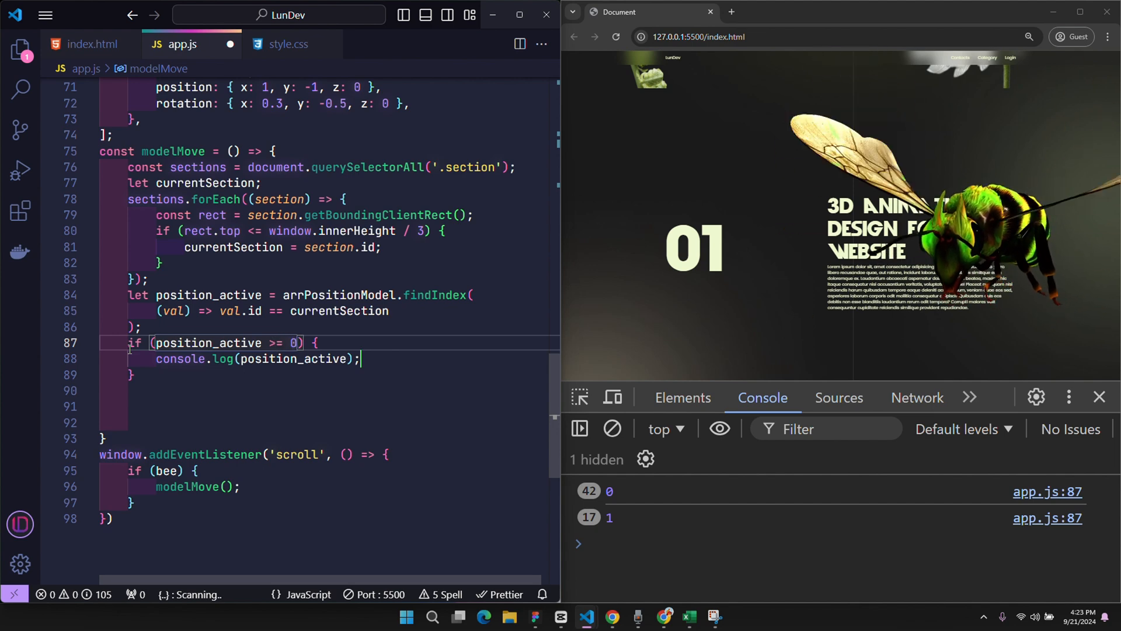
- Set new_coordinates = arrPositionModel[position_active] and begin assigning bee.position from it
{"action": "type", "text": "let"}
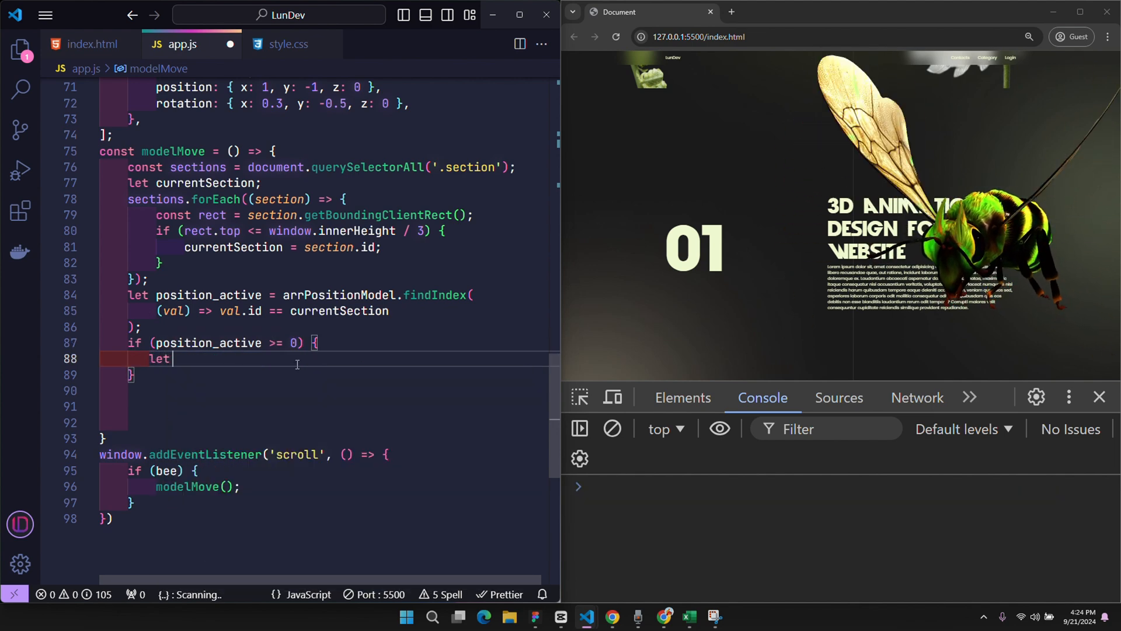
{"action": "type", "text": "new_co"}
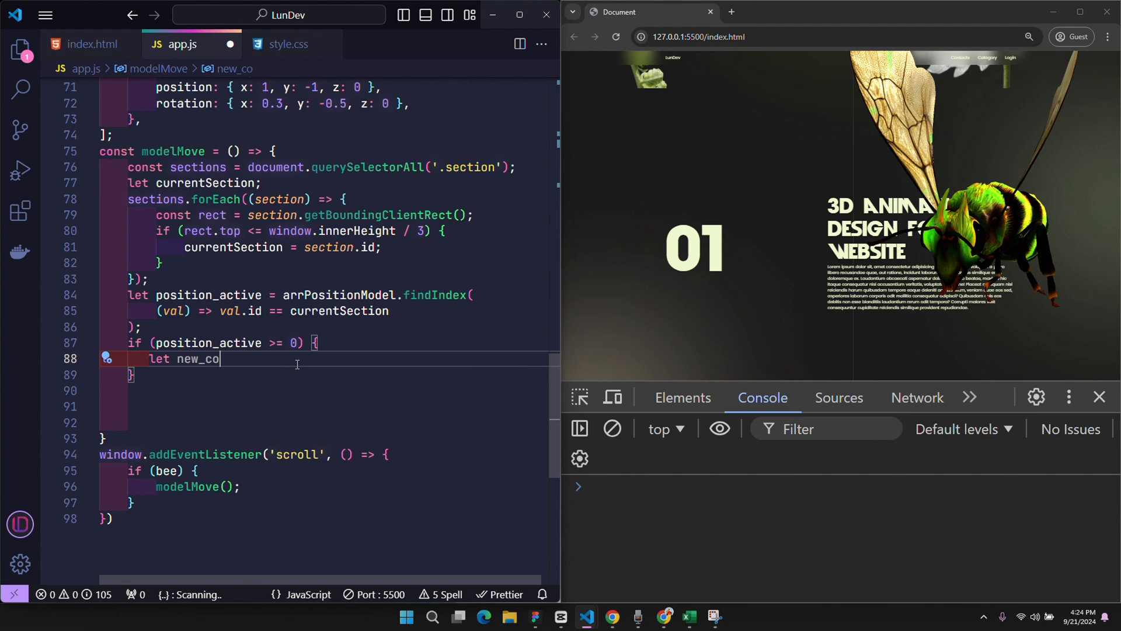
{"action": "type", "text": "ordinates = arrPositionModel"}
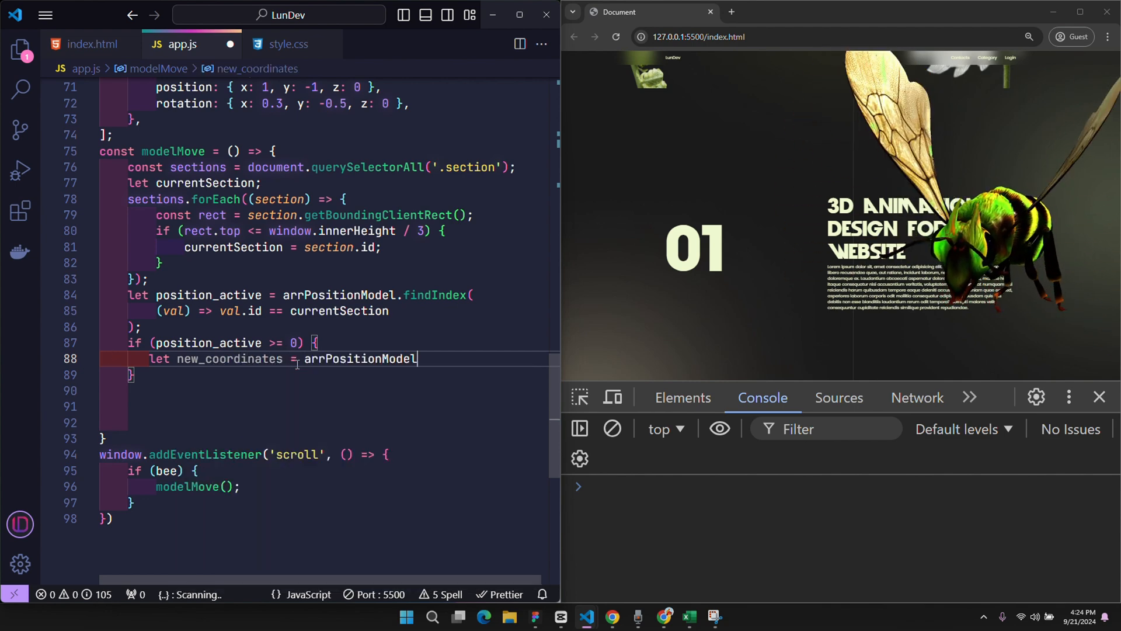
{"action": "type", "text": "[position_active];"}
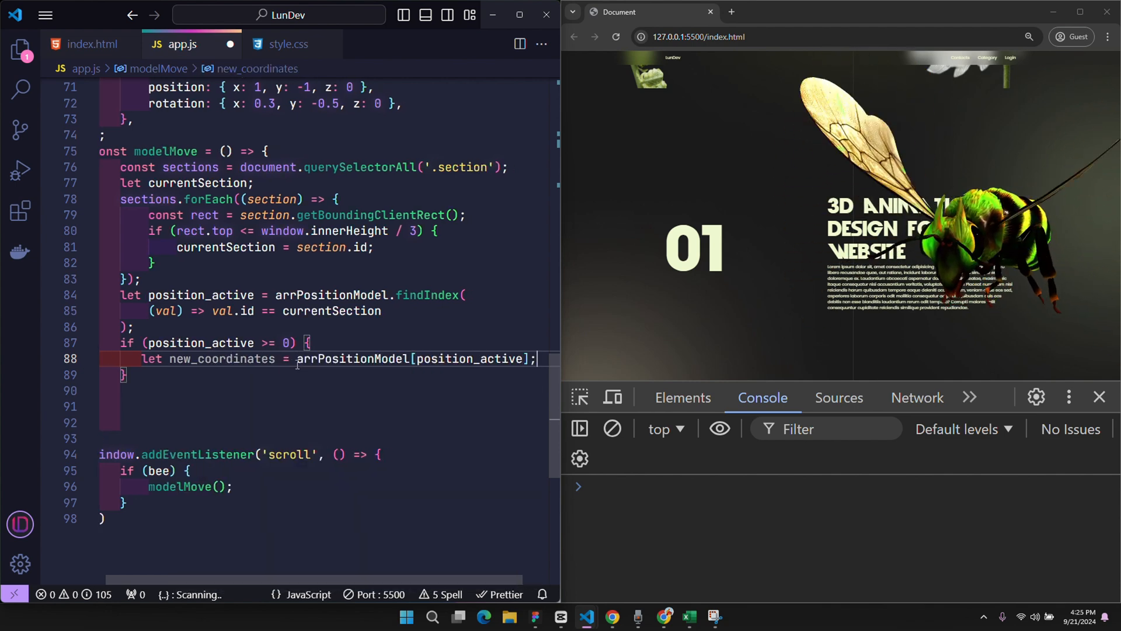
{"action": "type", "text": "bee.position.x = new_coordinates."}
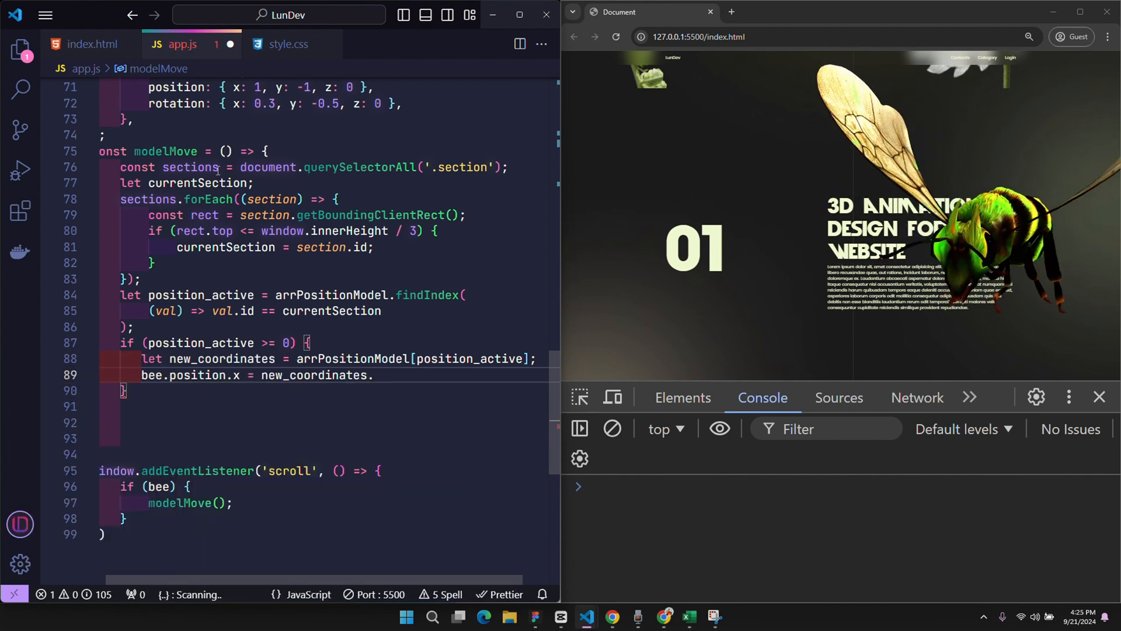
{"action": "type", "text": "po"}
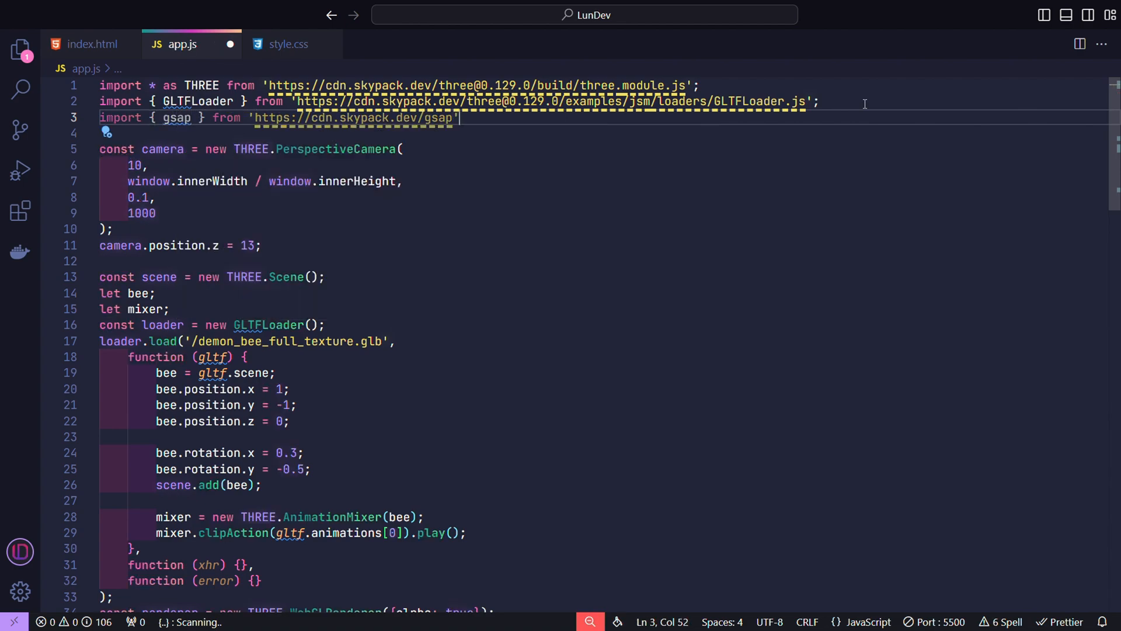
- Extend gsap.to(bee.position) with z from new_coordinates, duration 3 and ease "power1.out"
{"action": "scroll", "scroll_direction": "down", "scroll_amount": 3}
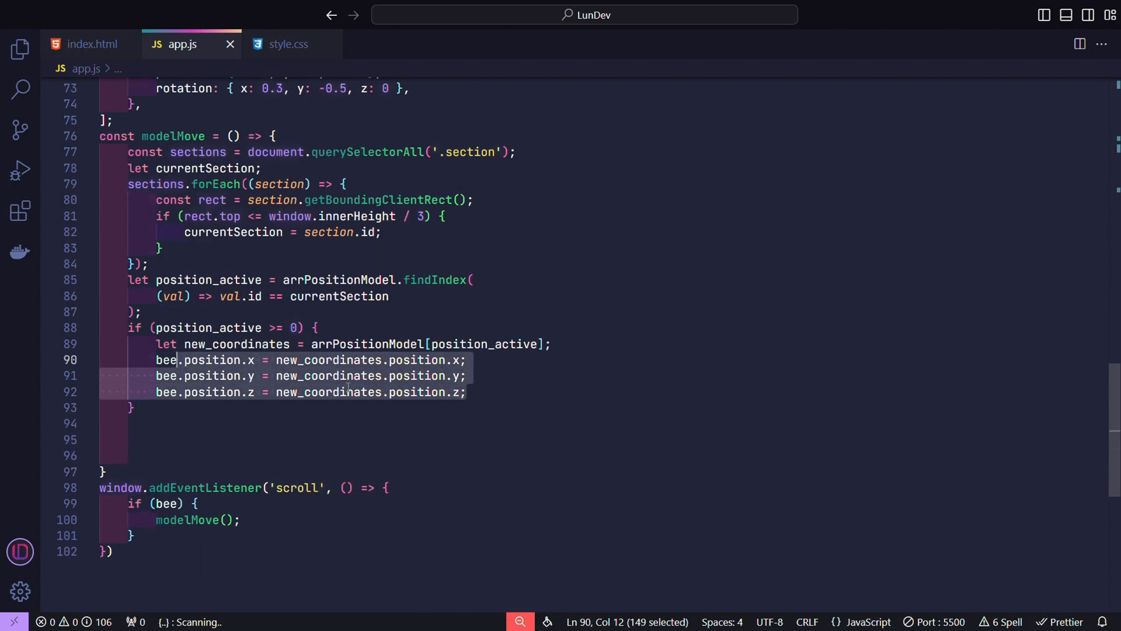
{"action": "type", "text": "gsap.to(bee.position, {"}
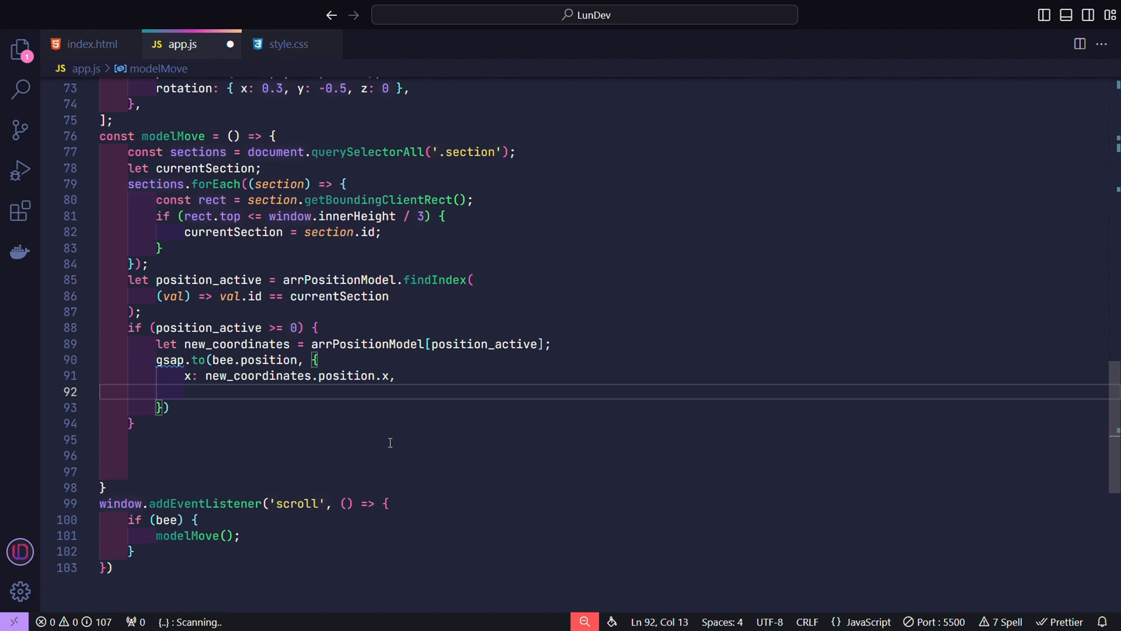
{"action": "type", "text": "y: new_coordinates.position.y,"}
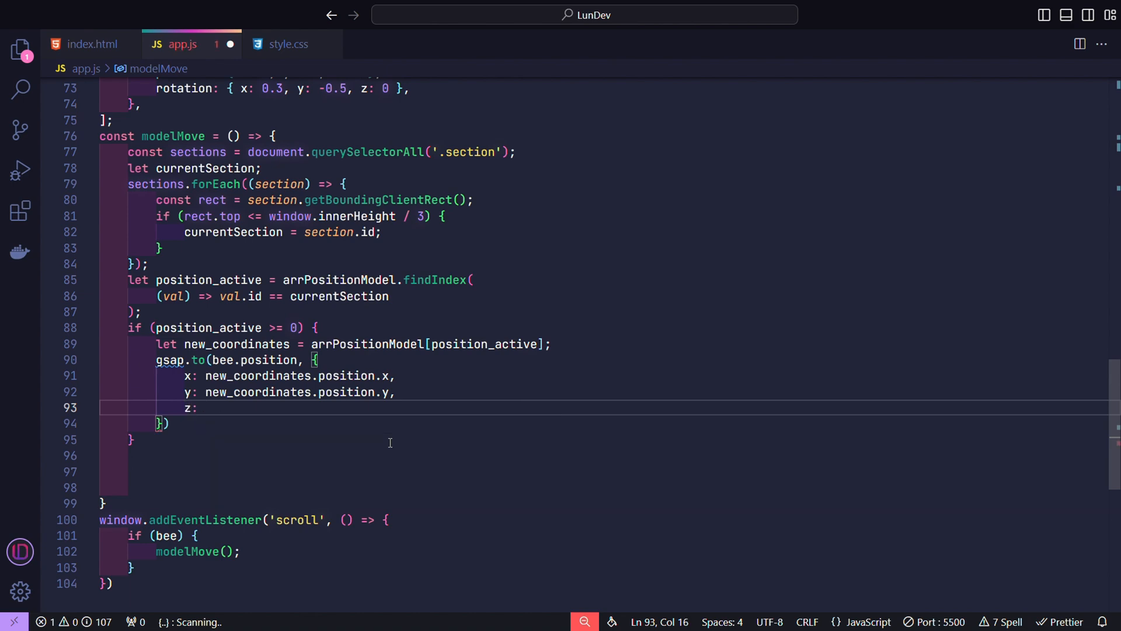
{"action": "type", "text": "new_coordinates.position.z,"}
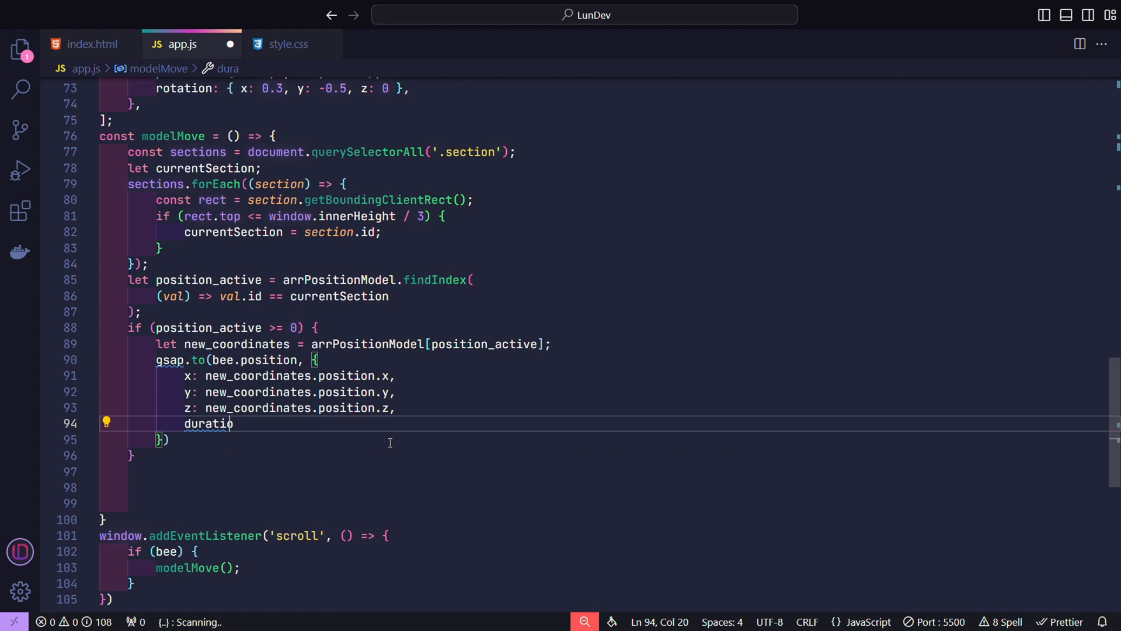
{"action": "type", "text": "n: 3,"}
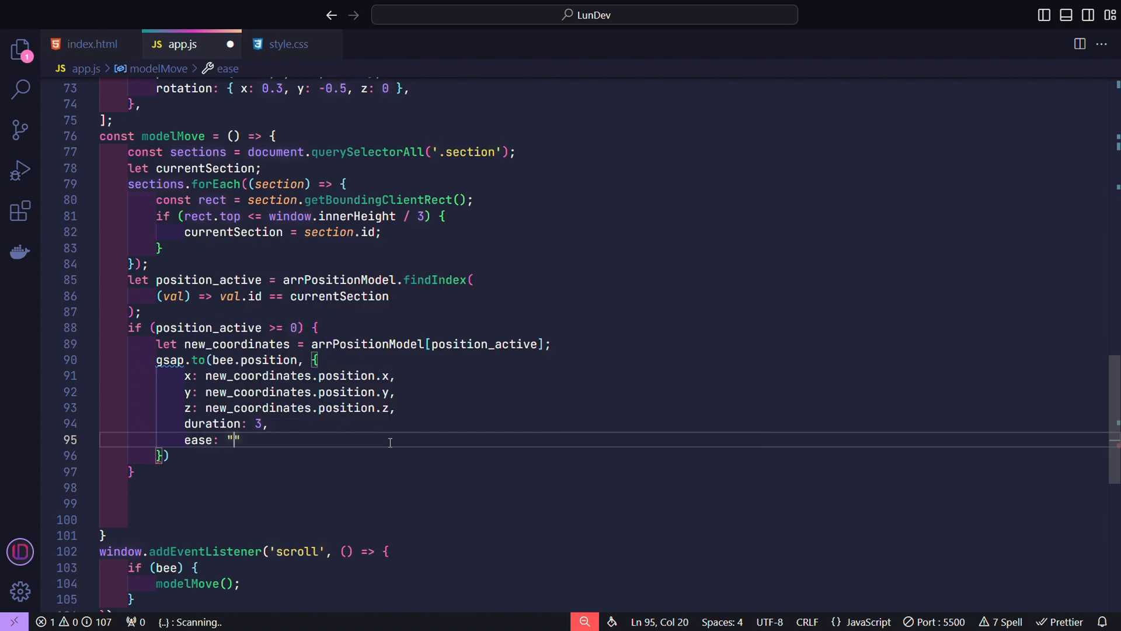
{"action": "type", "text": "power1"}
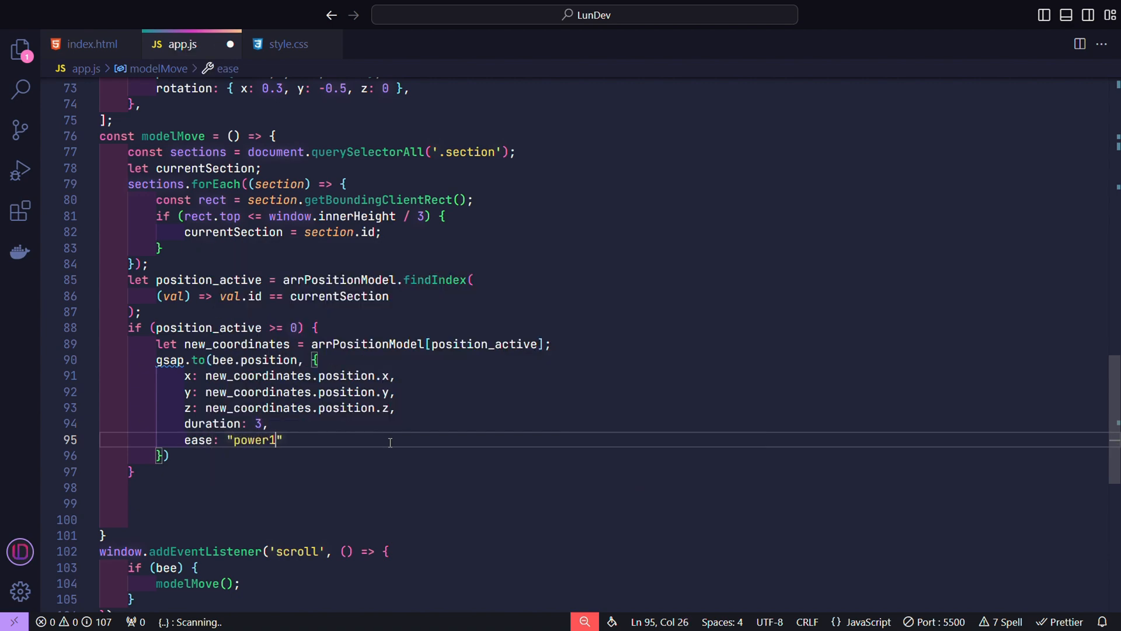
{"action": "type", "text": ".out"}
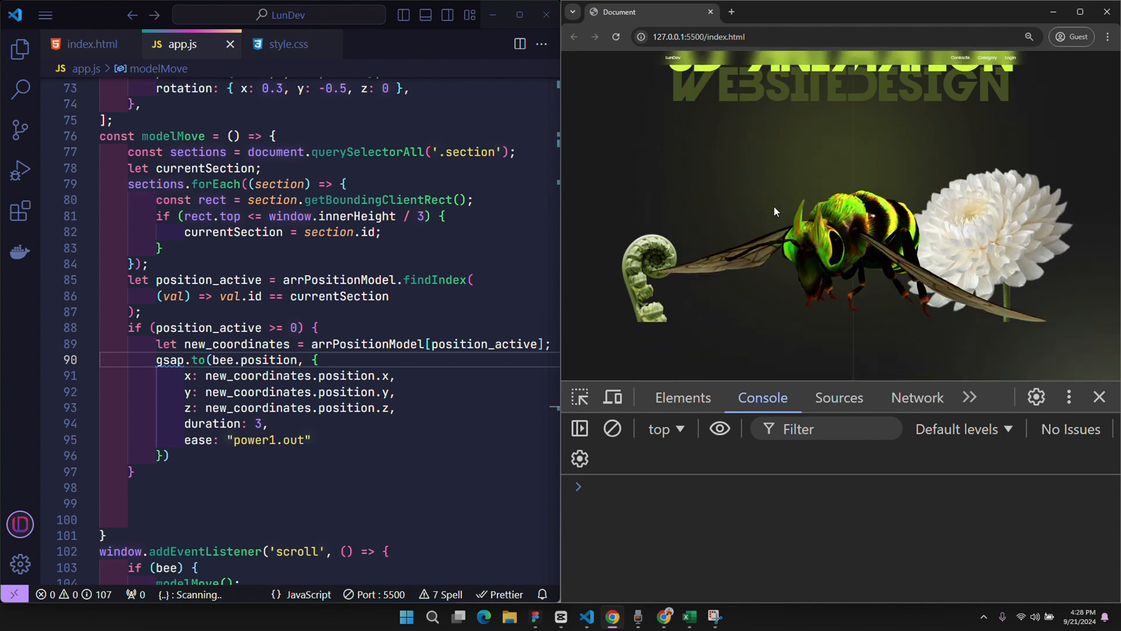
{"action": "scroll", "scroll_direction": "down", "scroll_amount": 3}
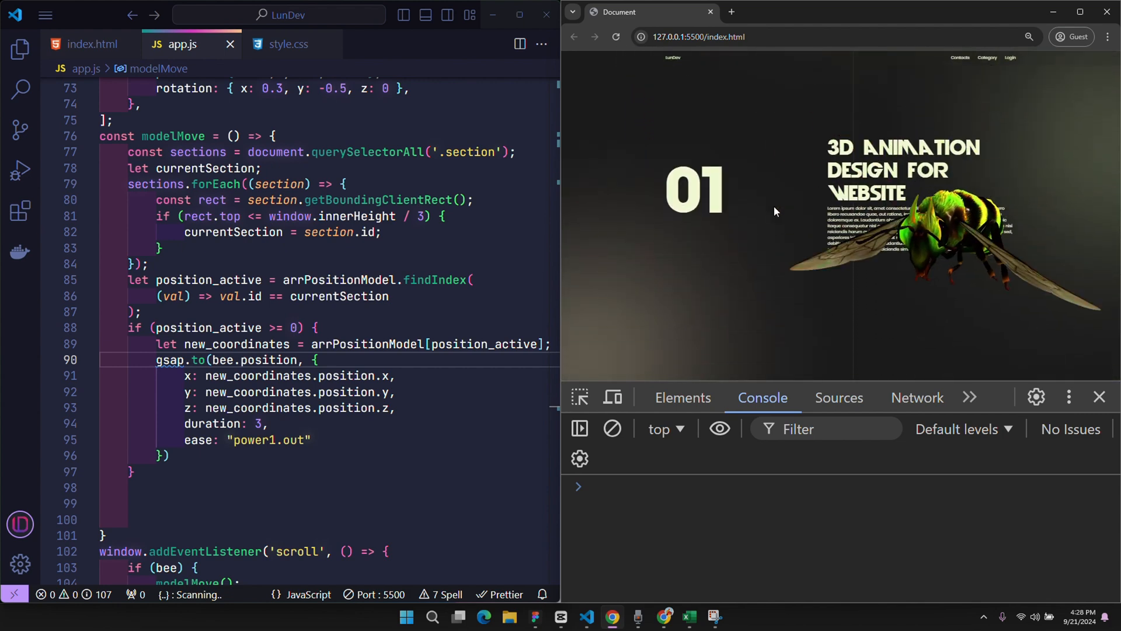
{"action": "scroll", "scroll_direction": "down", "scroll_amount": 3}
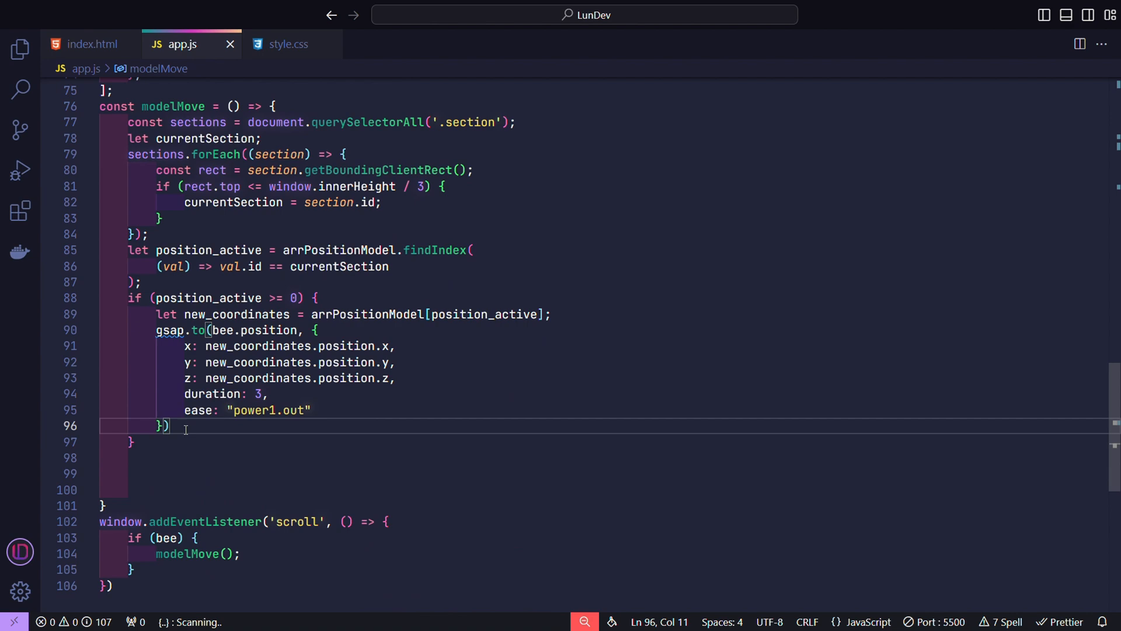
- Write gsap.to(bee.rotation) tweening x, y, z from new_coordinates.rotation with duration and power ease
{"action": "type", "text": "gsap.to(bee)"}
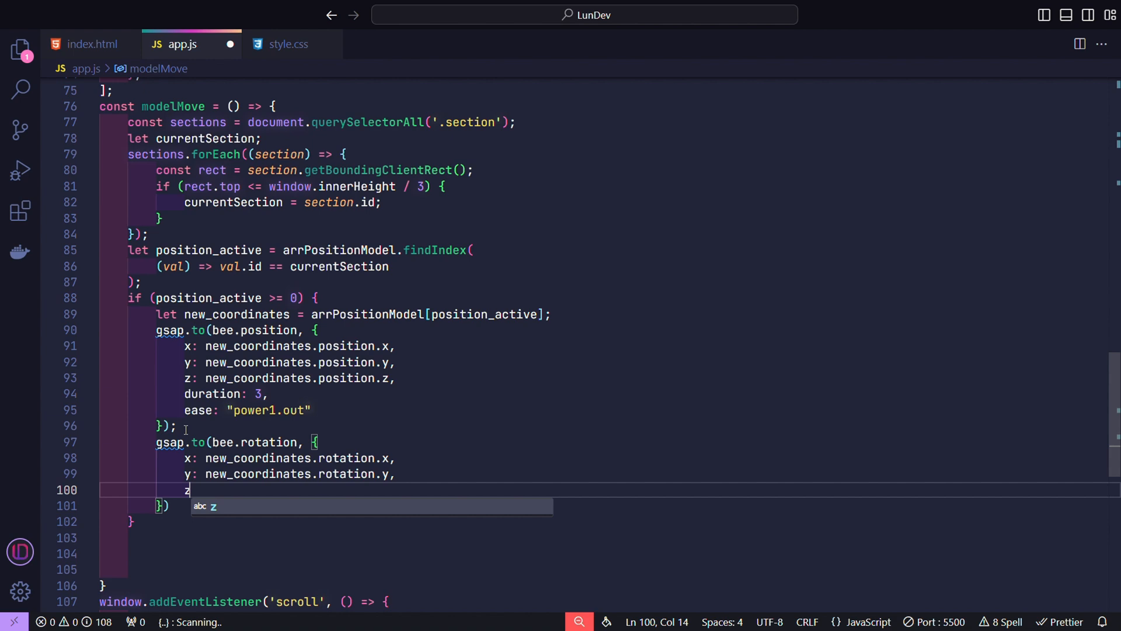
{"action": "type", "text": ": new_coordinates.rotation.z"}
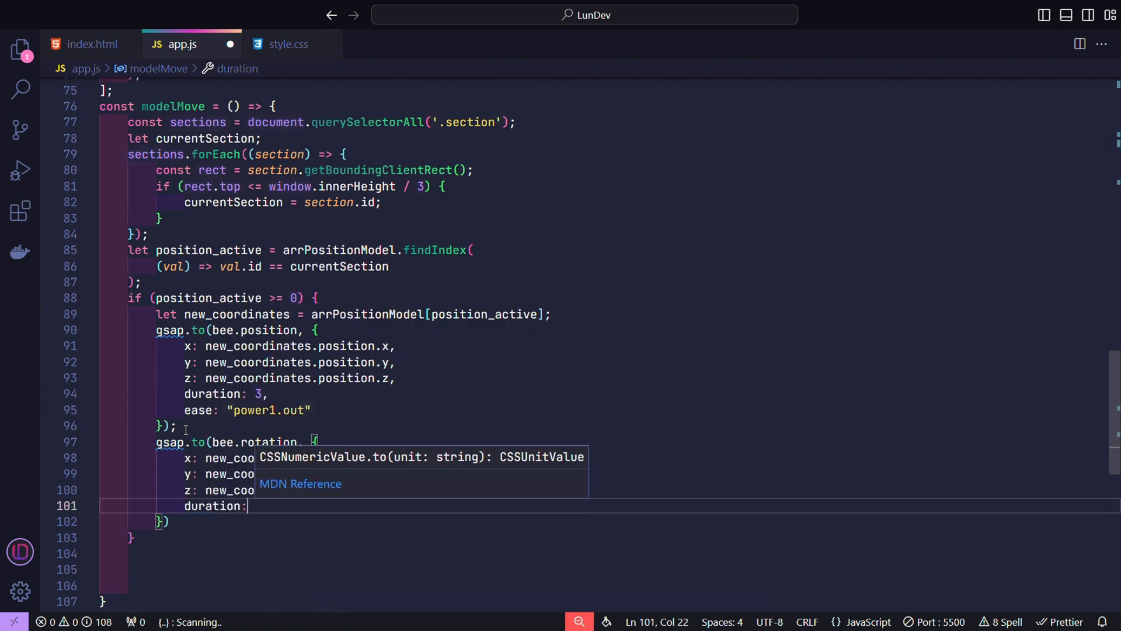
{"action": "type", "text": "ease: \"powe"}
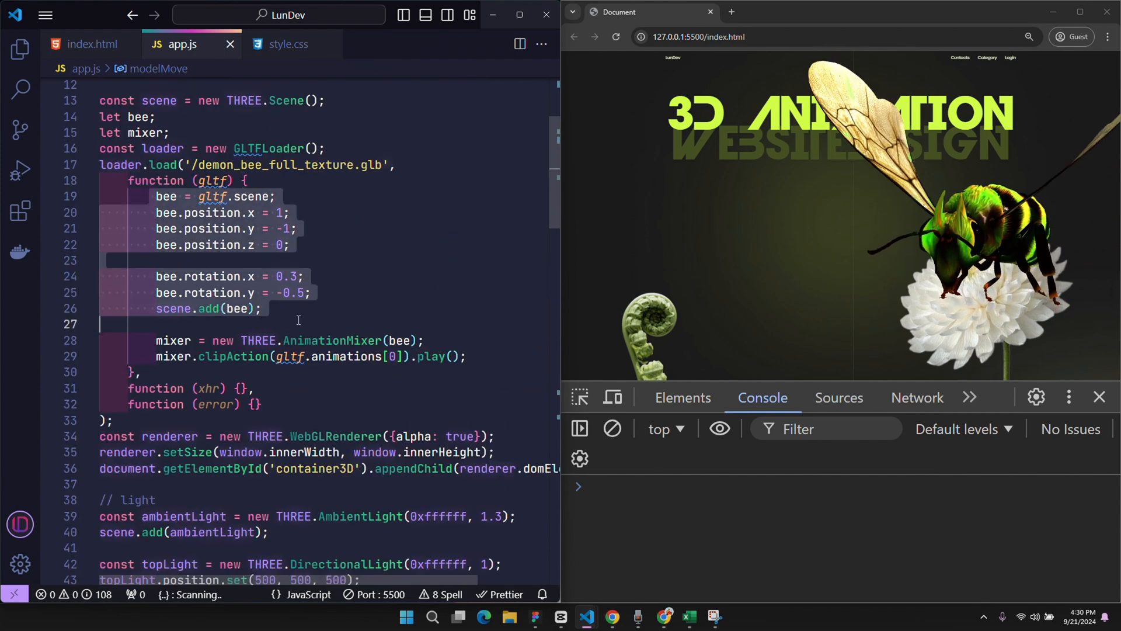
- Call modelMove() in the loader callback, then scroll the preview to watch the bee move between sections
{"action": "type", "text": "modelMove();"}
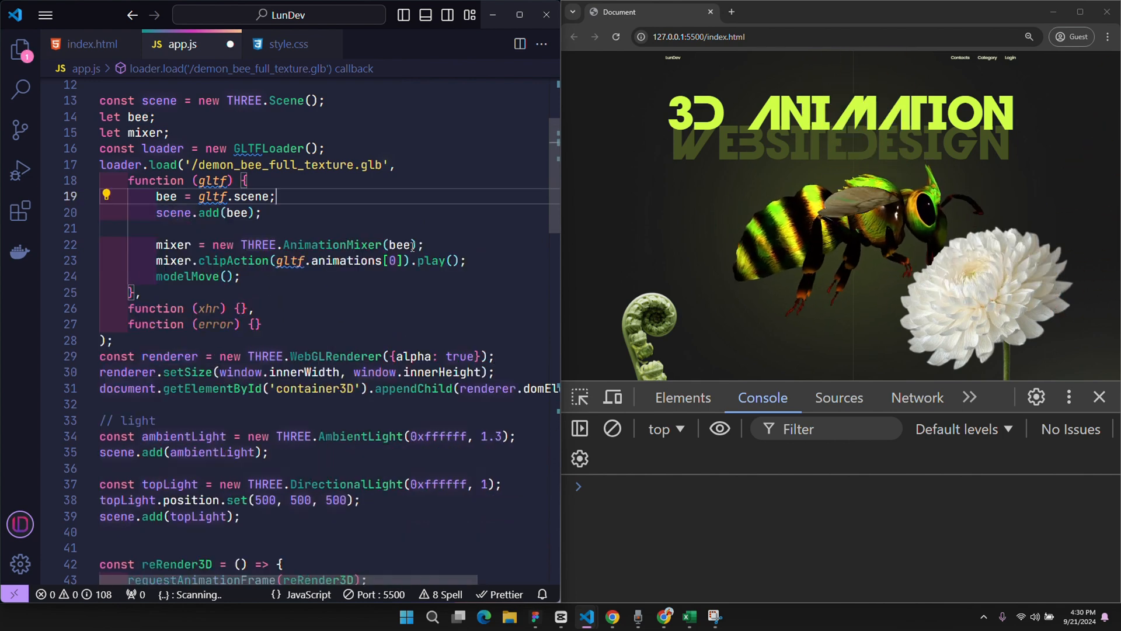
{"action": "left_click", "coordinate": [1081, 12]}
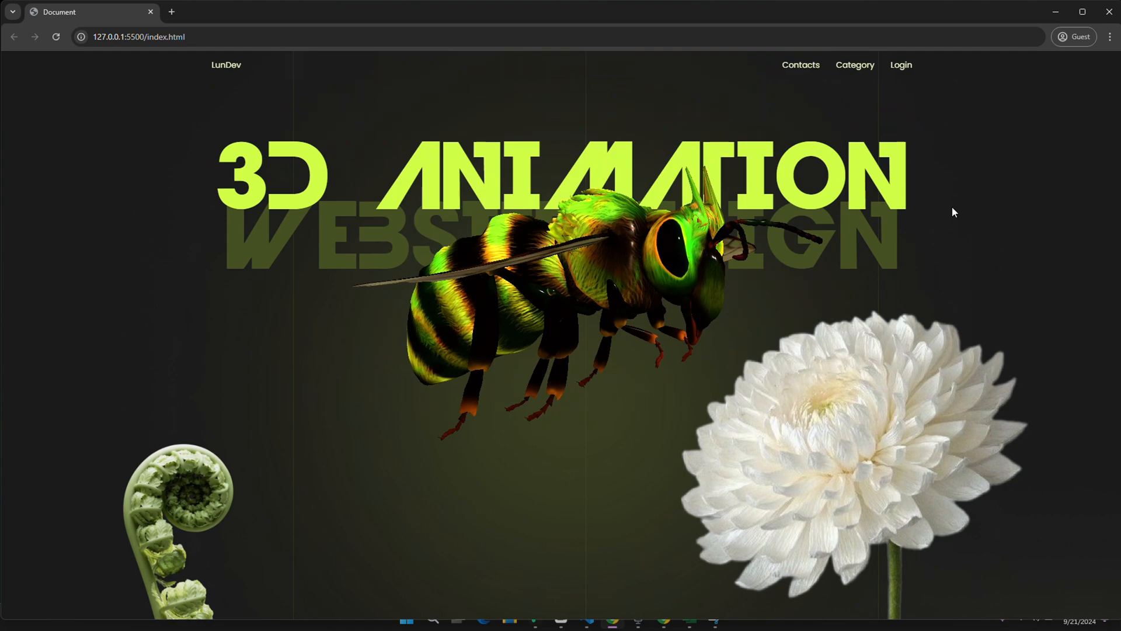
{"action": "scroll", "scroll_direction": "down", "scroll_amount": 3}
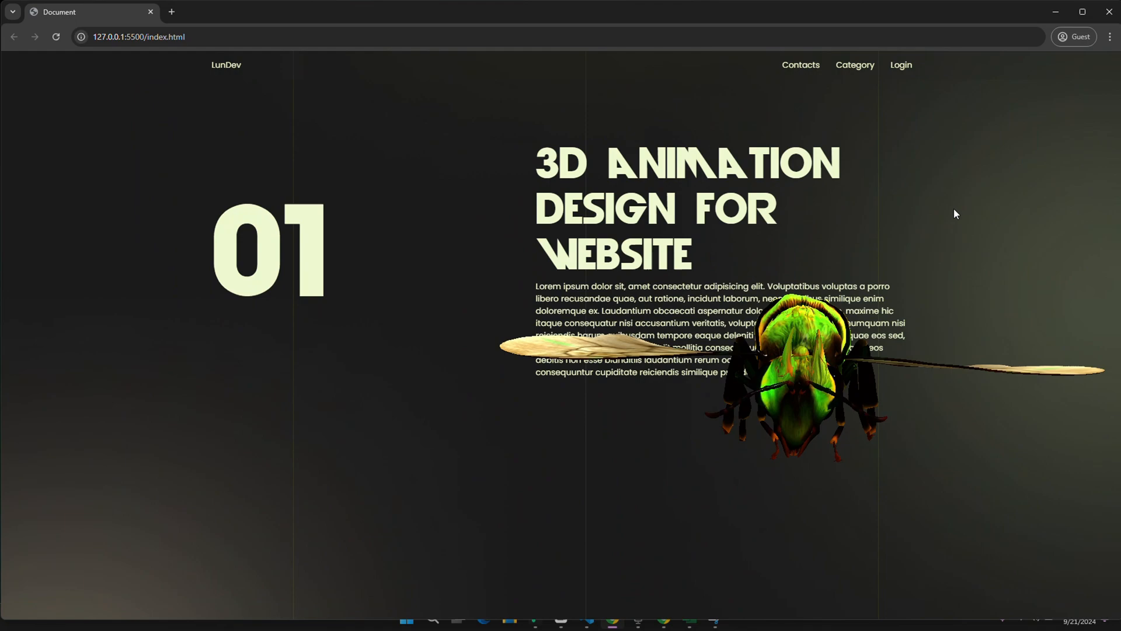
{"action": "scroll", "scroll_direction": "down", "scroll_amount": 3}
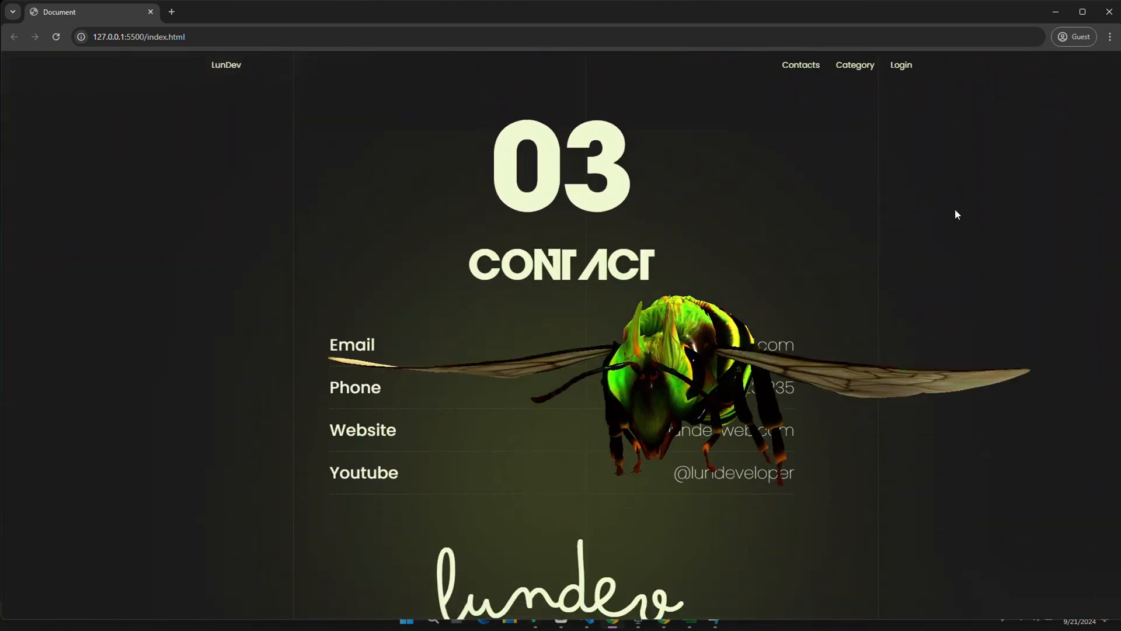
{"action": "scroll", "scroll_direction": "down", "scroll_amount": 3}
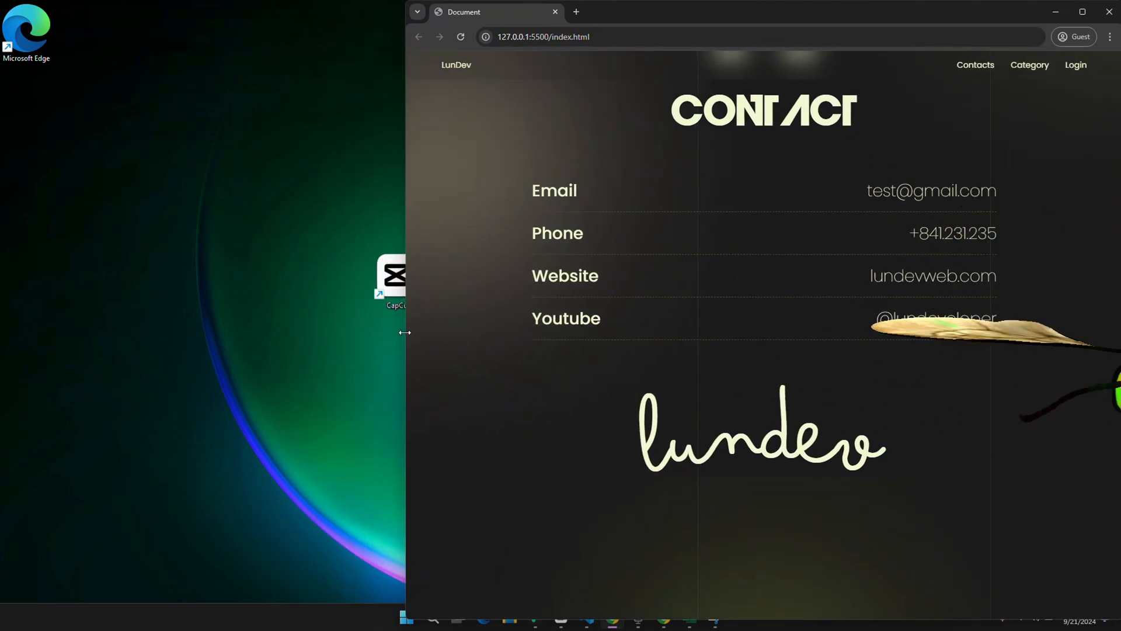
- Add a window 'resize' listener calling renderer.setSize(window.innerWidth, window.innerHeight) and test by narrowing the browser
{"action": "type", "text": "window"}
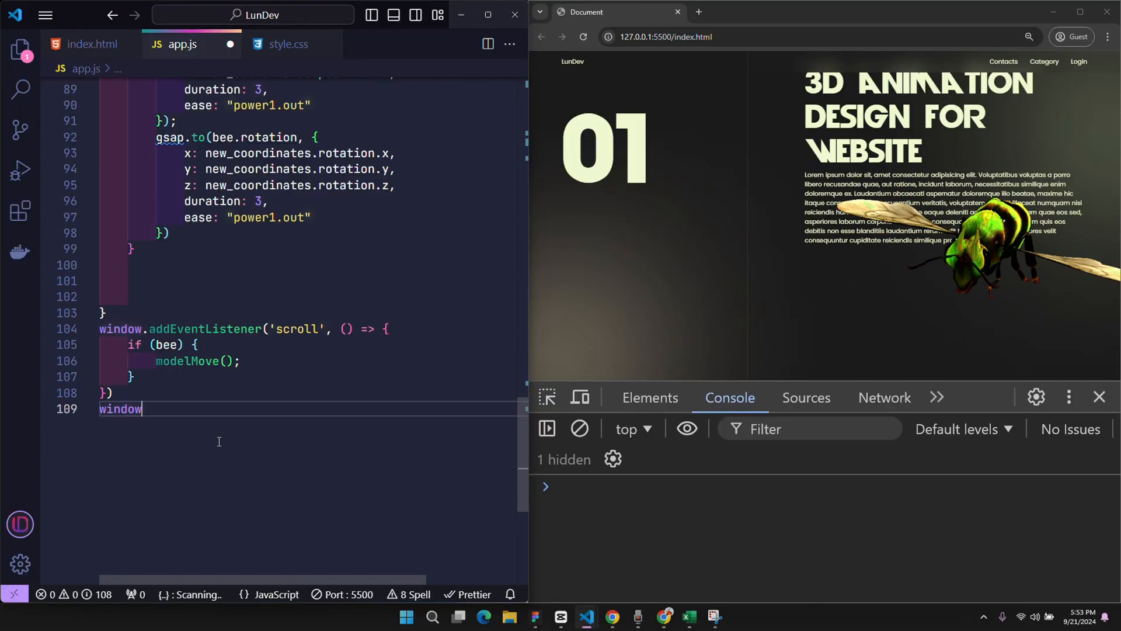
{"action": "type", "text": ".addEventListener('resize')"}
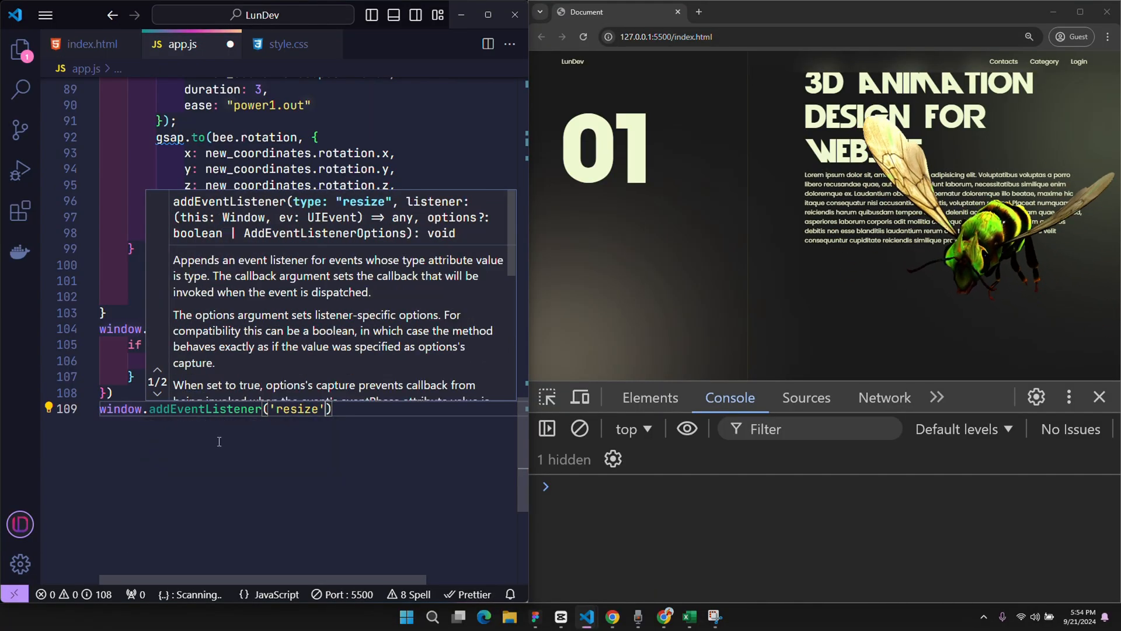
{"action": "type", "text": ", () => {"}
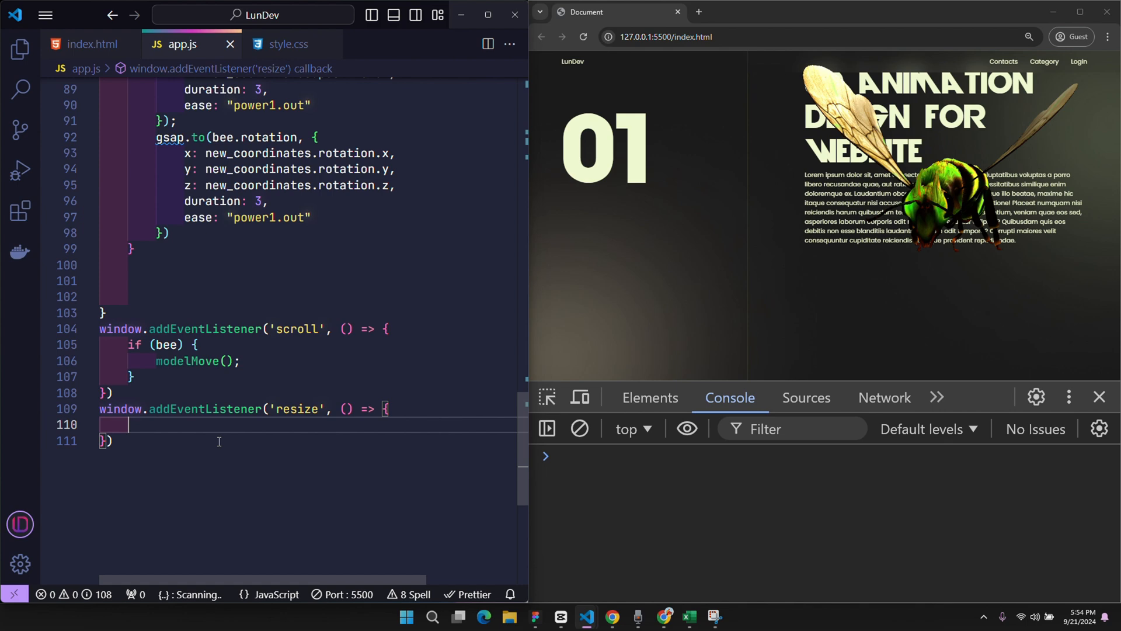
{"action": "type", "text": "renderer."}
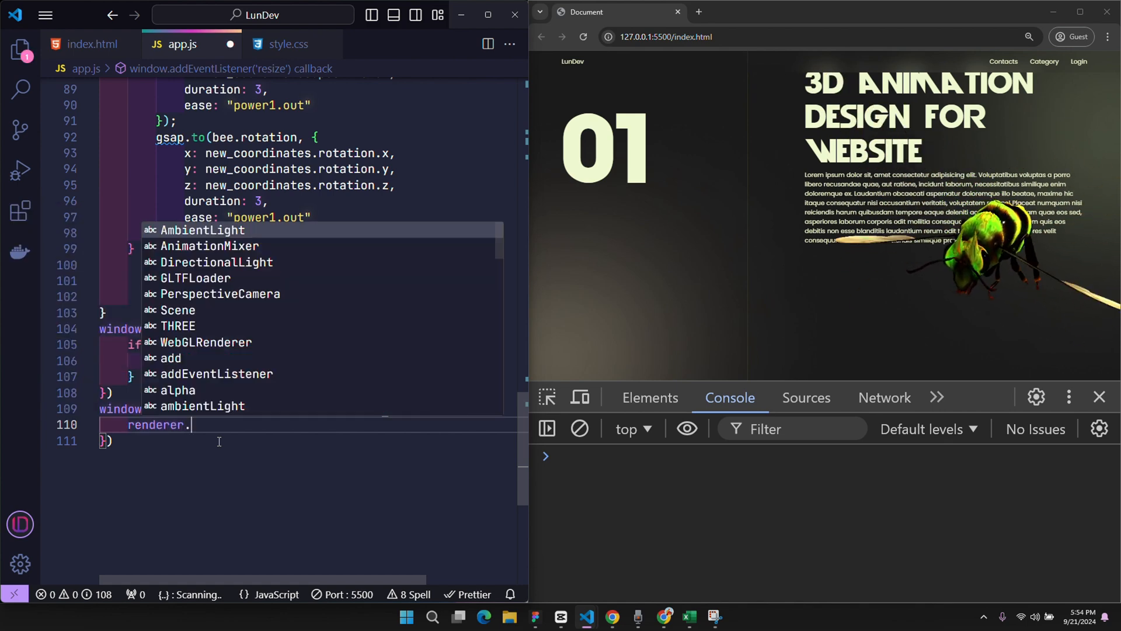
{"action": "type", "text": ".setSize(win);"}
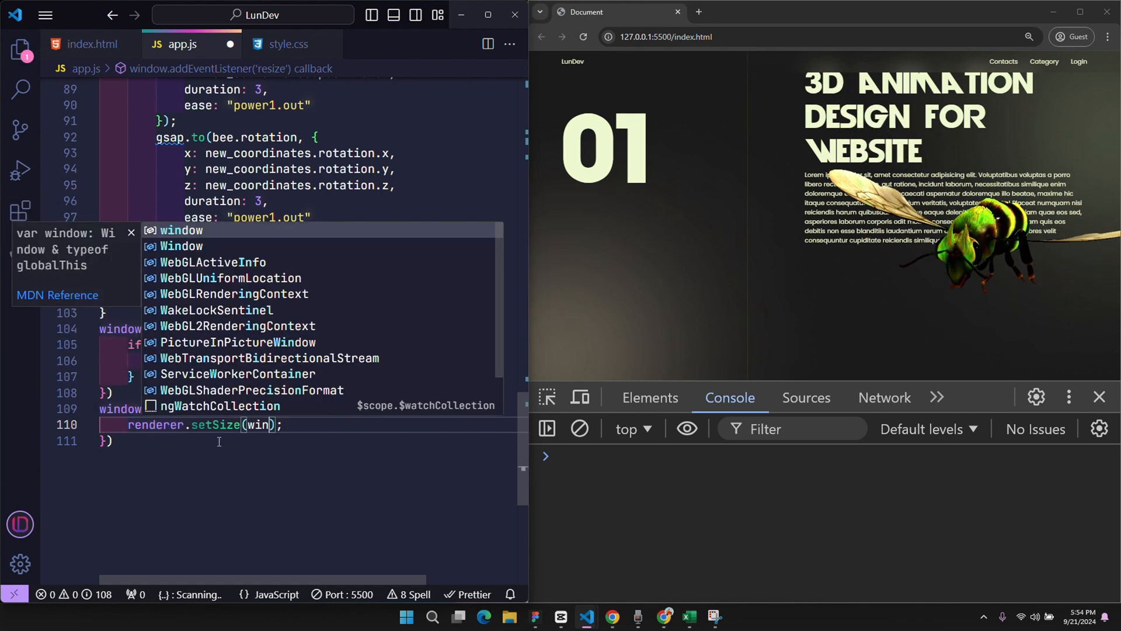
{"action": "type", "text": "window.innerWidth, window.innerHeight"}
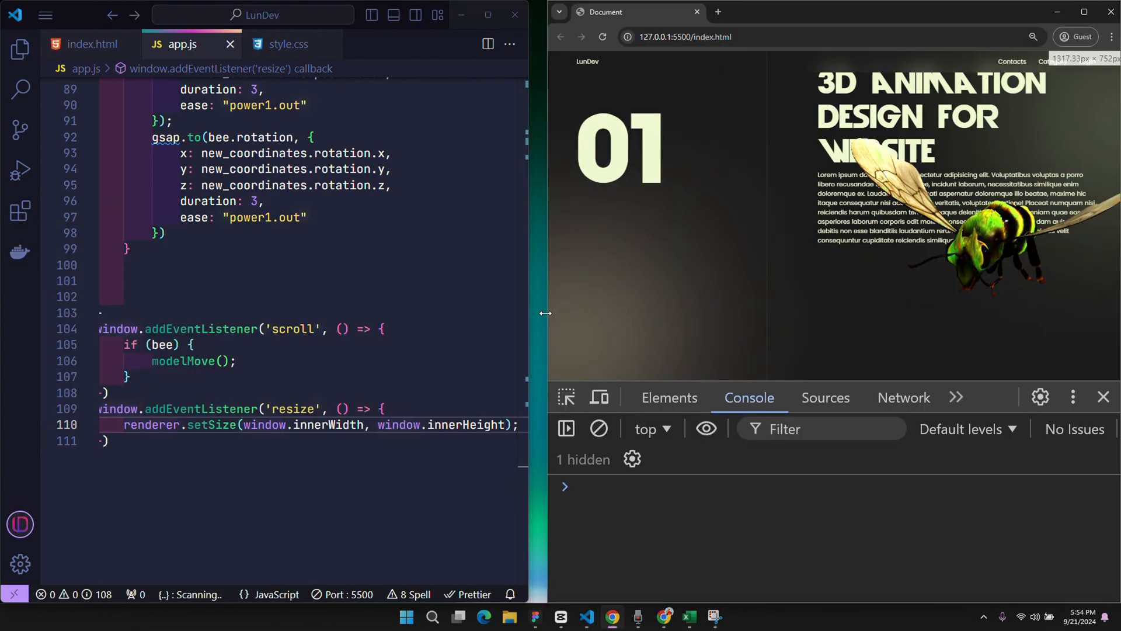
{"action": "left_click_drag", "start_coordinate": [546, 313], "coordinate": [611, 307]}
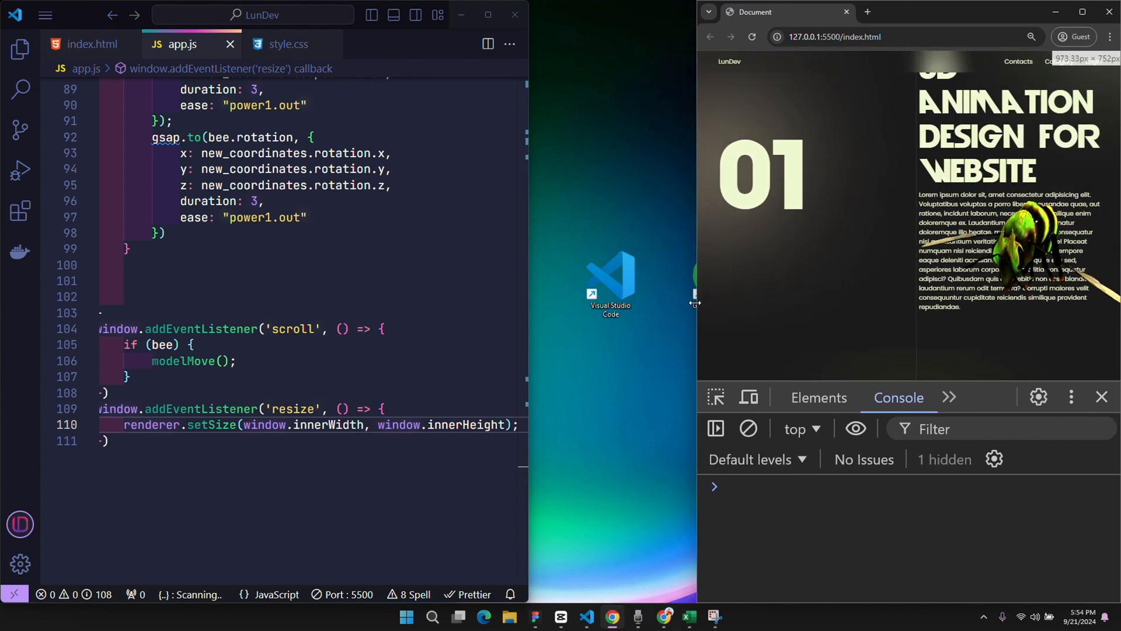
- Update camera.aspect and camera.updateProjectionMatrix() in the handler, then resize the browser to verify the bee adapts
{"action": "type", "text": "camera.aspect = window.innerWidth / window.innerHeight;"}
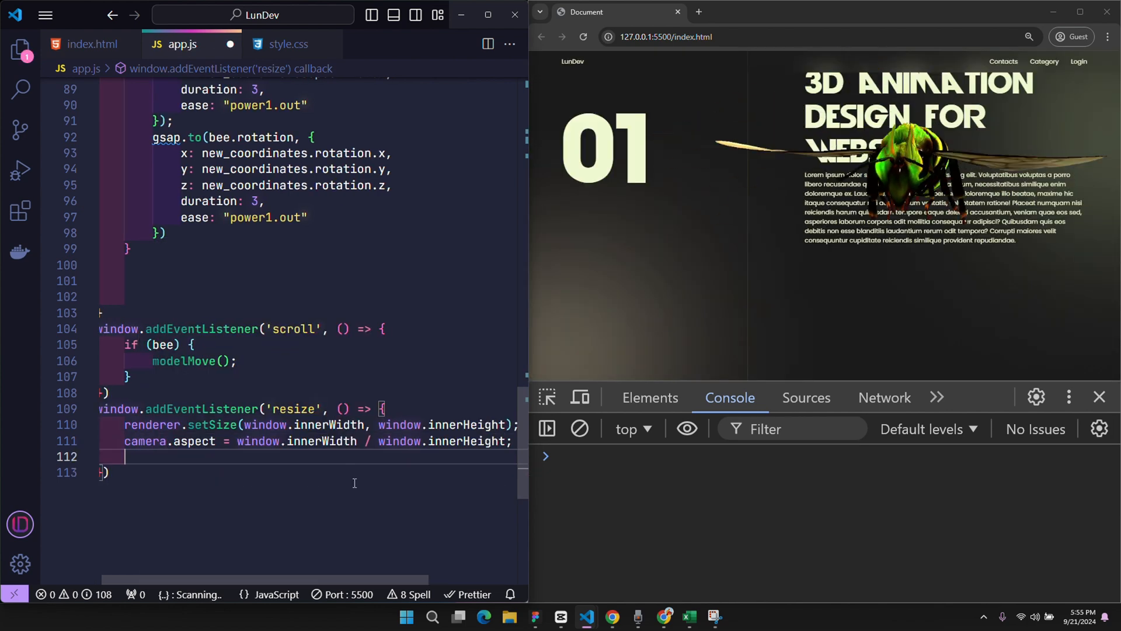
{"action": "type", "text": "camera.updateProjectionMatrix();"}
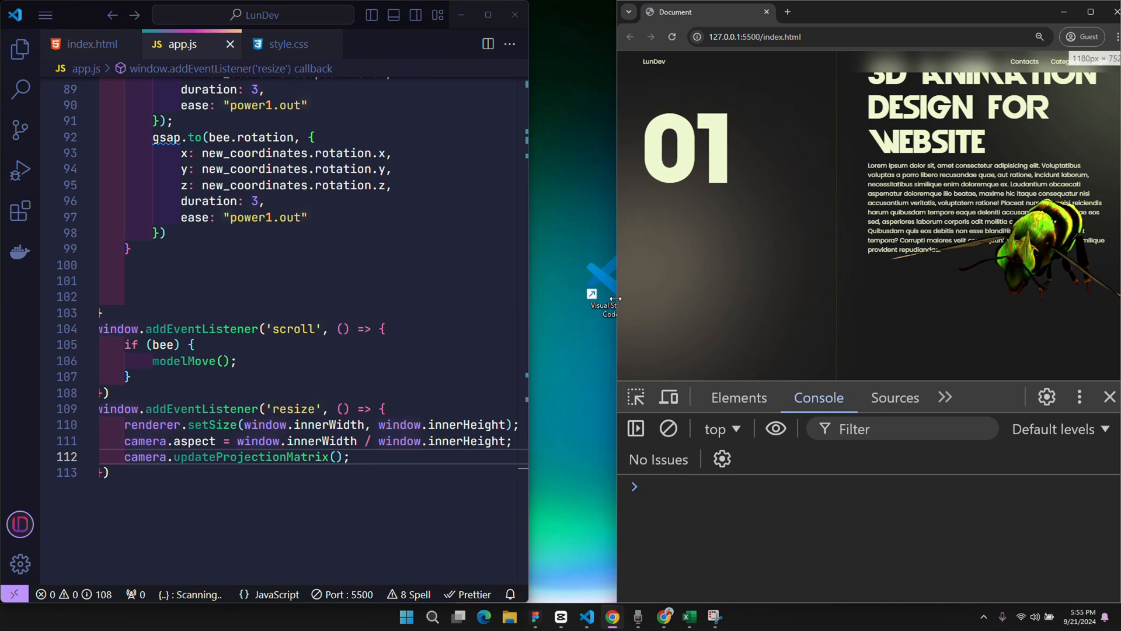
{"action": "left_click_drag", "start_coordinate": [616, 294], "coordinate": [688, 294]}
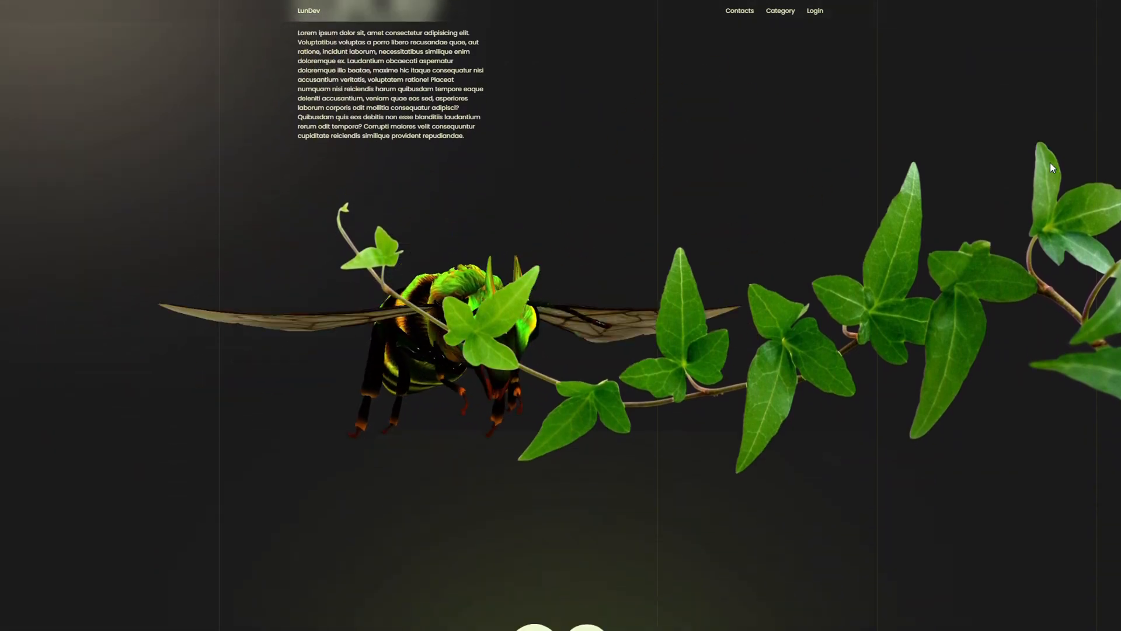
- Scroll the maximized preview down past the ivy into the 03 Contact section
{"action": "scroll", "scroll_direction": "down", "scroll_amount": 3}
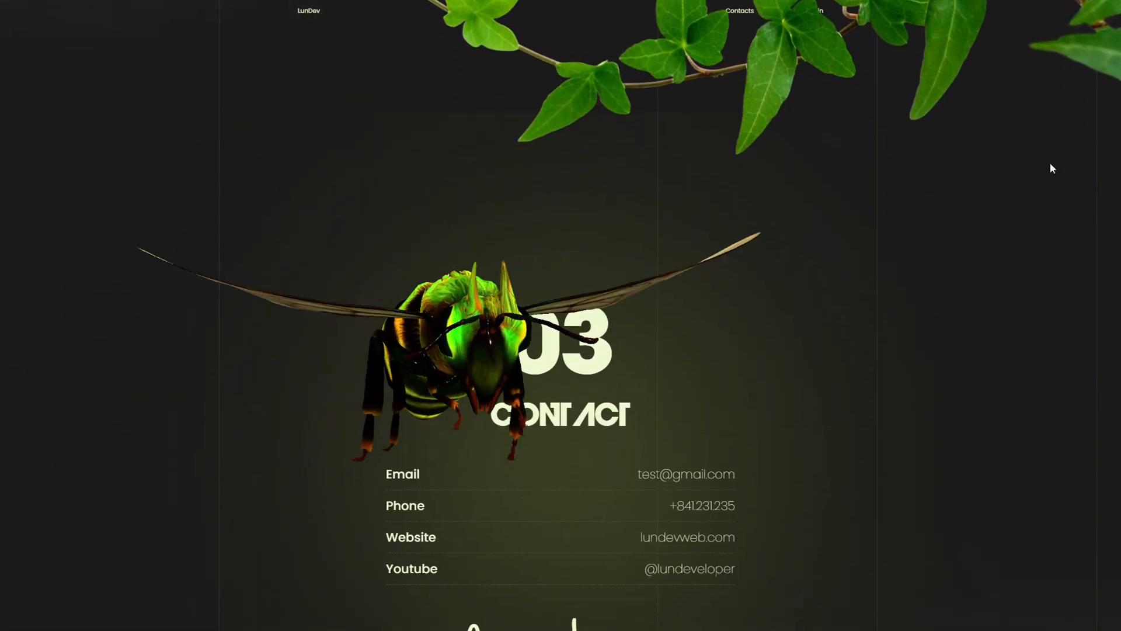